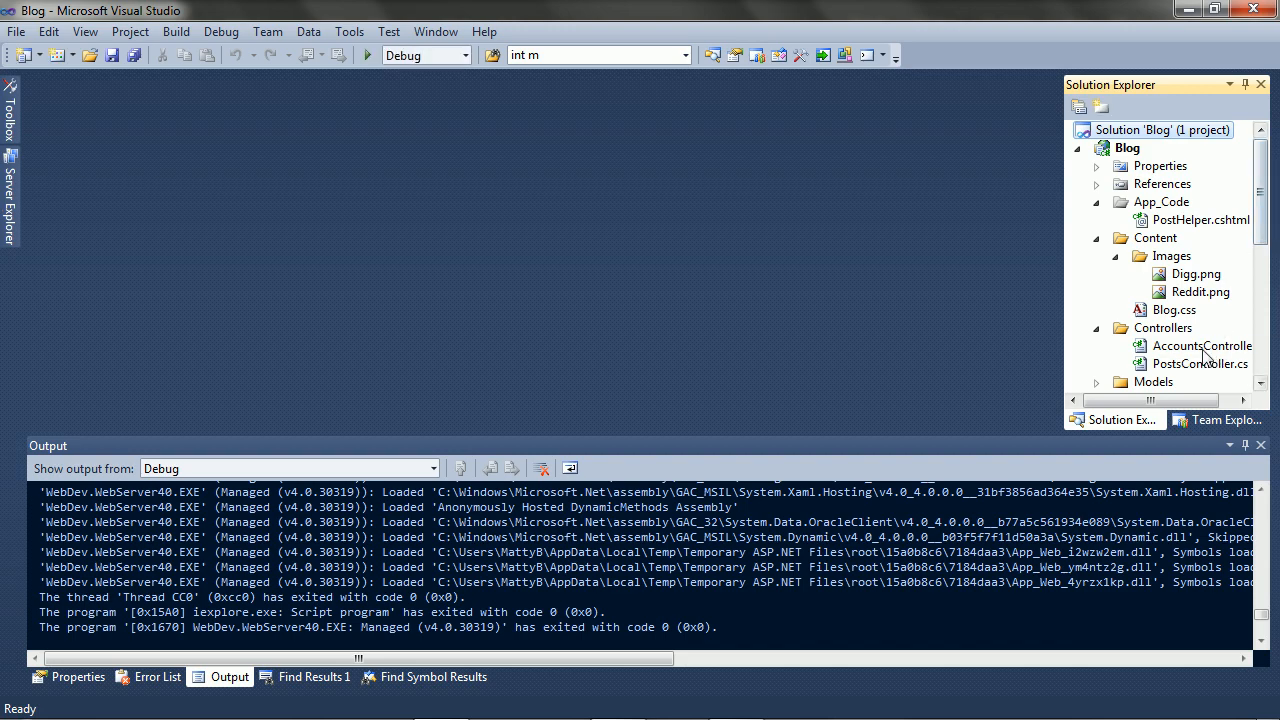
Open and scroll through AccountsController.cs and then PostsController.cs
double_click(1201, 345)
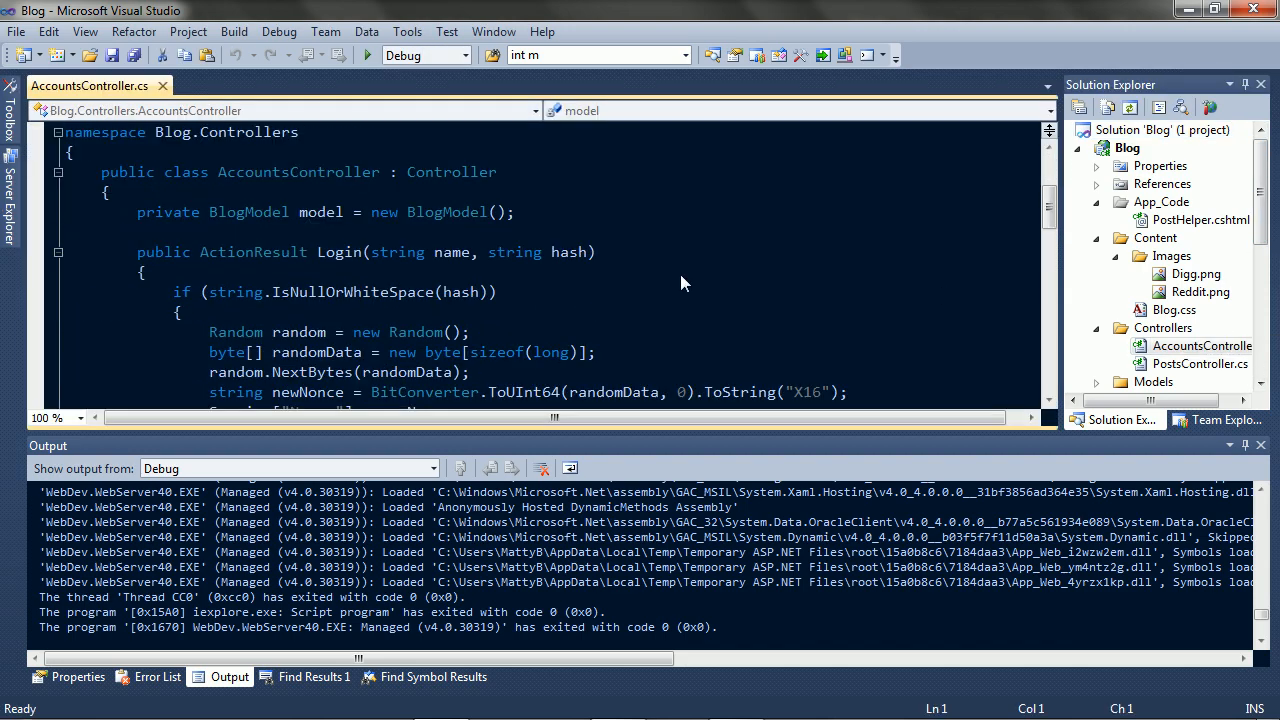
scroll("down", 3)
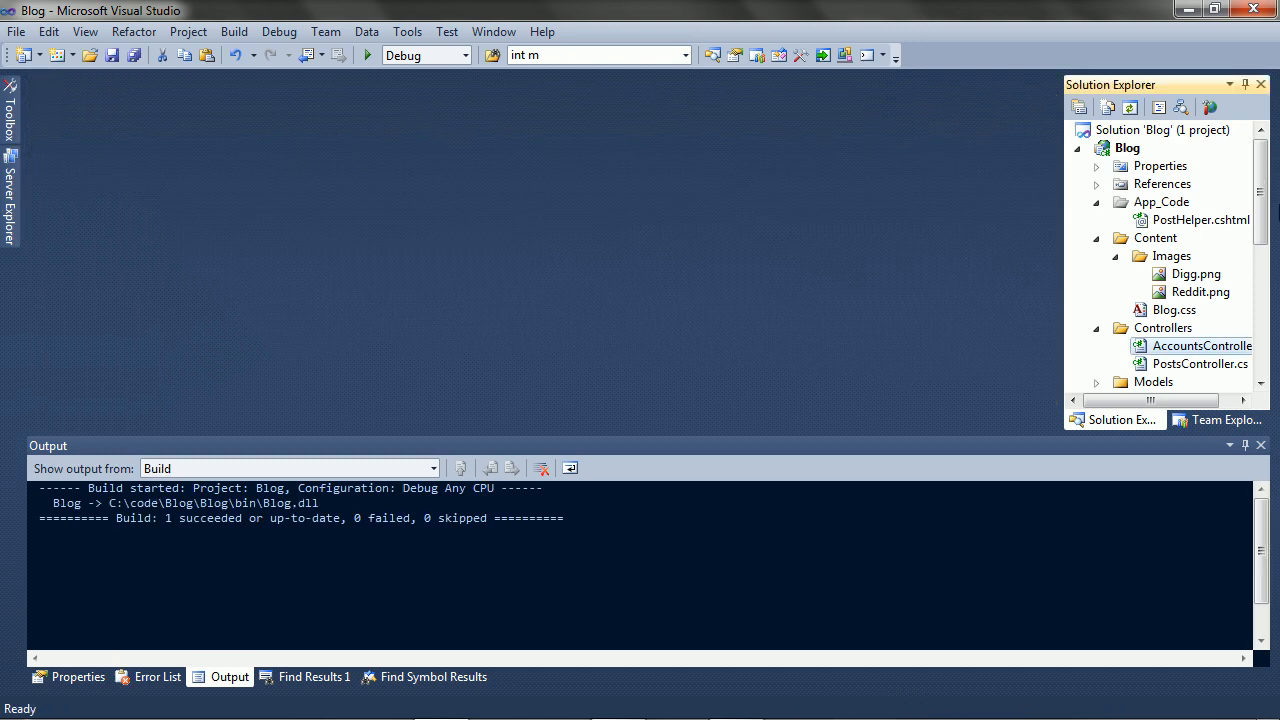
double_click(1200, 363)
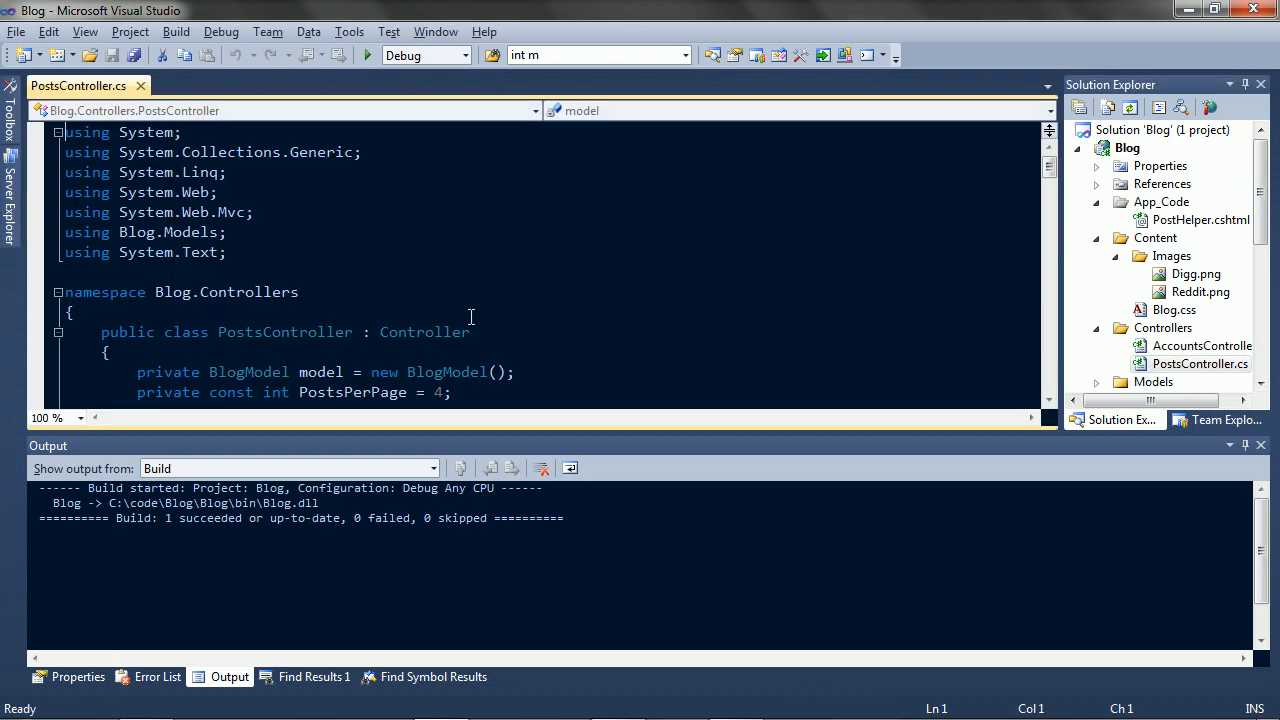
scroll("down", 3)
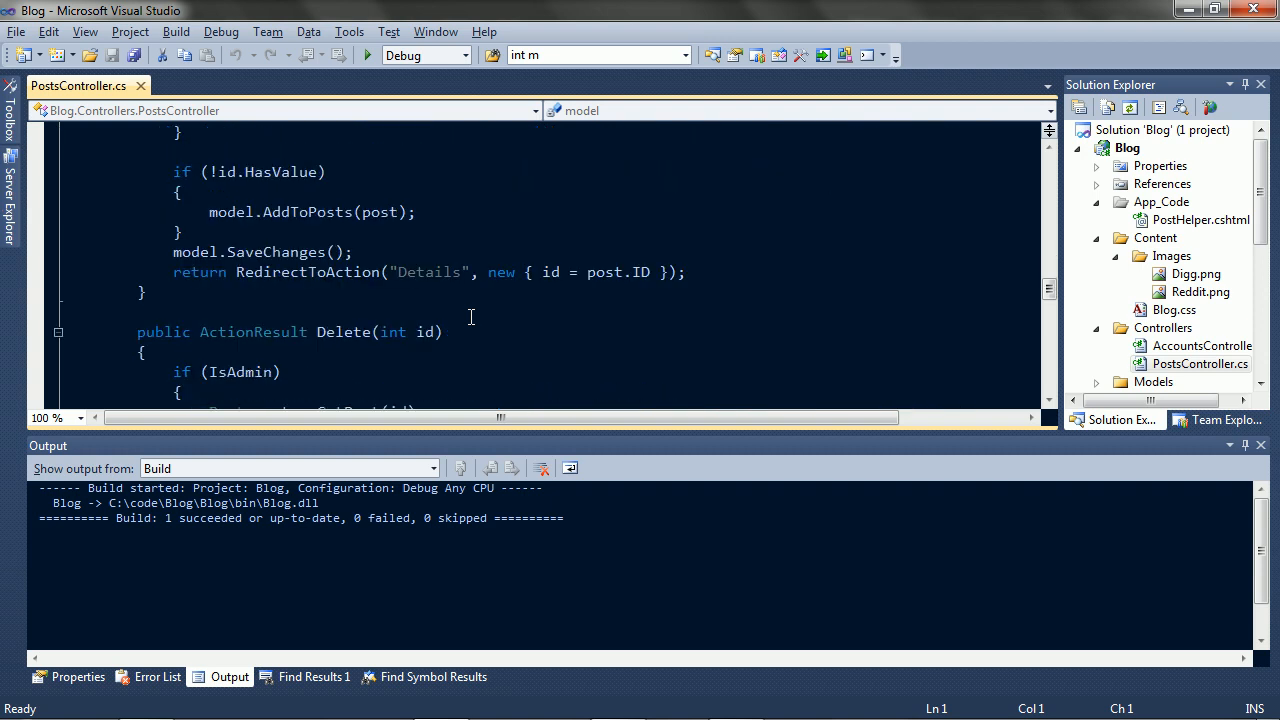
scroll("down", 3)
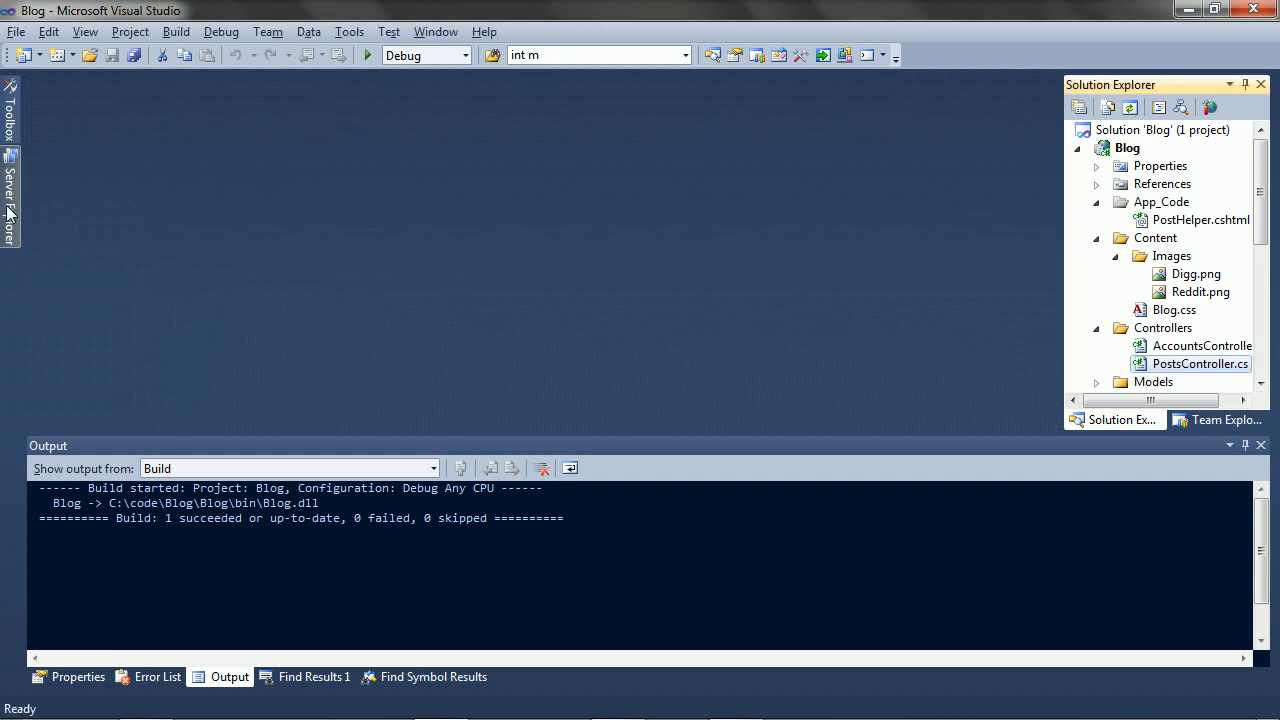
Run a new insert query adding Name and Password 'admin' to the Administrators table
right_click(167, 147)
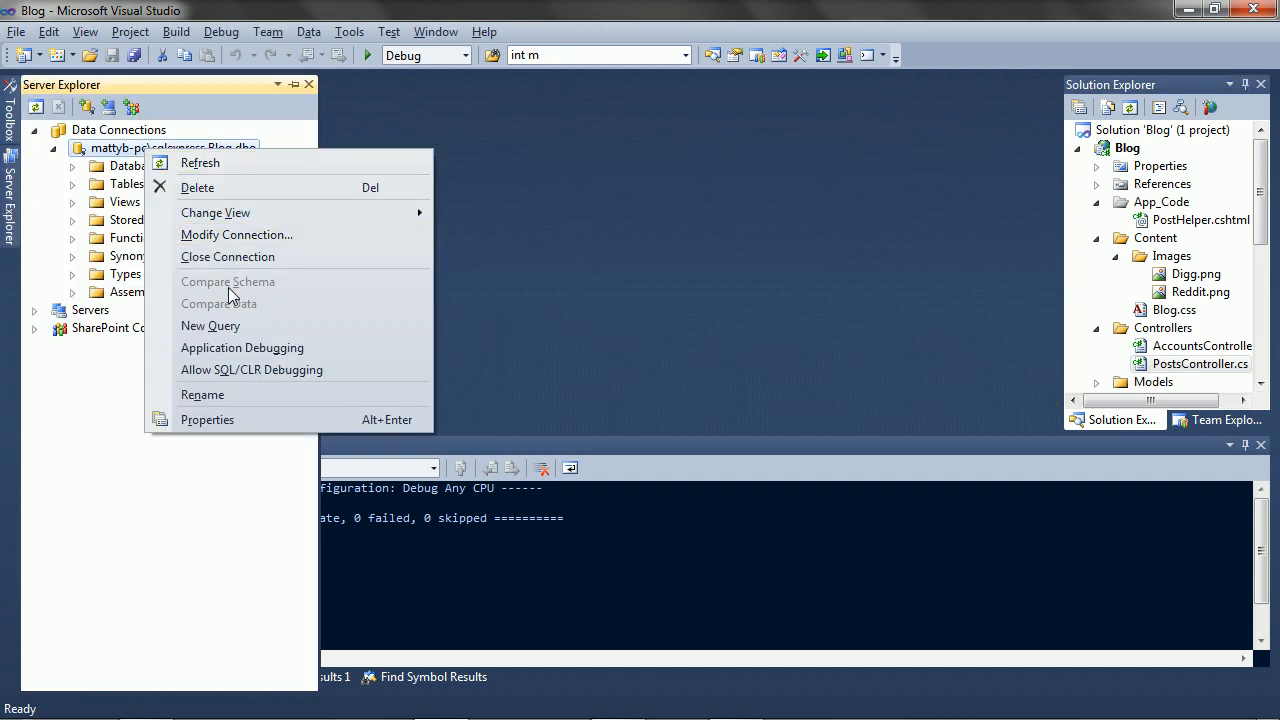
left_click(210, 325)
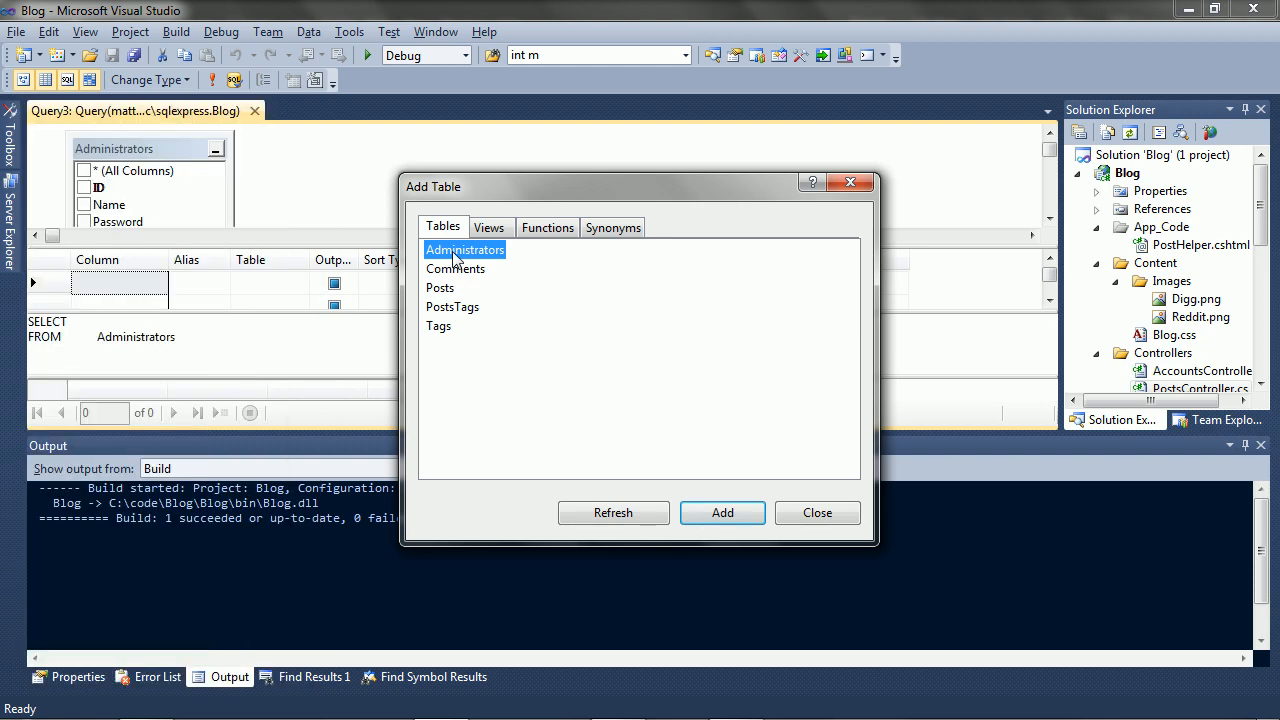
left_click(817, 512)
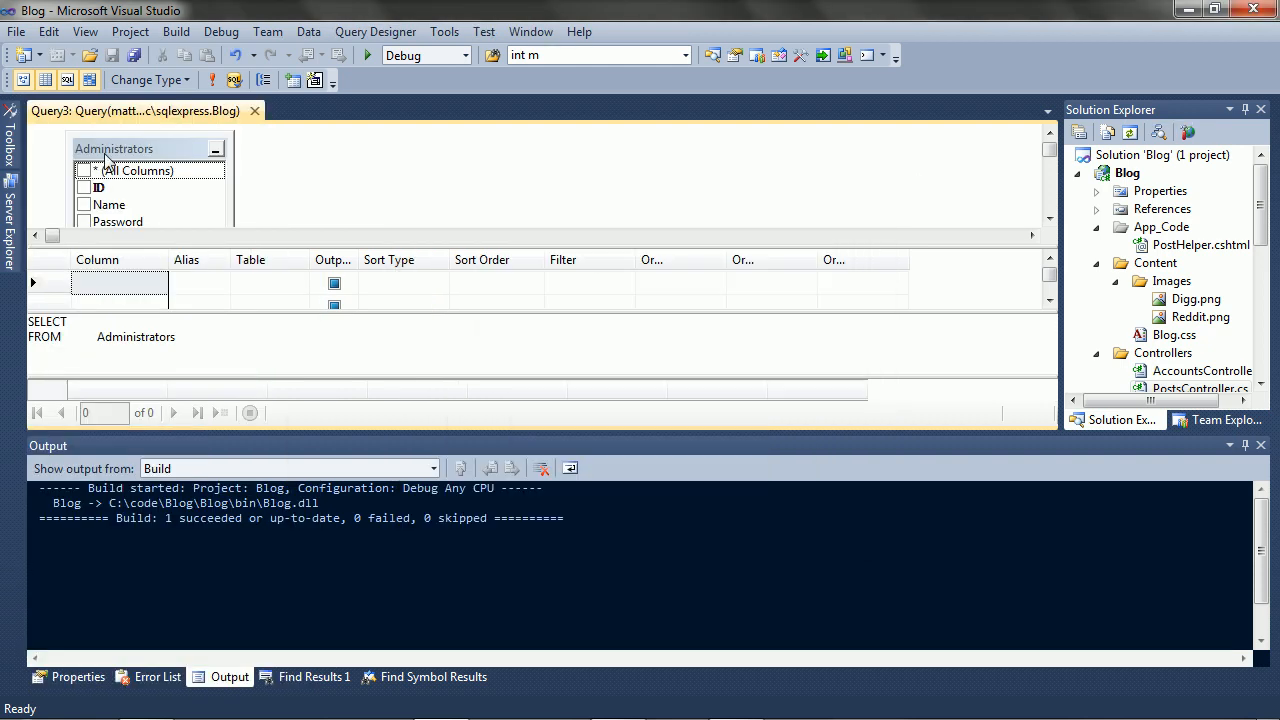
left_click(84, 221)
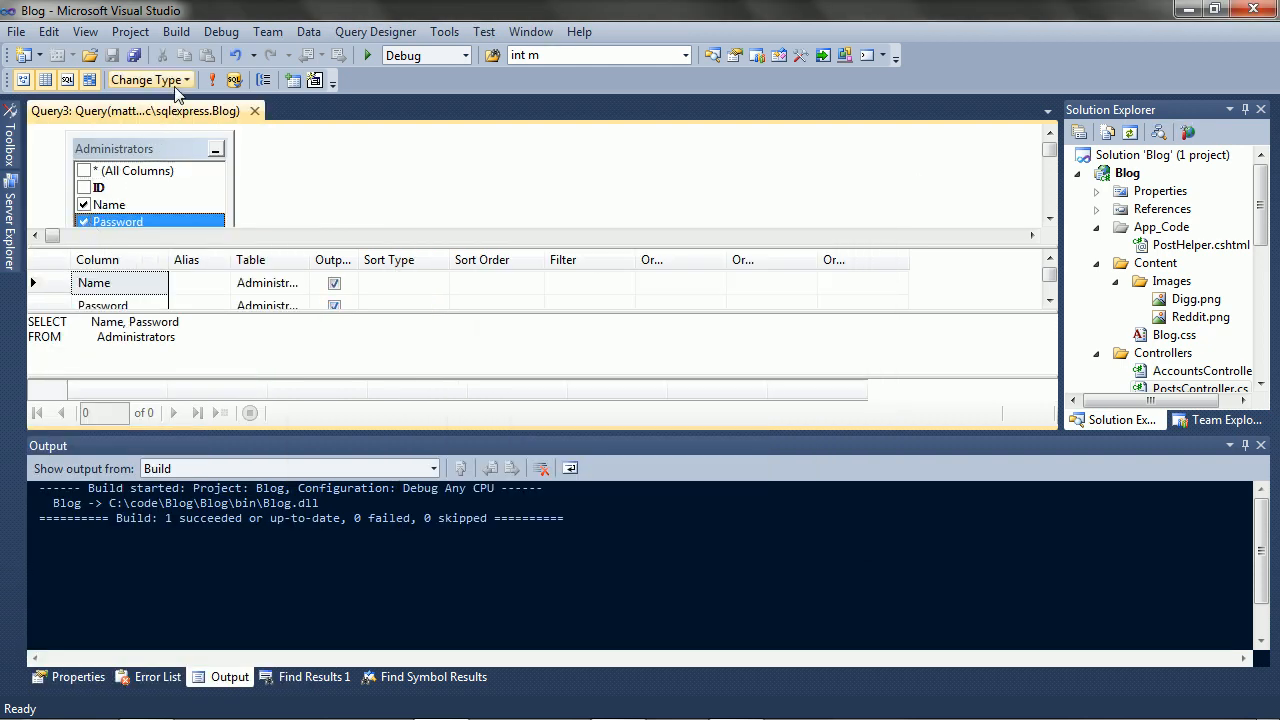
left_click(148, 79)
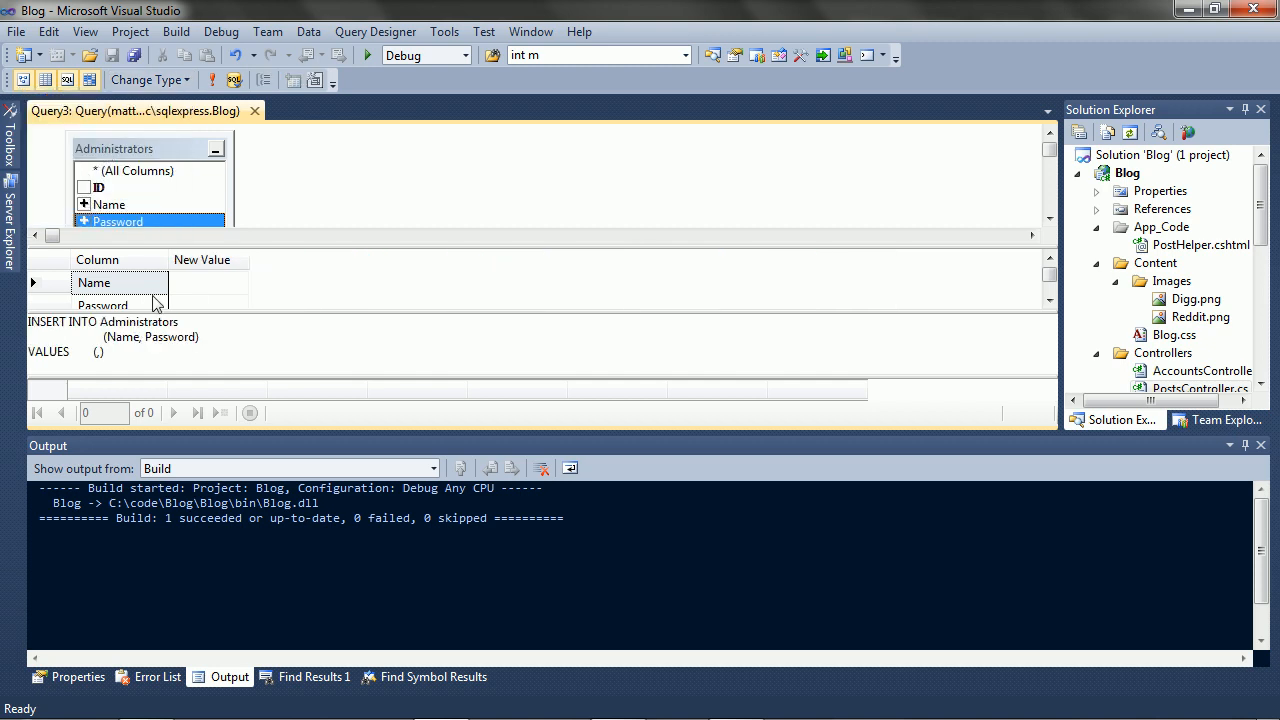
type("admin'")
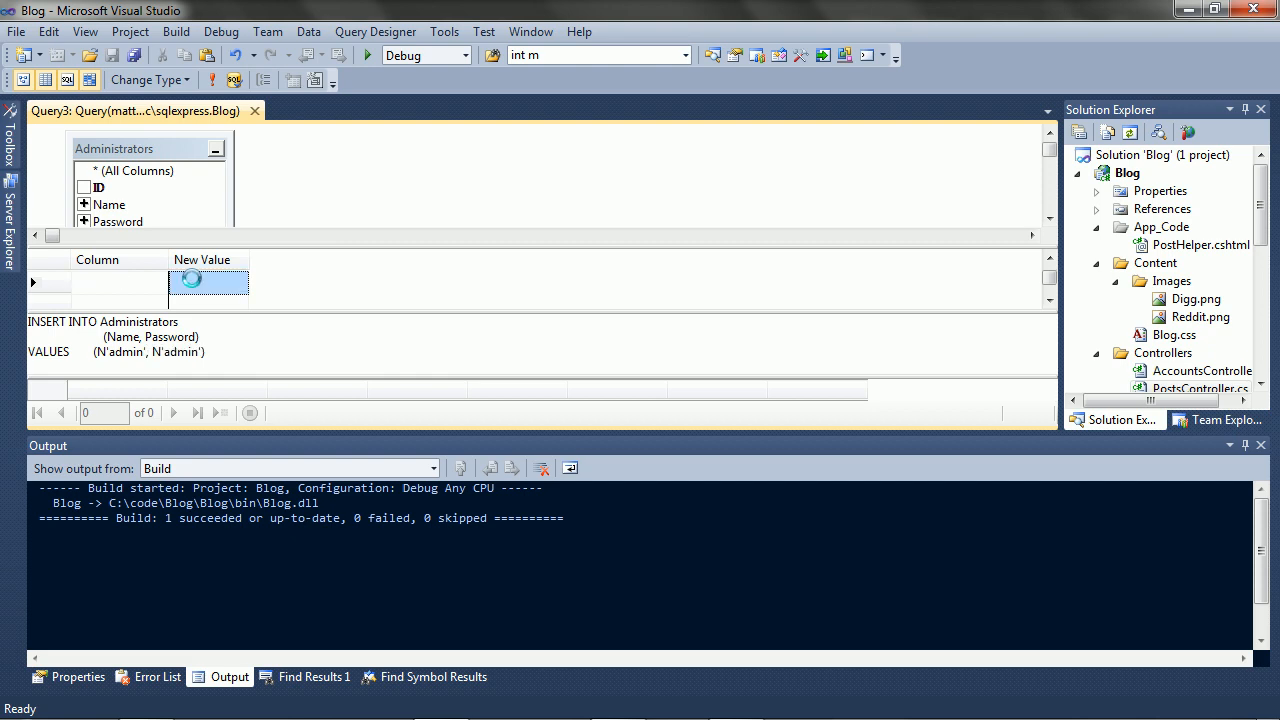
left_click(211, 79)
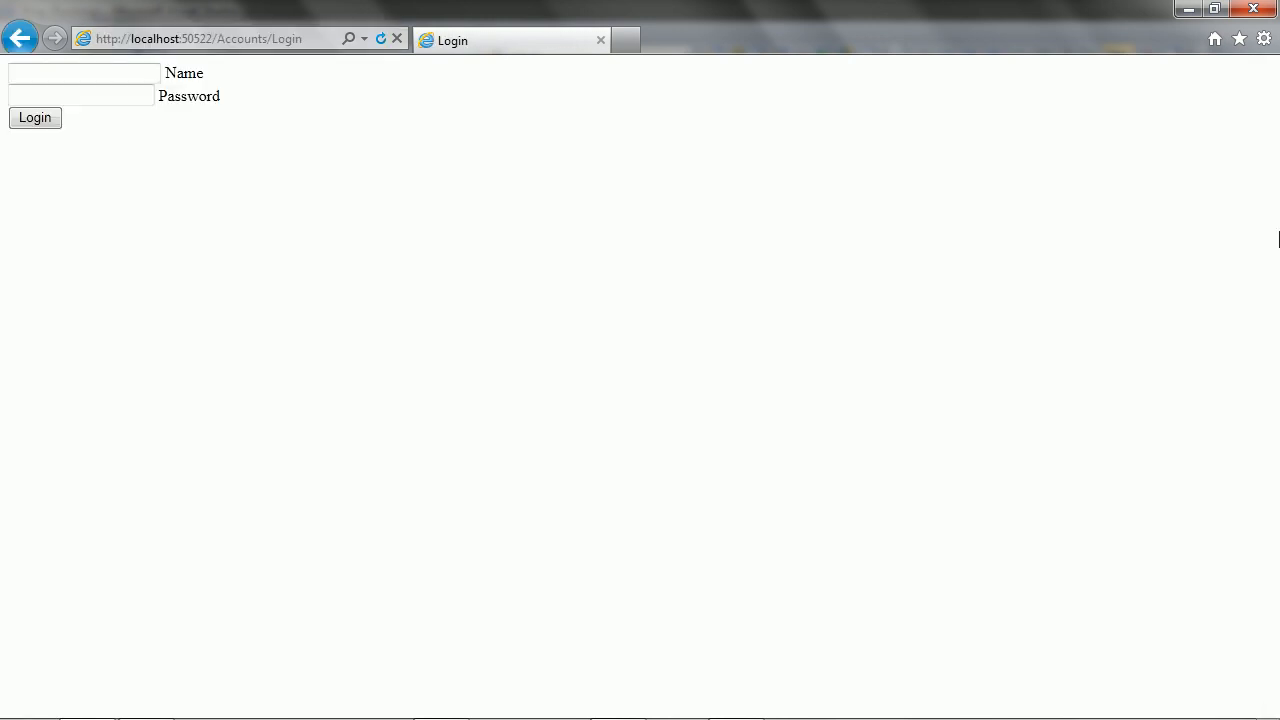
Submit the blog login form with the admin credentials
type("admin")
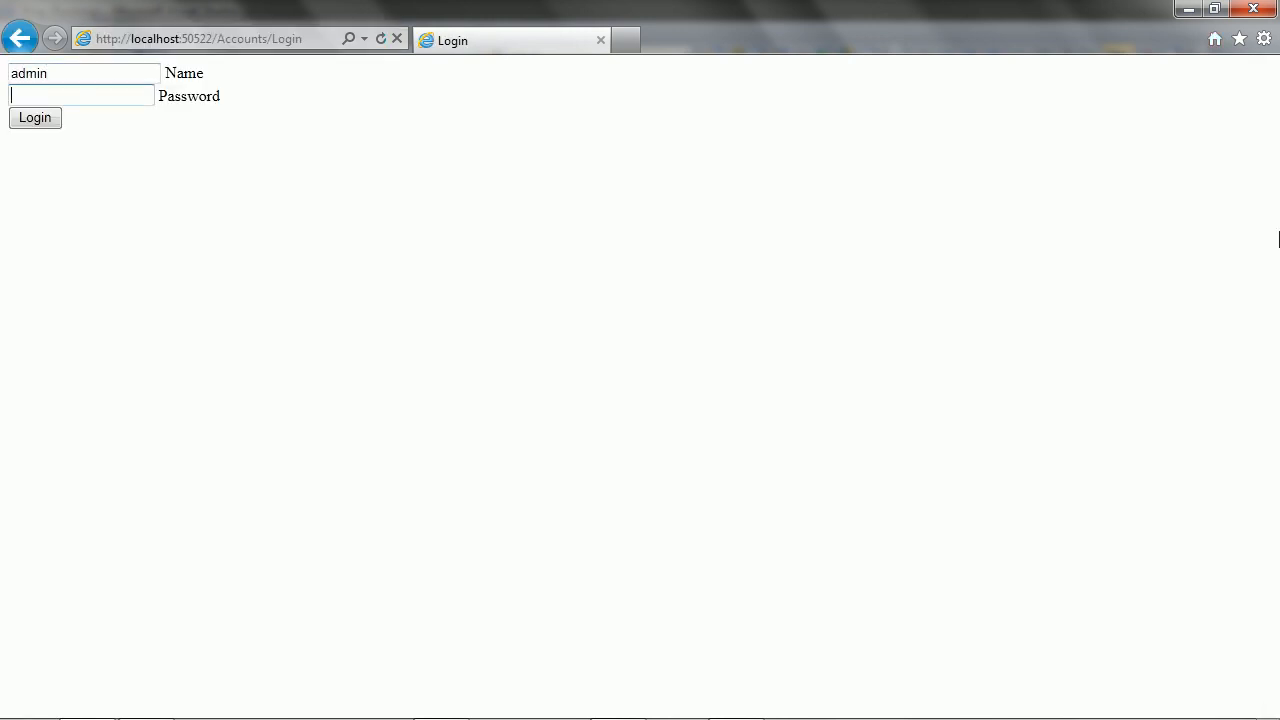
left_click(35, 117)
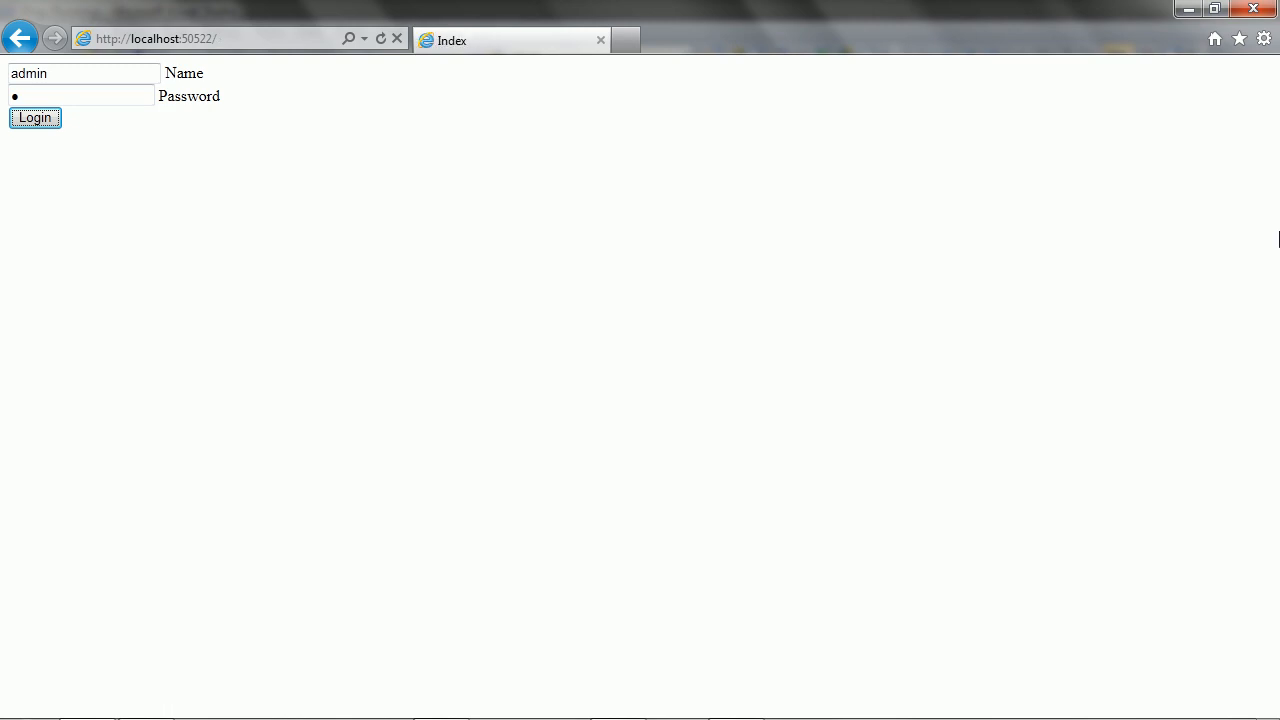
left_click(35, 117)
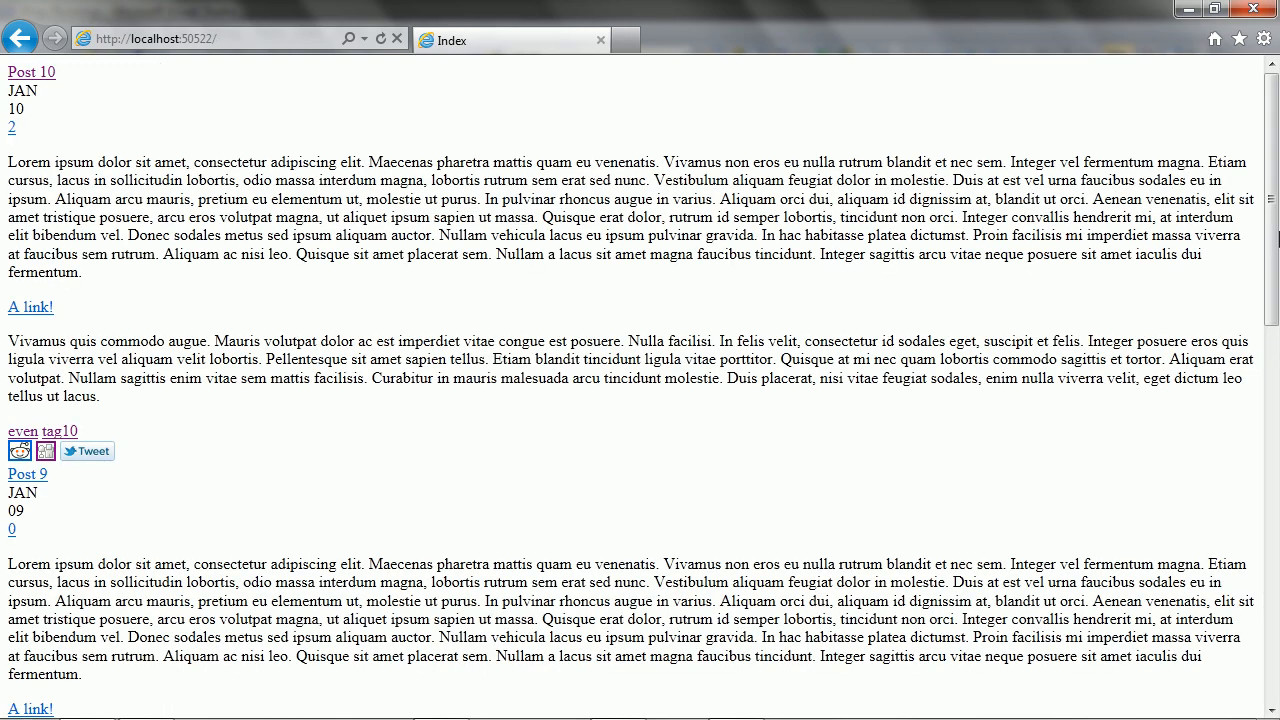
mouse_move(63, 430)
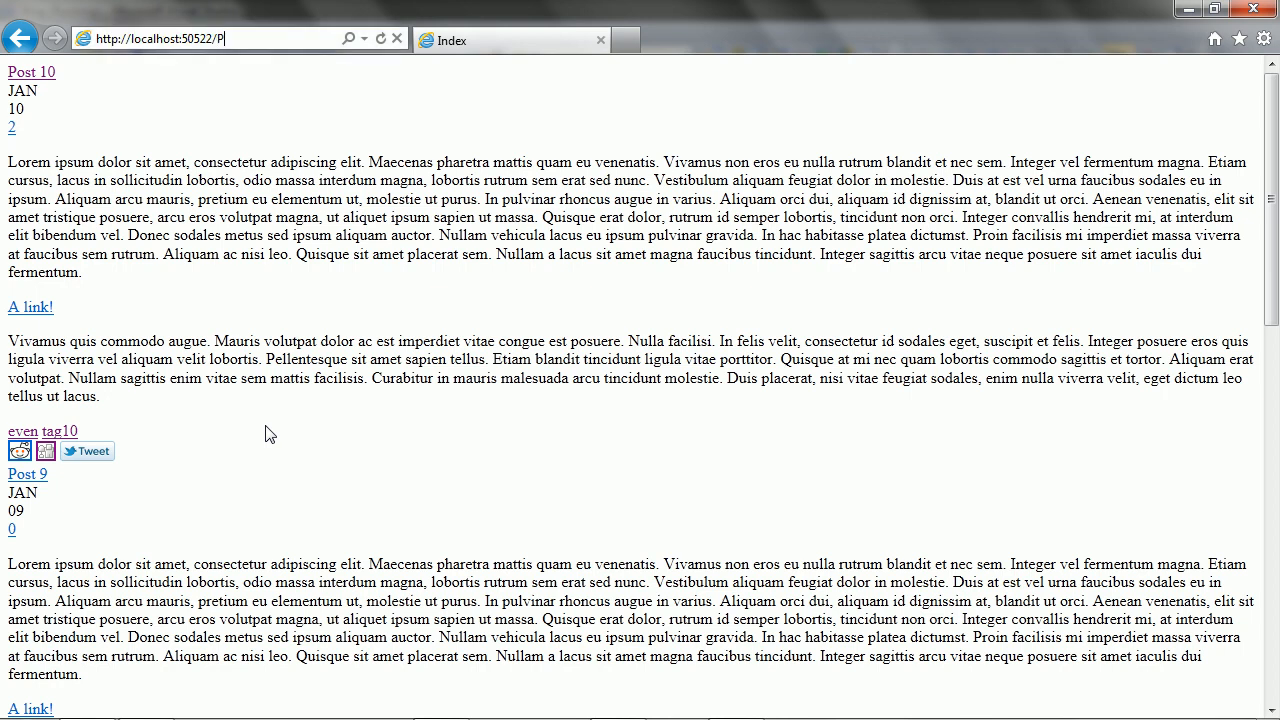
Browse to Posts/Delete, sign in again as admin, and open the new post form
type("osts/Delete")
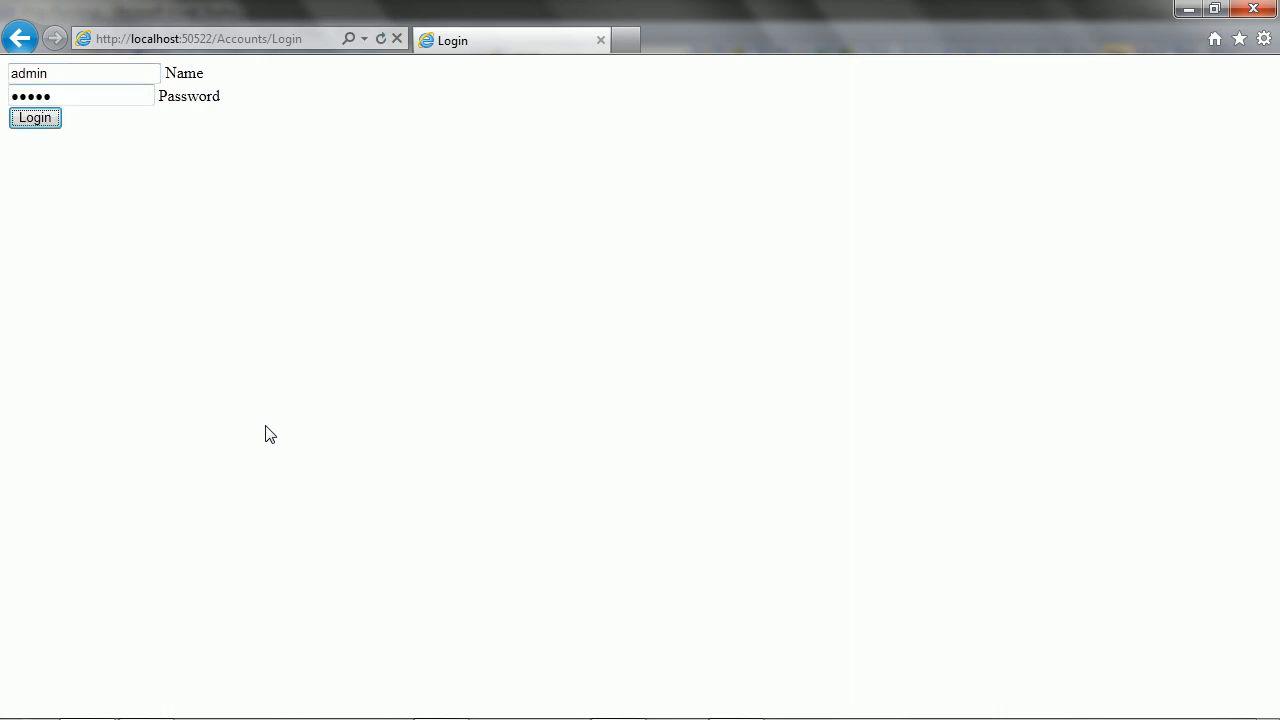
left_click(35, 117)
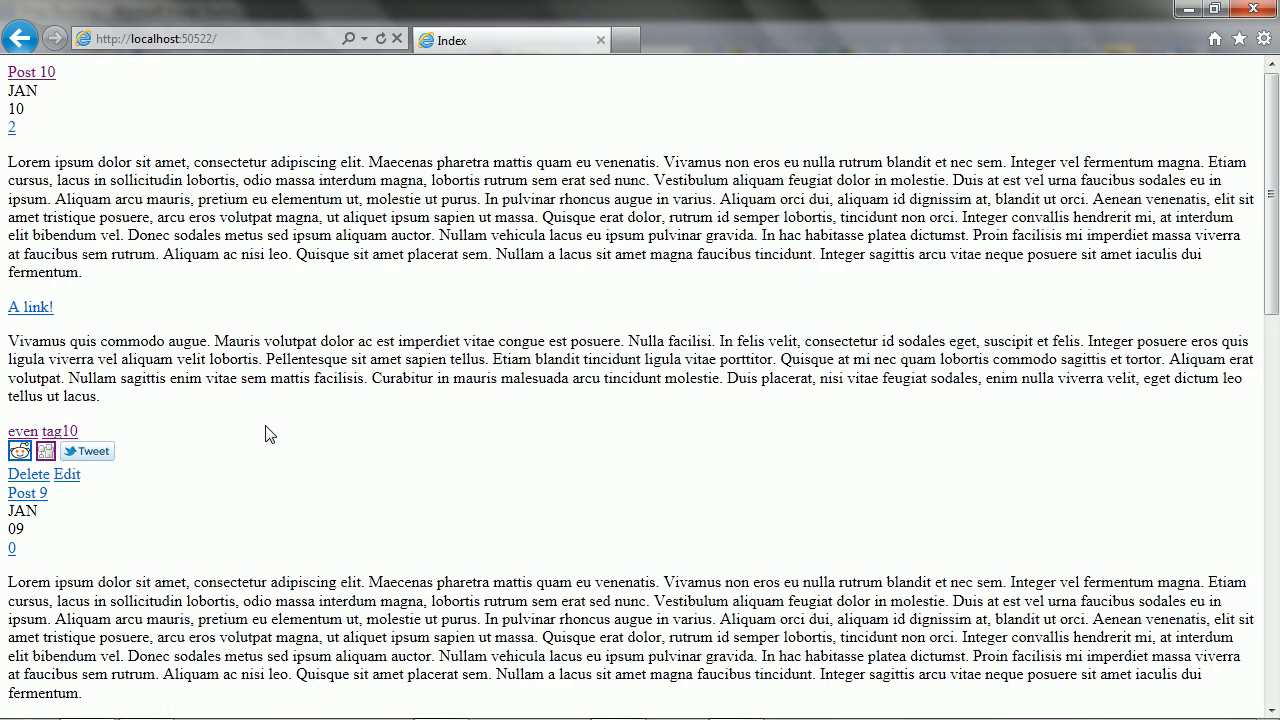
mouse_move(135, 484)
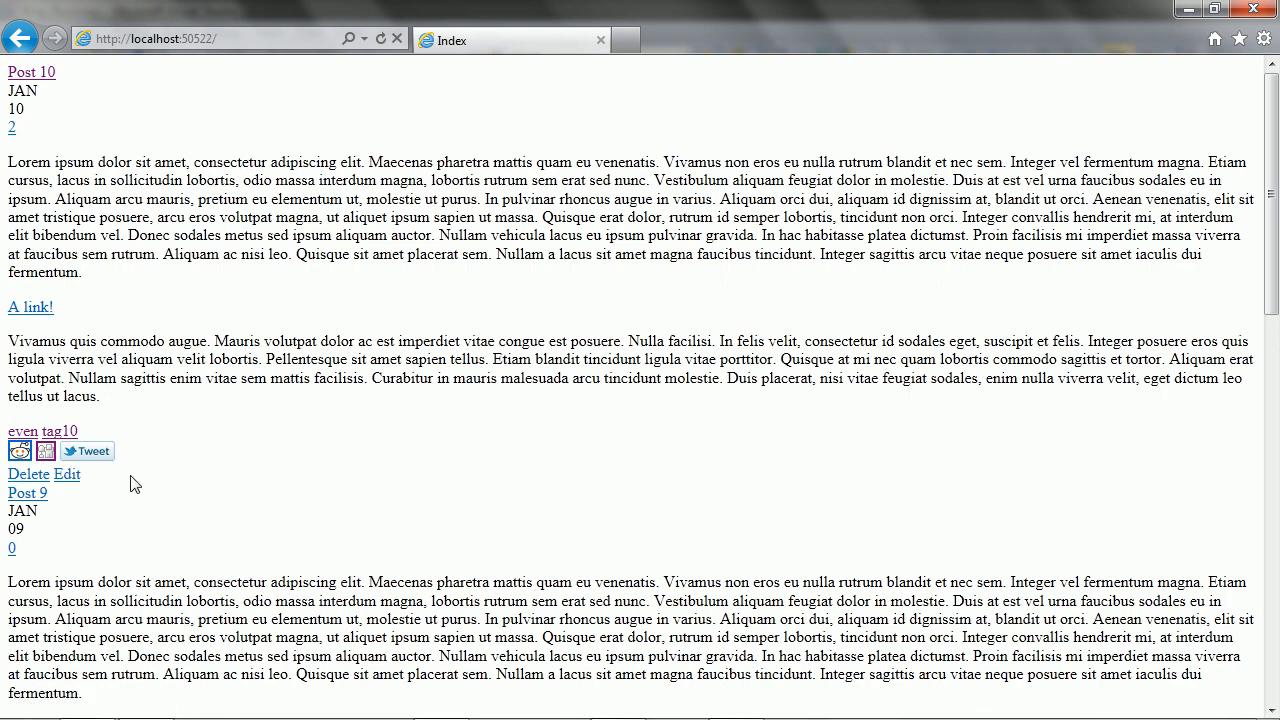
mouse_move(117, 471)
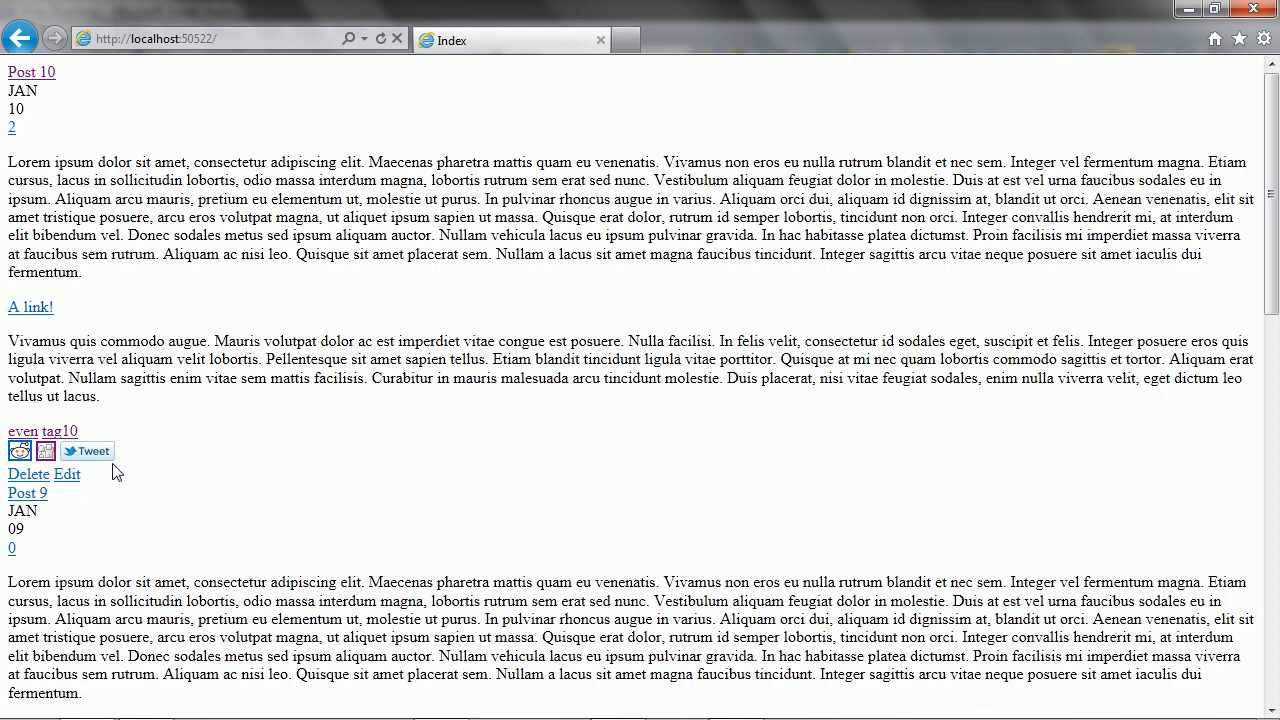
left_click(240, 38)
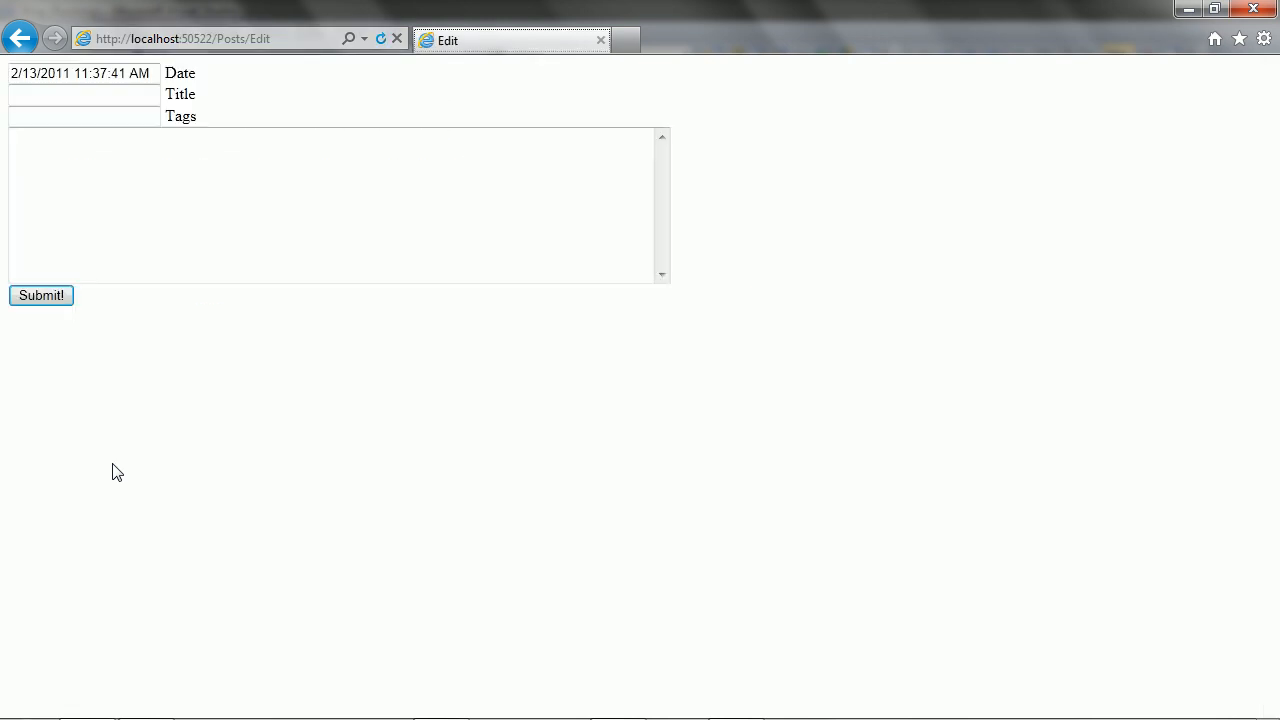
Submit a test post titled 'delete me', then delete it from its details page
type("delete me")
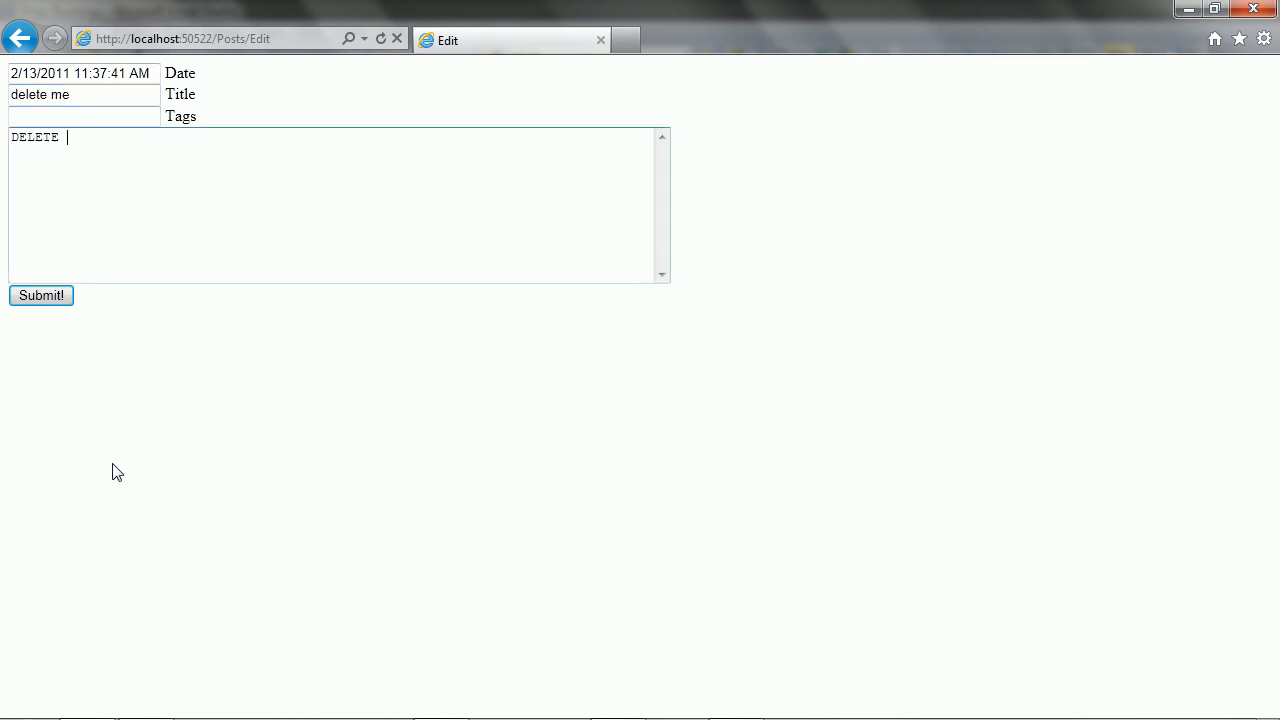
left_click(40, 295)
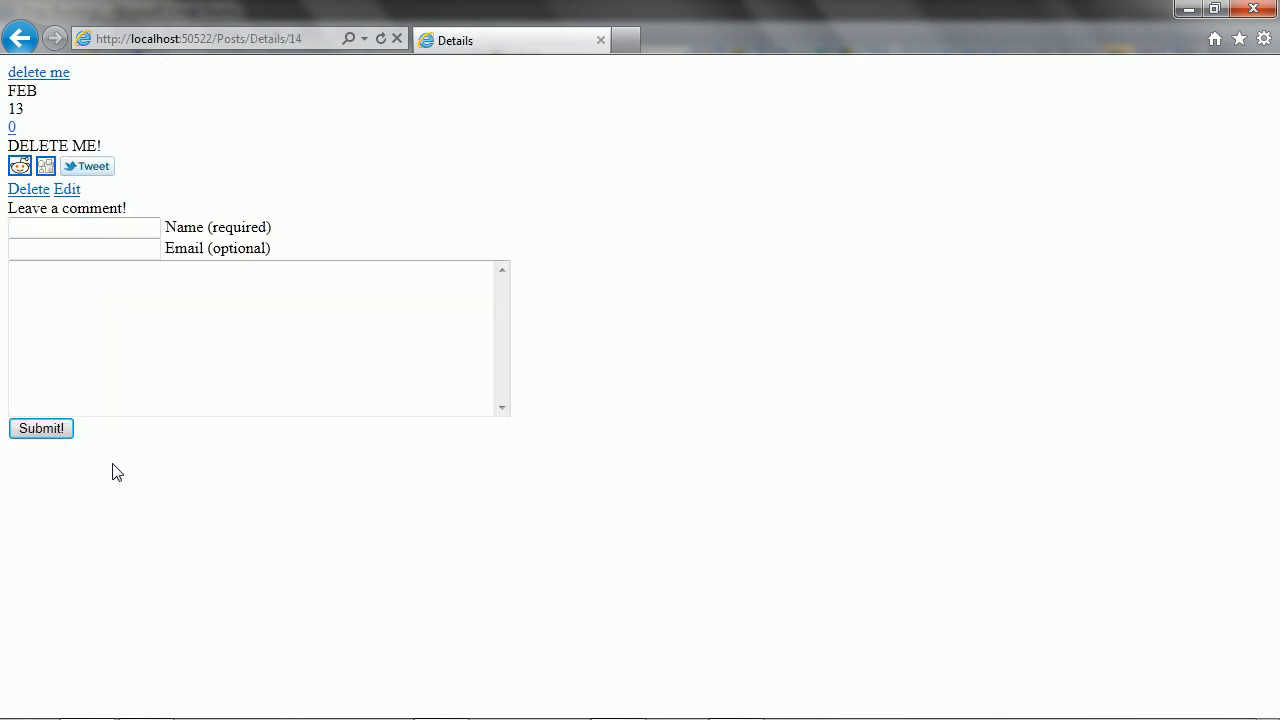
left_click(250, 337)
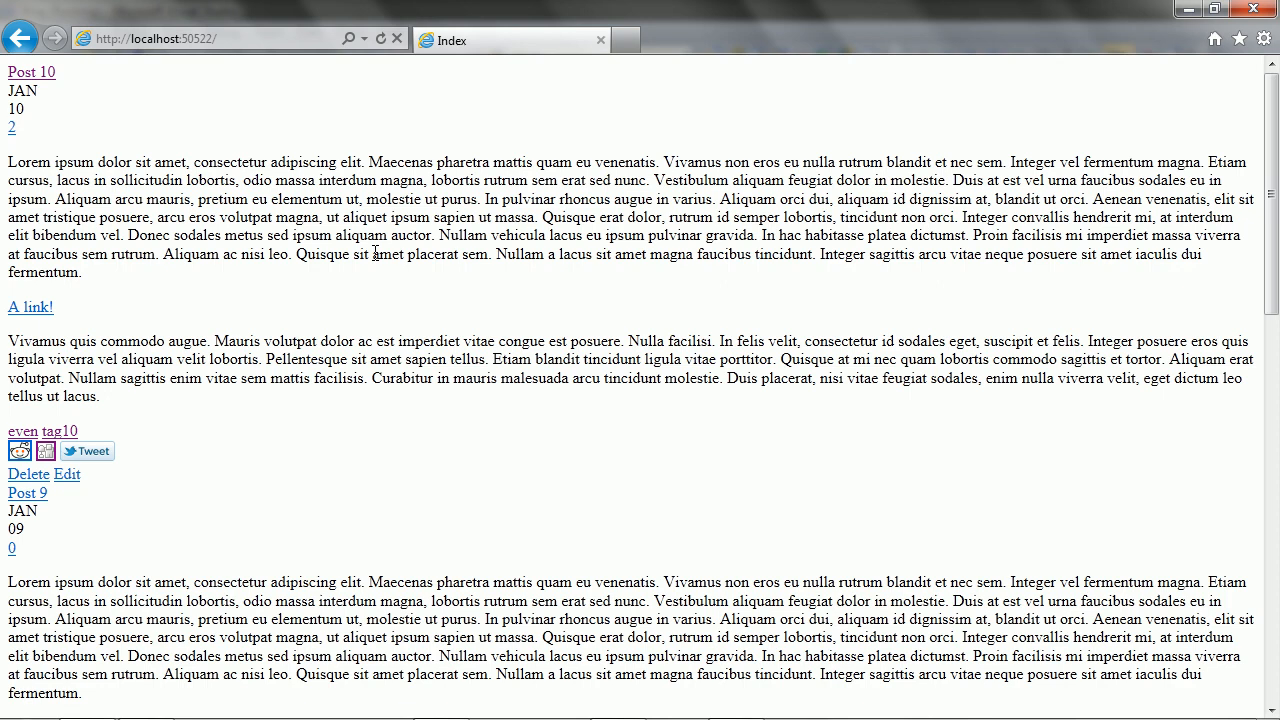
Change the browser address to /Accounts/Logout to log out
left_click(200, 38)
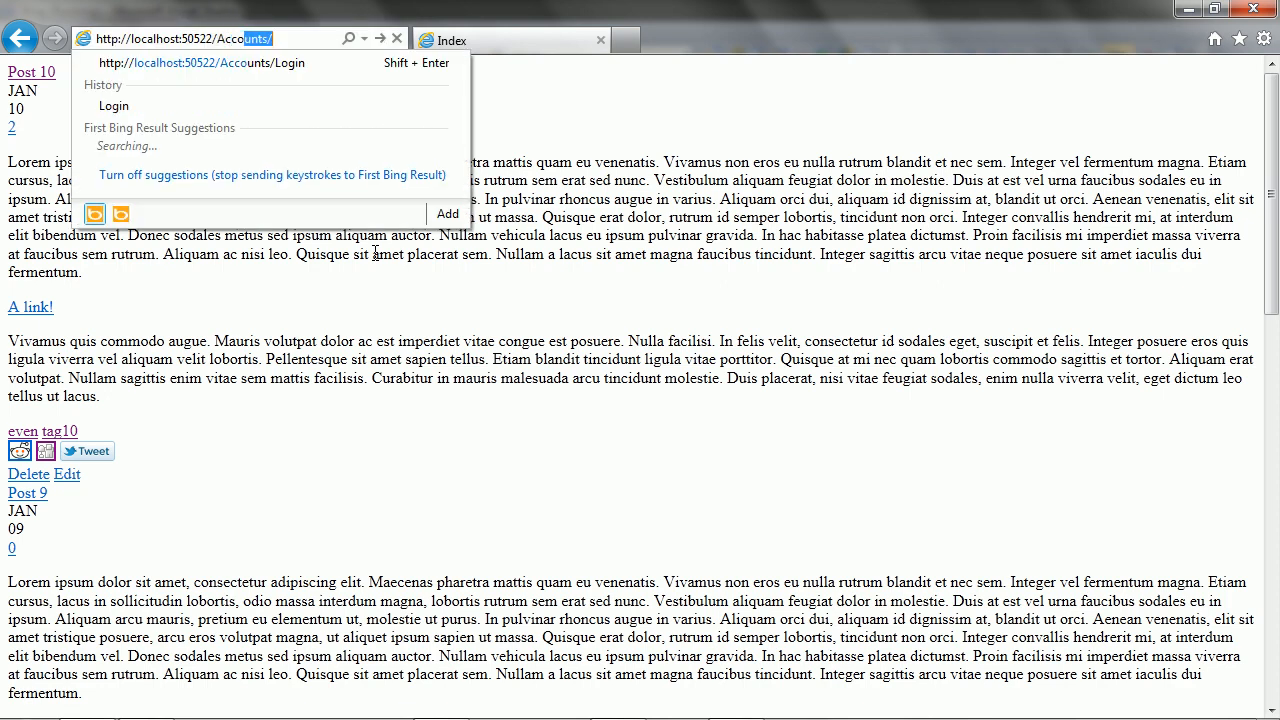
type("Logout")
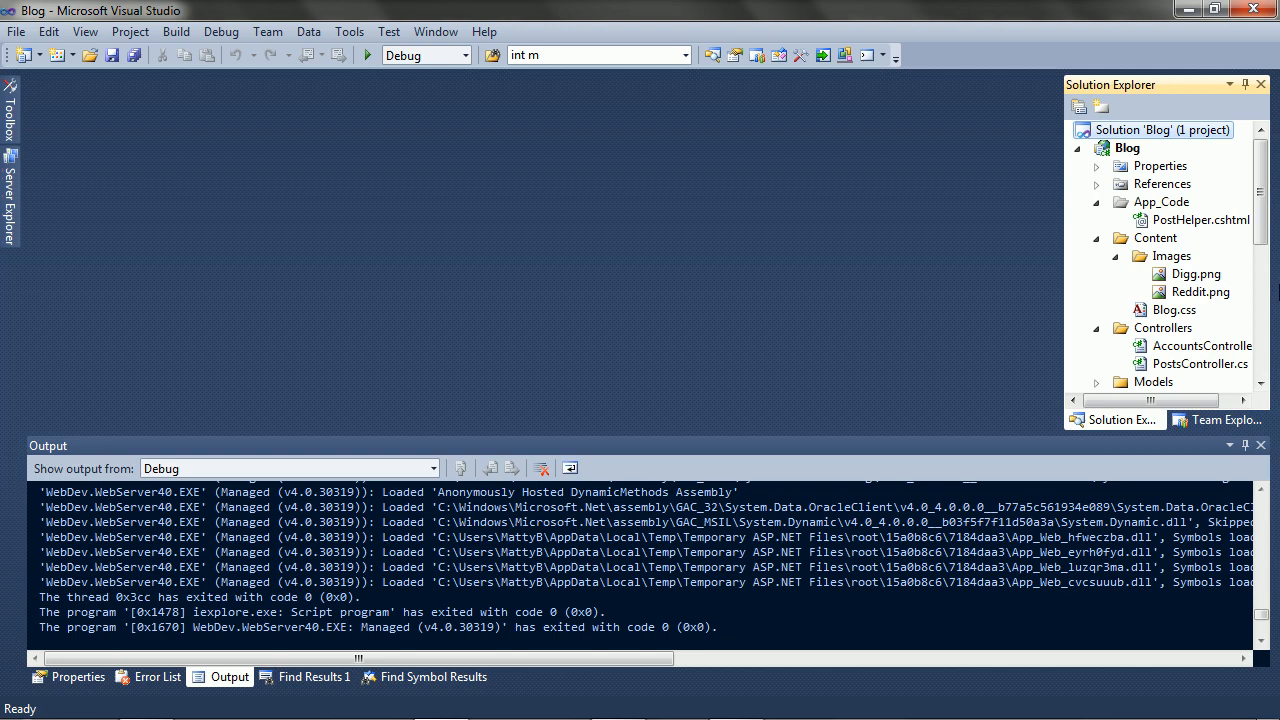
Add 'private const int PostsPerFeed = 25;' to PostsController
double_click(1200, 363)
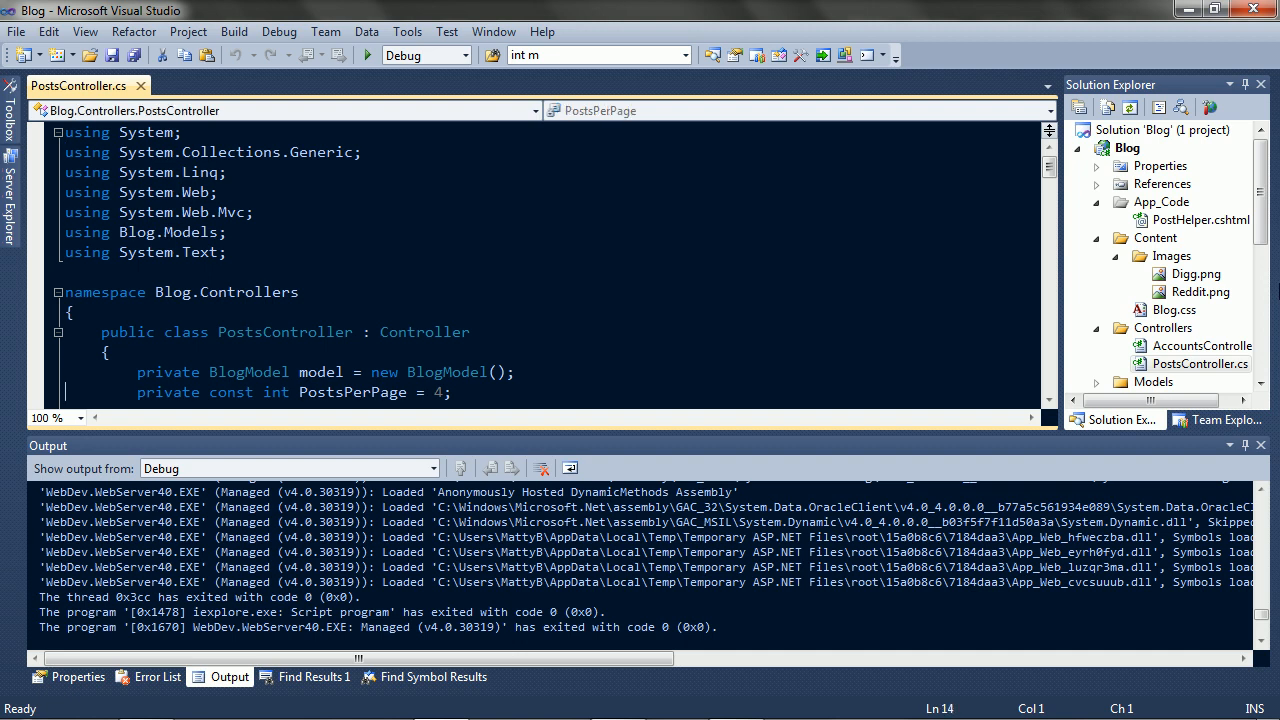
type("private const")
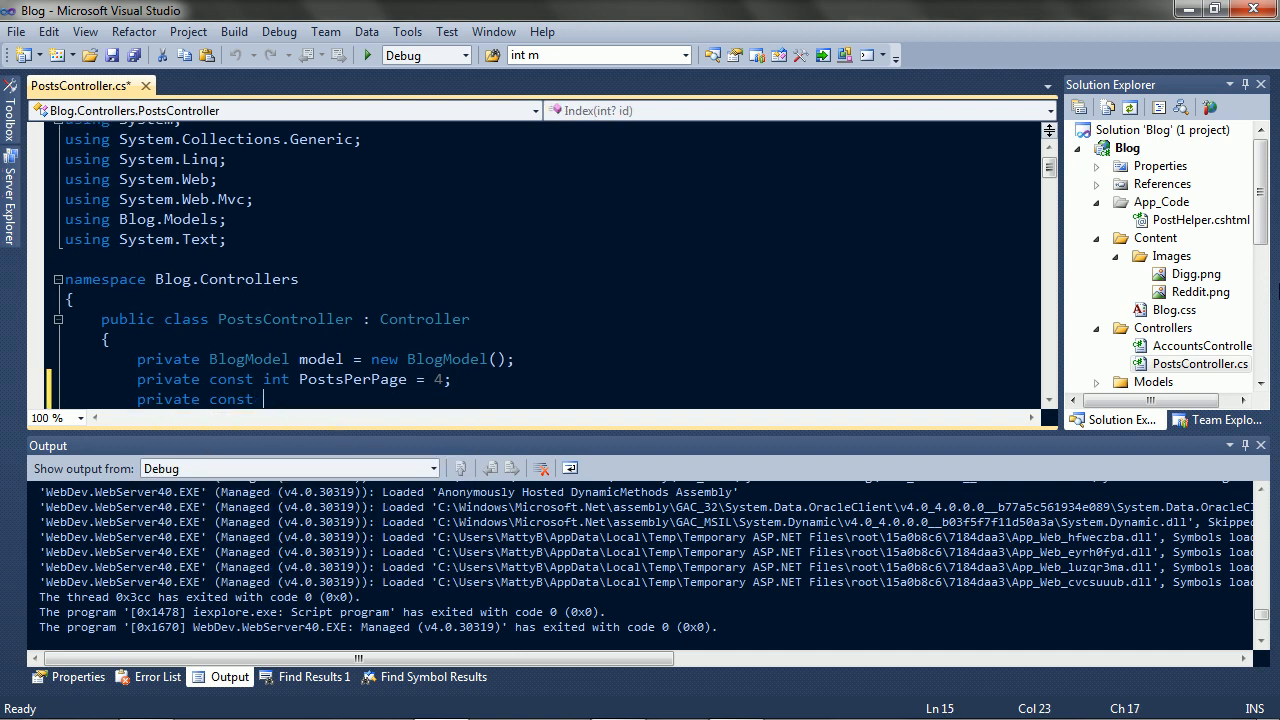
type("int PostsPerFeed")
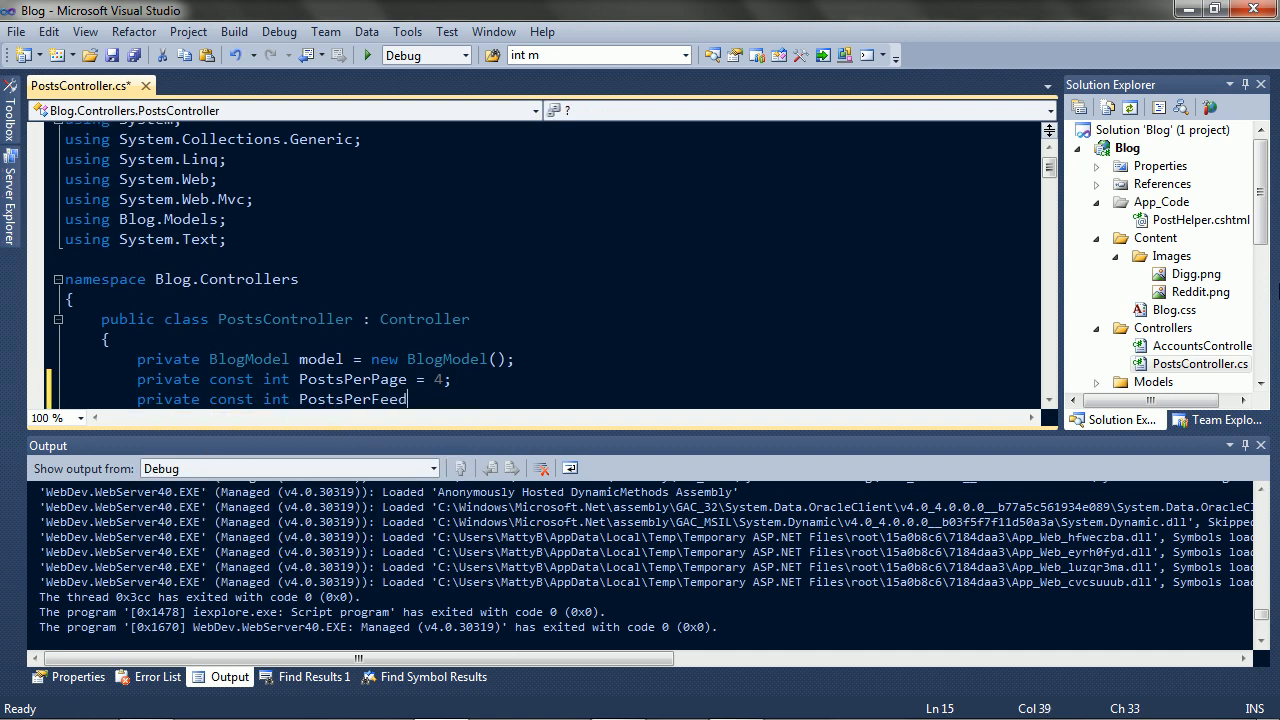
type("= 25;")
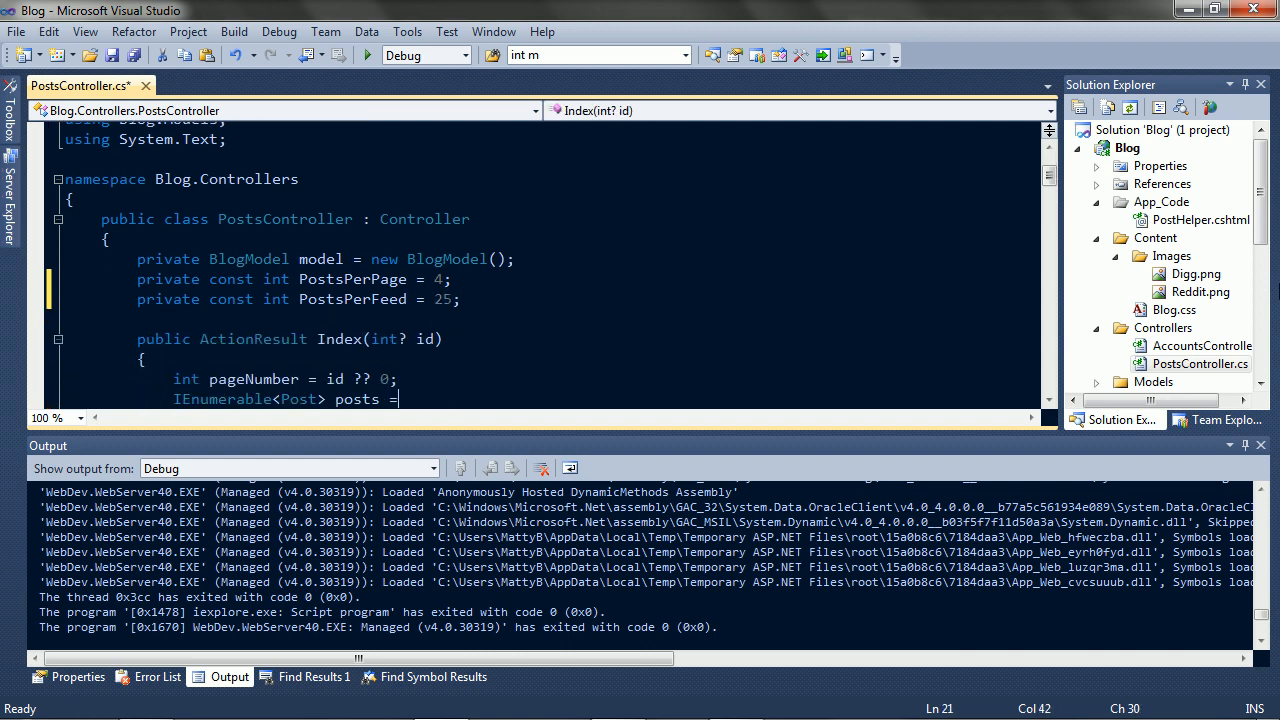
Start a public ActionResult RSS action declaring an IEnumerable<SyndicationItem>
scroll("down", 3)
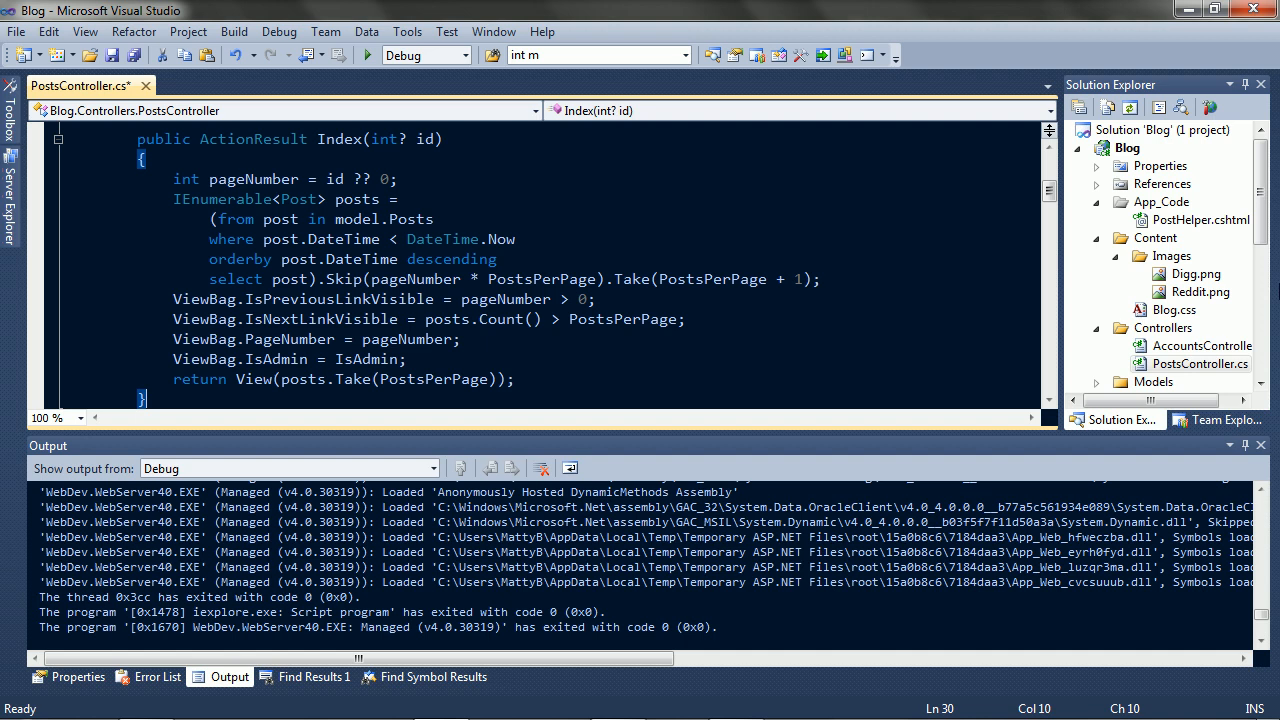
type("publ")
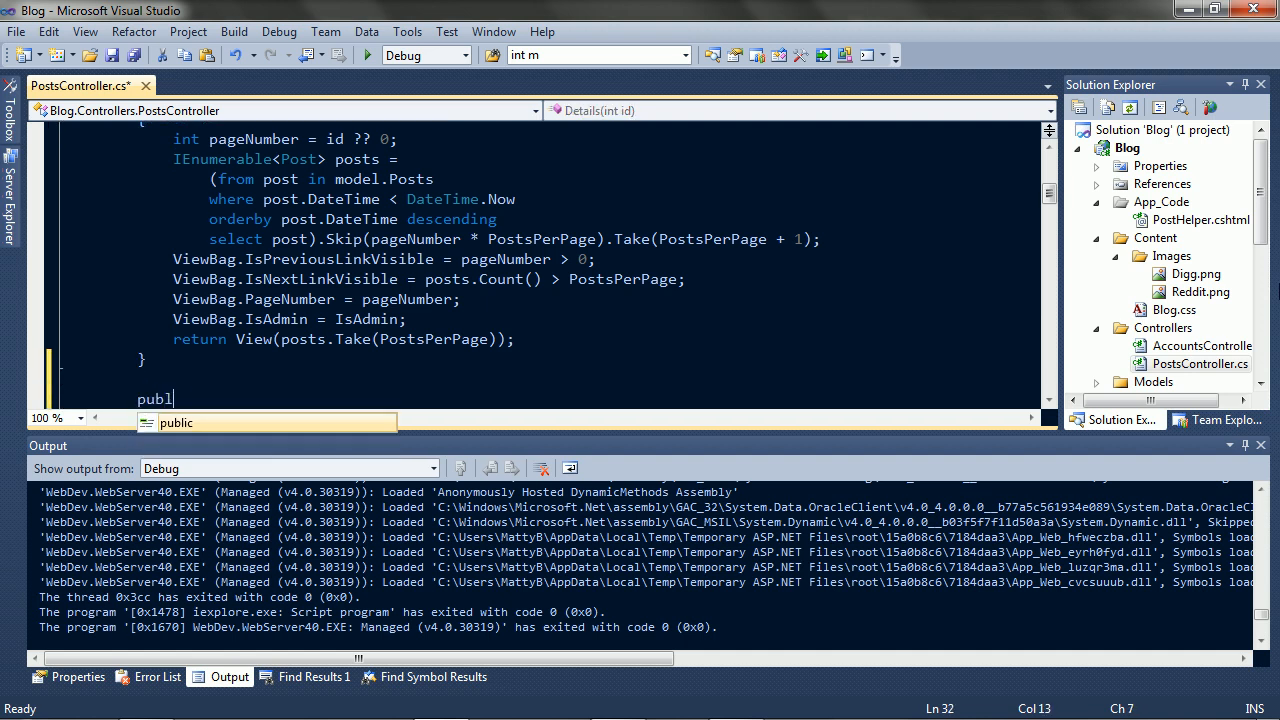
type("ActionResult RSS(")
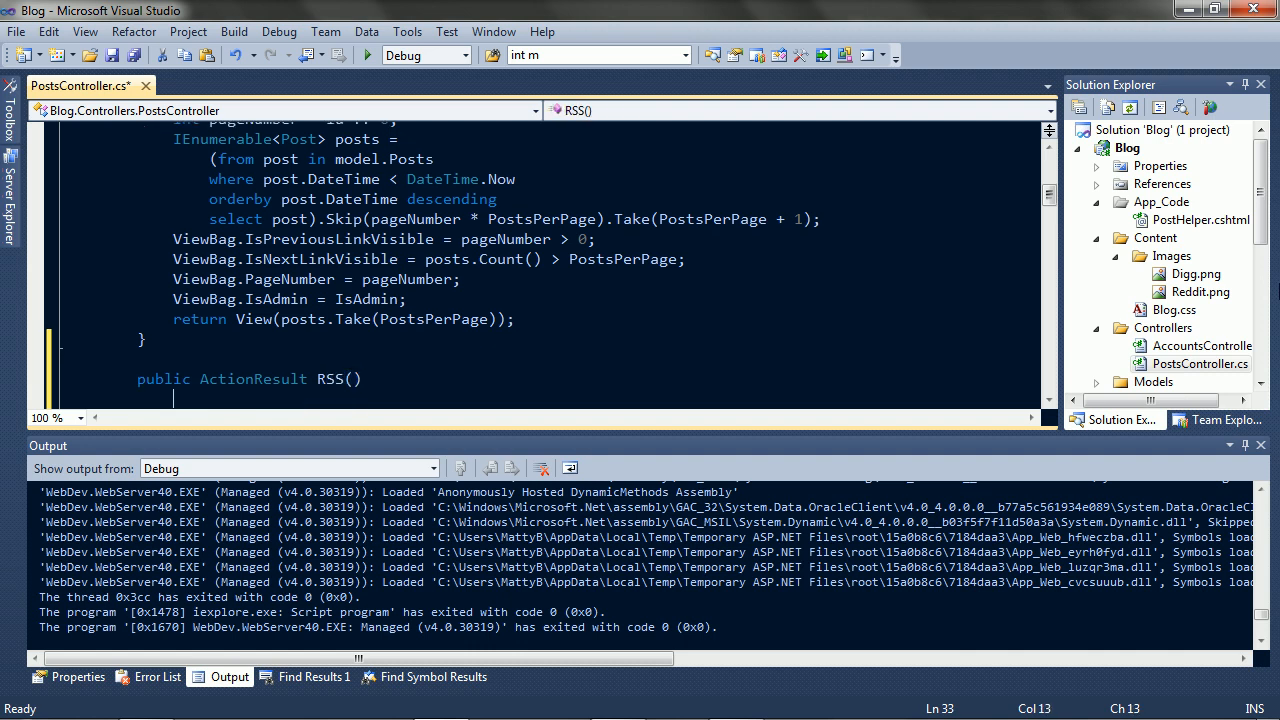
type("I")
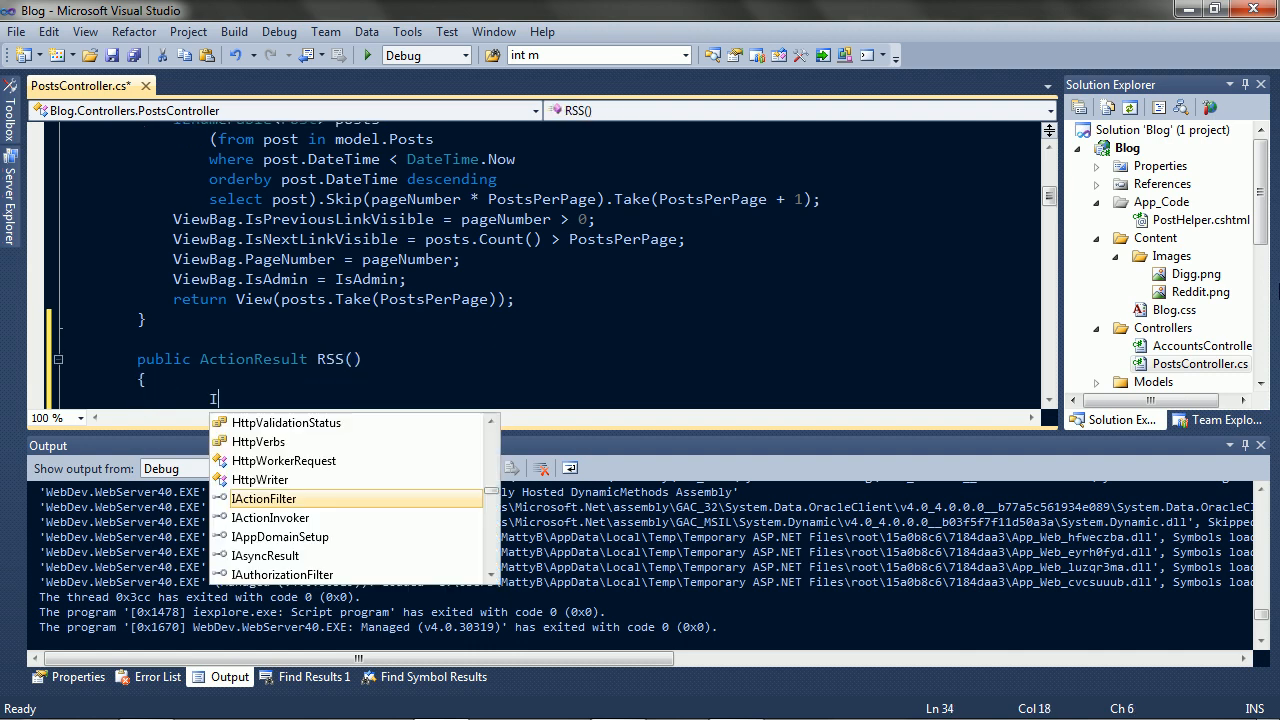
type("IEnumerable<")
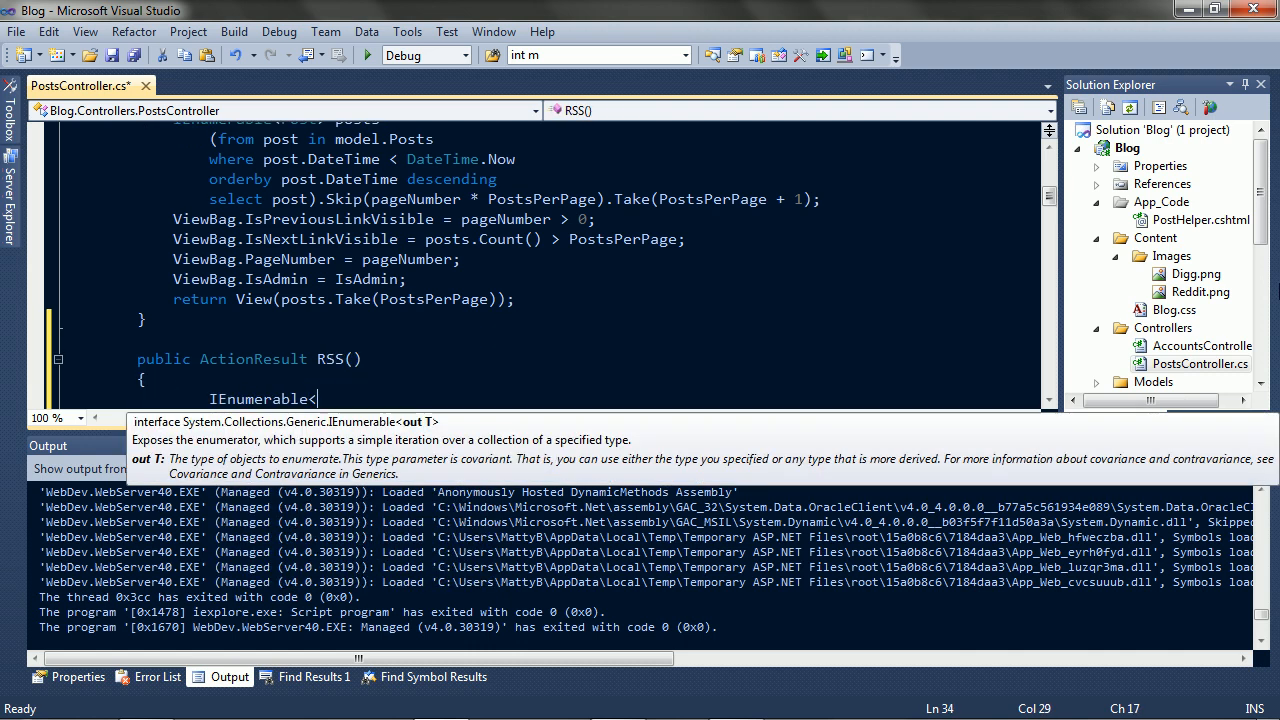
type("SyndicationIt")
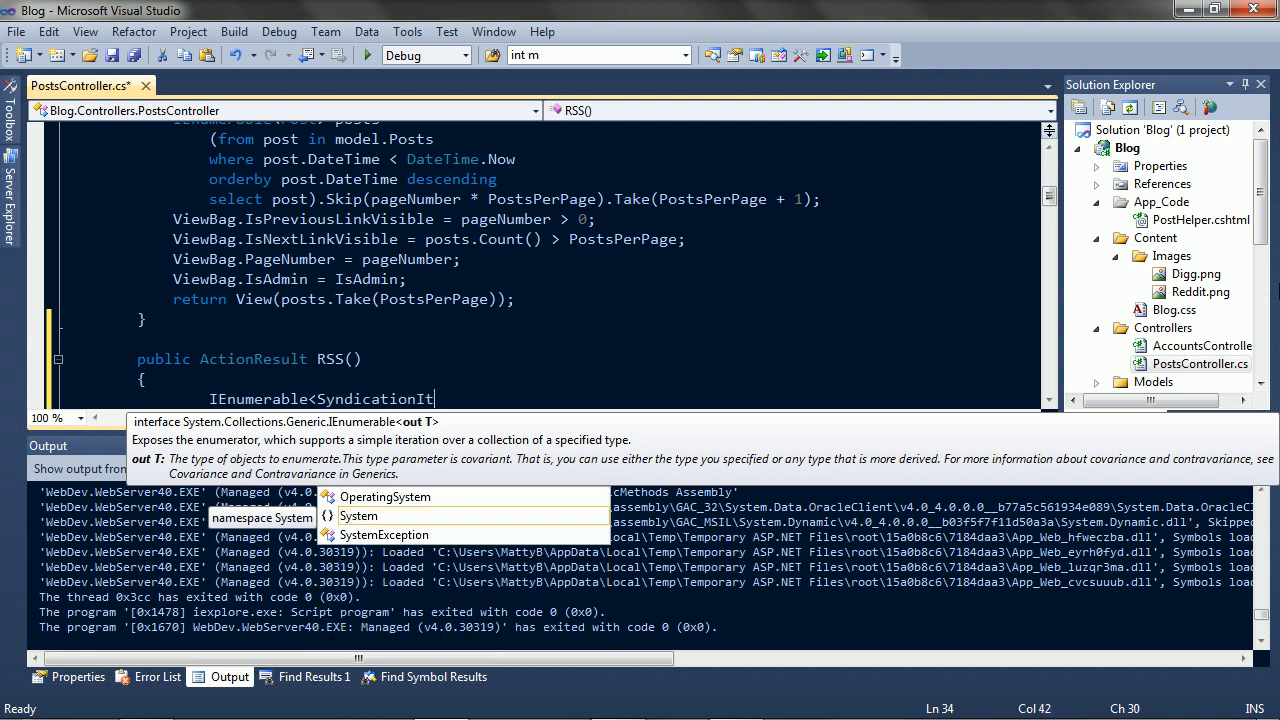
type("em")
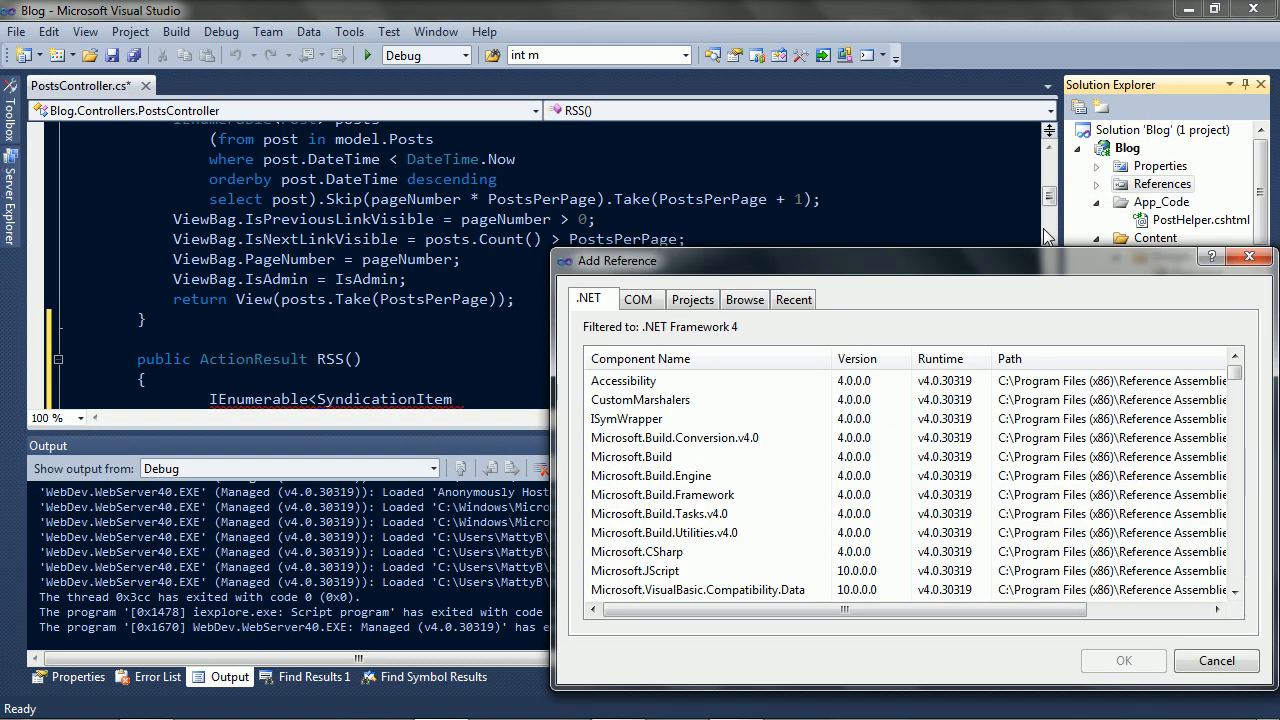
Select System.ServiceModel in the .NET references list and add it
left_click(683, 399)
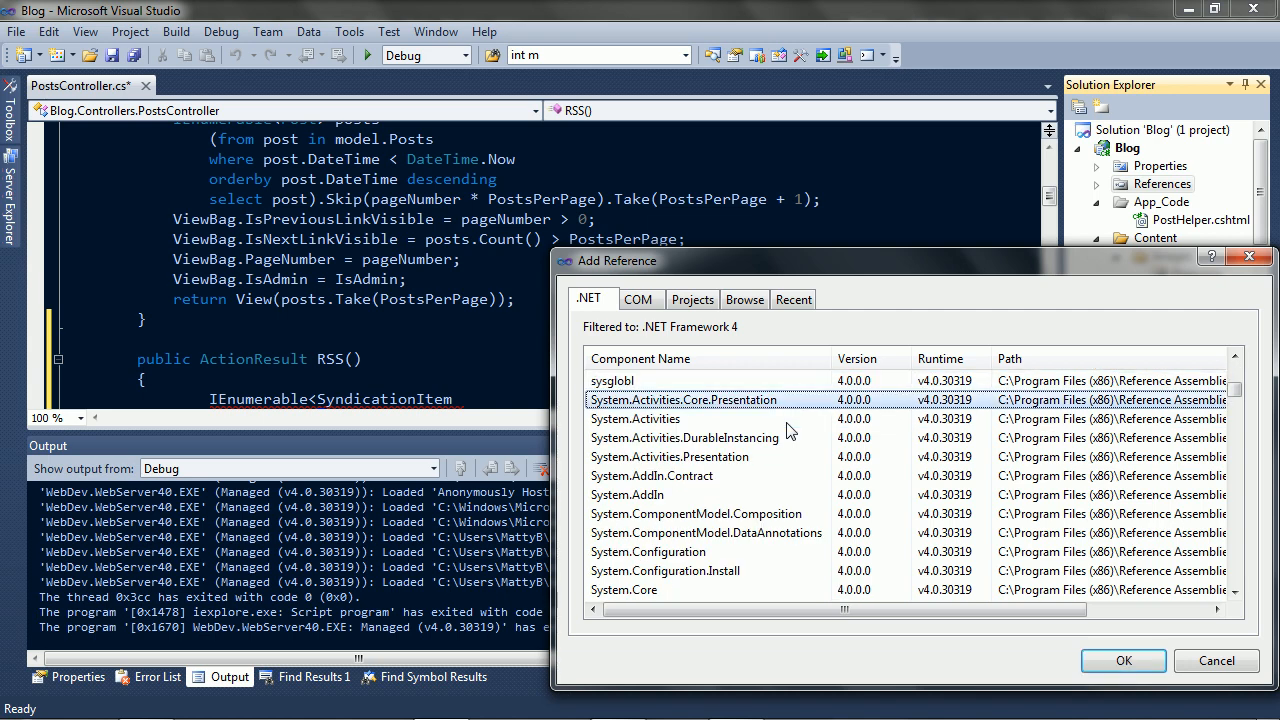
scroll("down", 3)
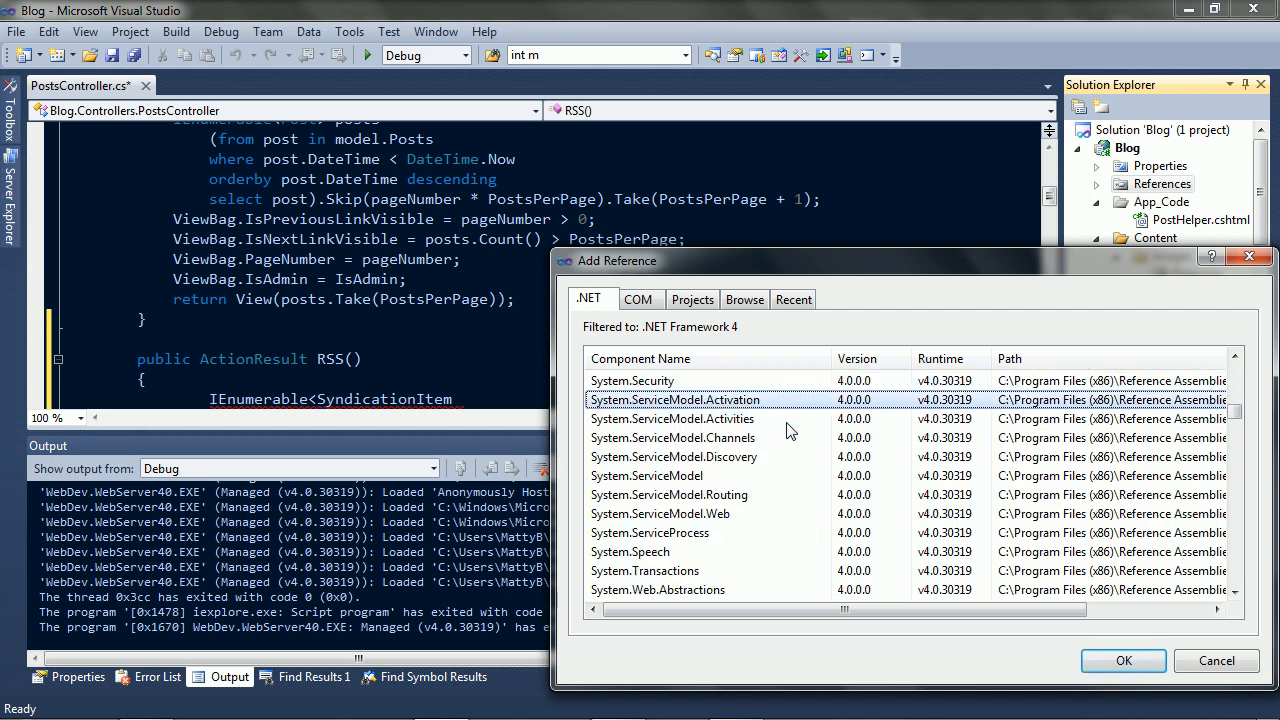
left_click(646, 475)
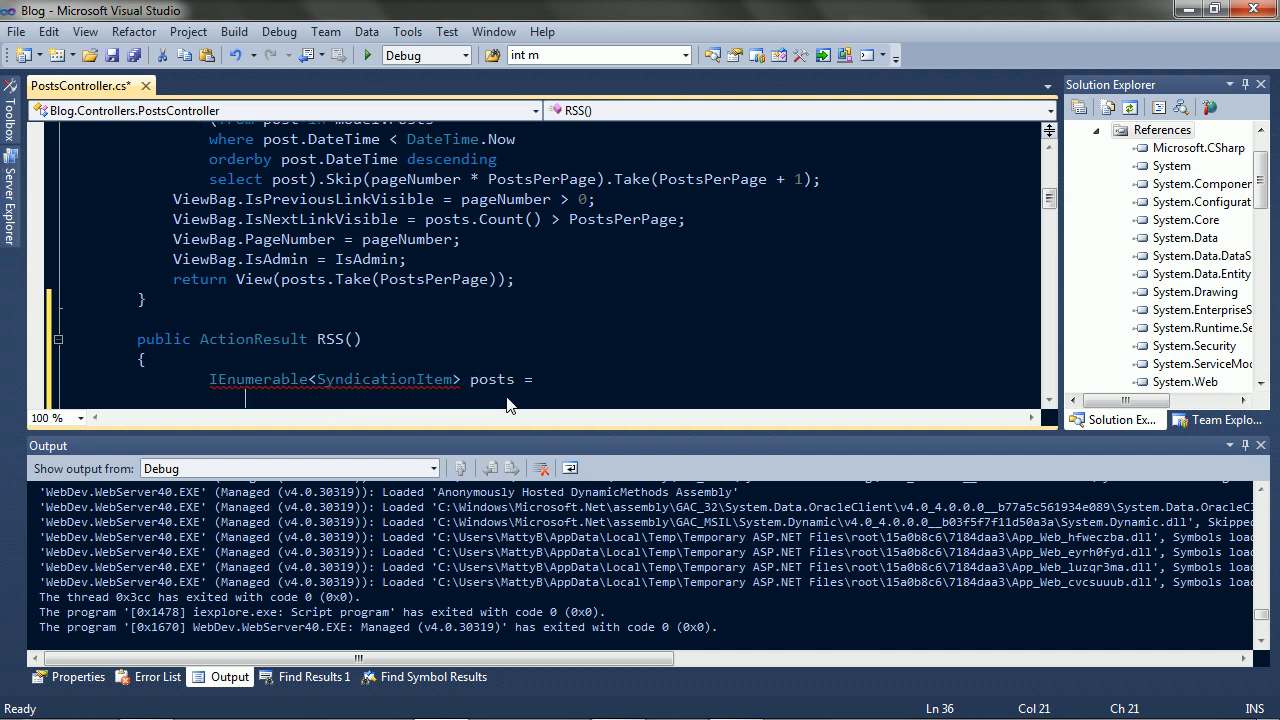
Write a LINQ query selecting posts dated before DateTime.Now, ordered by DateTime descending
type("(from post in model.Posts")
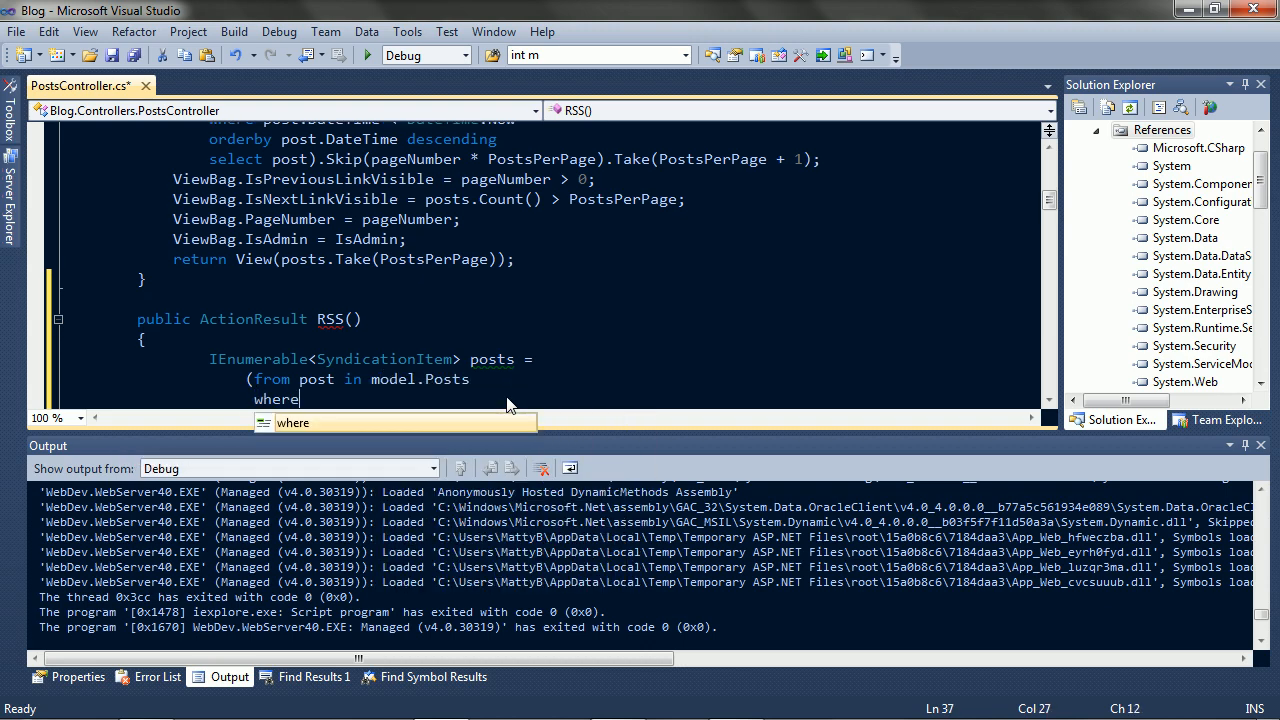
type("post.DateTime")
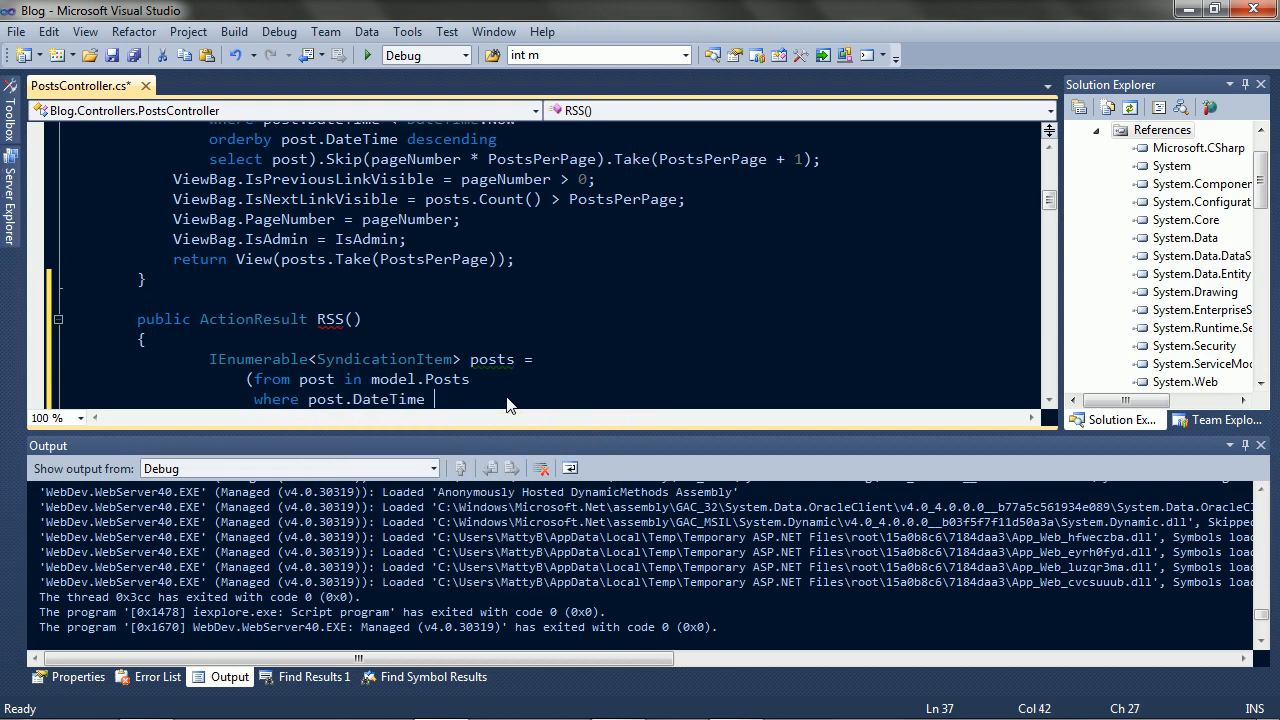
type("< DateTime.now")
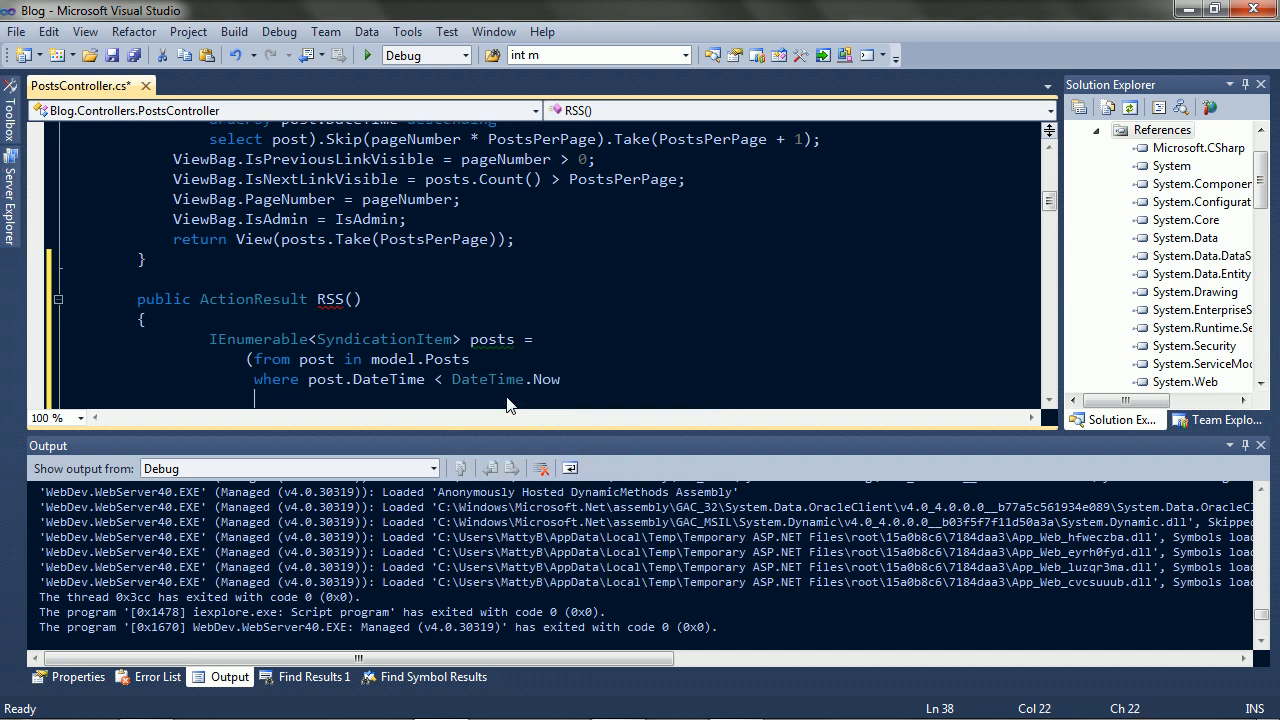
type("orderby p")
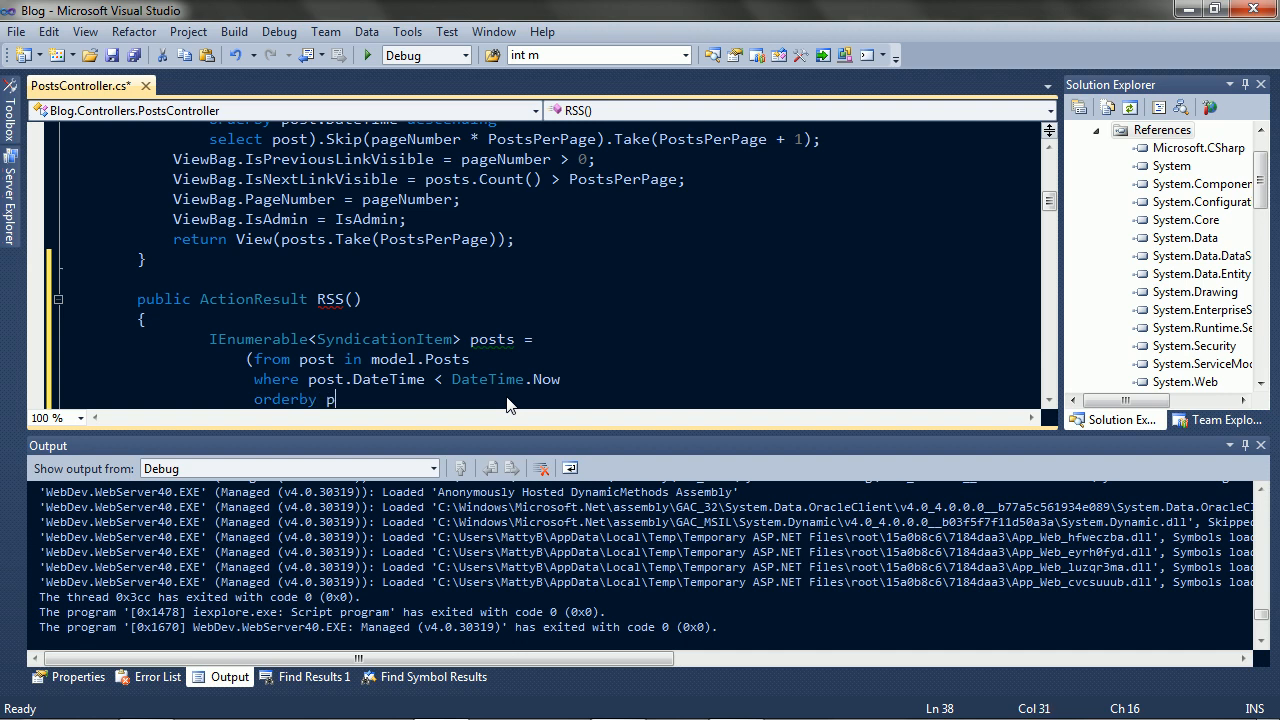
type("post.DateTime descending")
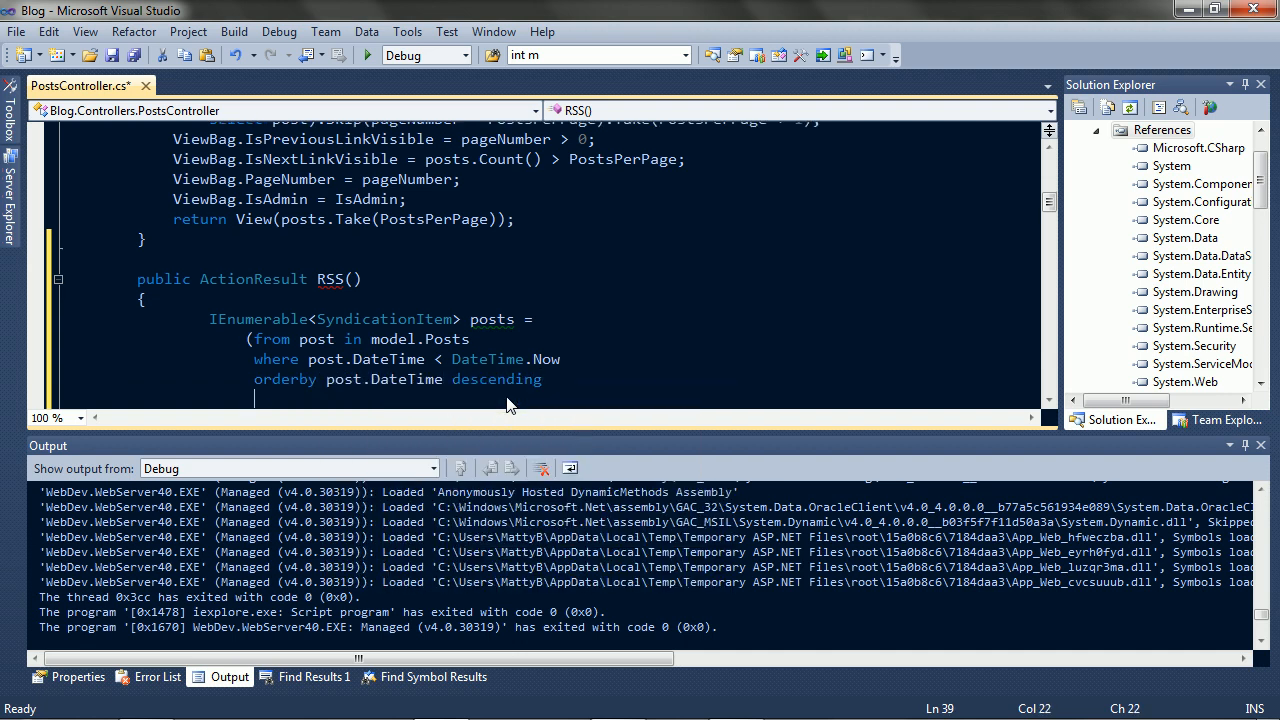
type("select post)")
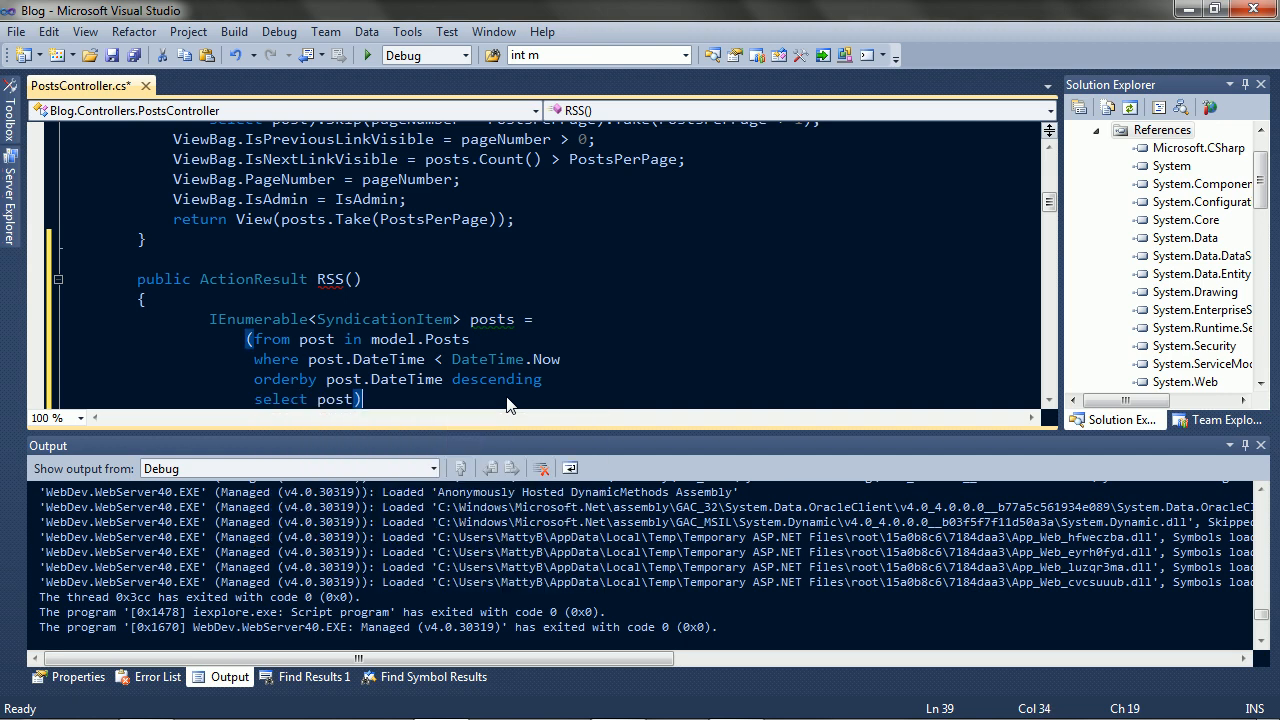
Append .Take(PostsPerFeed).ToList().Select(x => GetSyndicationItem(x)) to the query
type(".Take(postsp")
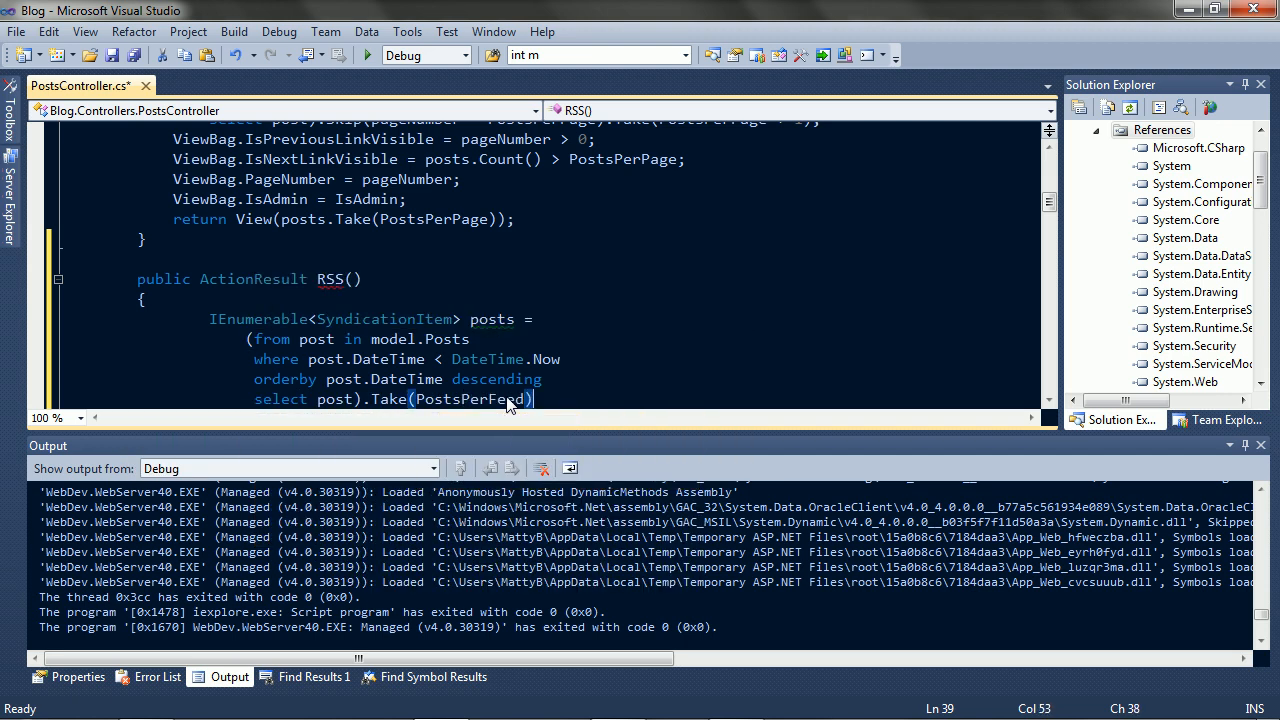
type(".tol")
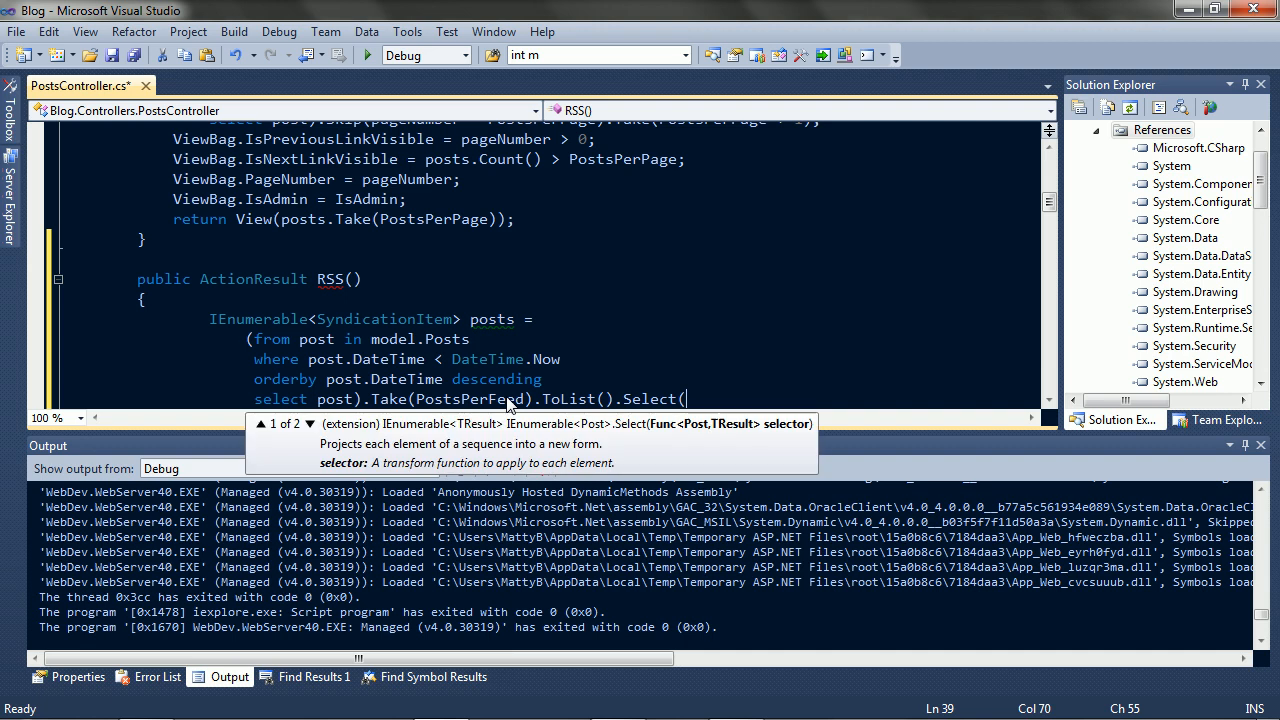
type("x =>")
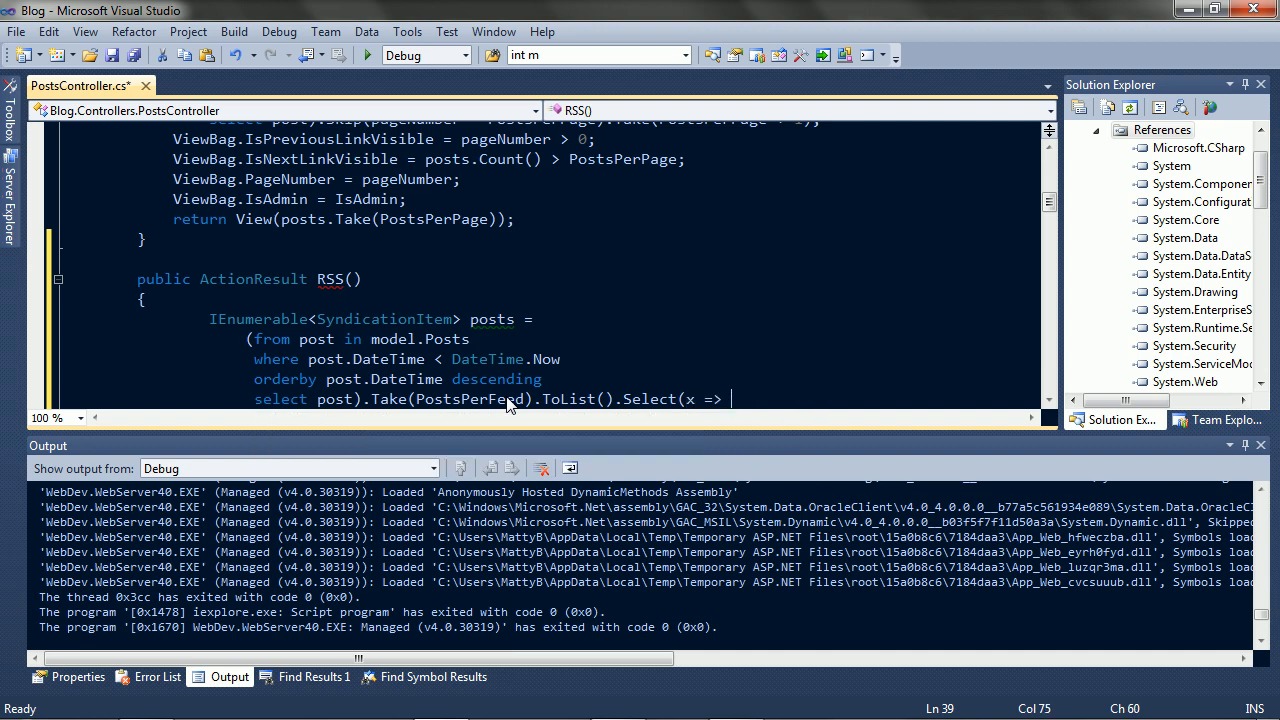
type("GetSyndication")
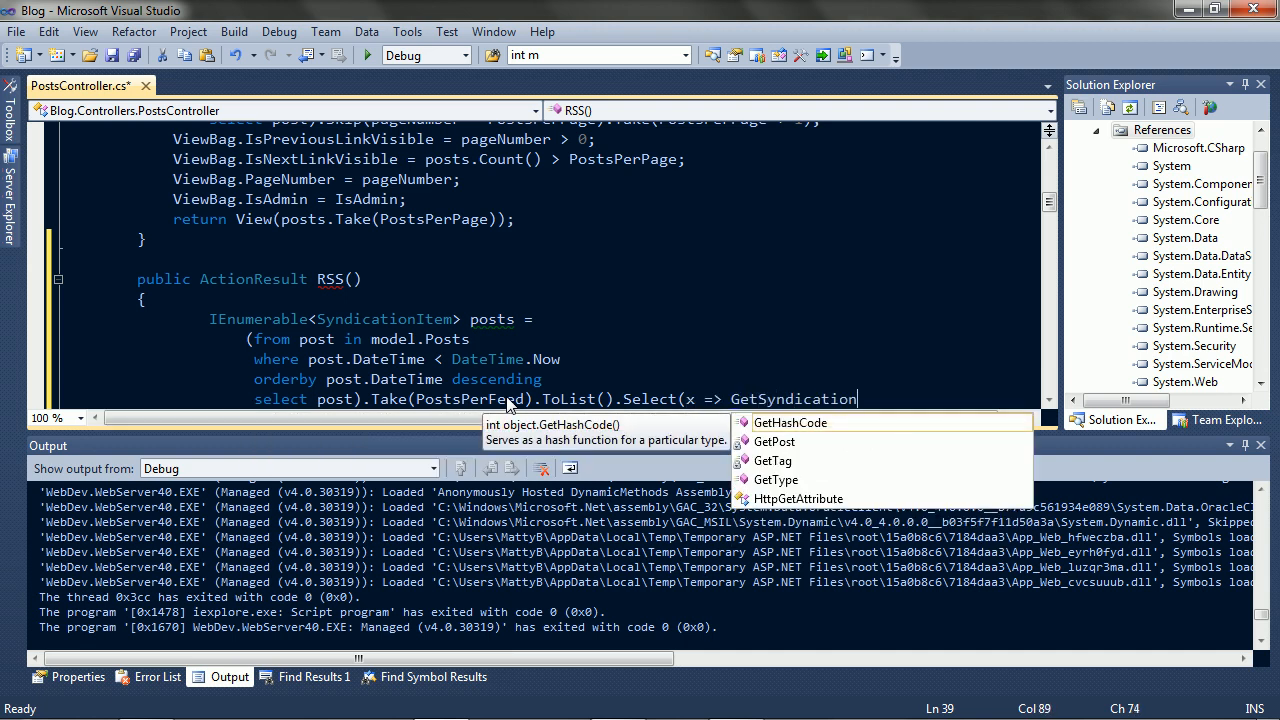
type("Item(x")
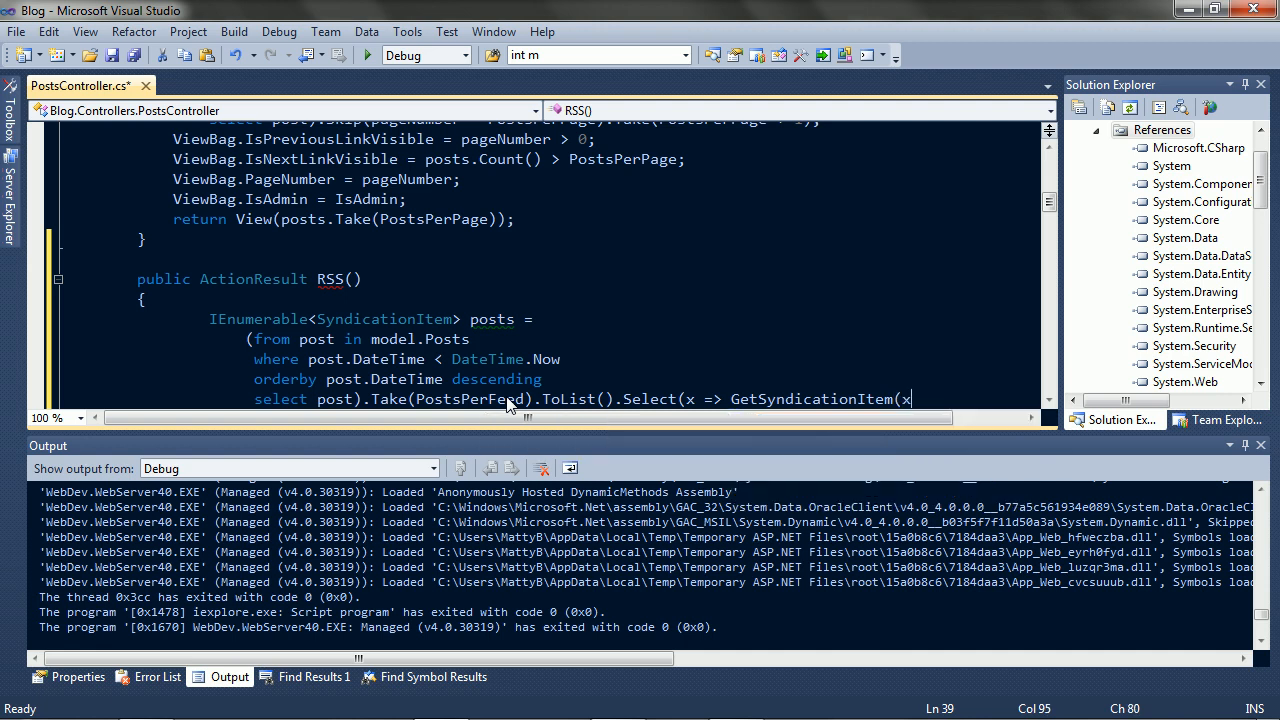
type(");")
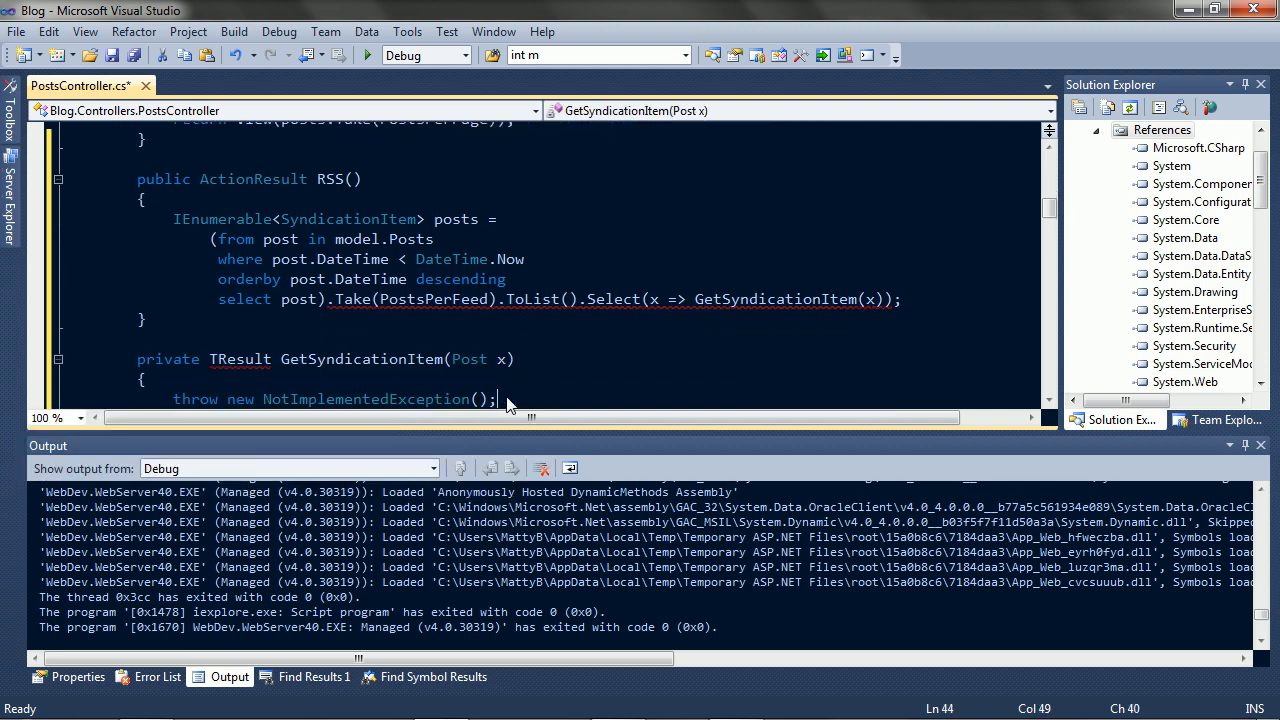
Change the GetSyndicationItem stub to return SyndicationItem and take a Post named post
left_click(210, 359)
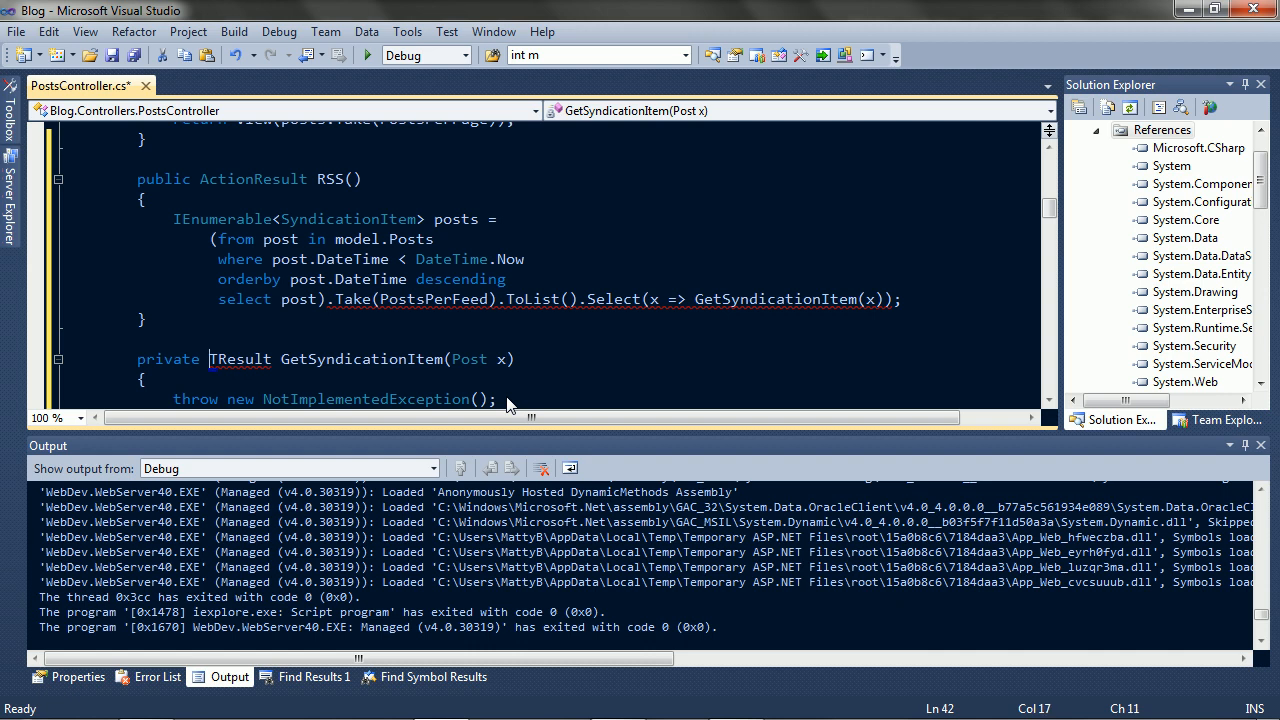
type("SyndicationItem")
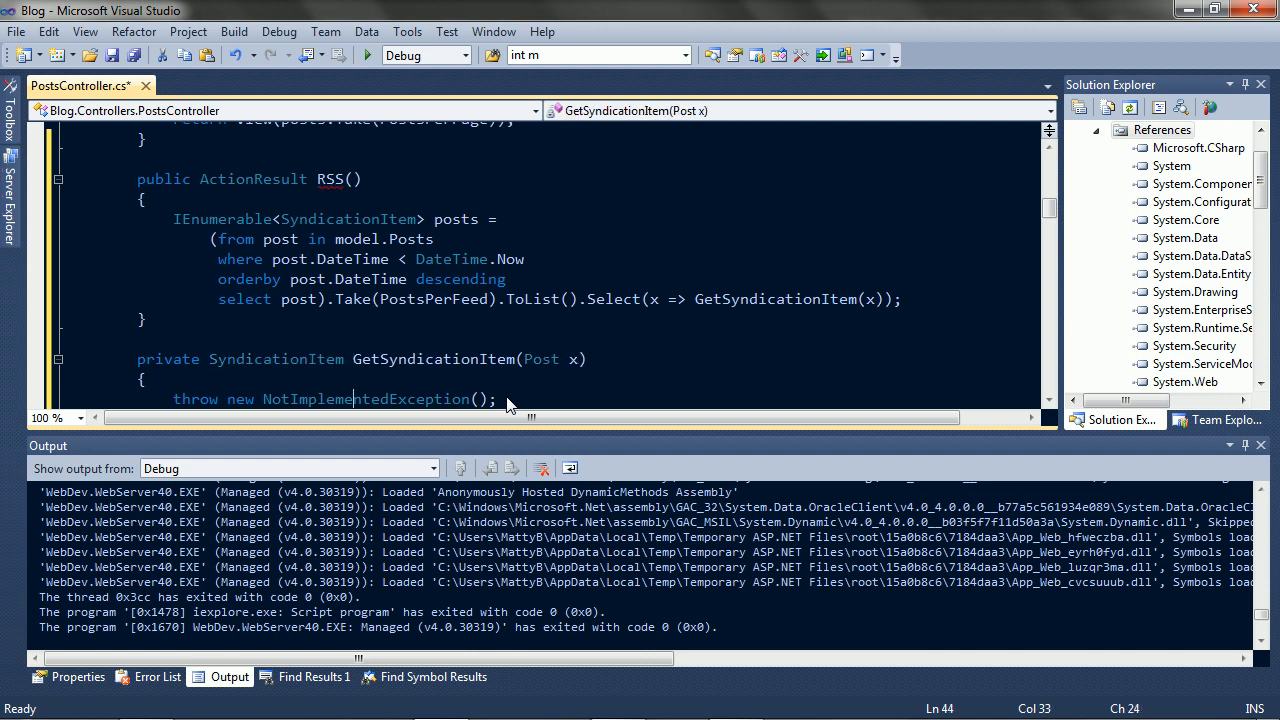
type("post")
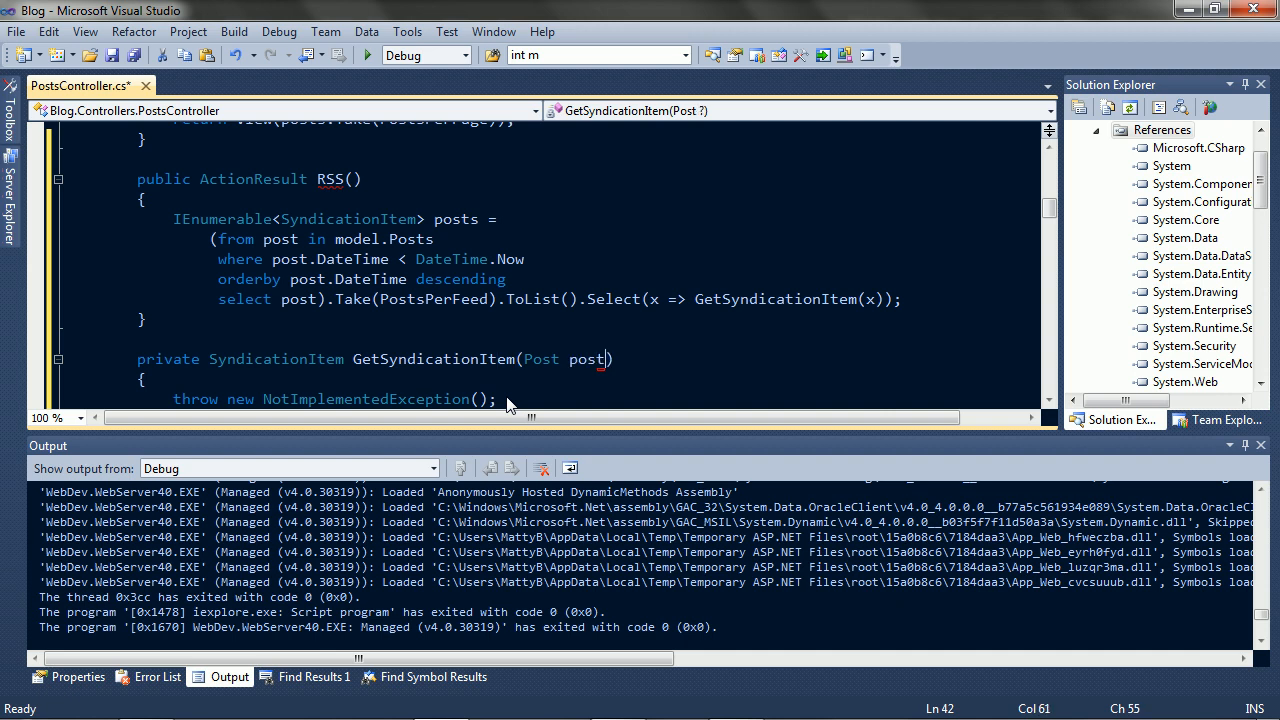
left_click(496, 399)
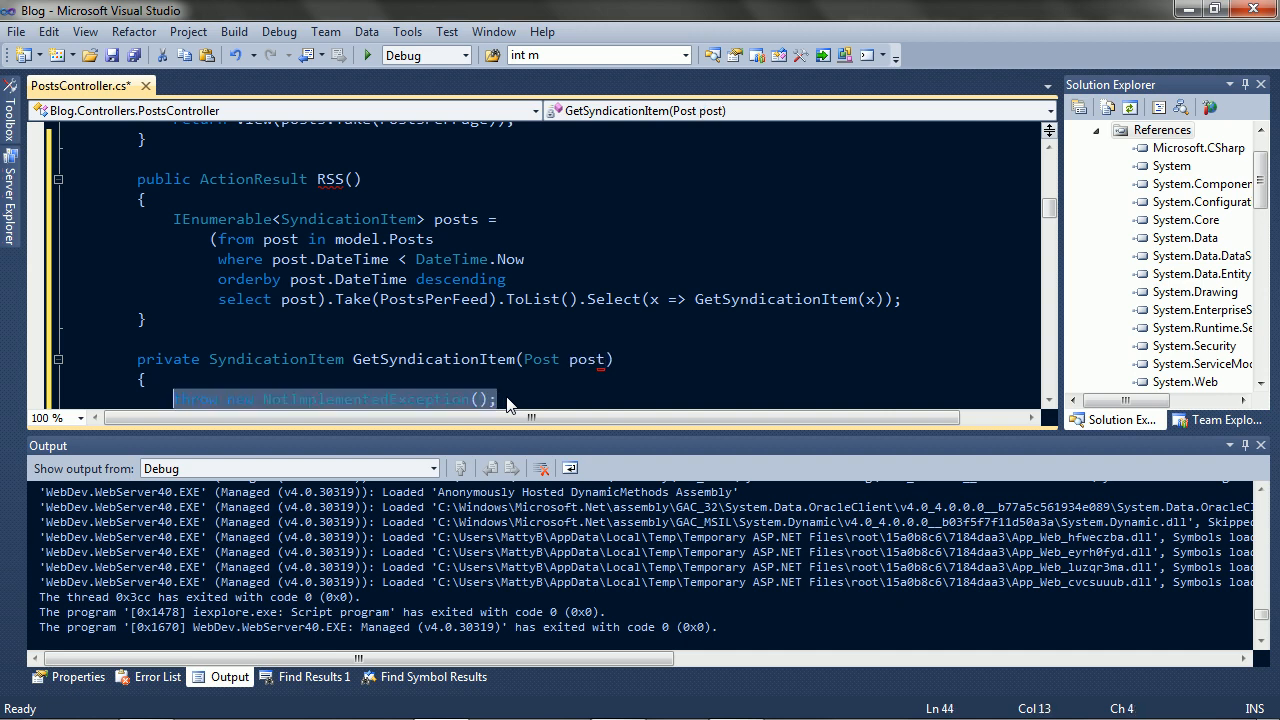
Return a new SyndicationItem from the post's title, body and mattblagden detail URL plus post.ID
type("return")
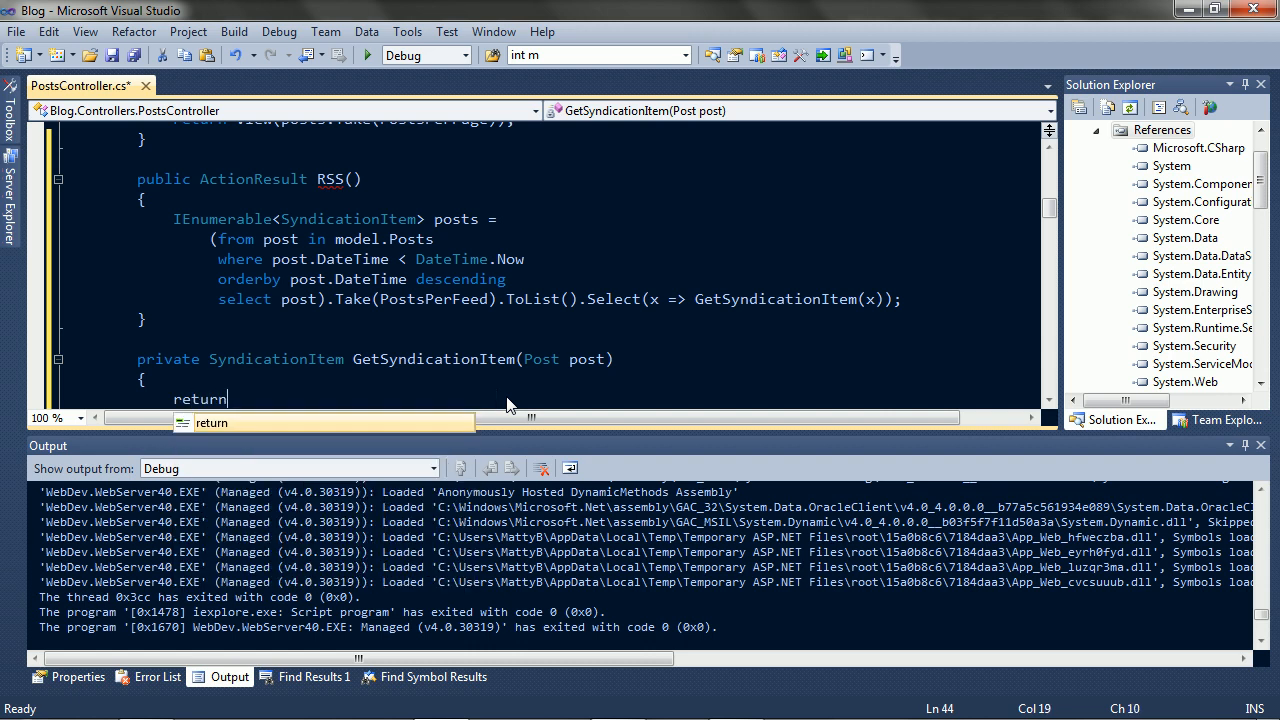
type("new SyndicationItem(")
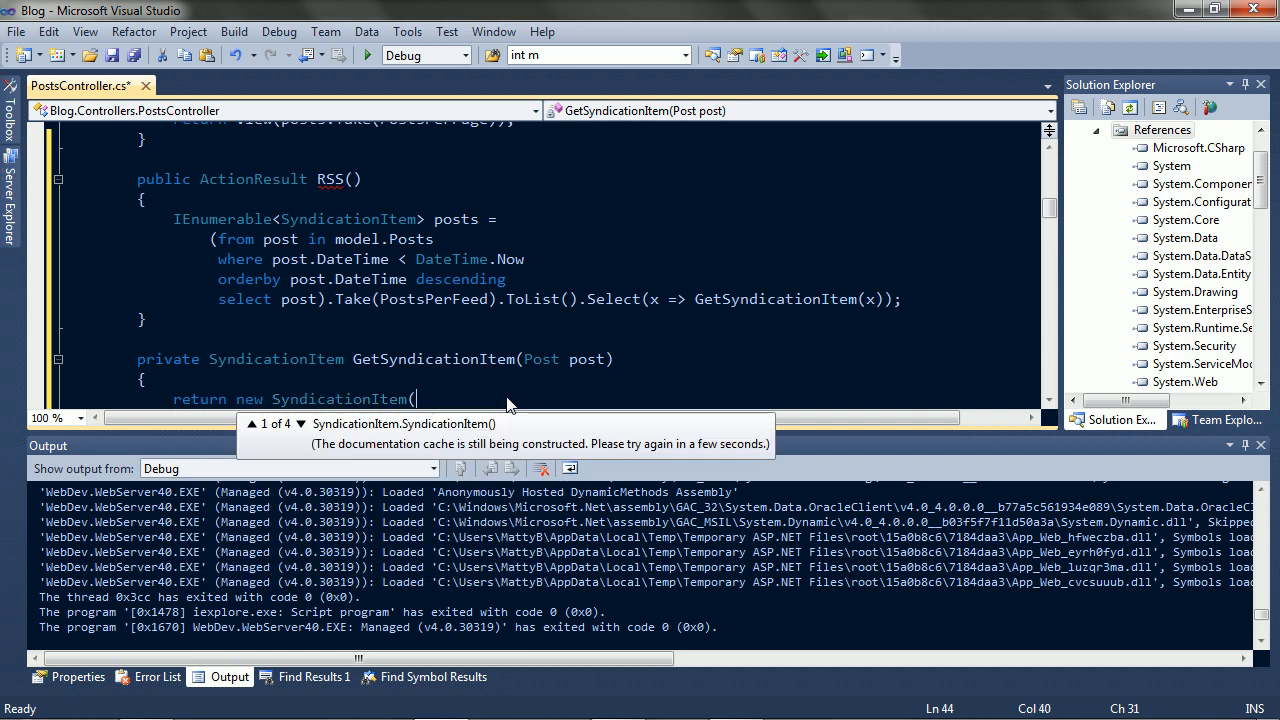
type("post.ti")
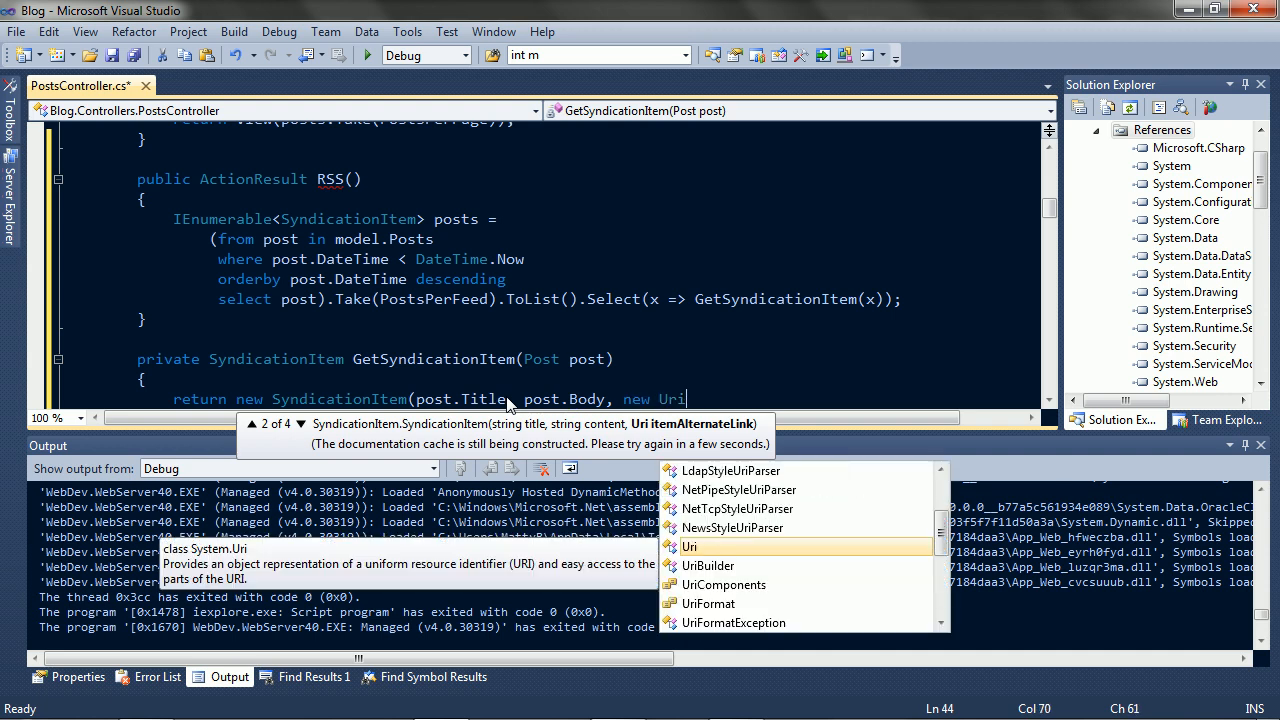
type("(\"http://")
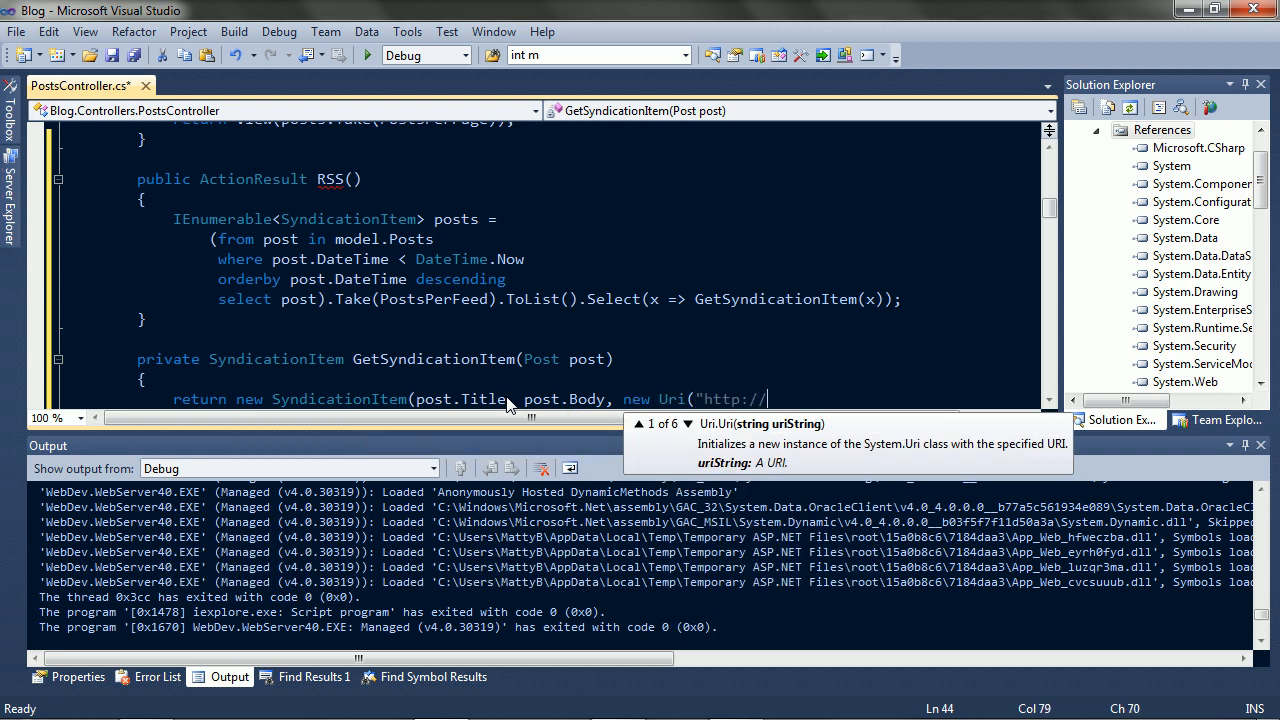
type("www.mattblagden.com/posts/detail")
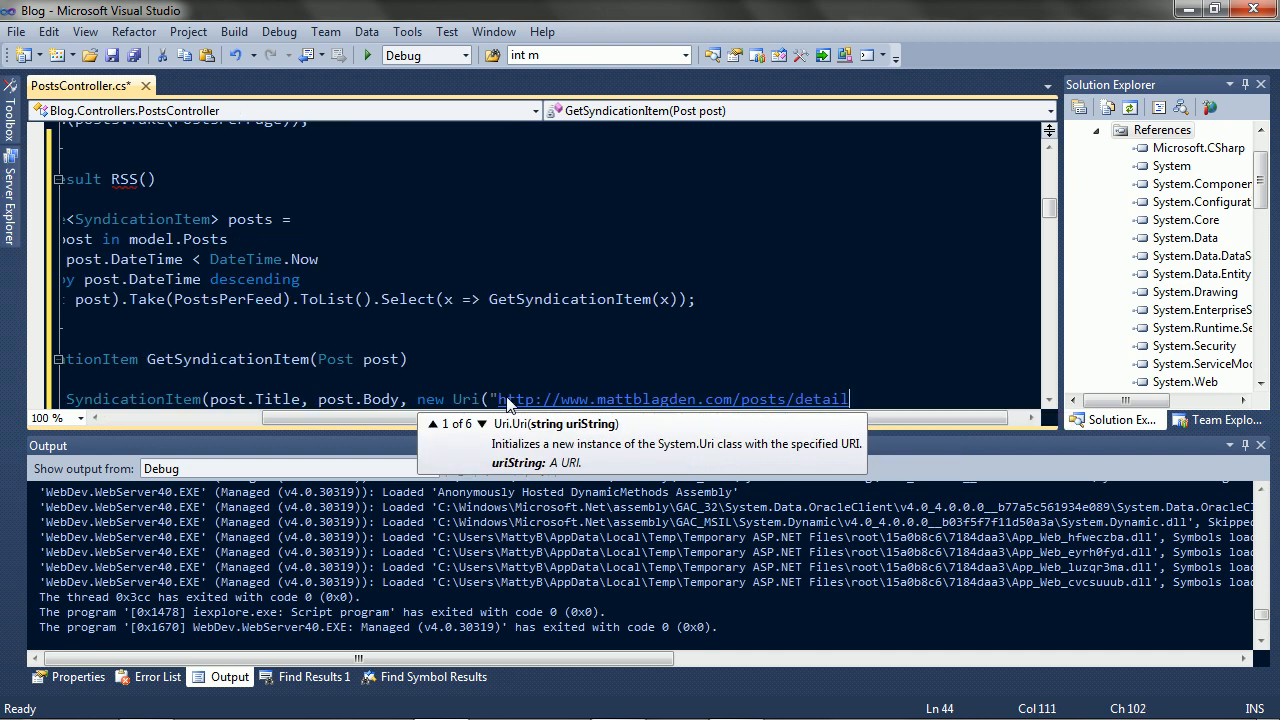
type("/\" +")
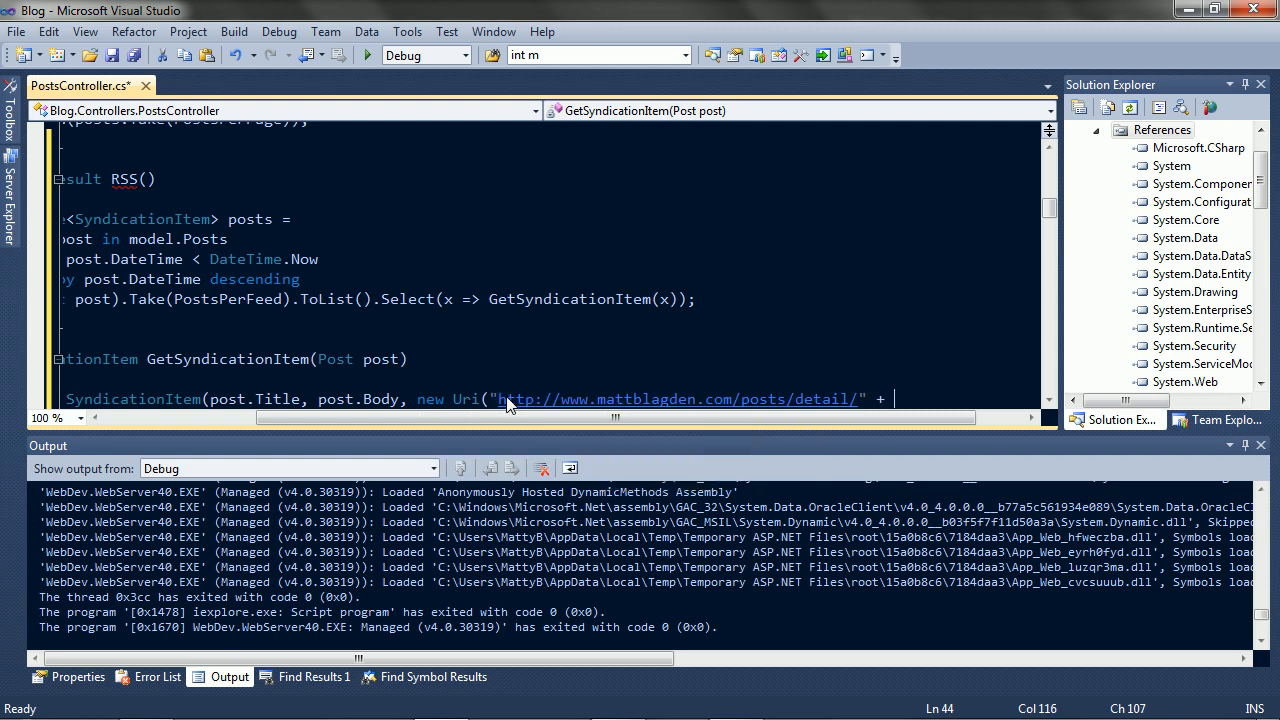
type("post.ID))")
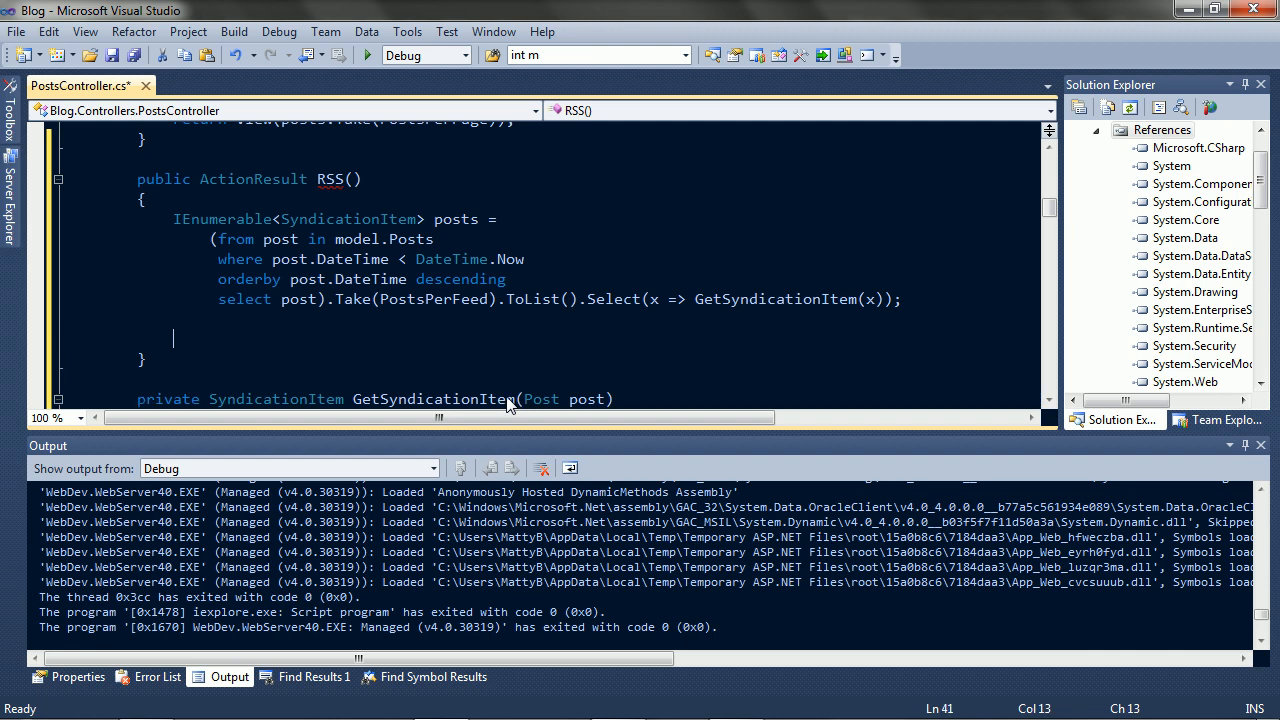
Create a SyndicationFeed titled 'Matt Blagden' with a description, mattblagden.com link and posts
type("SyndicationFeed feed")
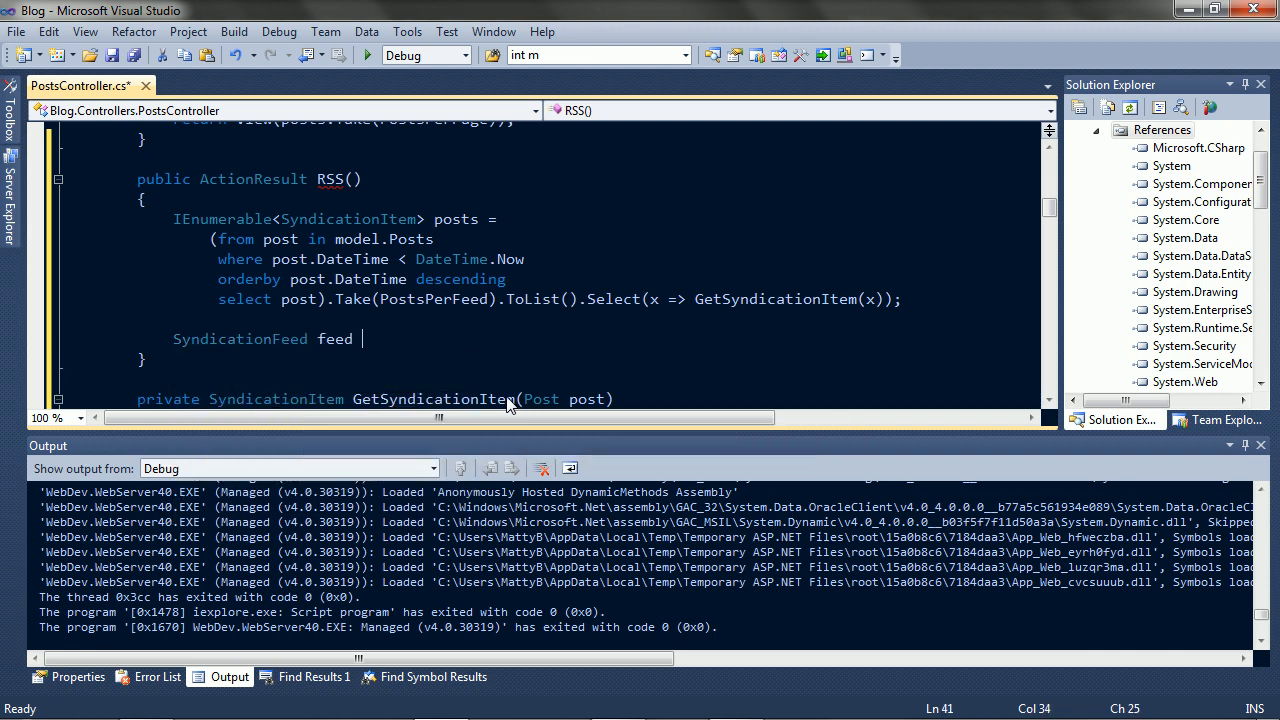
type("= new SyndicationFeed(")
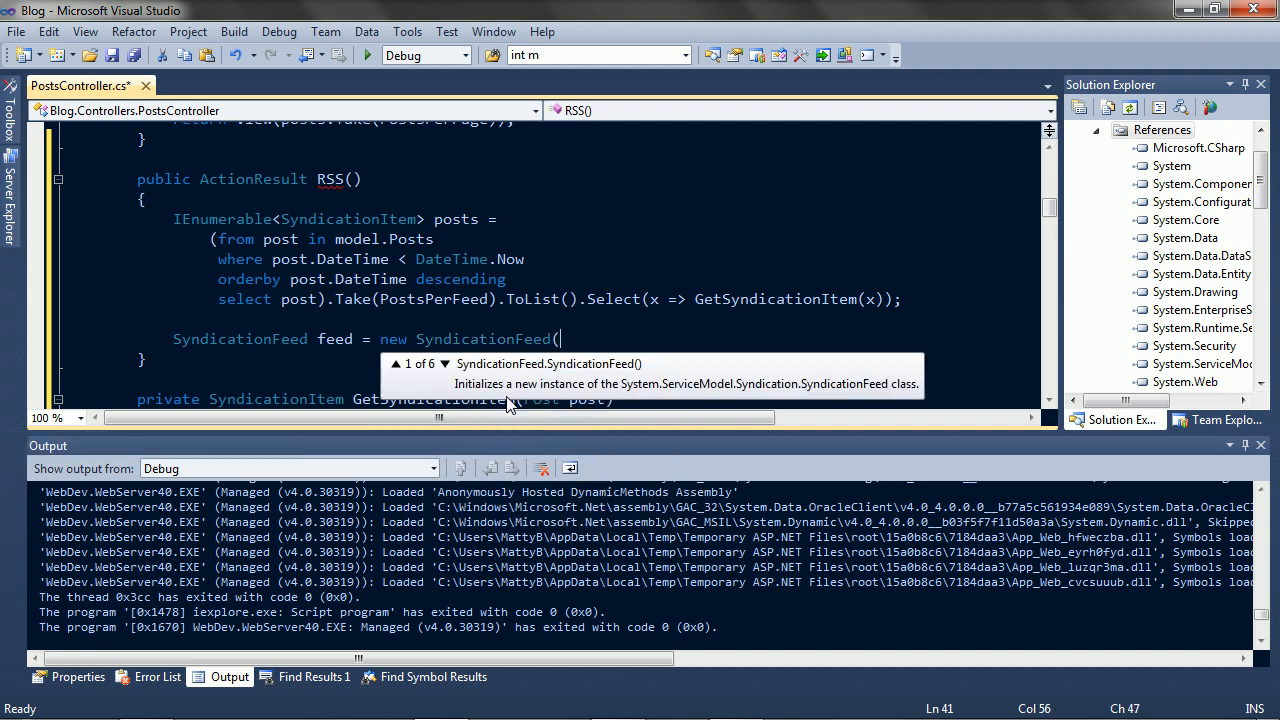
type("\"Matt Blagden")
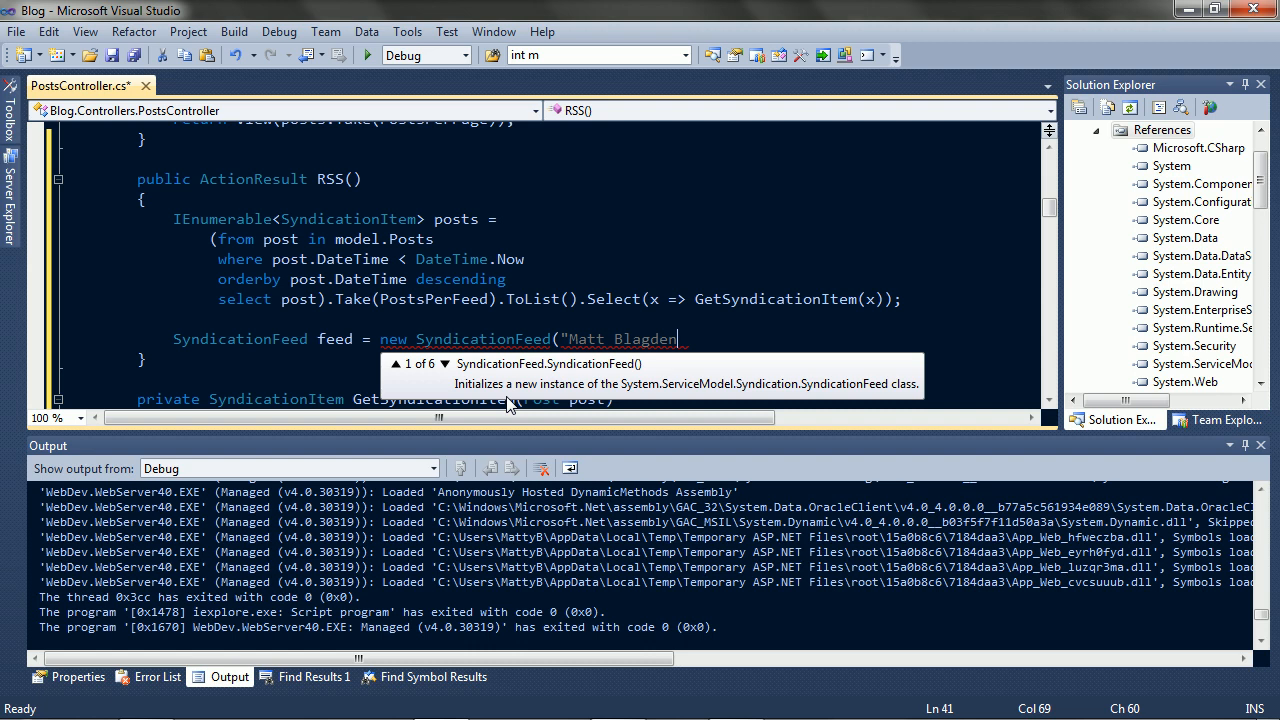
type("\",")
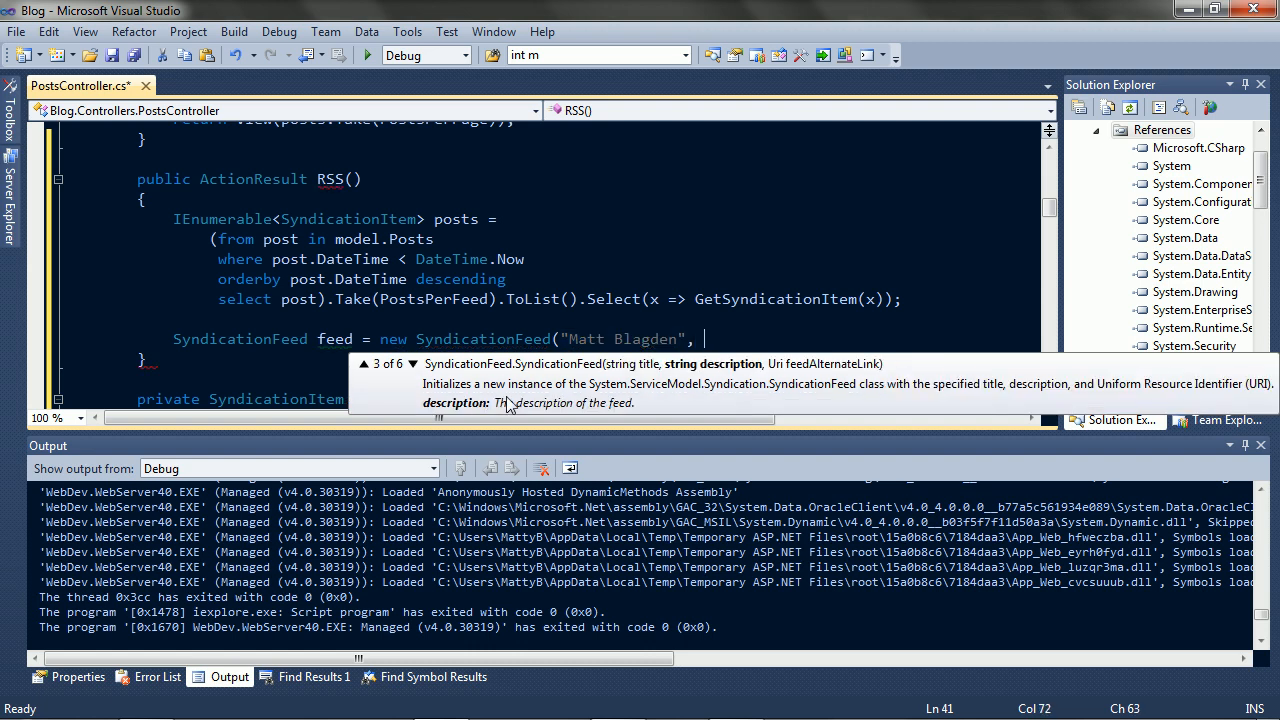
type("\"Matt Blagden's Blog")
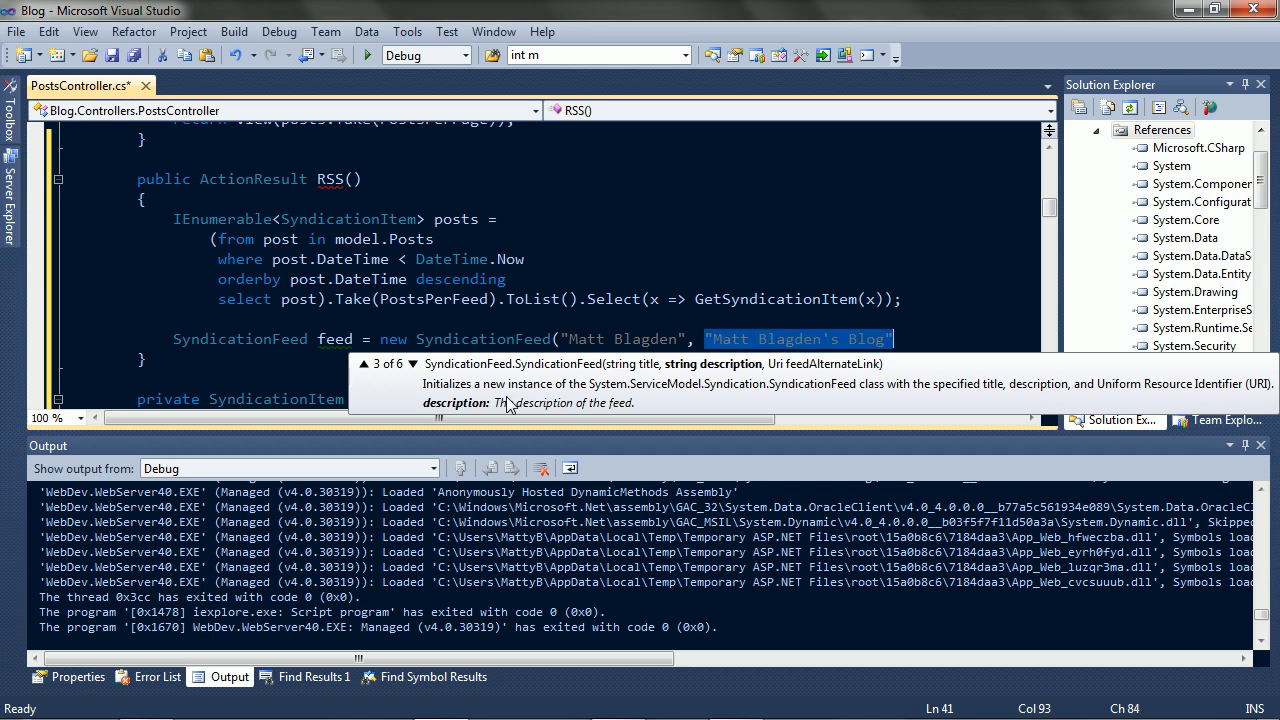
type(", n")
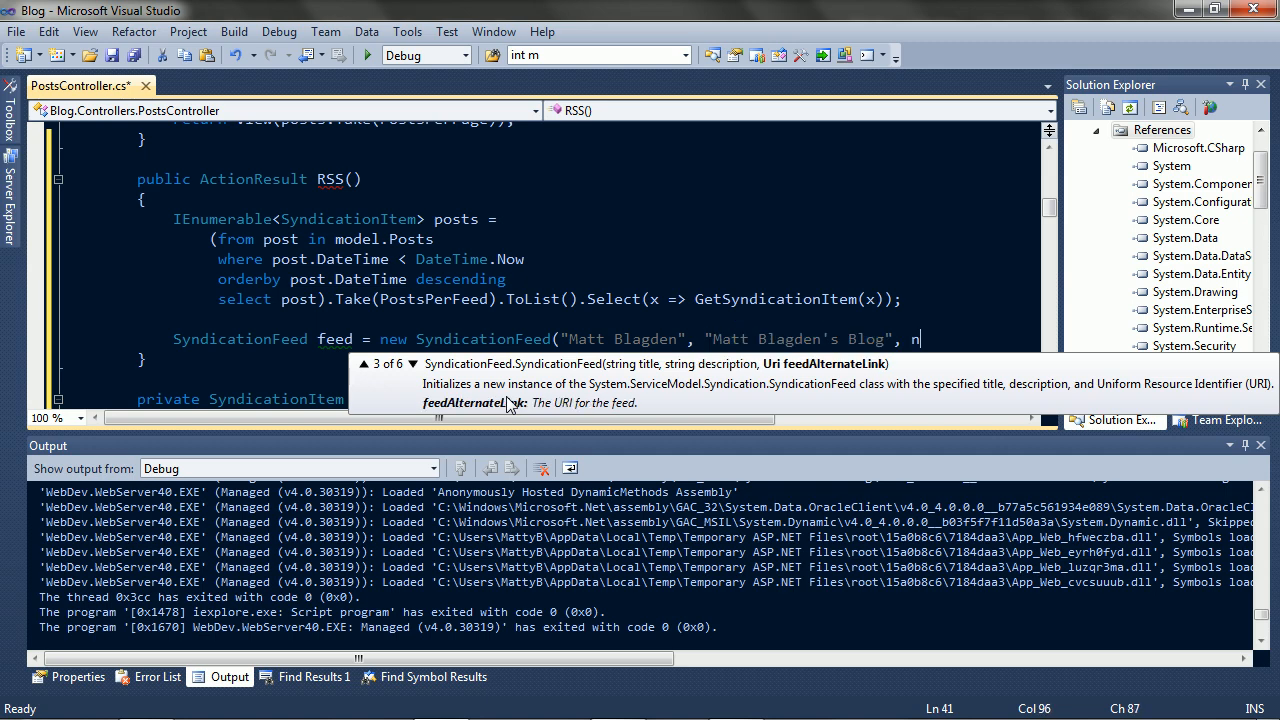
type("ew Uri(\"http://www.mattbl")
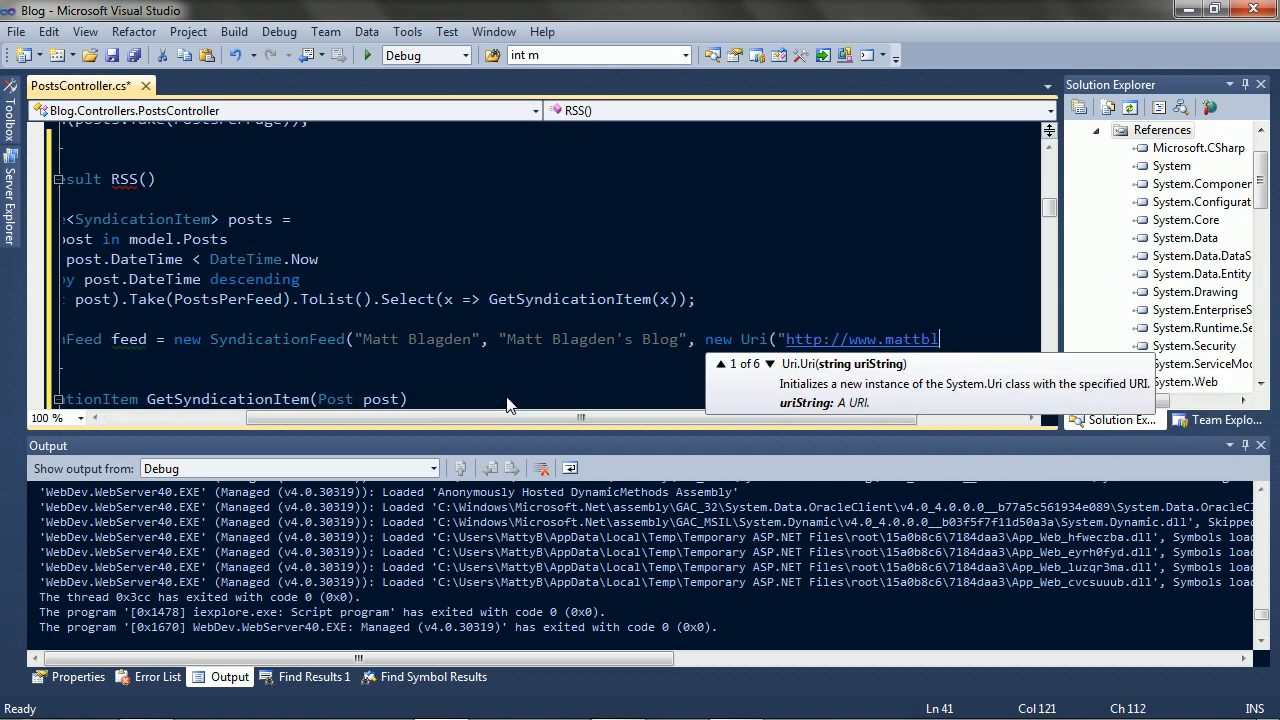
type("agden.com\"),")
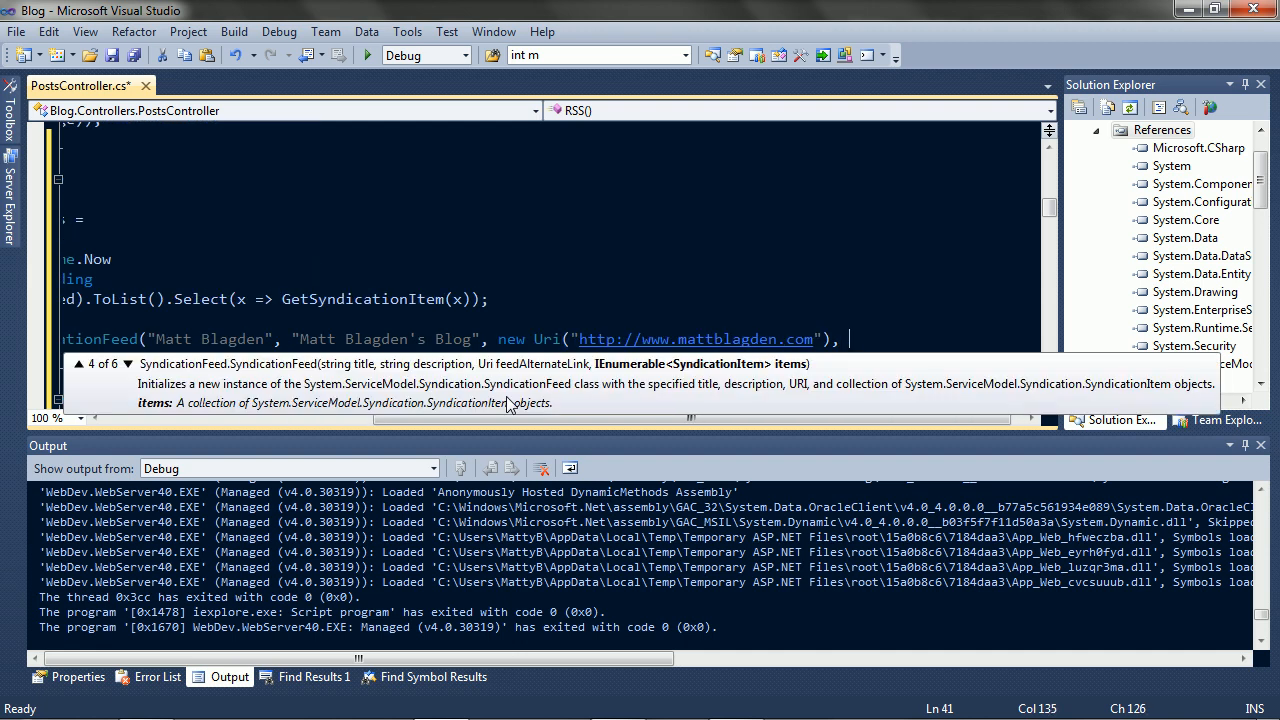
type("posts);")
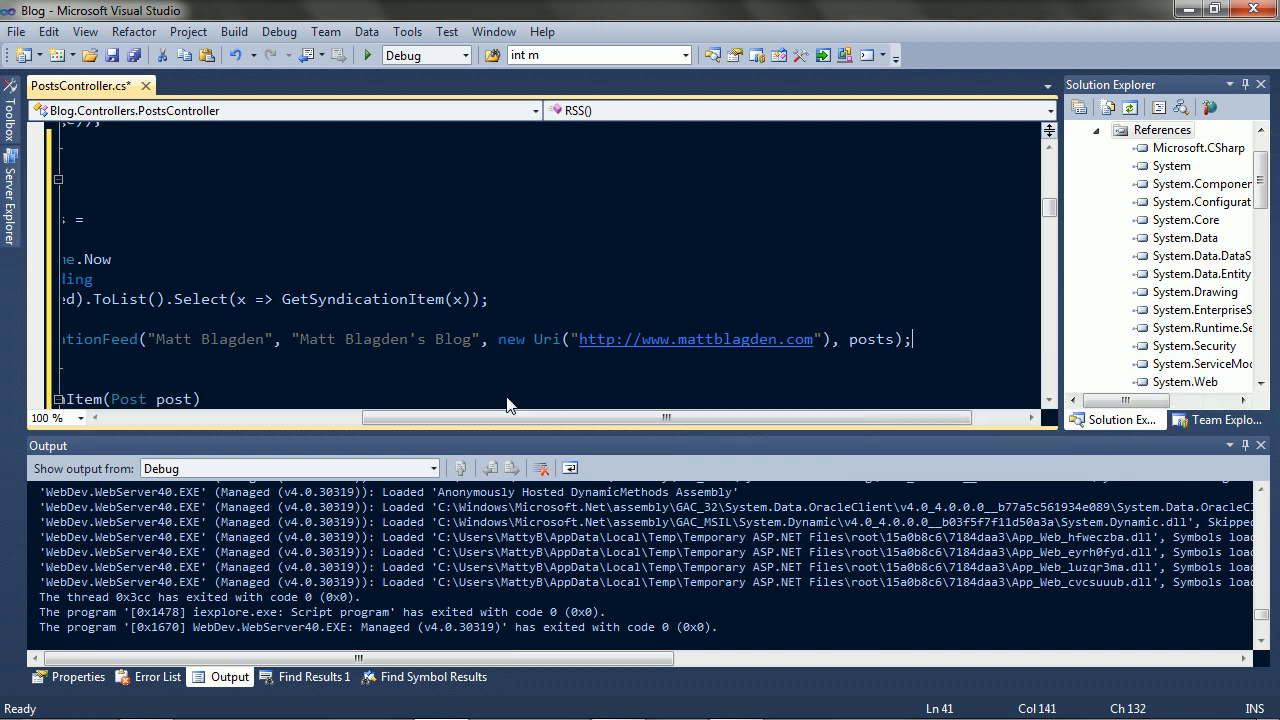
type("Rss20FeedFormatter formatte")
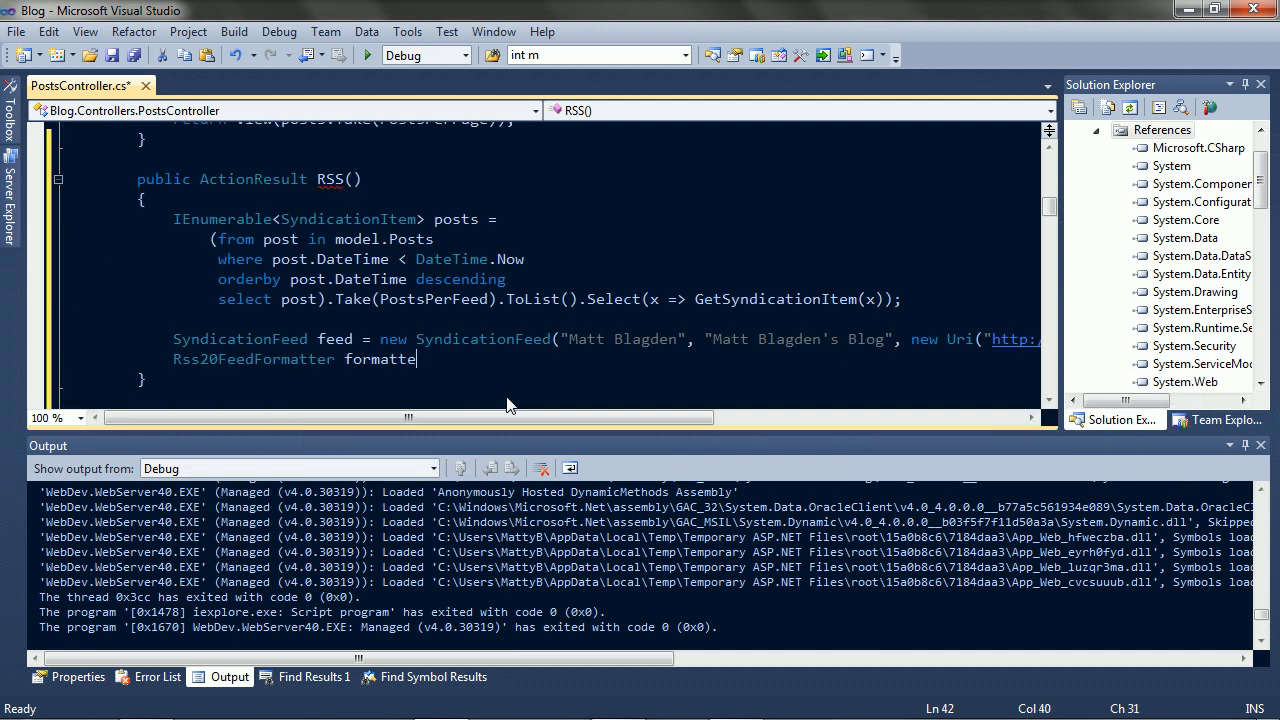
In RSS(), wrap the feed in an Rss20FeedFormatter formattedFeed and return new FeedResult(formattedFeed)
type("dFeed = new Rss20FeedFormatter")
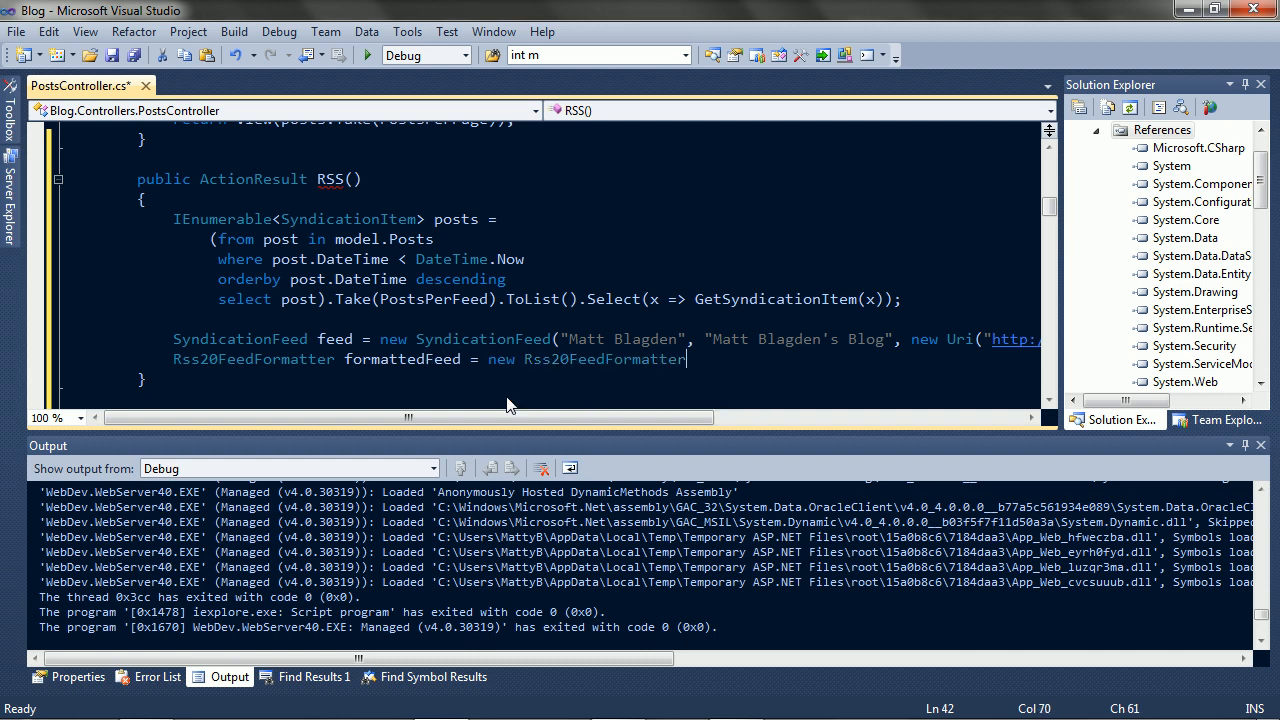
type("(feed);")
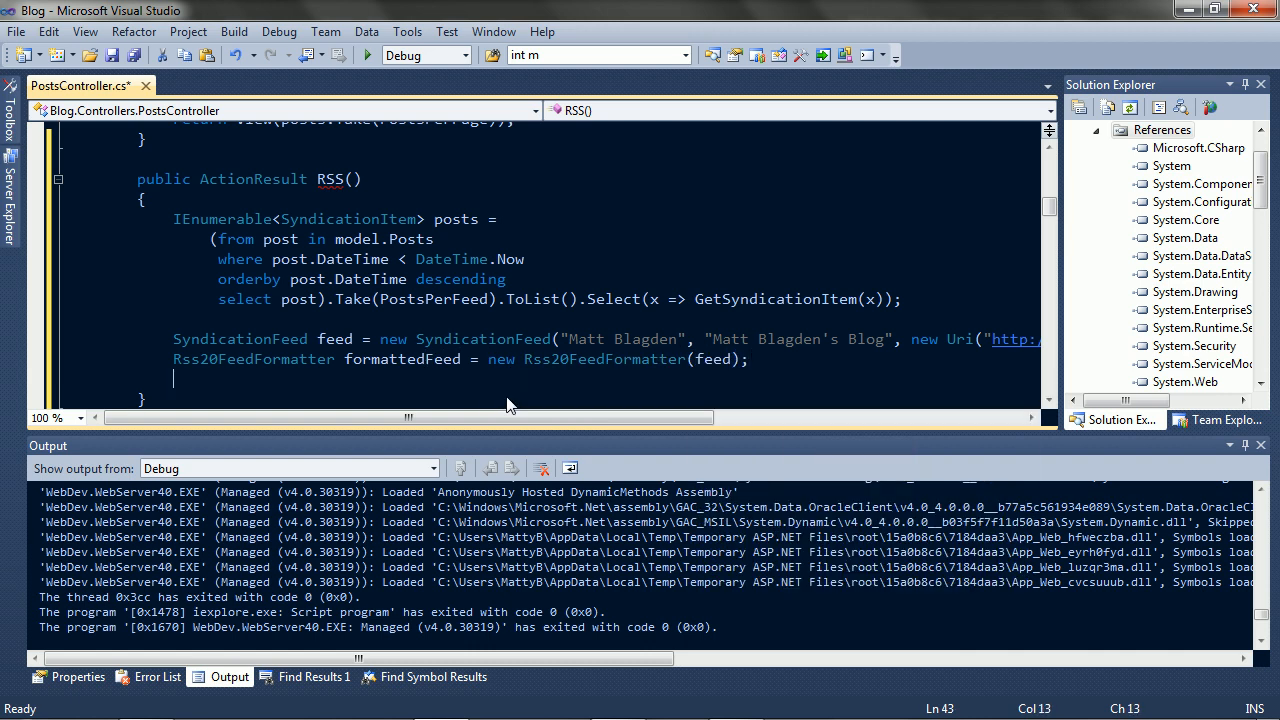
type("return new Feed")
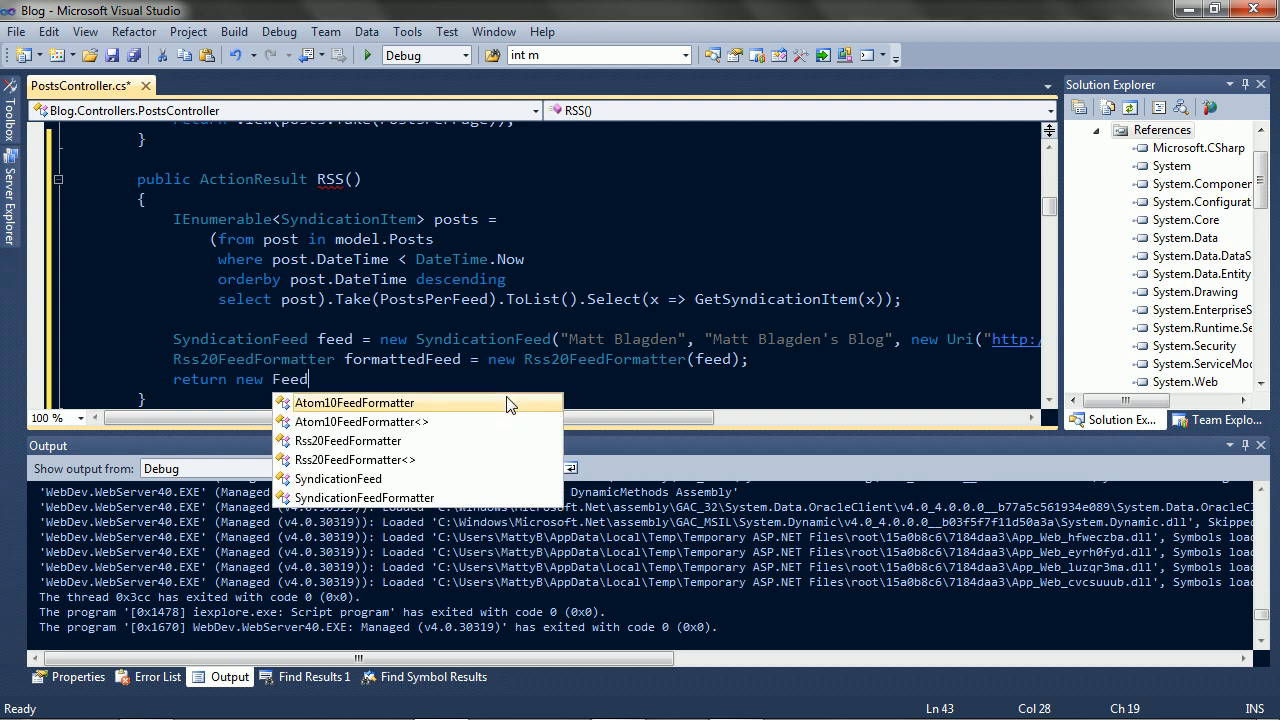
type("Result")
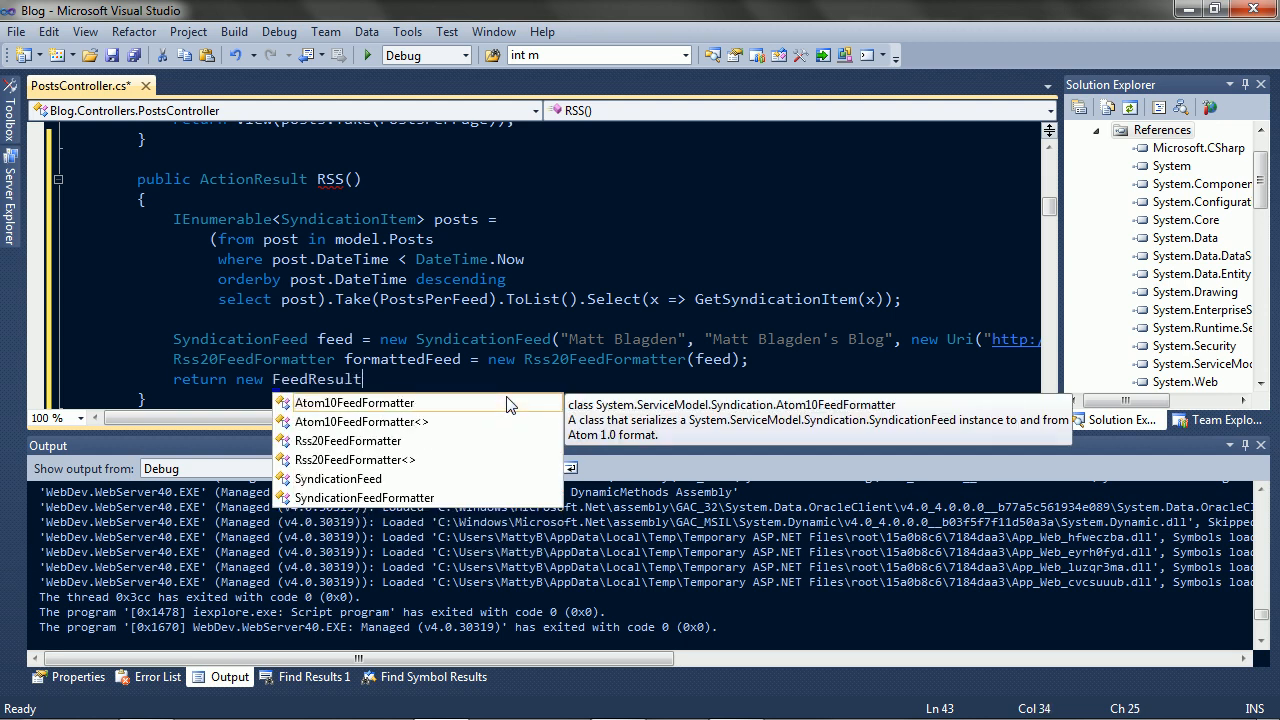
type("(formattedFeed);")
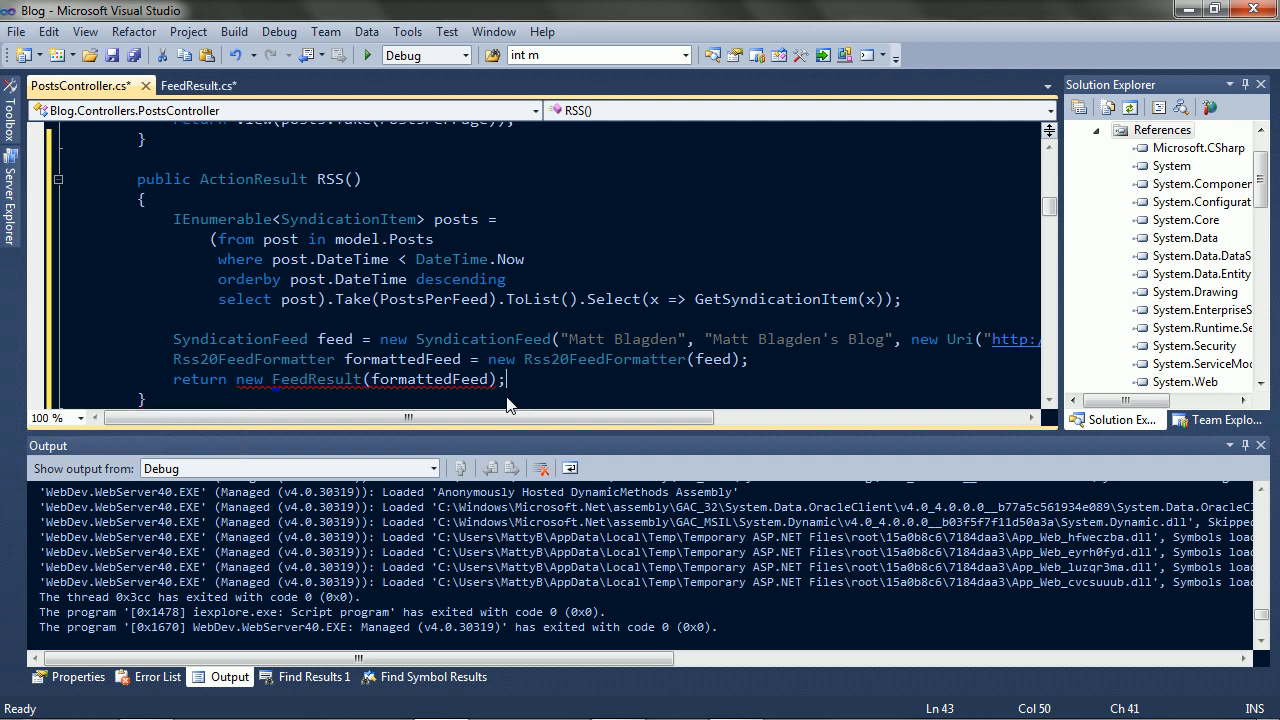
Make FeedResult derive from ActionResult with a private SyndicationFeedFormatter formattedFeed field
left_click(1097, 129)
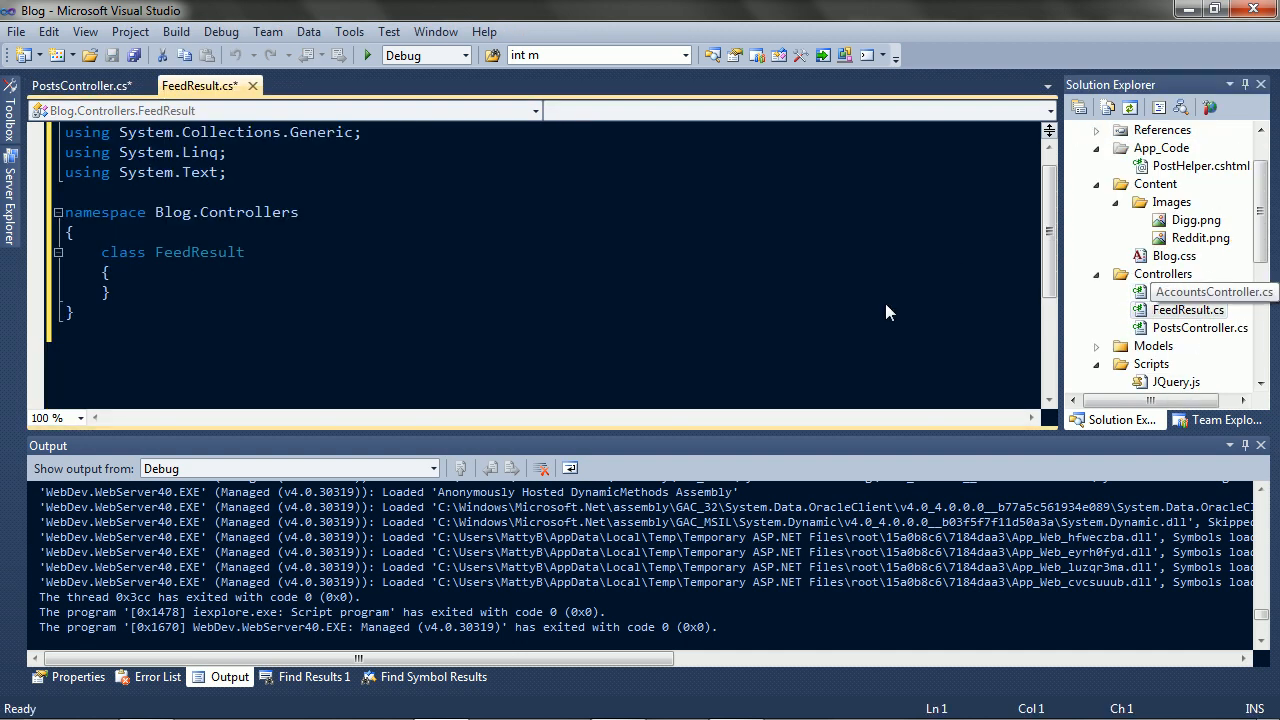
type(": A")
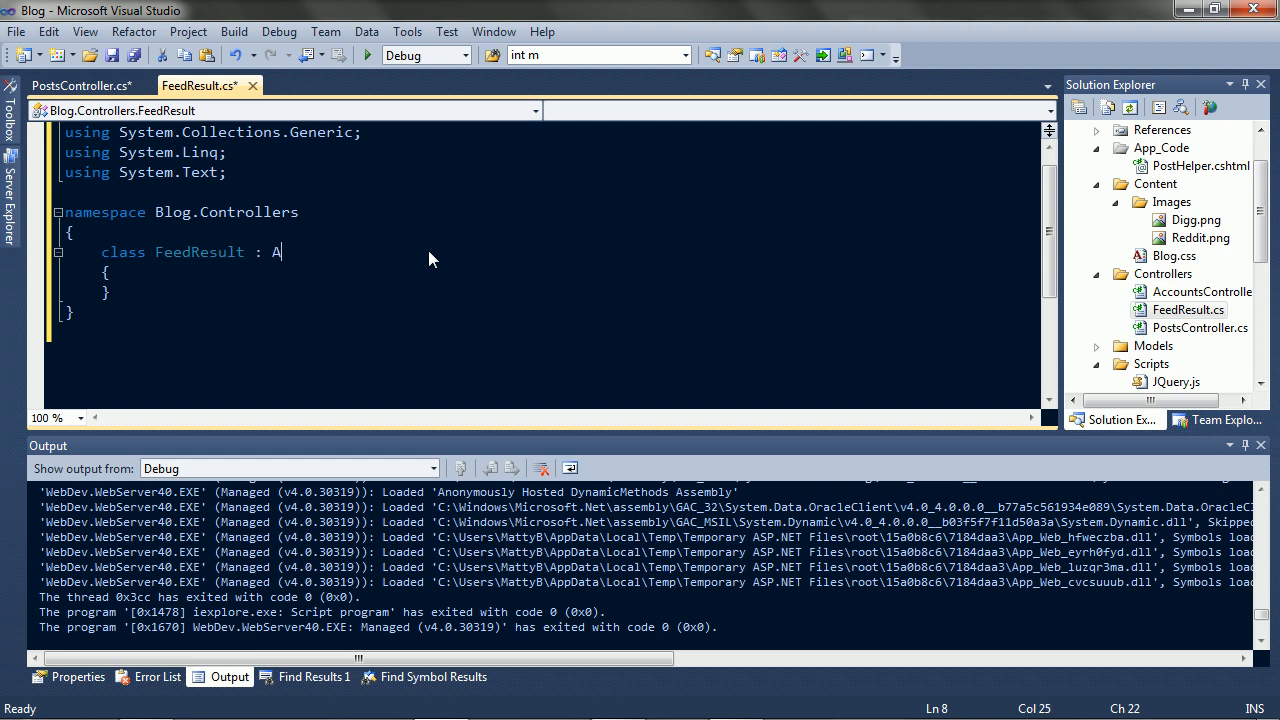
type("ctionResult")
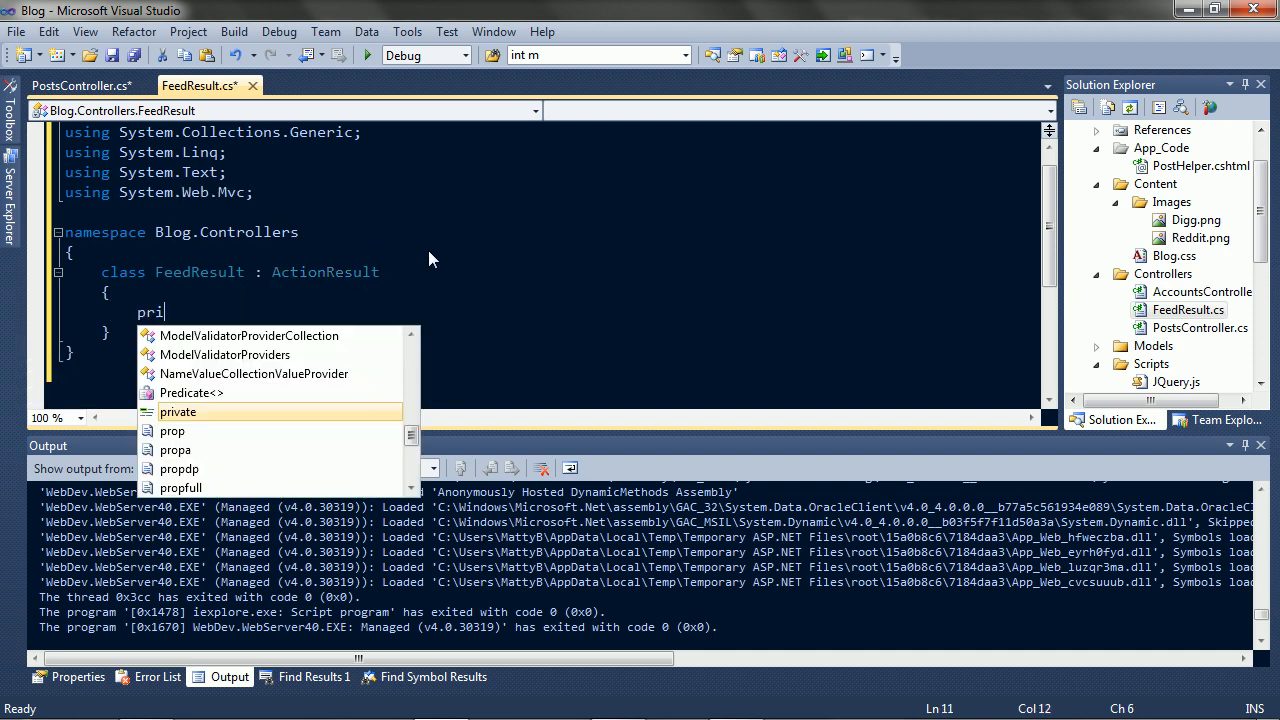
type("vate SyndicationFeedFormatter forma")
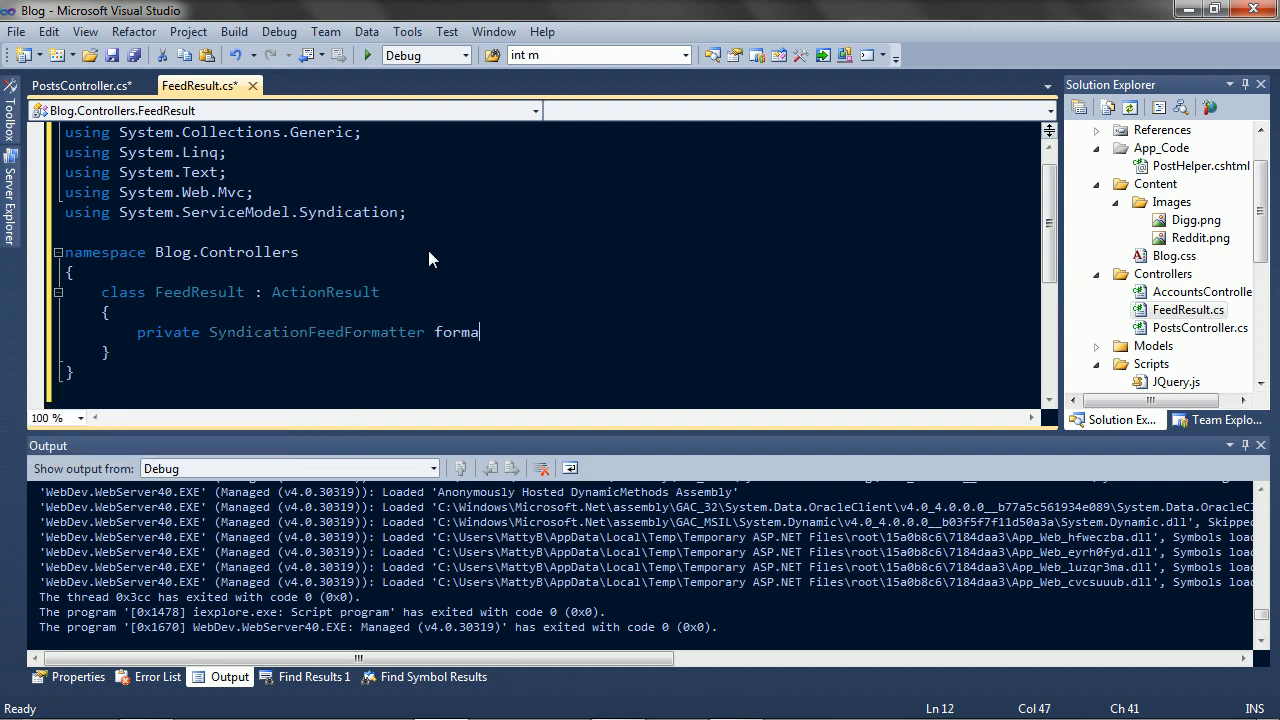
type("ttedFeed;")
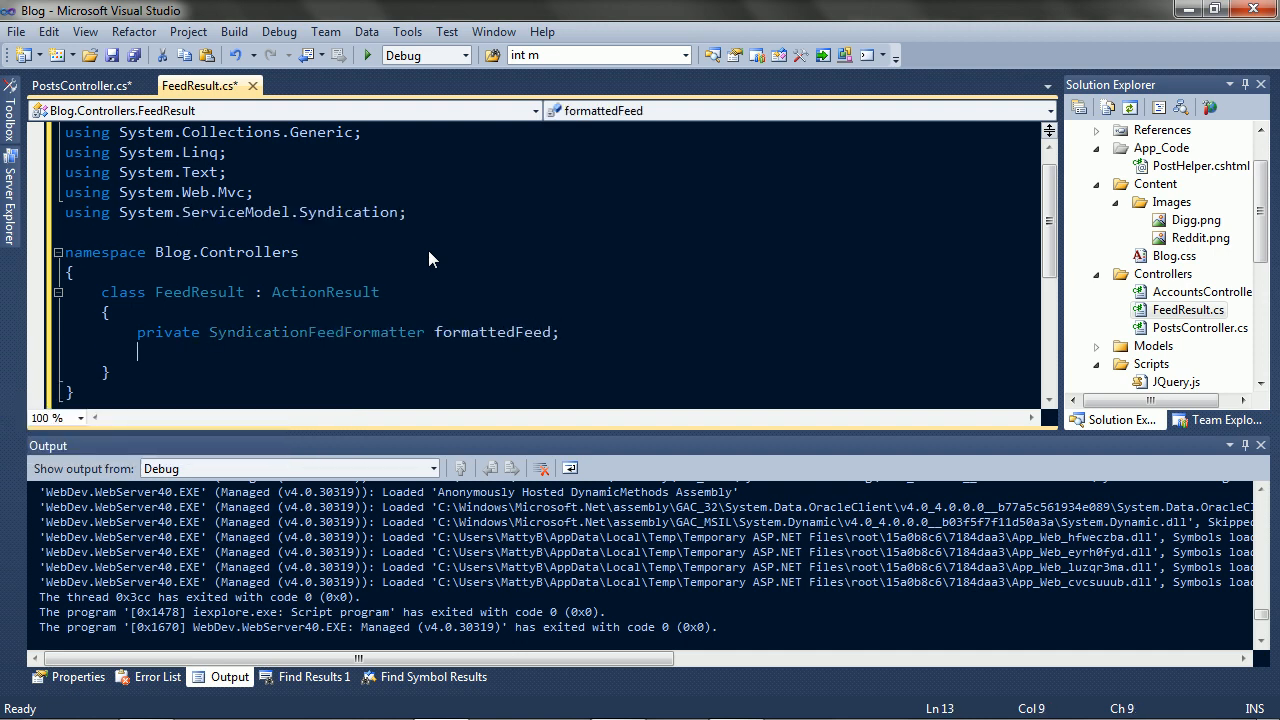
Add a public FeedResult constructor that assigns this.formattedFeed = formattedFeed
type("public FeedResult(SyndicationFeedFormatter for")
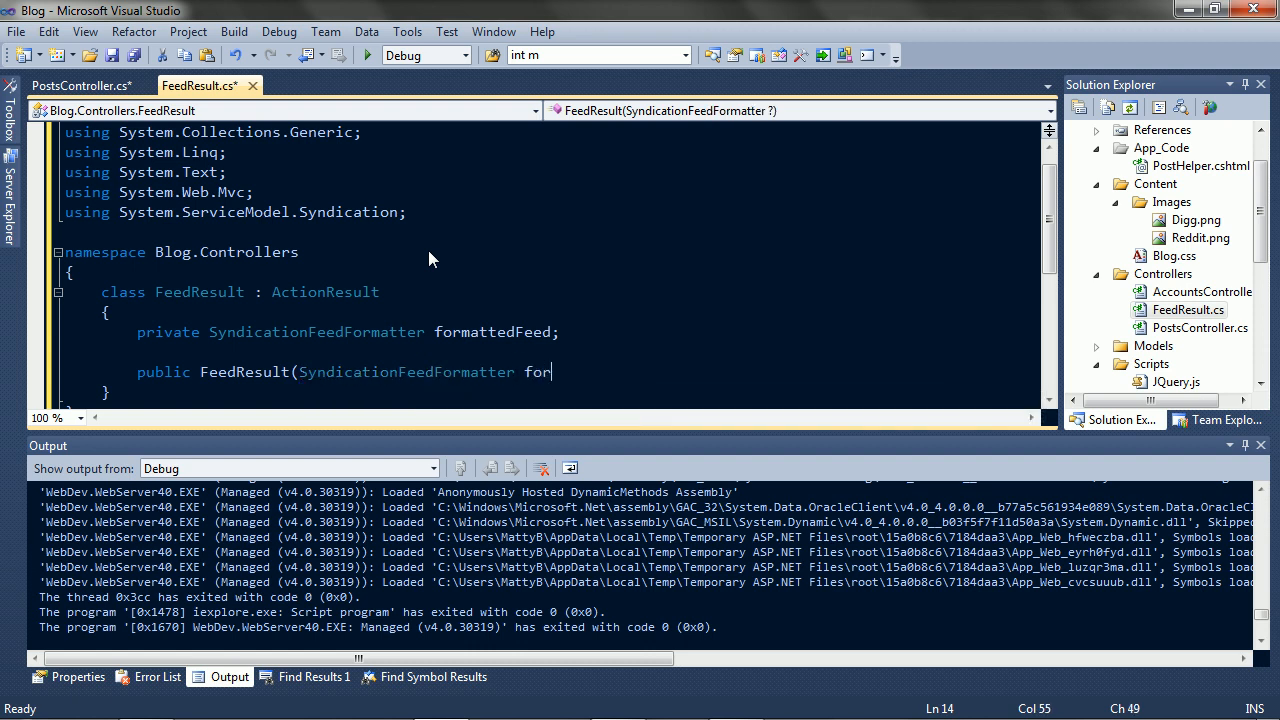
type("mattedFeed)")
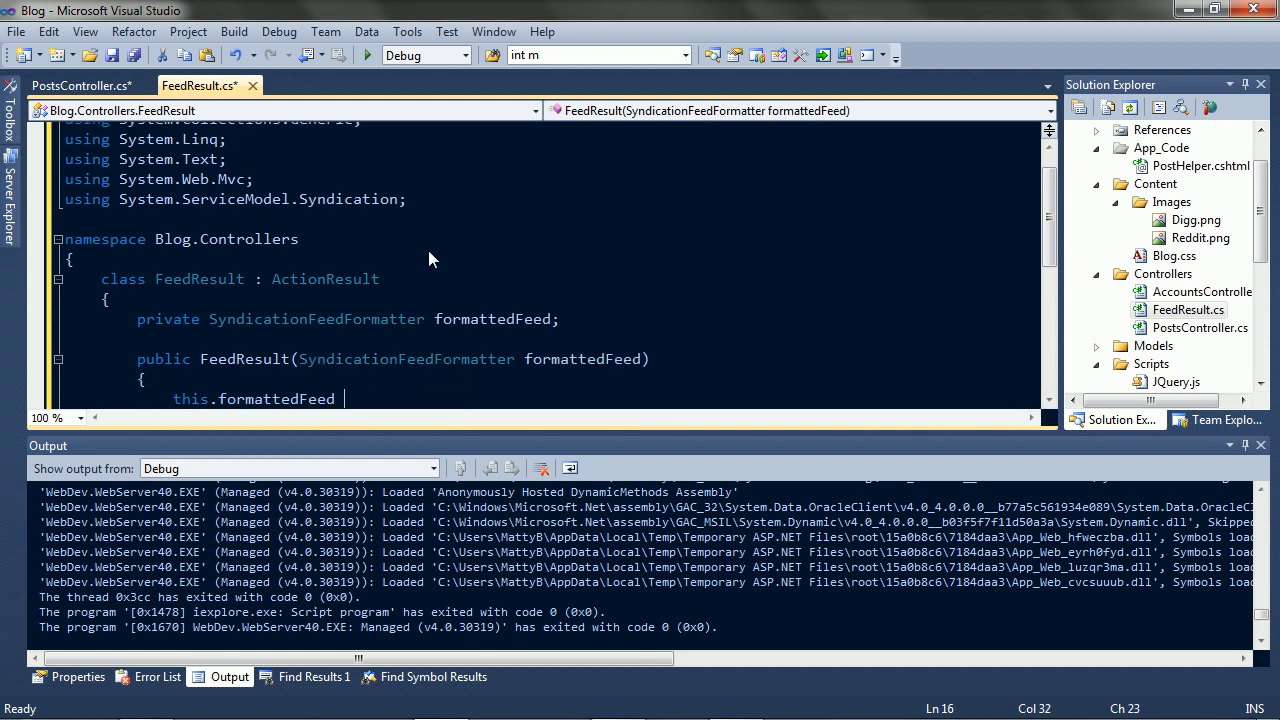
type("= formattedFeed;")
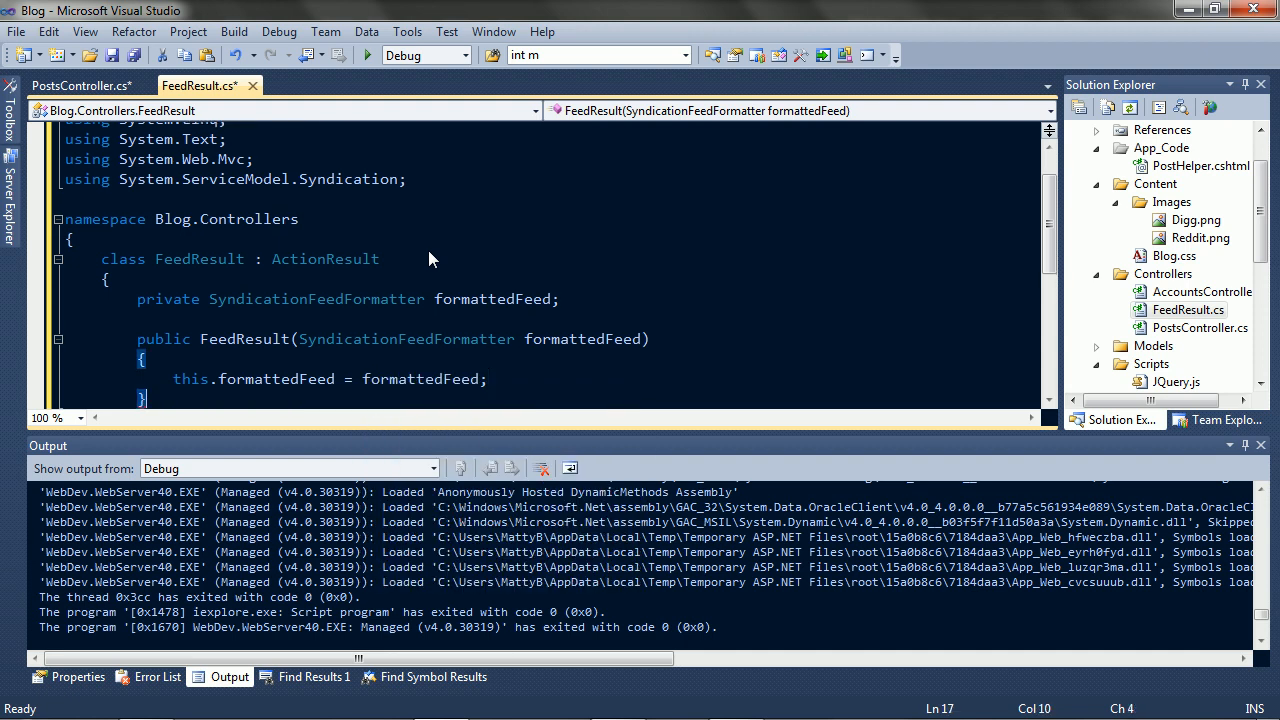
Override ExecuteResult to set context.Response.ContentType to "application/rss+xml"
type("public overr")
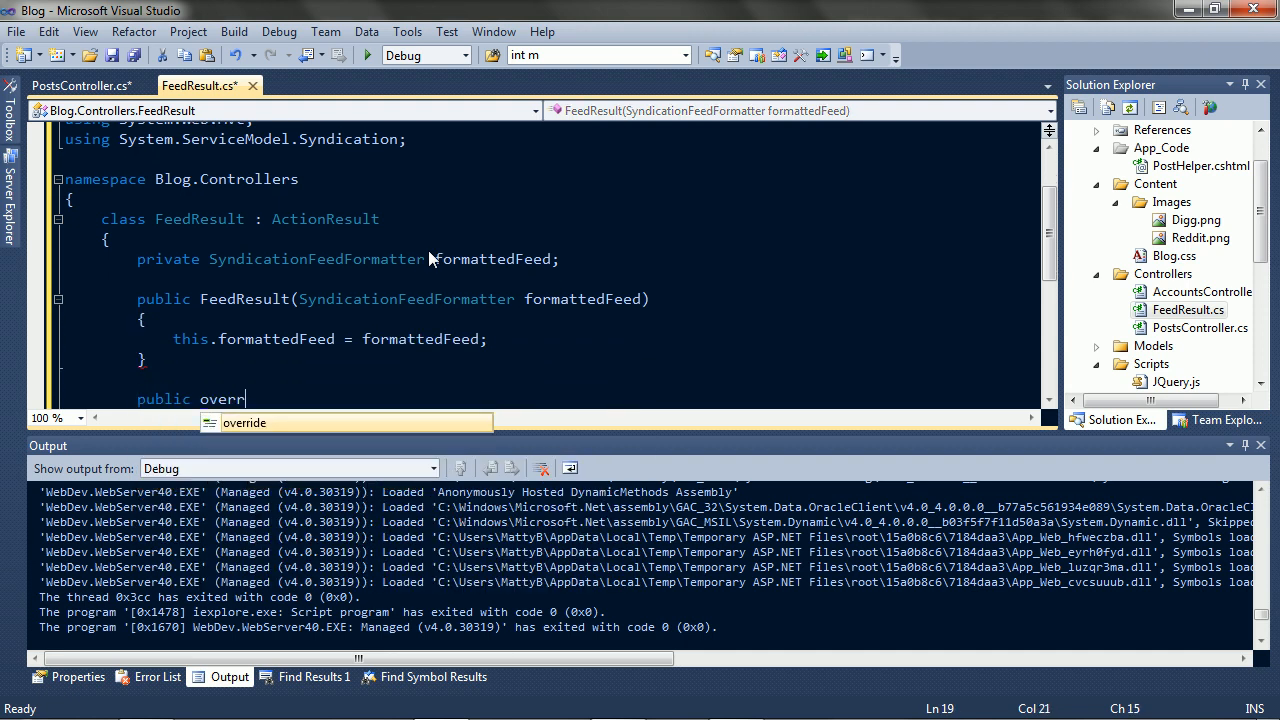
type("ide E")
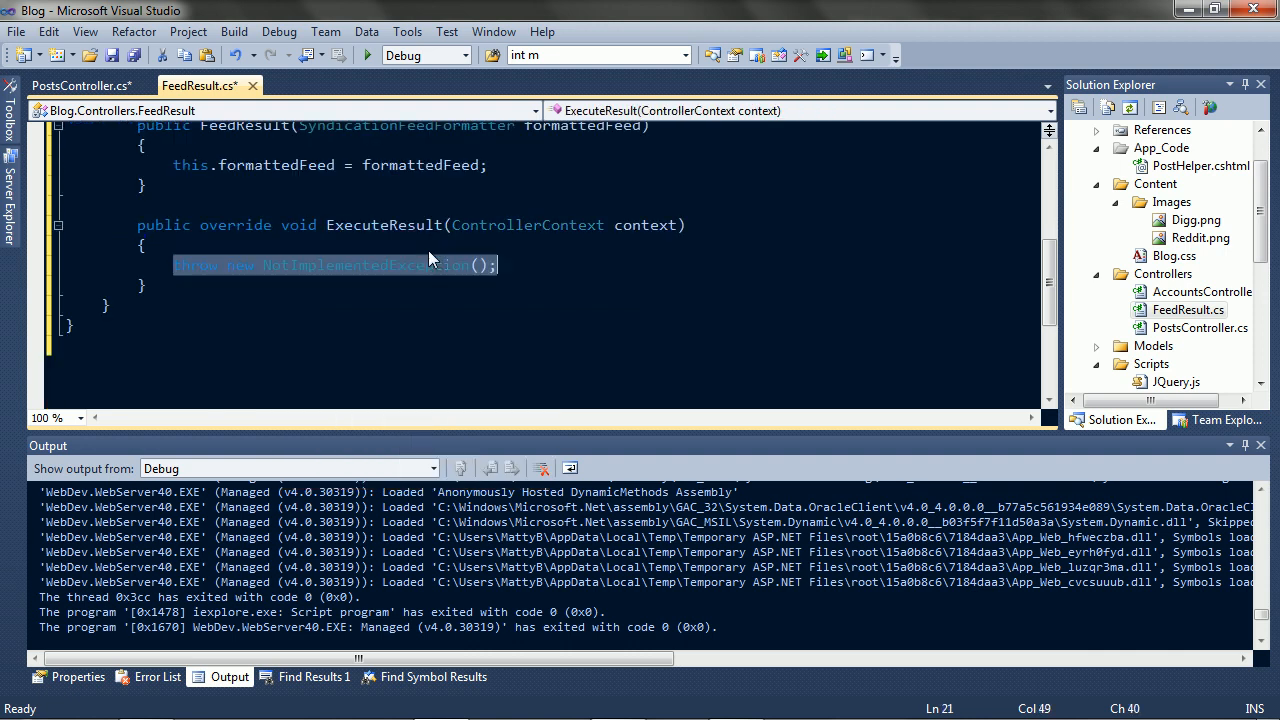
type("contex")
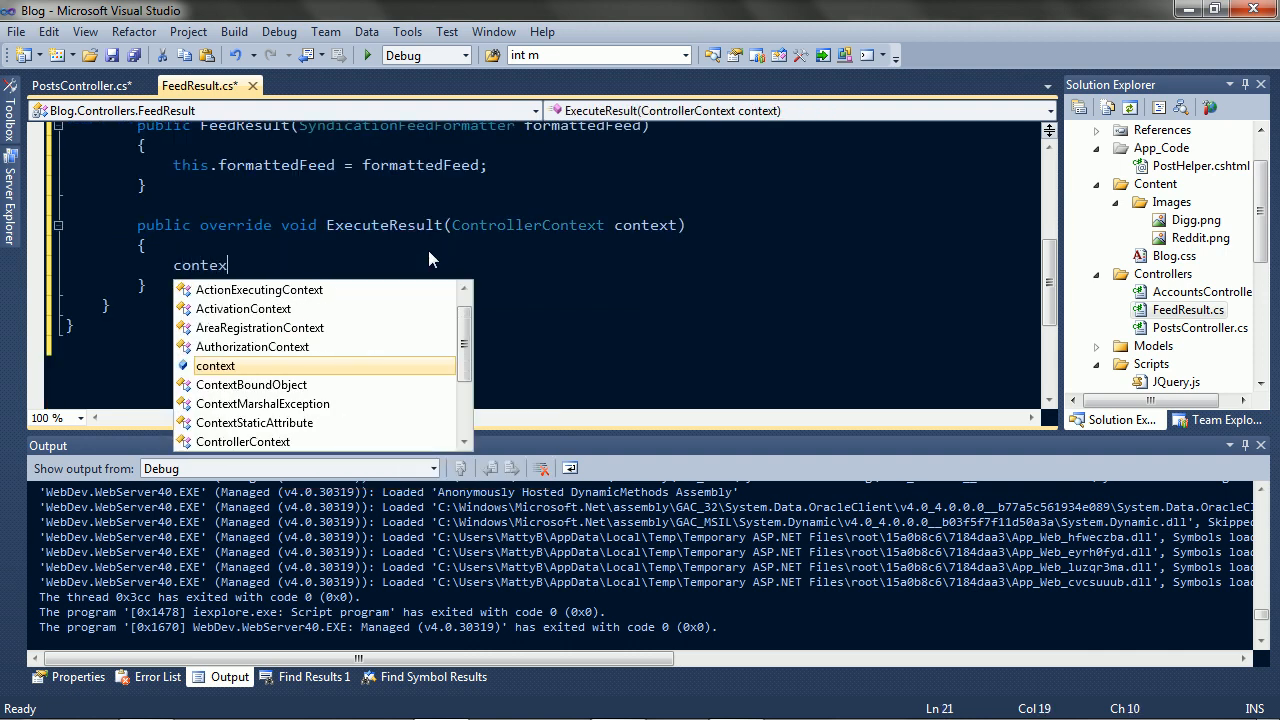
type("t.HttpContext.")
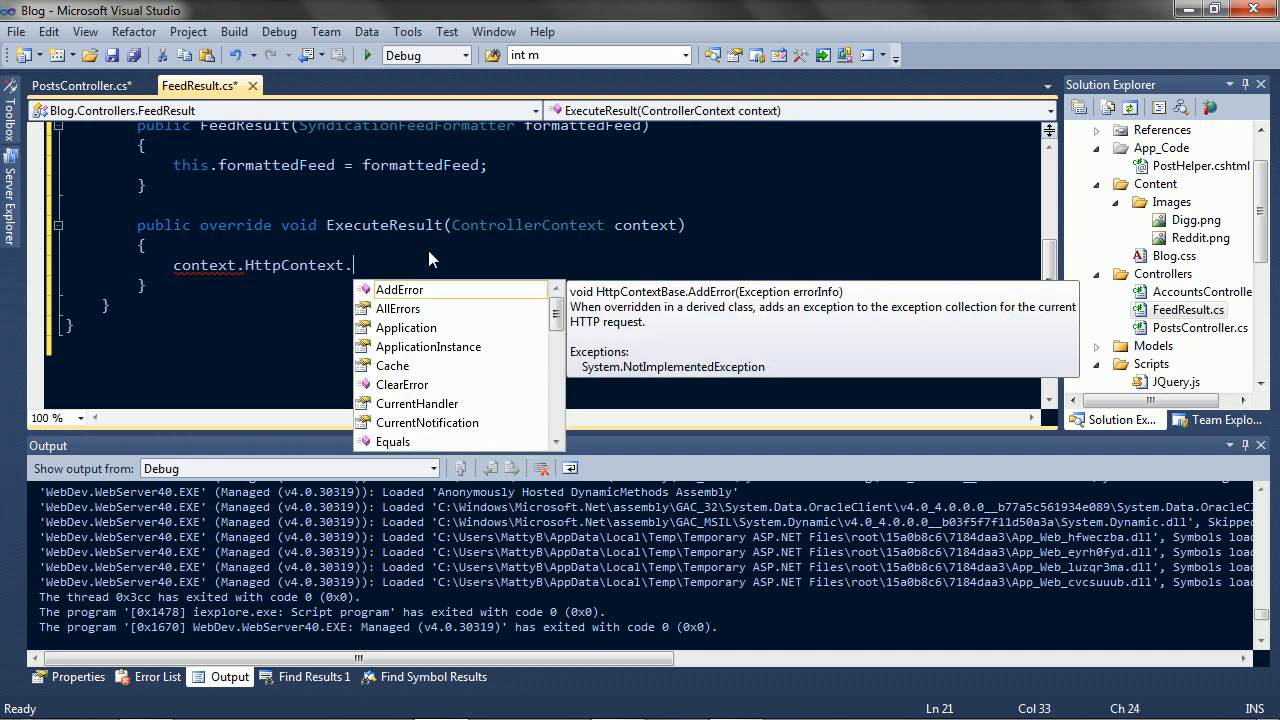
type("Response.")
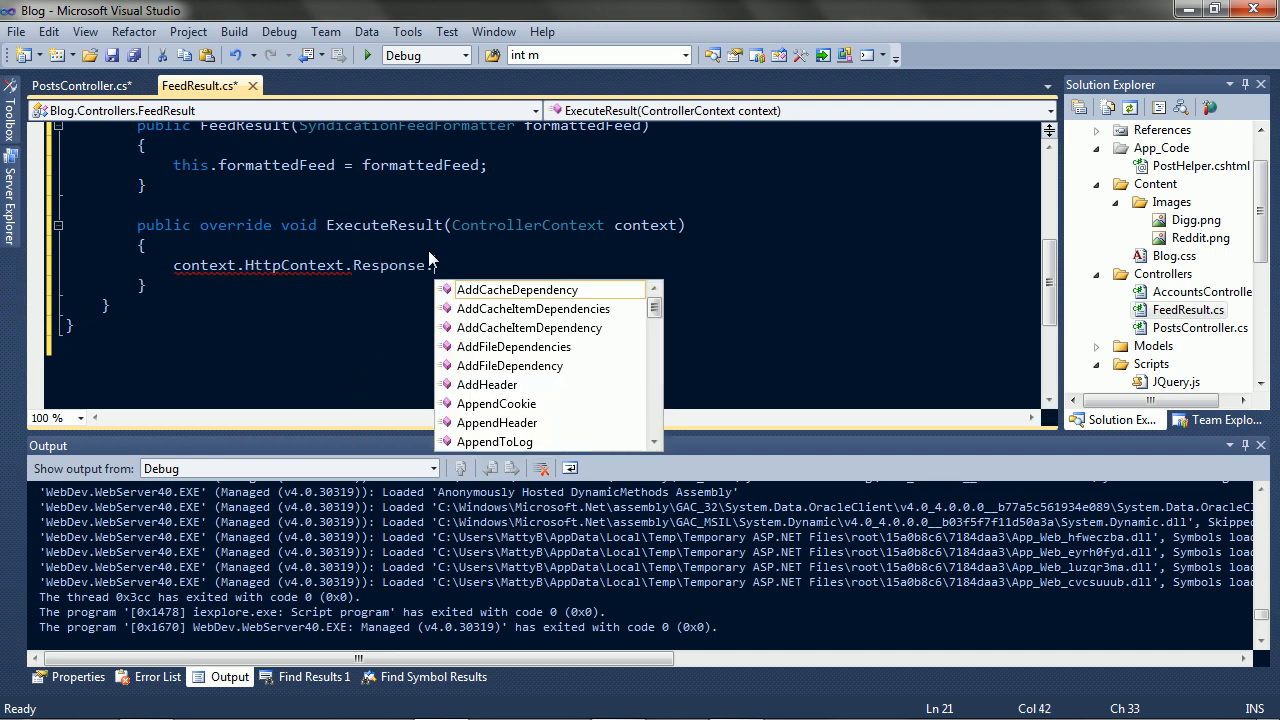
type("ContentType =")
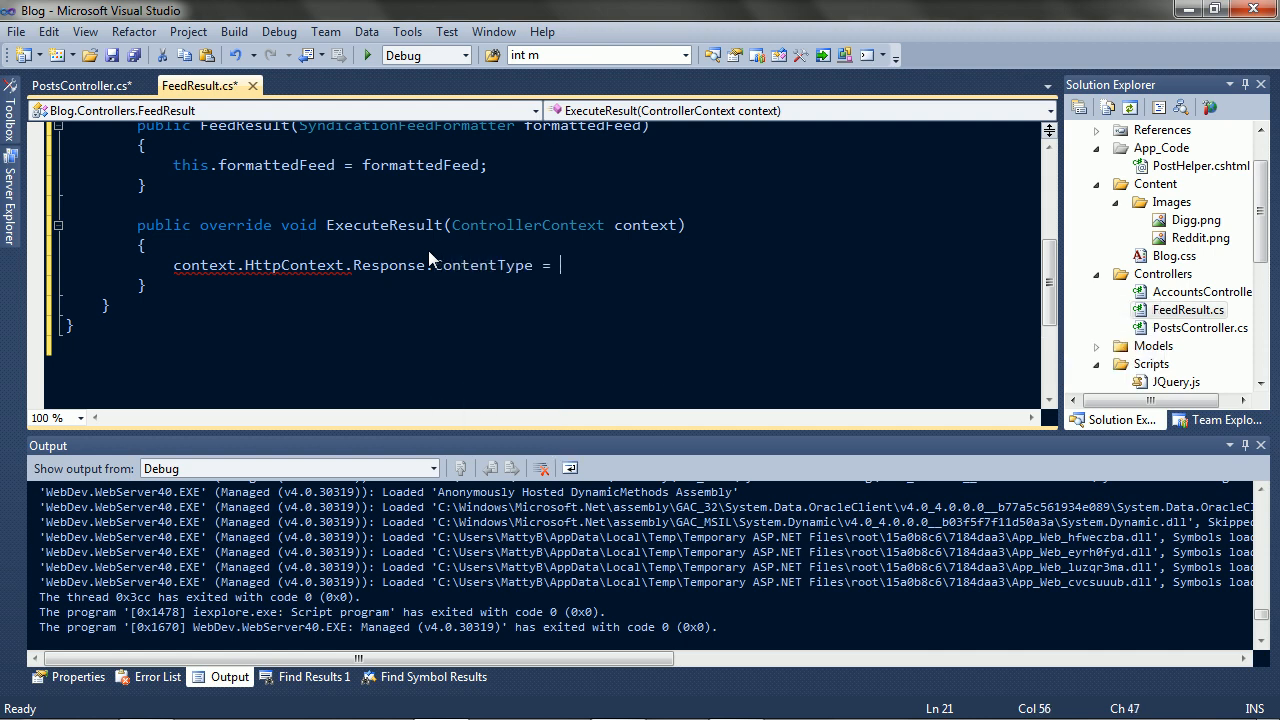
type("\"application/")
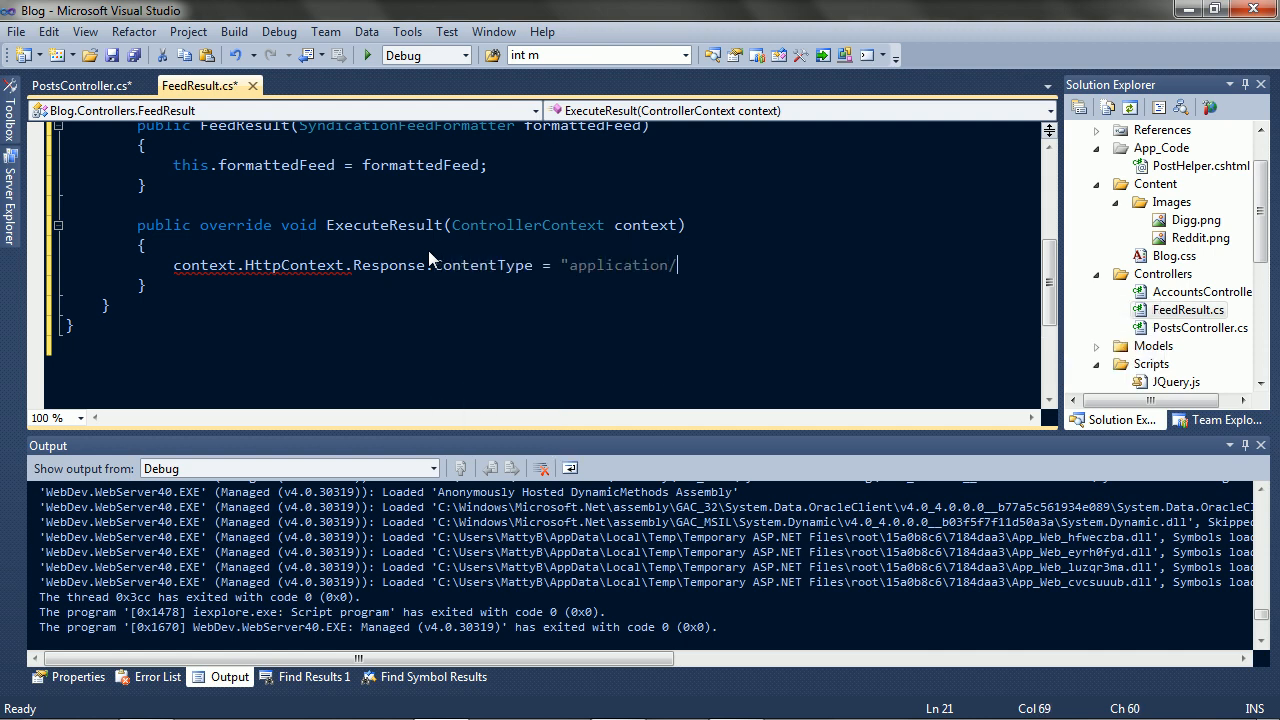
type("rss+xml\";")
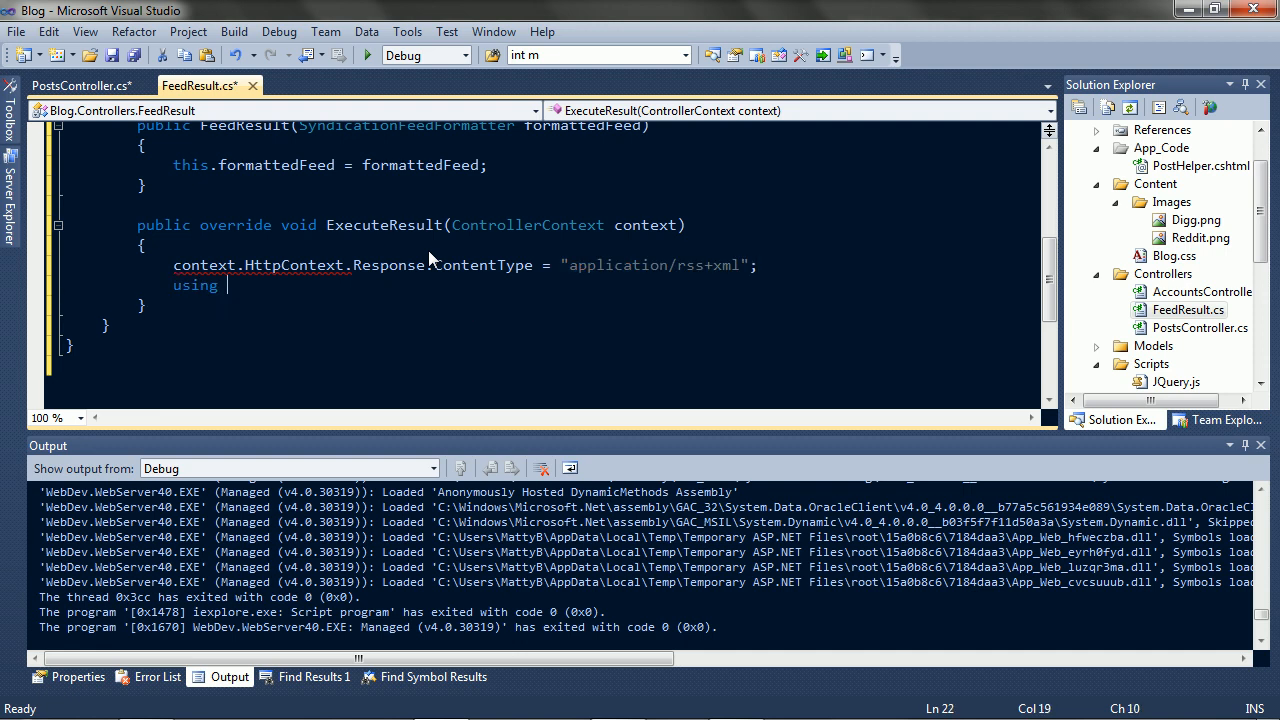
Write formattedFeed to an XmlWriter on the response output, then build the Blog project
type("(XmlWriter")
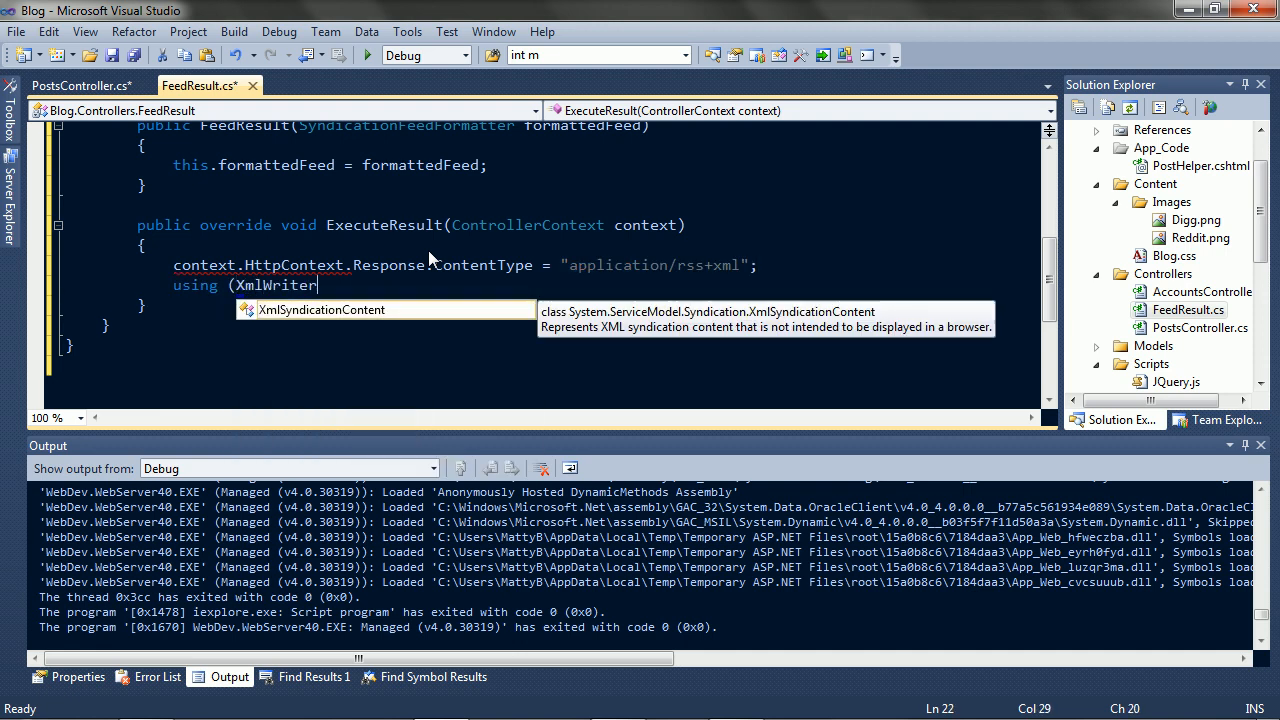
type("writer = XmlWriter.Create(")
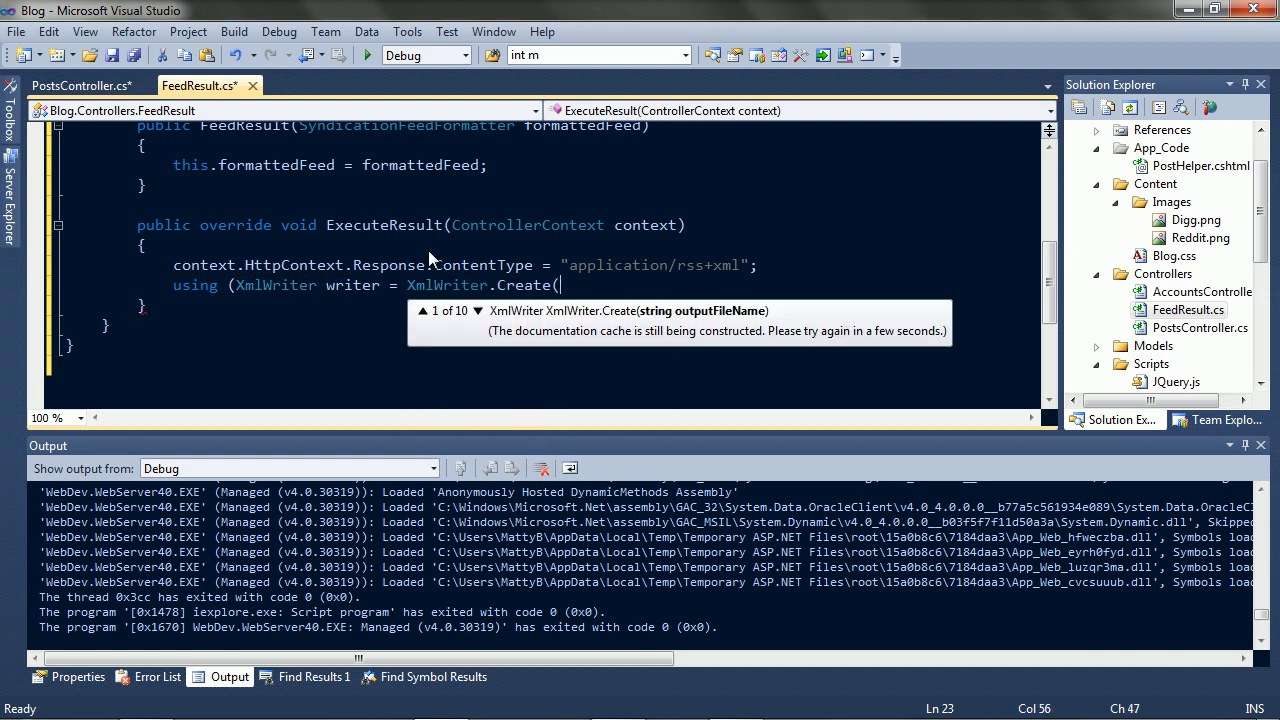
type("context.HttpContext.Response.Output))")
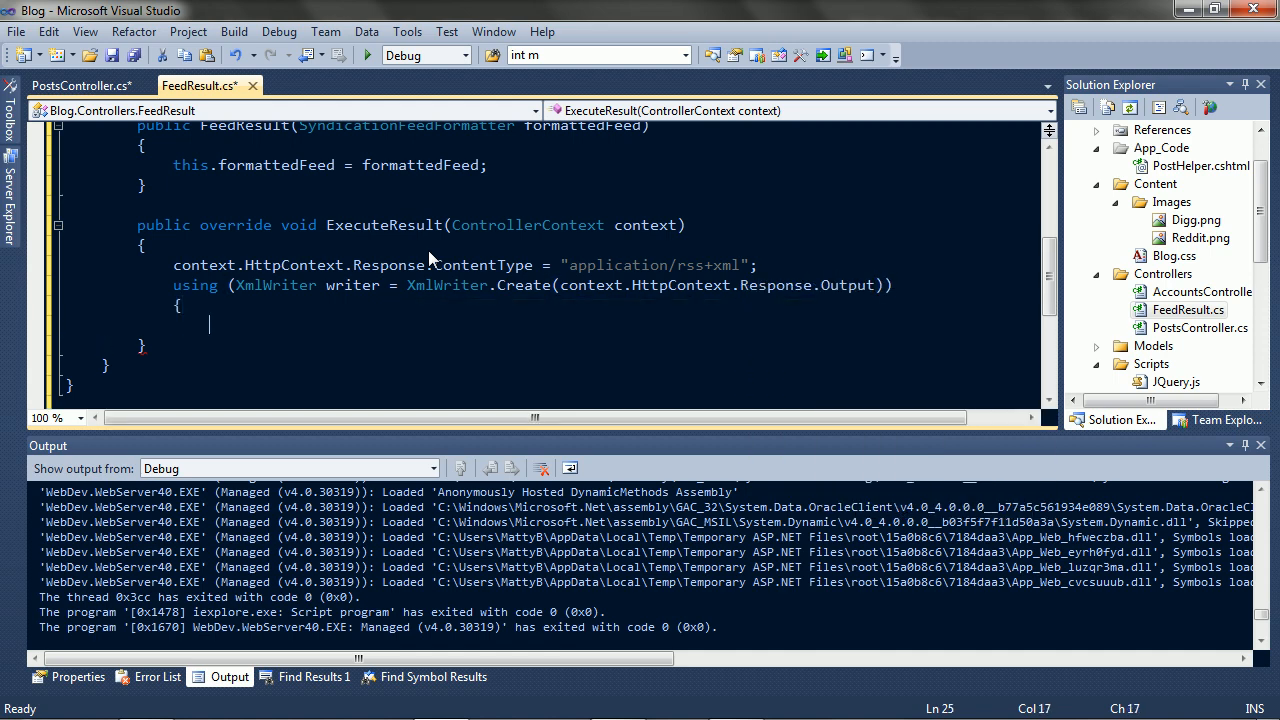
type("formattedFeed.WriteTo")
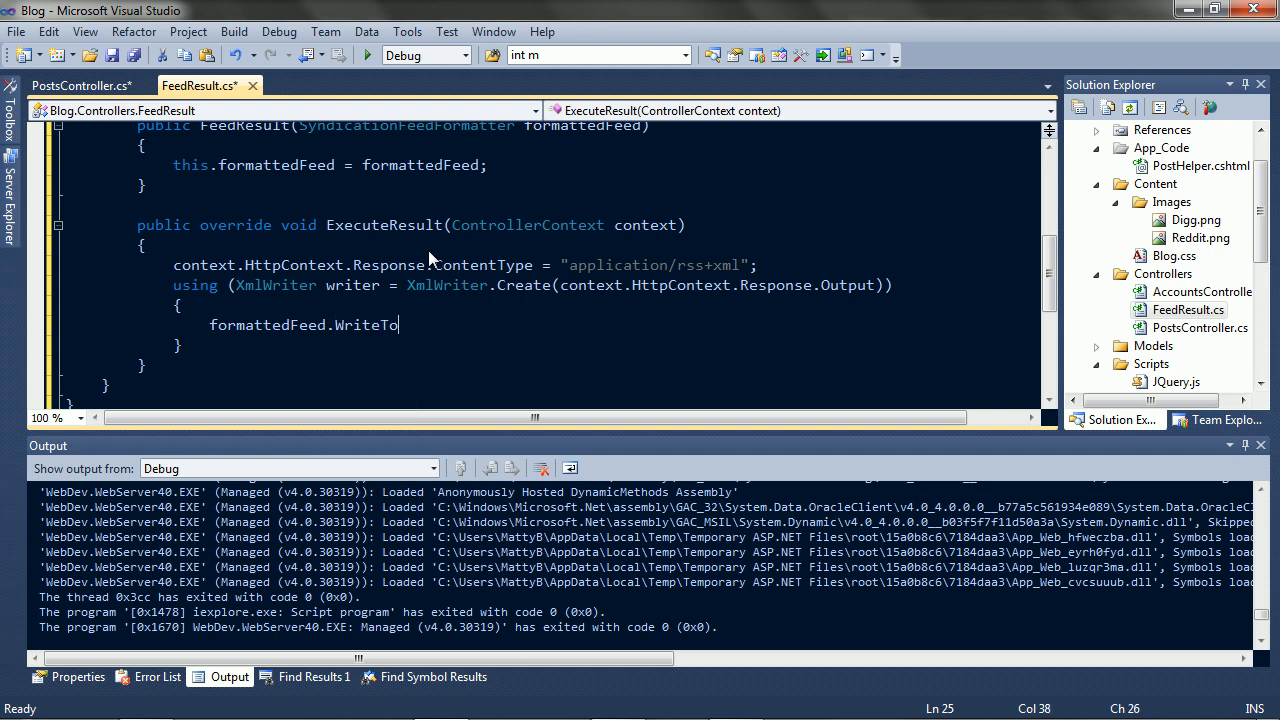
type("(writer);")
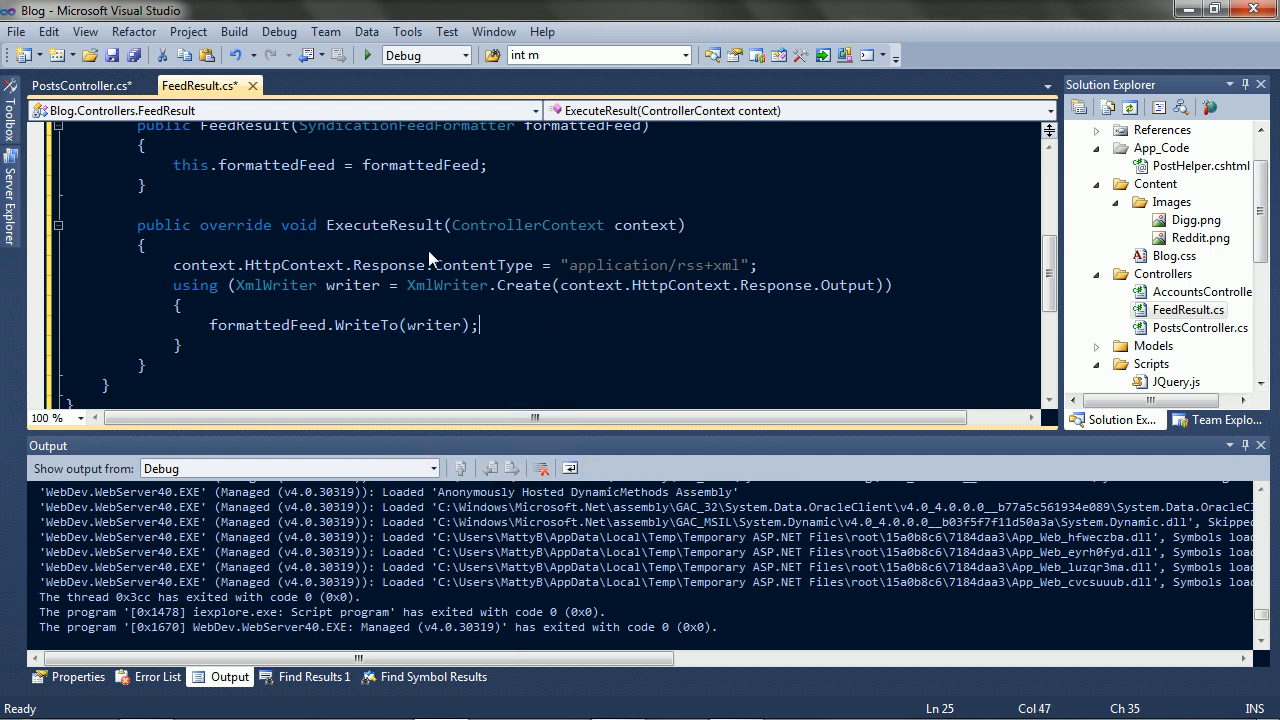
key("F6")
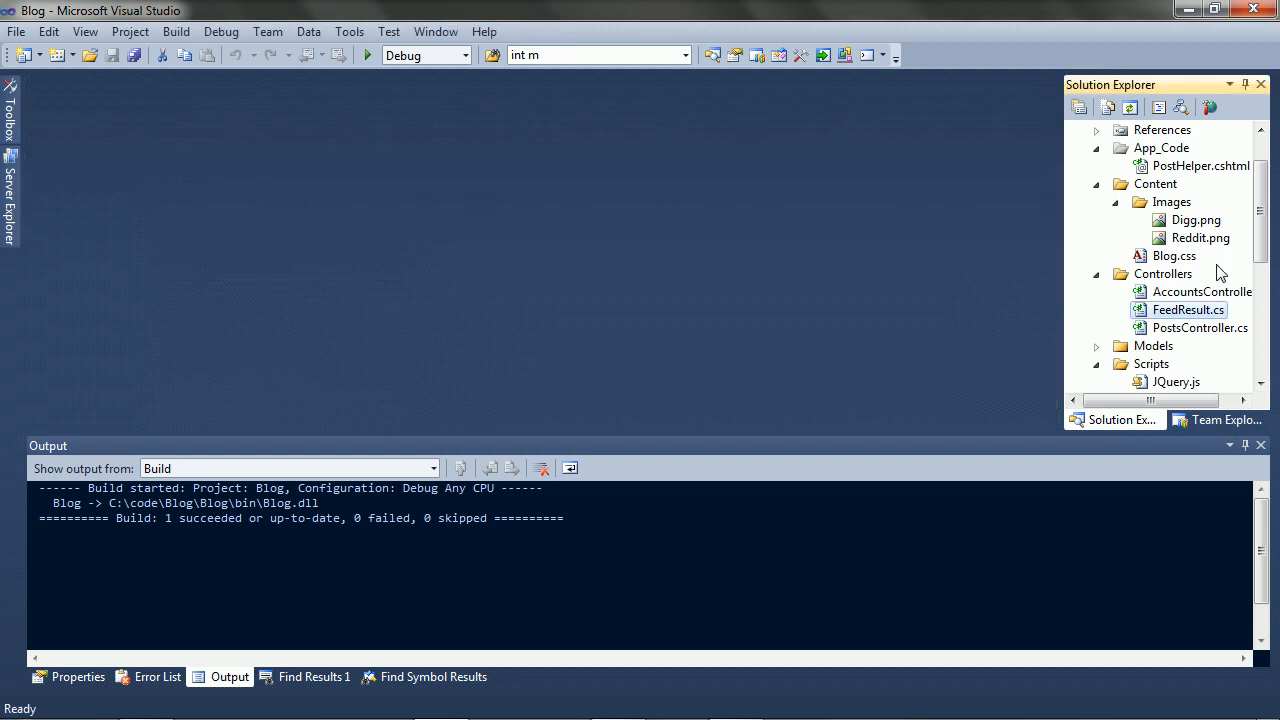
Open /Posts/RSS and scroll through the feed entries from Post 10 to Post 1
left_click(368, 55)
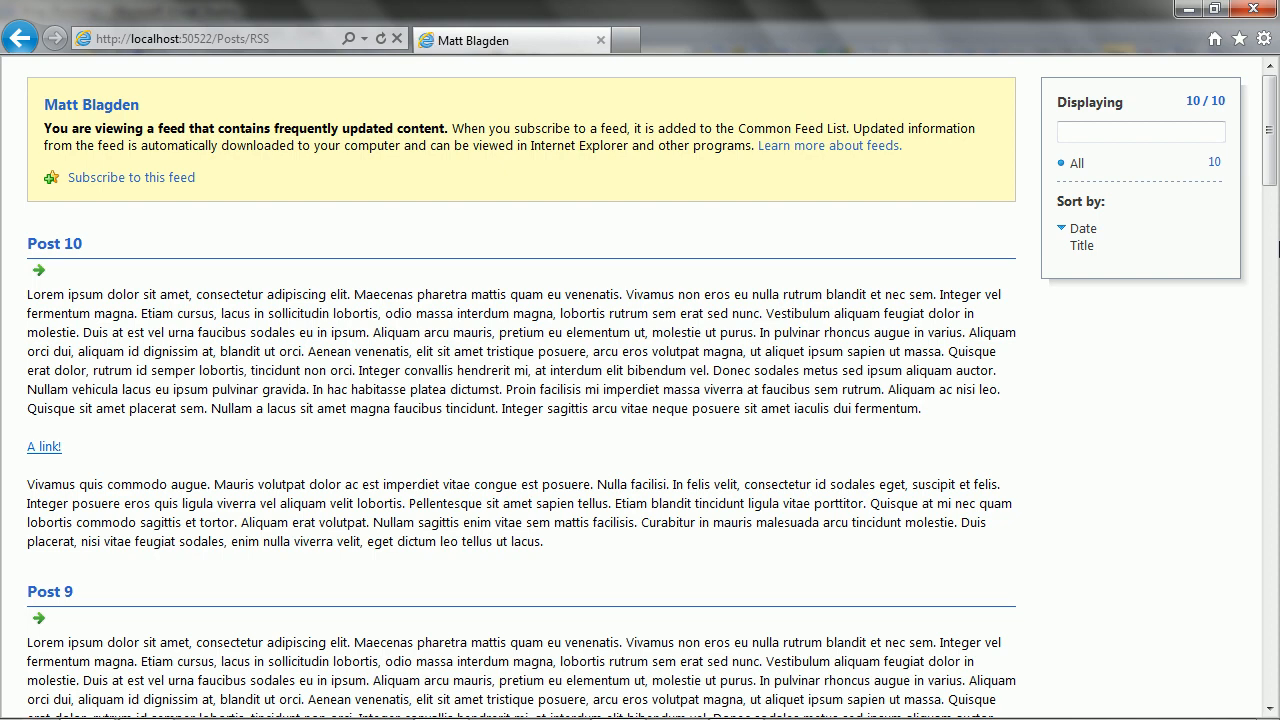
mouse_move(91, 104)
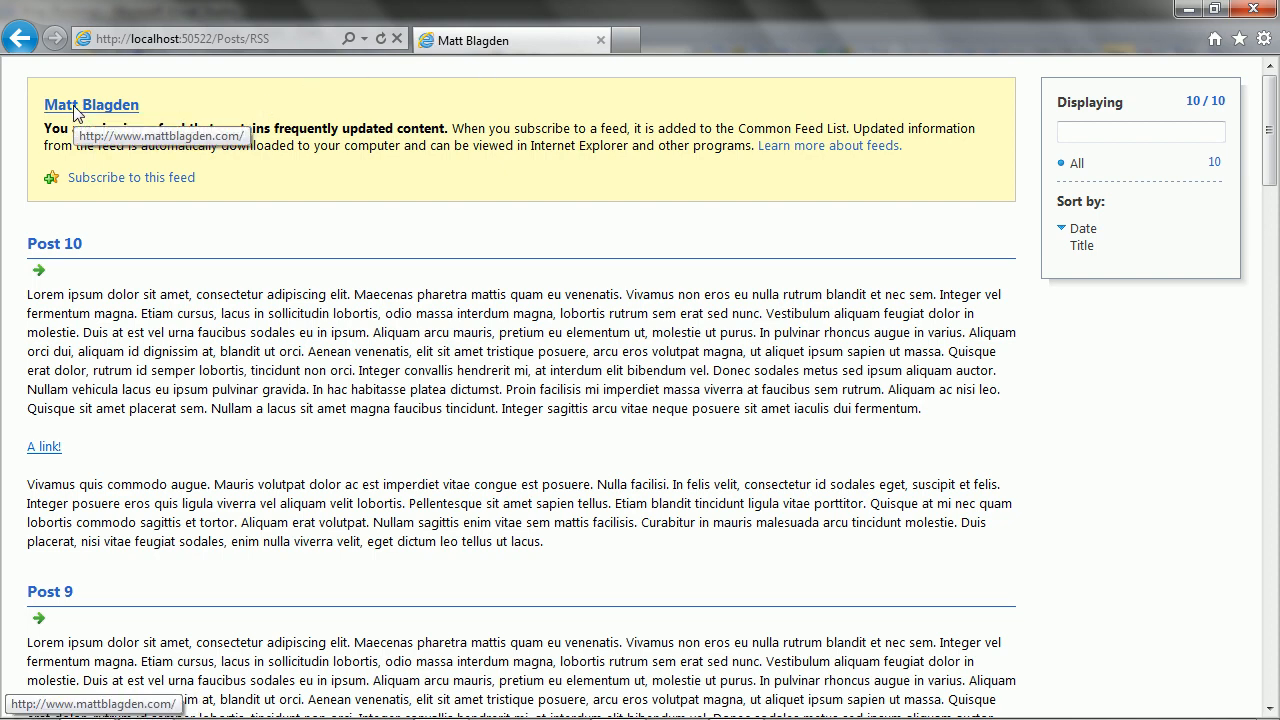
mouse_move(36, 252)
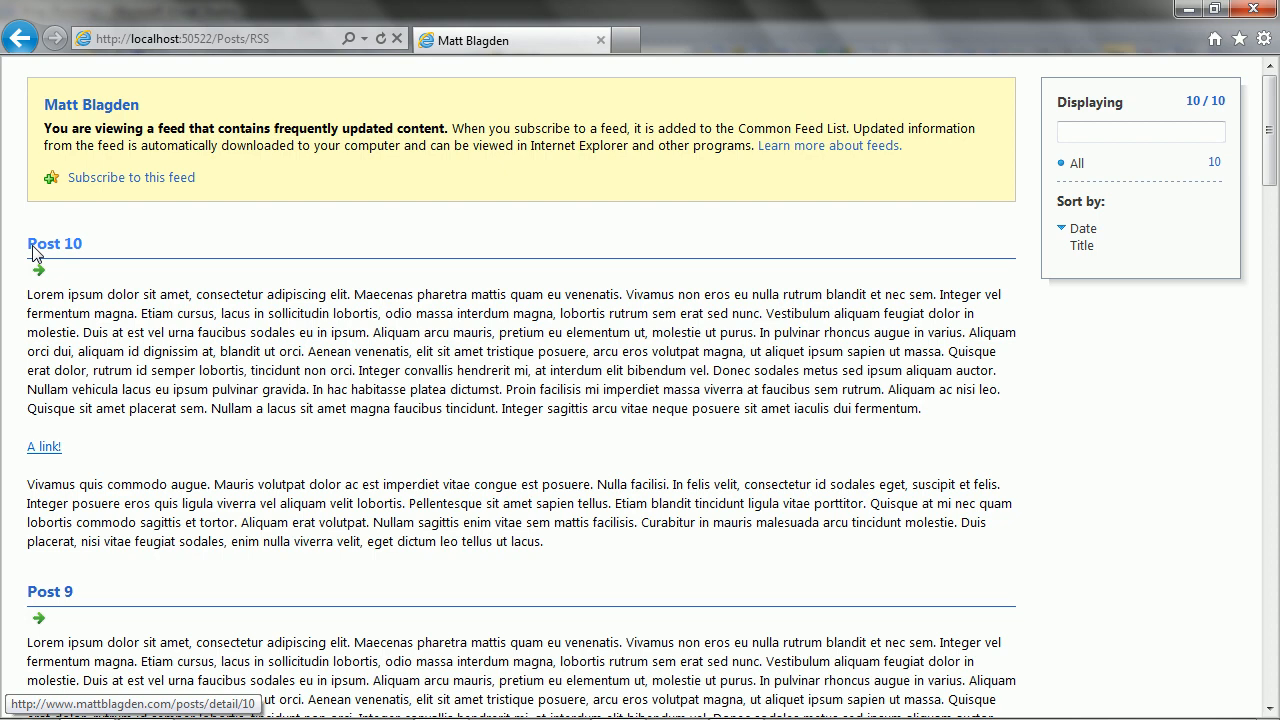
mouse_move(380, 316)
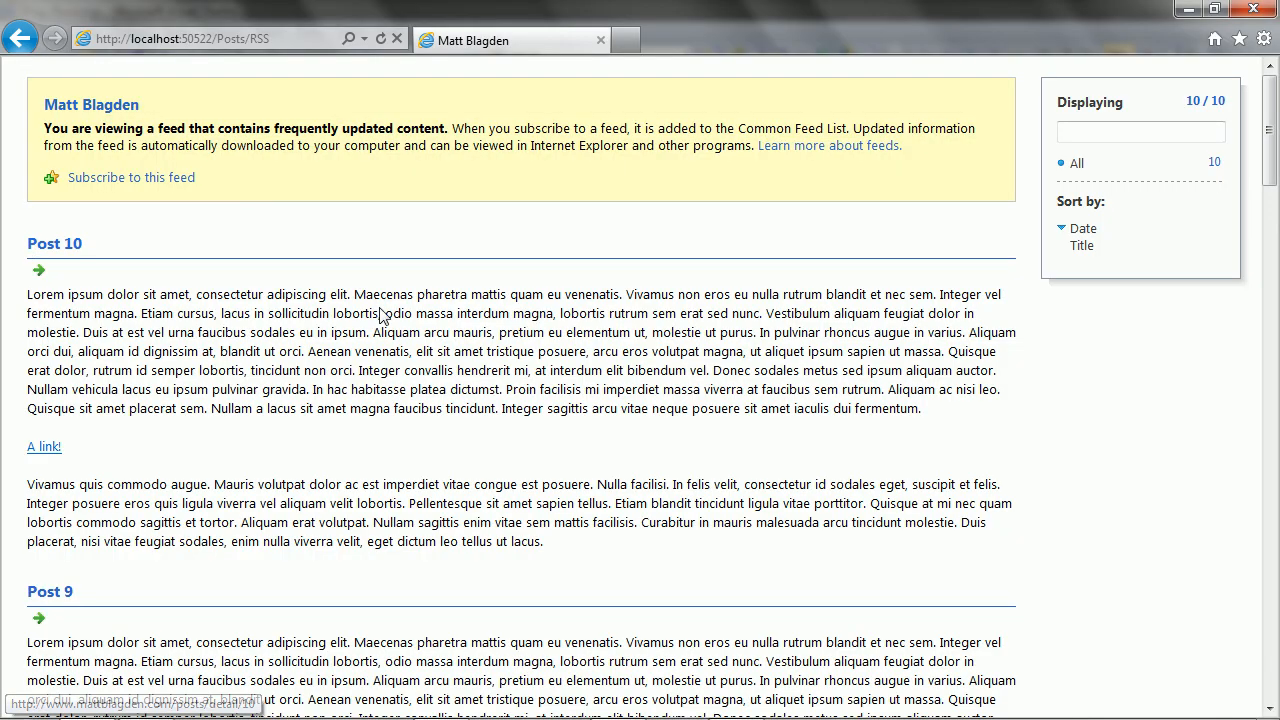
scroll("down", 3)
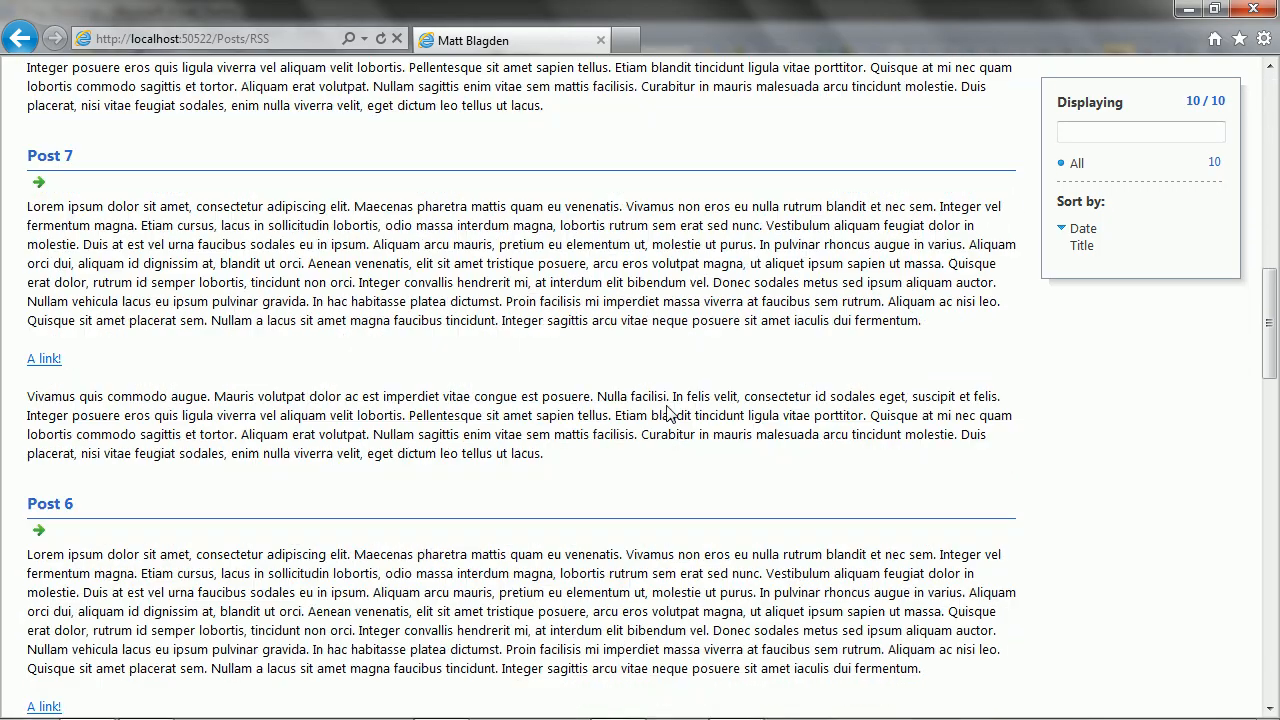
scroll("down", 3)
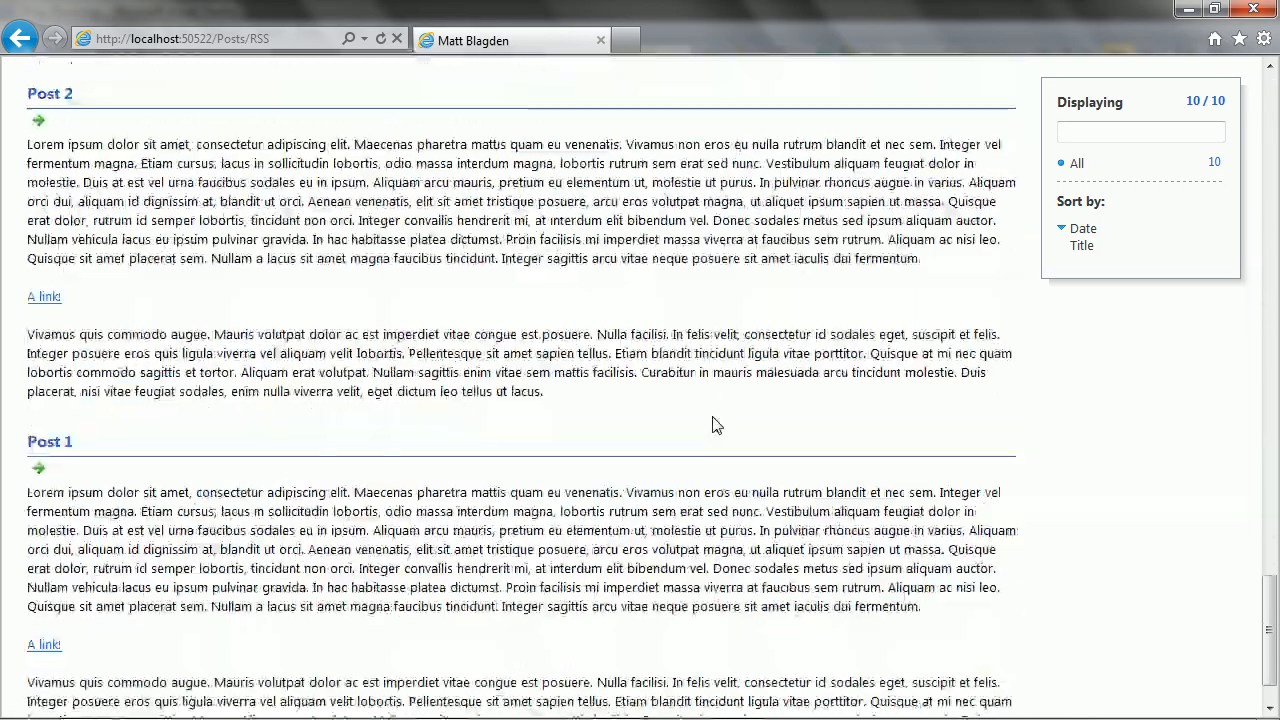
scroll("down", 3)
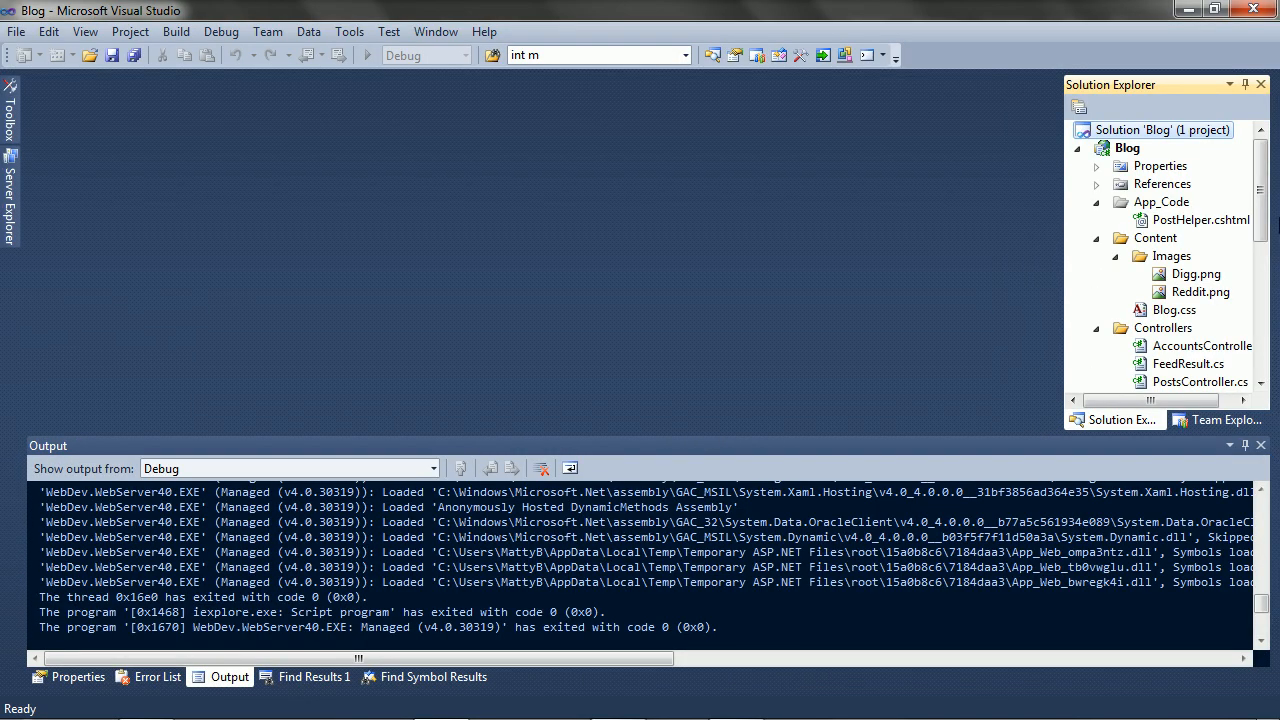
Switch to Photoshop Elements to start a new blank image
left_click(367, 55)
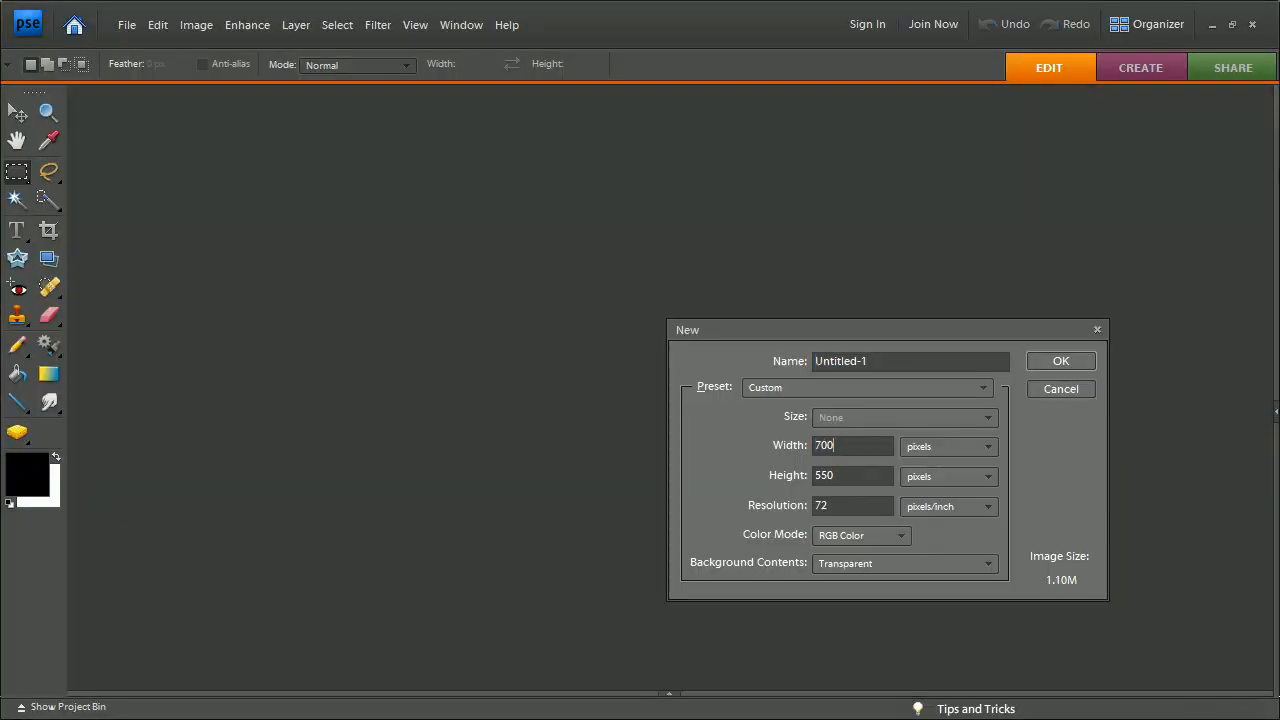
Create the 700×100 transparent canvas and type 'Matt Blagden' in white Chaparral Pro Bold
left_click(1060, 360)
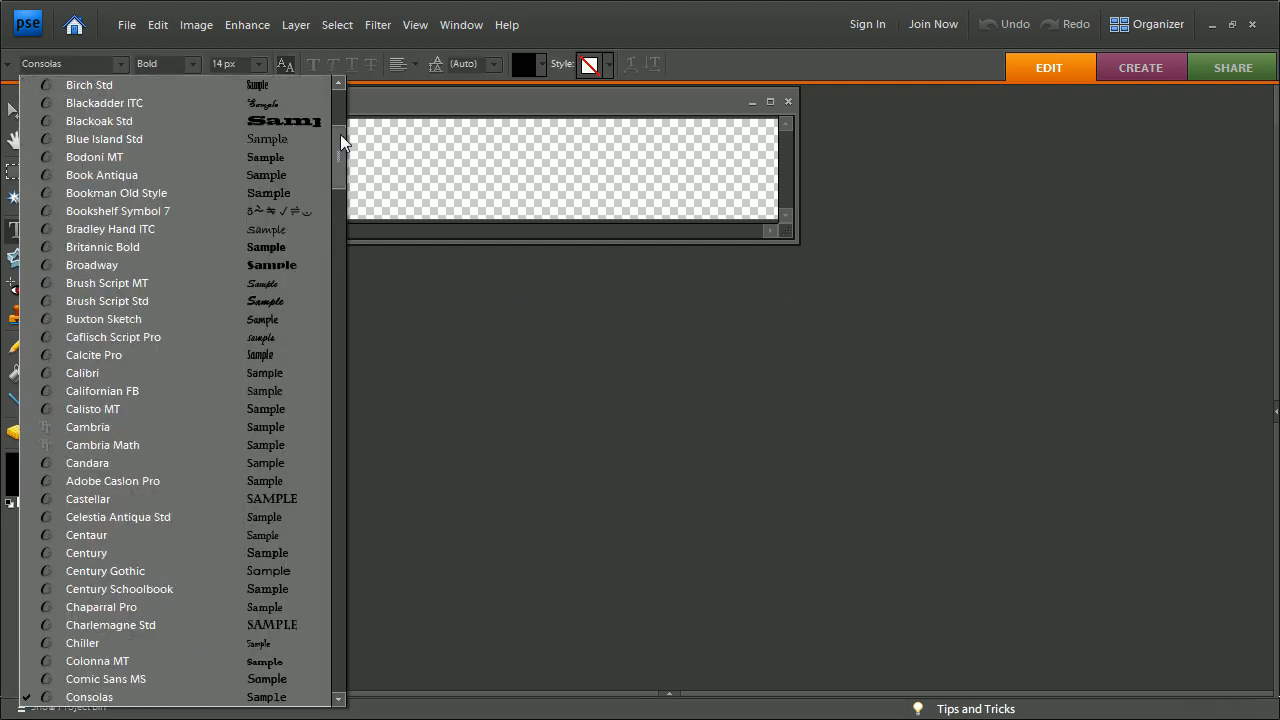
left_click(101, 606)
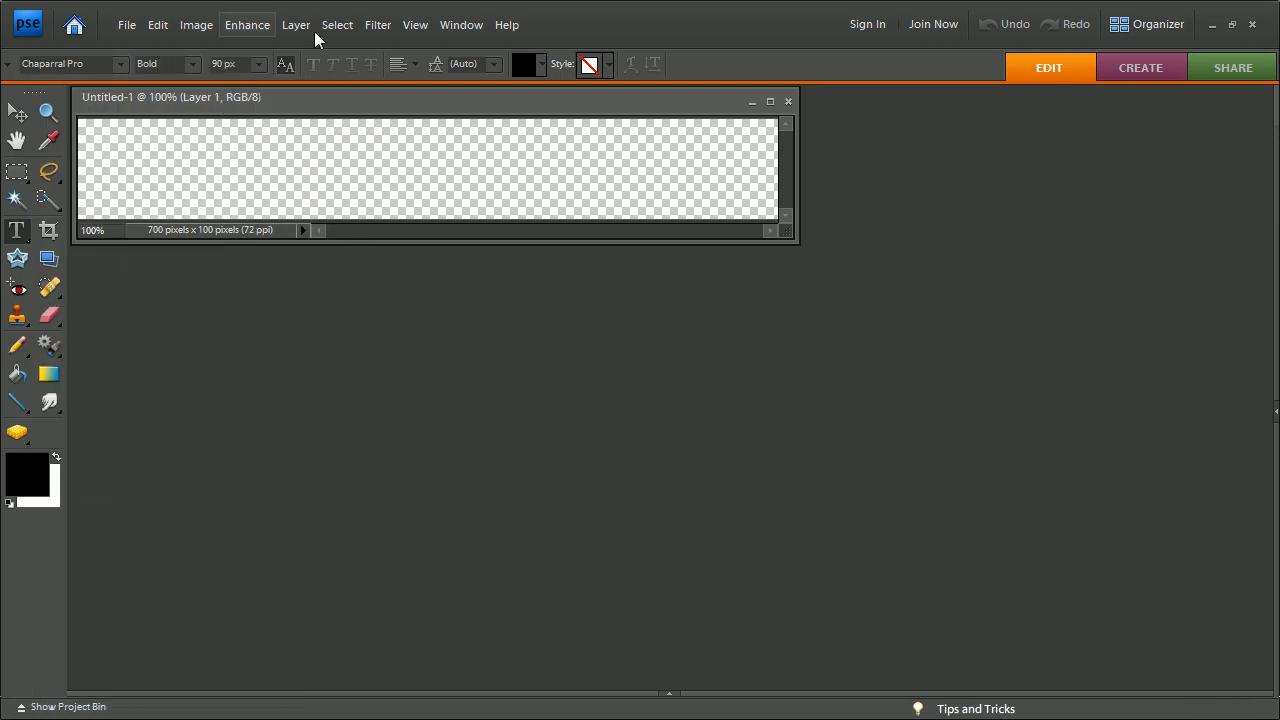
left_click(25, 472)
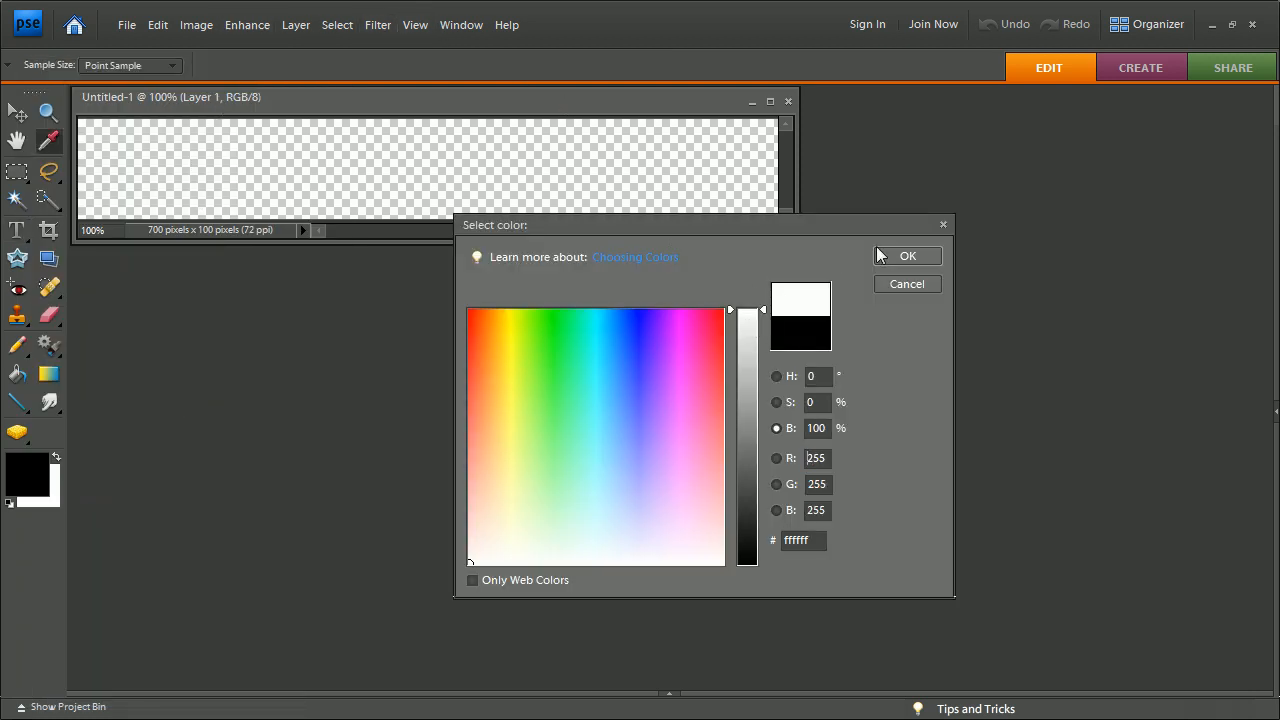
left_click(907, 255)
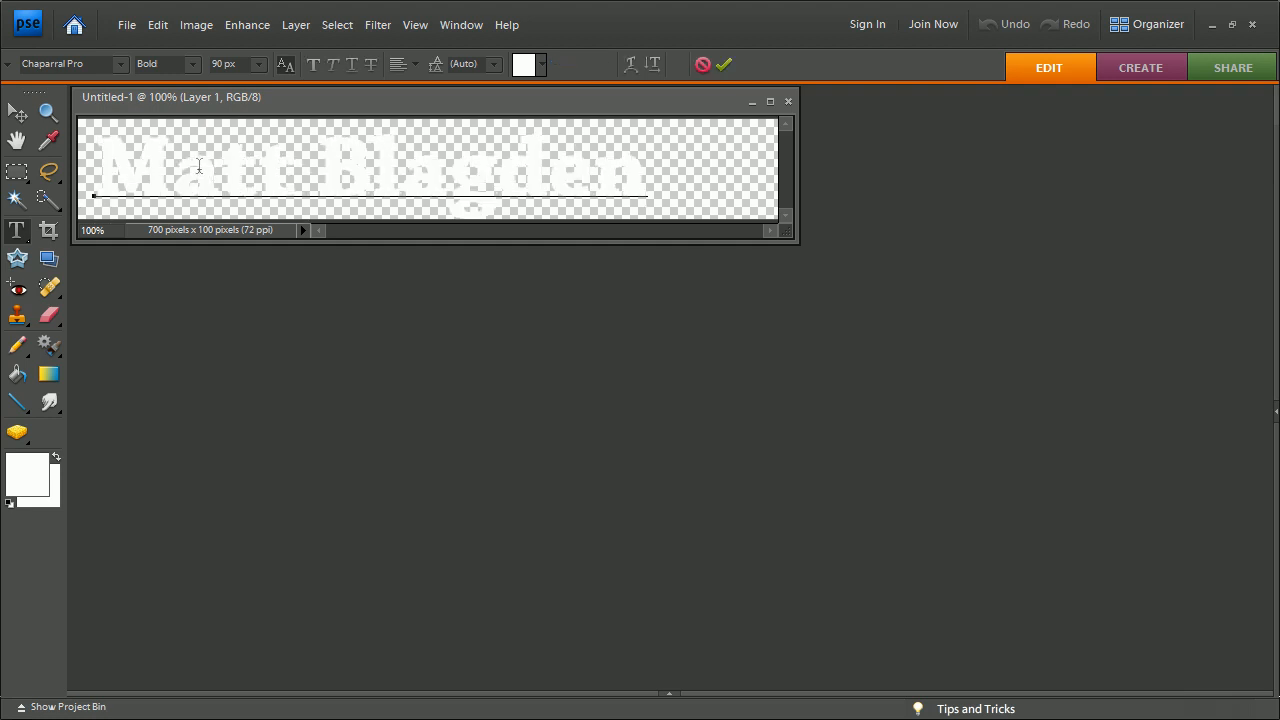
left_click(185, 173)
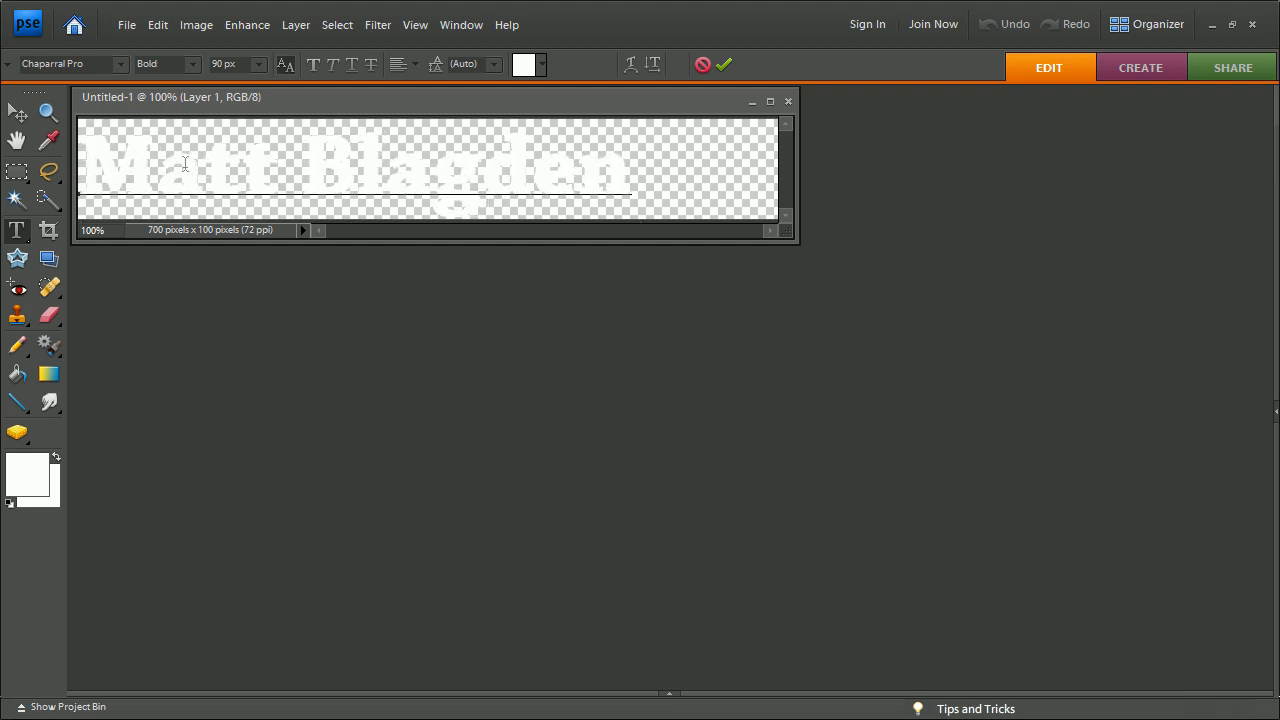
Commit the title text, crop to a marquee around it, and save as Title.pct in Images
left_click(723, 64)
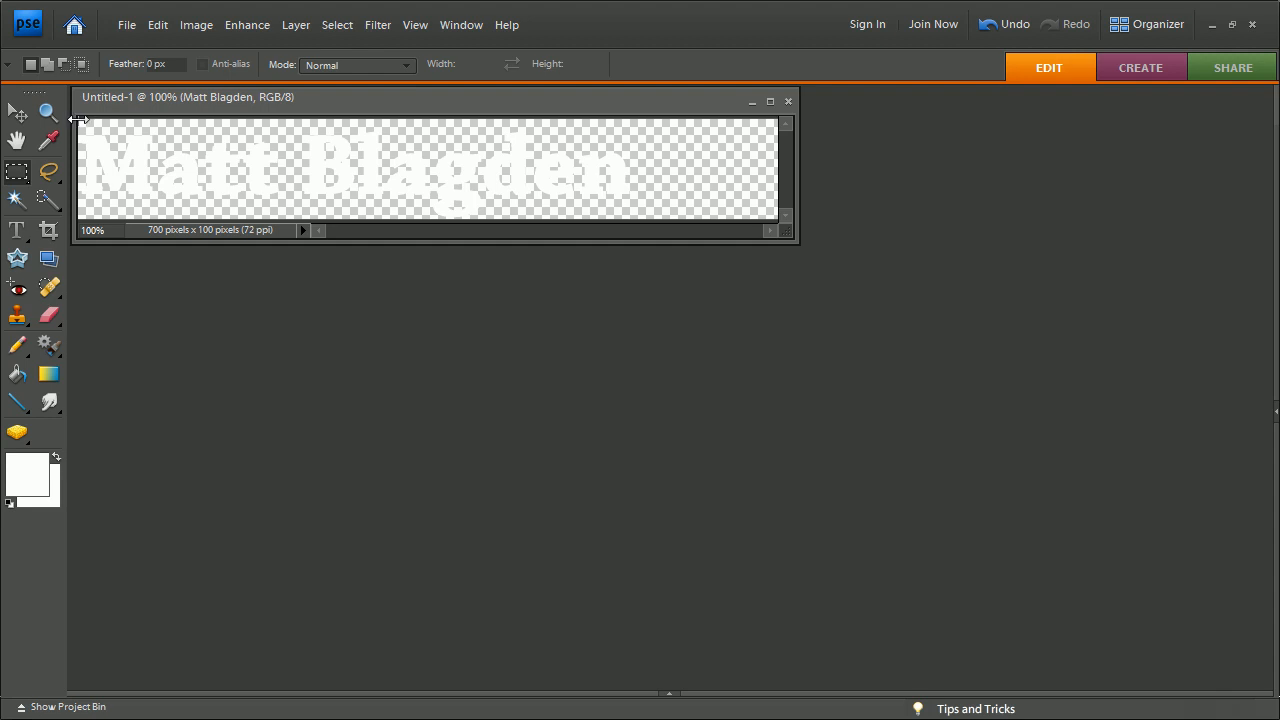
left_click_drag(85, 120, 632, 218)
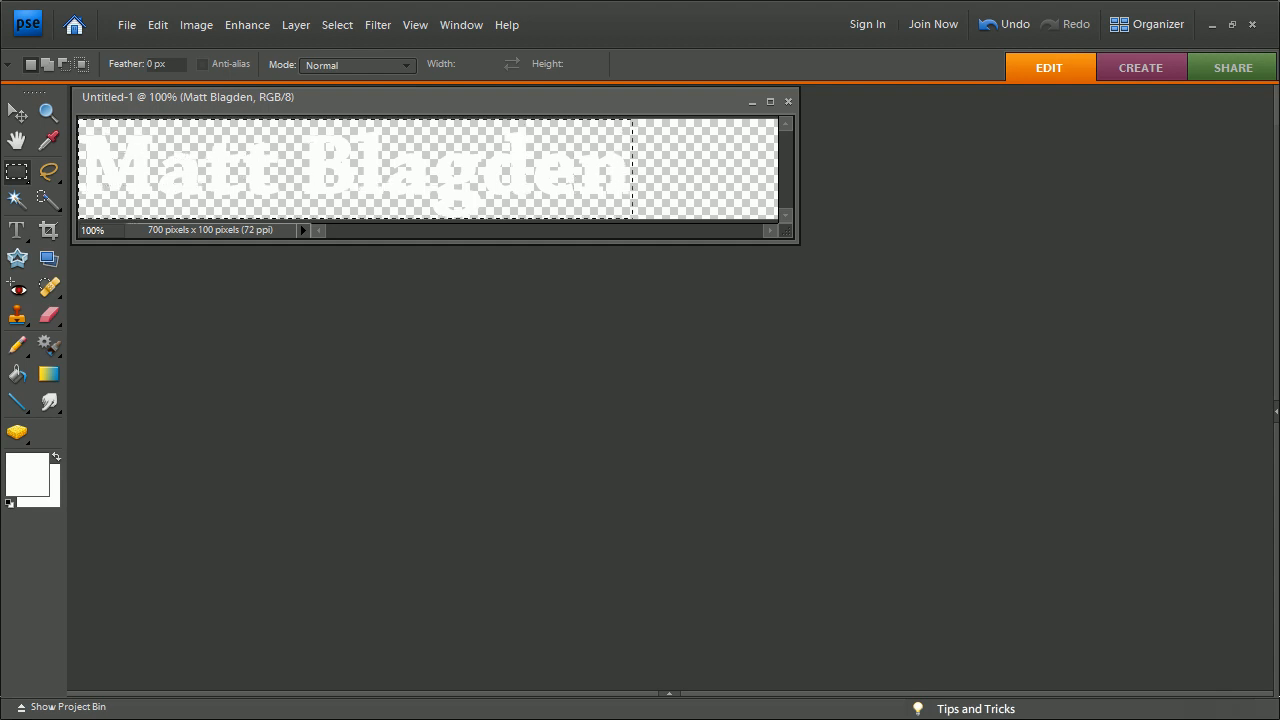
left_click(196, 24)
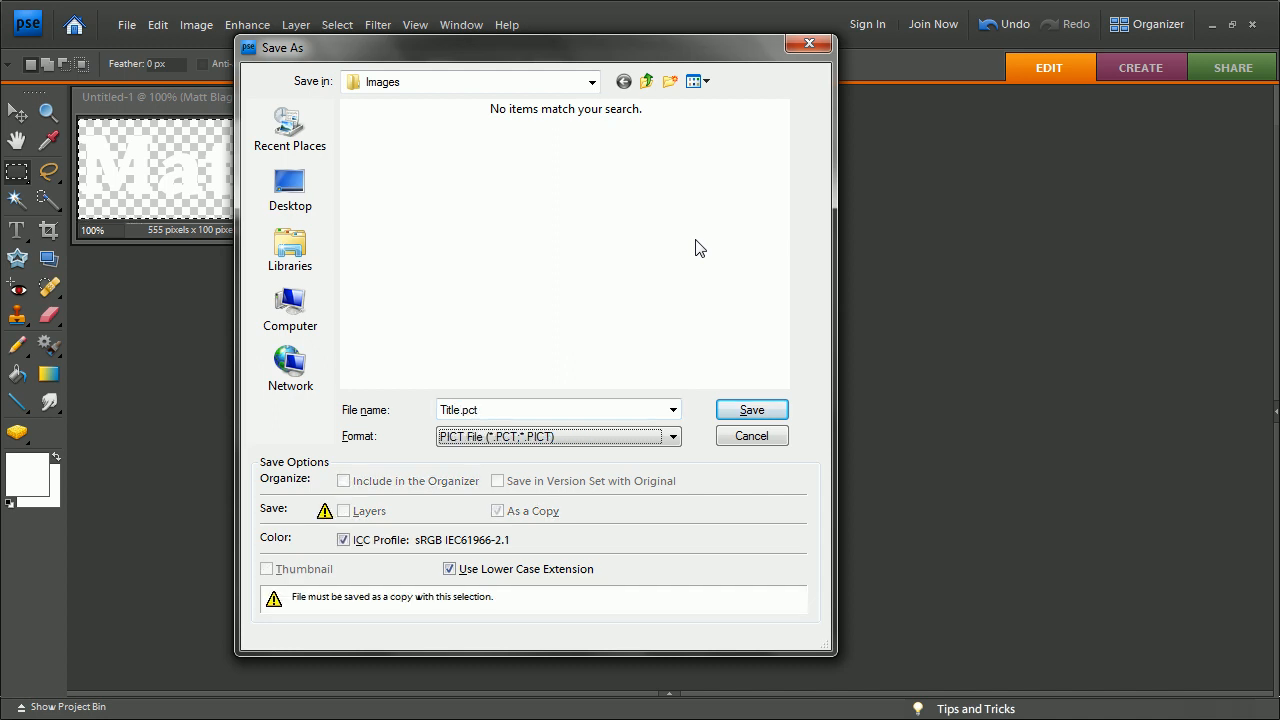
left_click(751, 409)
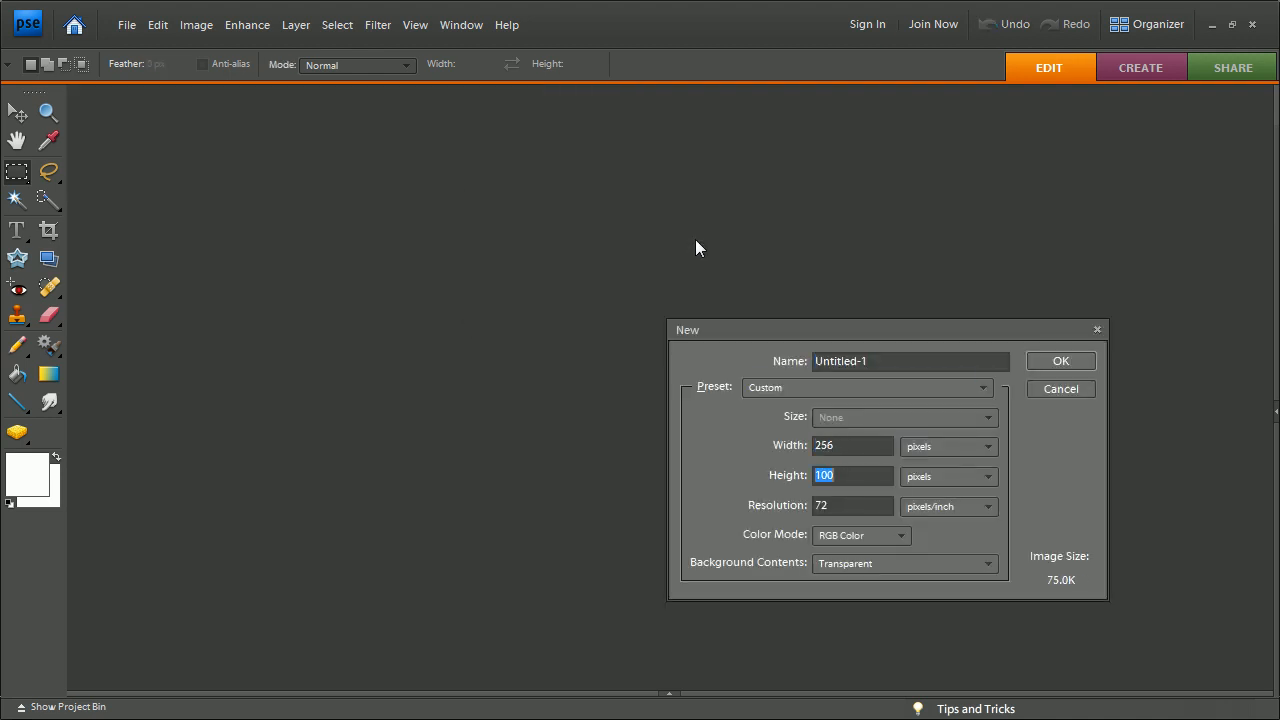
Create a 256×256 transparent image with grey fill and a 40%-opacity noise layer
left_click(1060, 360)
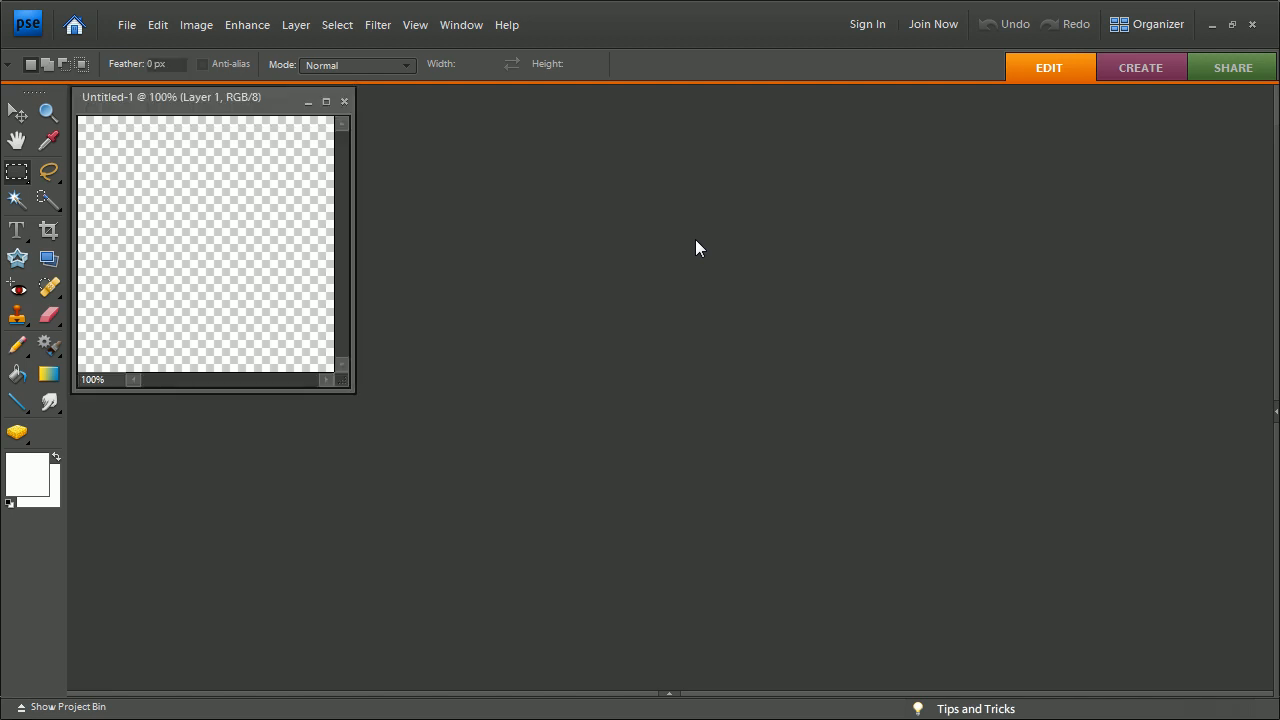
left_click(25, 470)
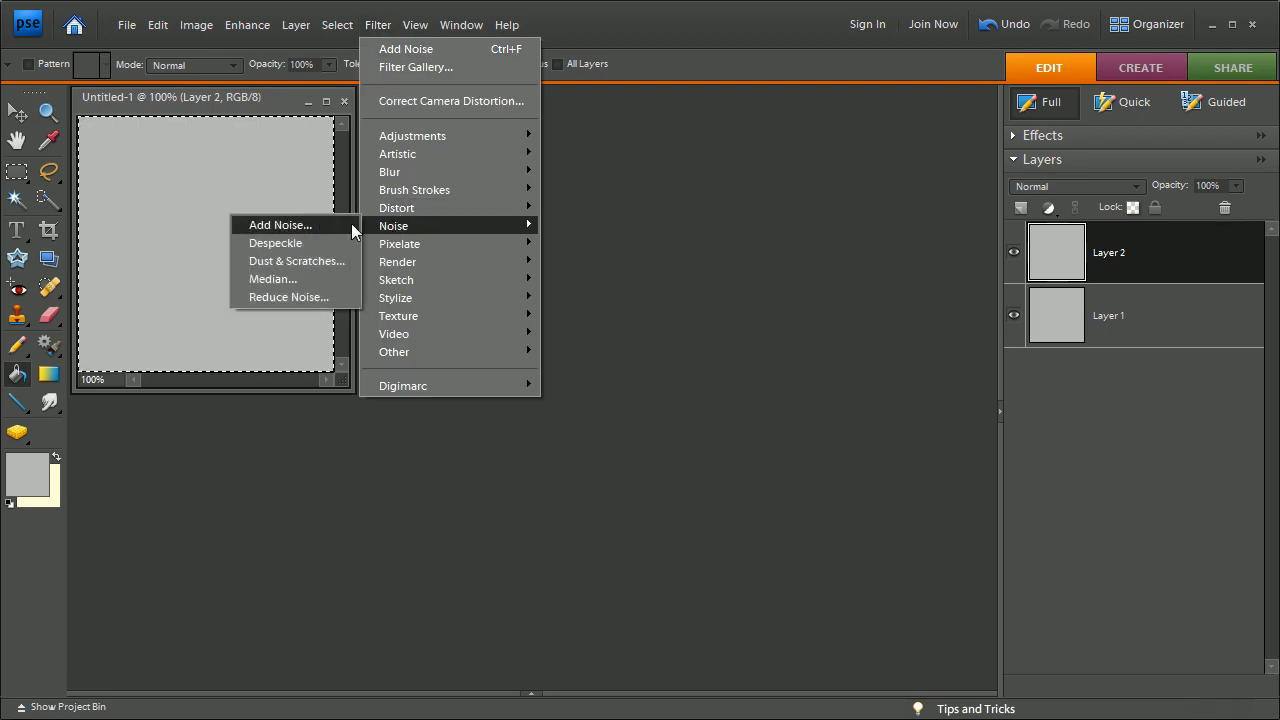
left_click(280, 224)
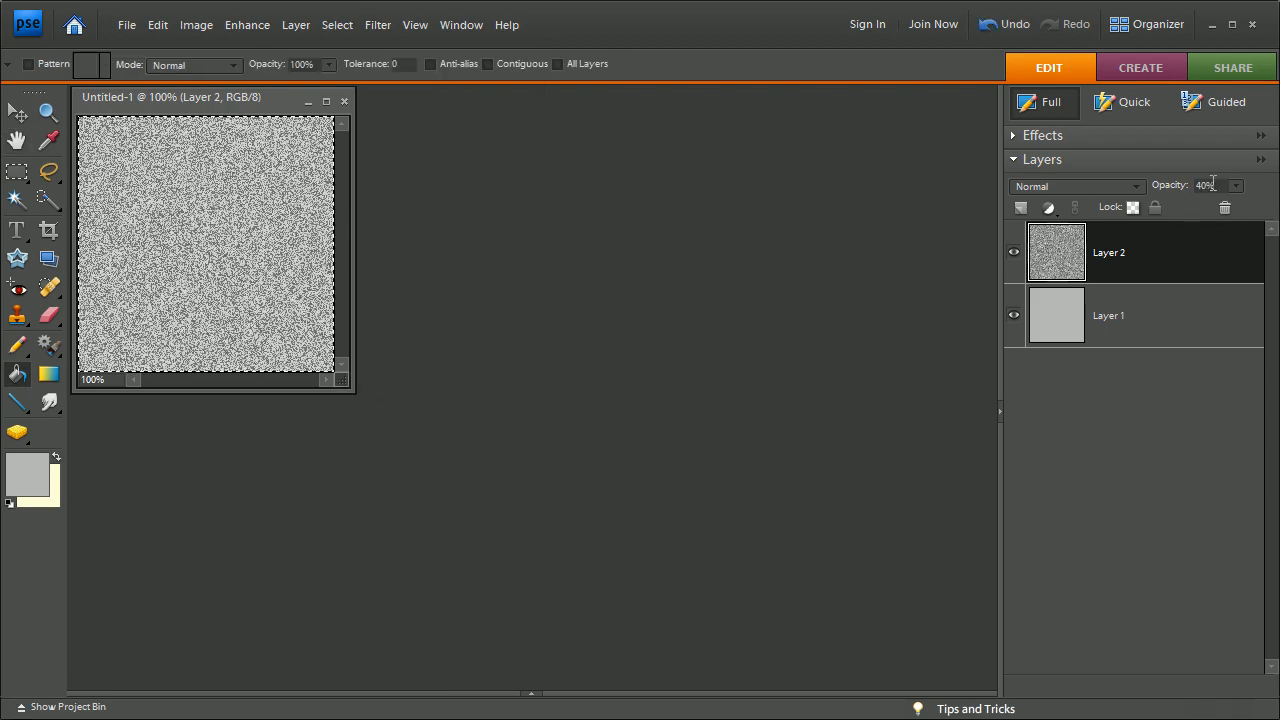
left_click(1224, 207)
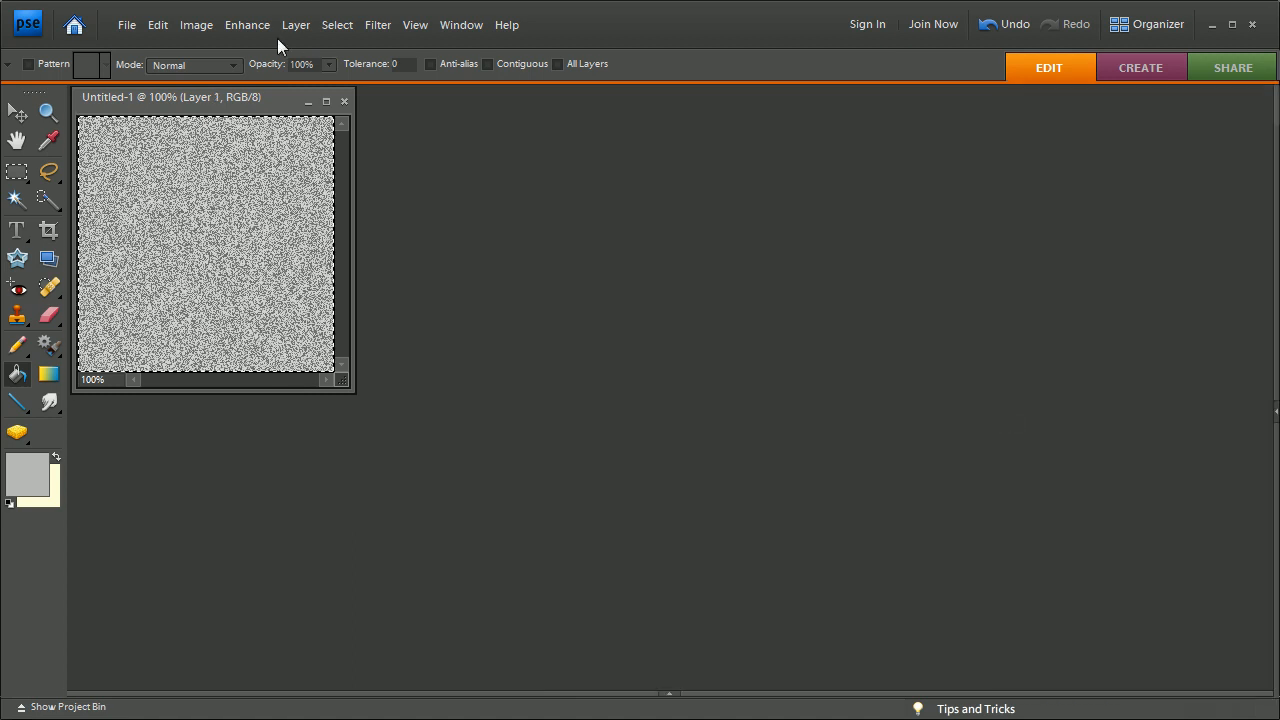
Raise the Levels shadow output to 10
left_click(247, 25)
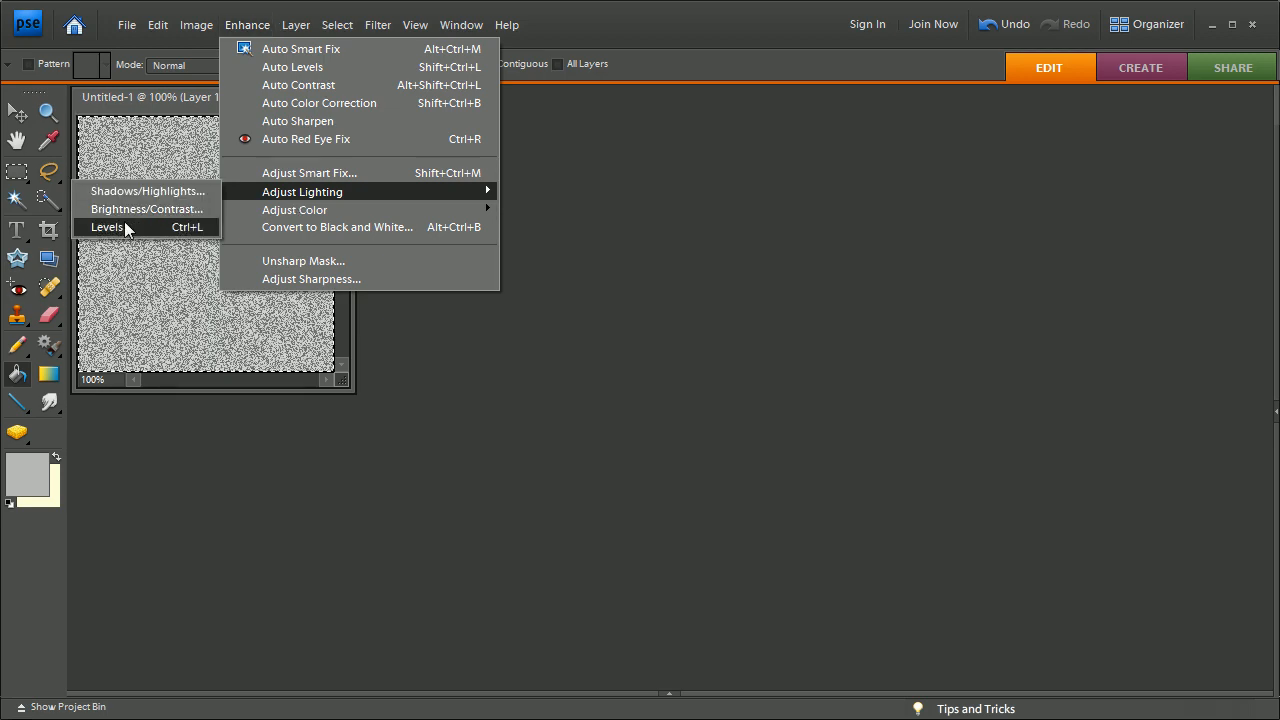
left_click(107, 227)
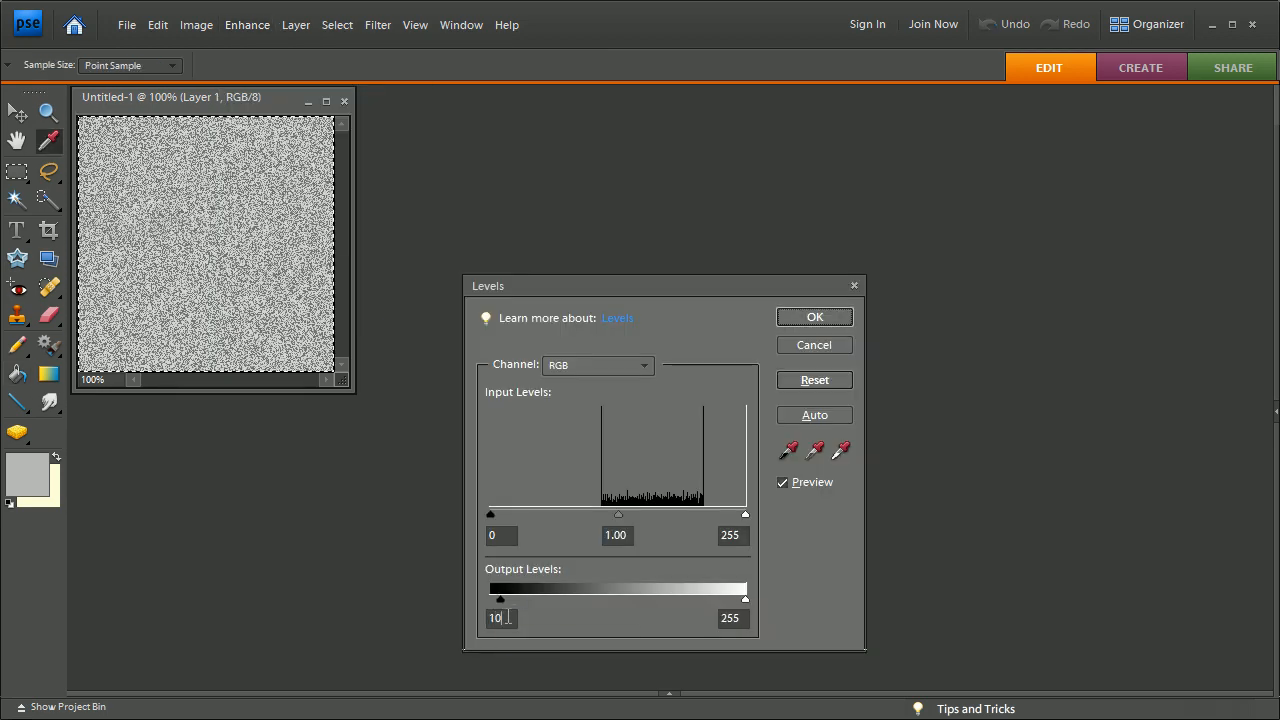
left_click(814, 317)
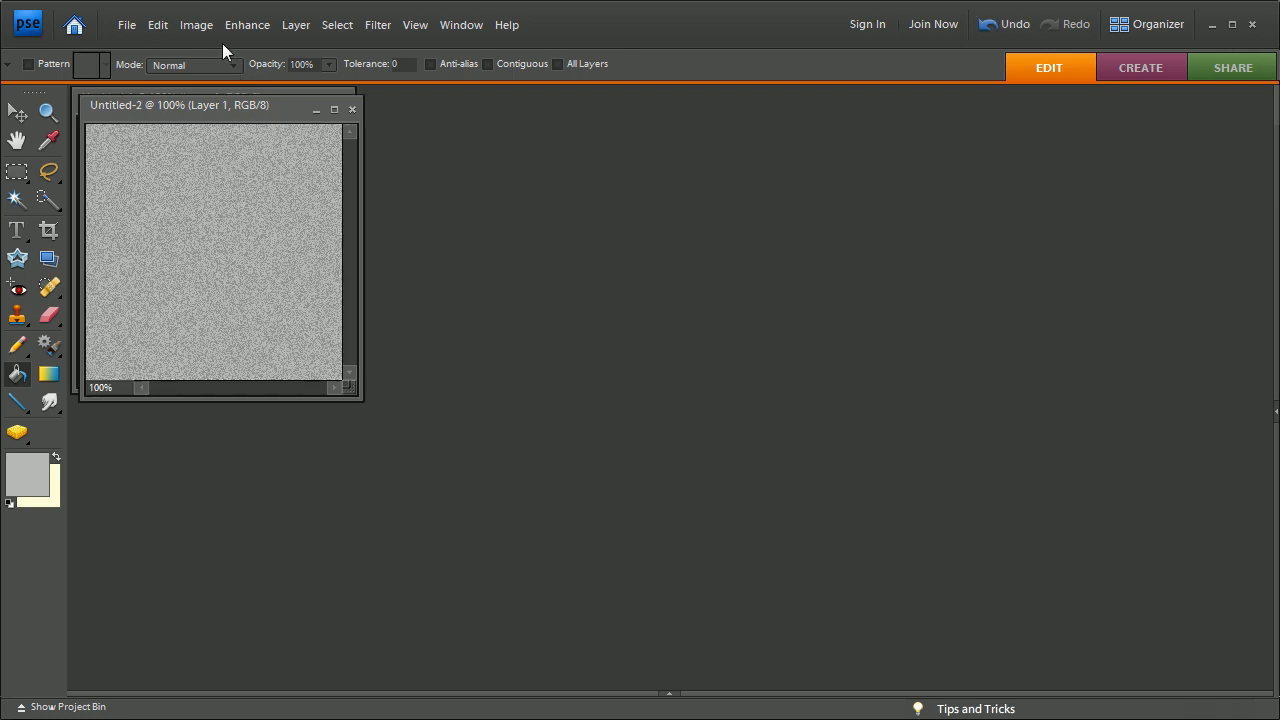
Resize the texture to 128 px and trim the canvas width to 120 px
left_click(196, 25)
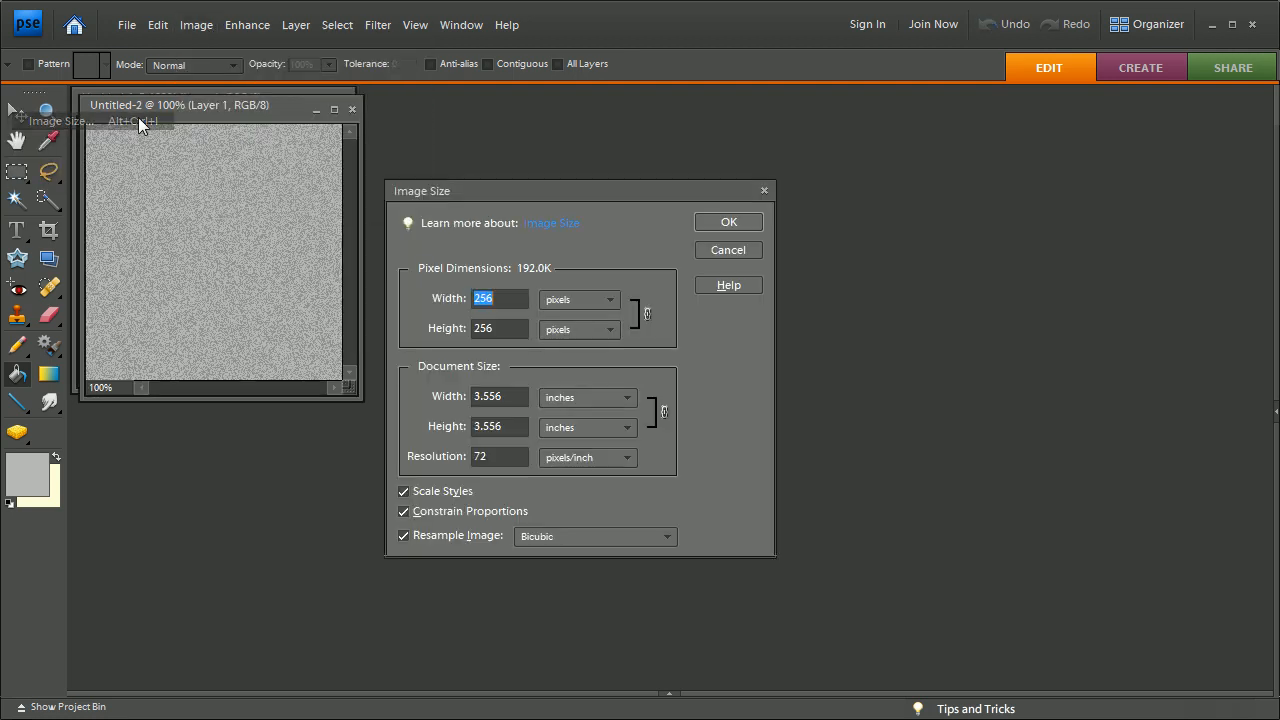
type("128")
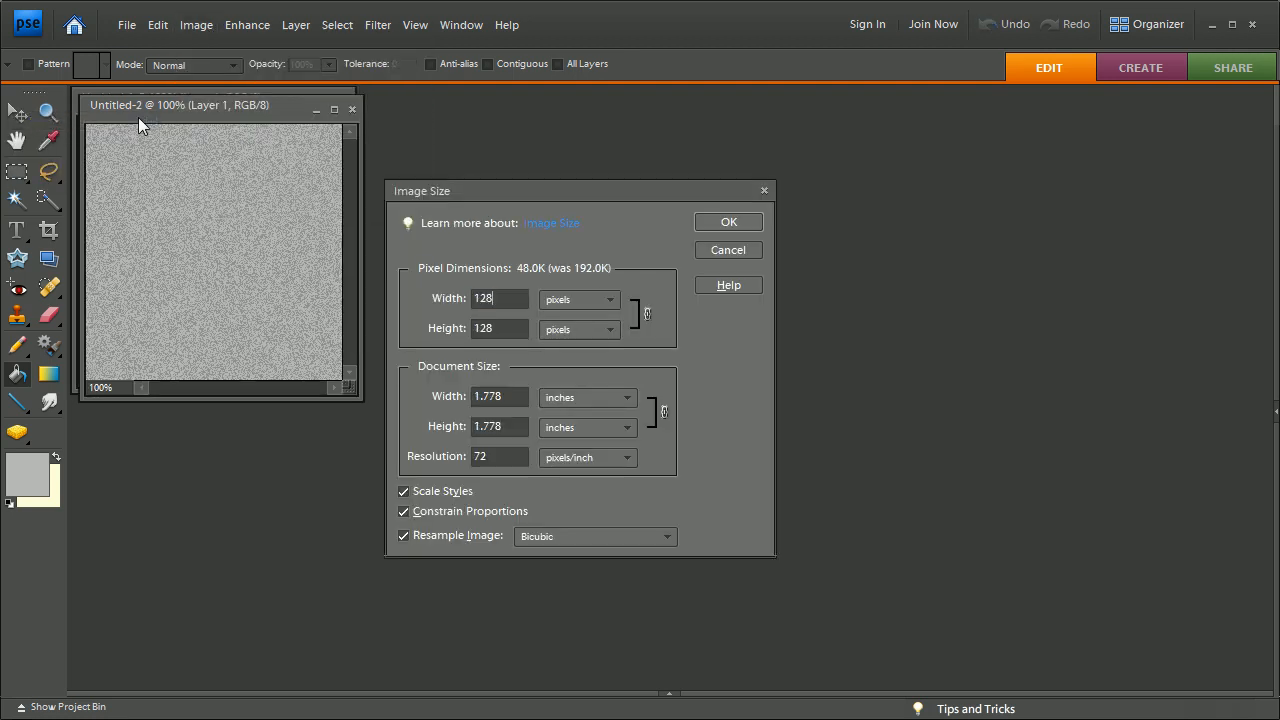
left_click(196, 24)
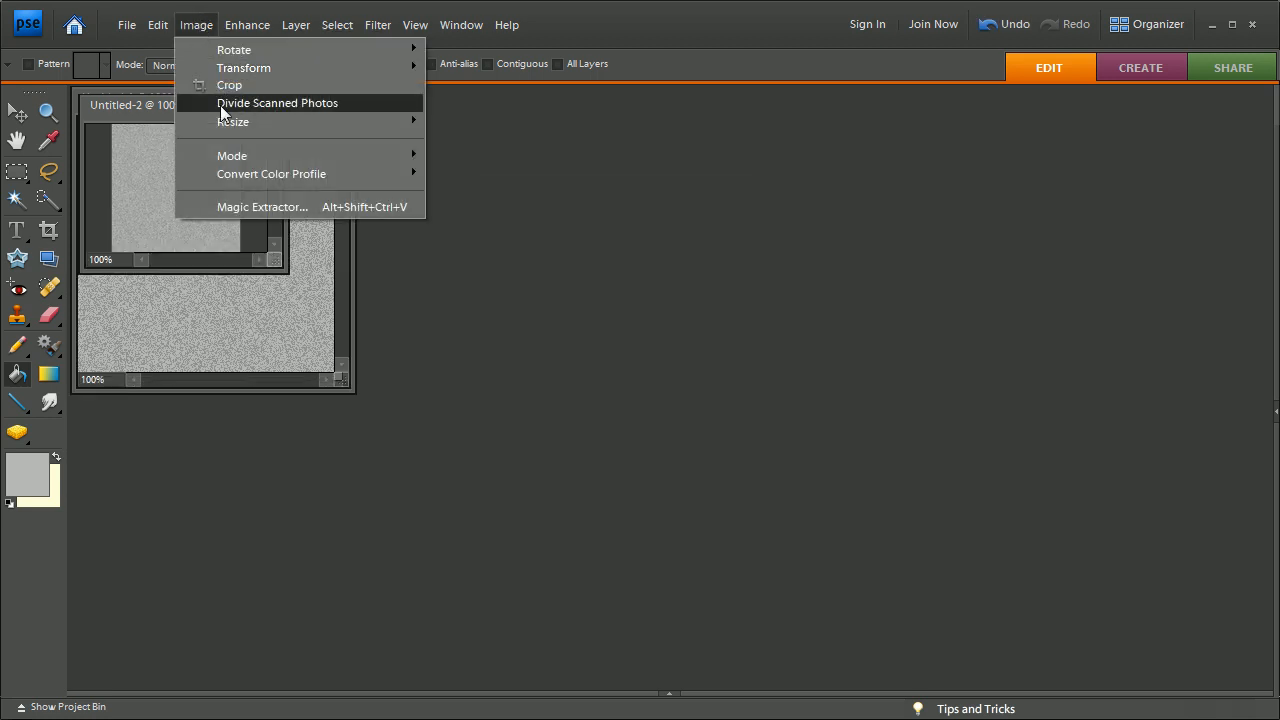
left_click(232, 121)
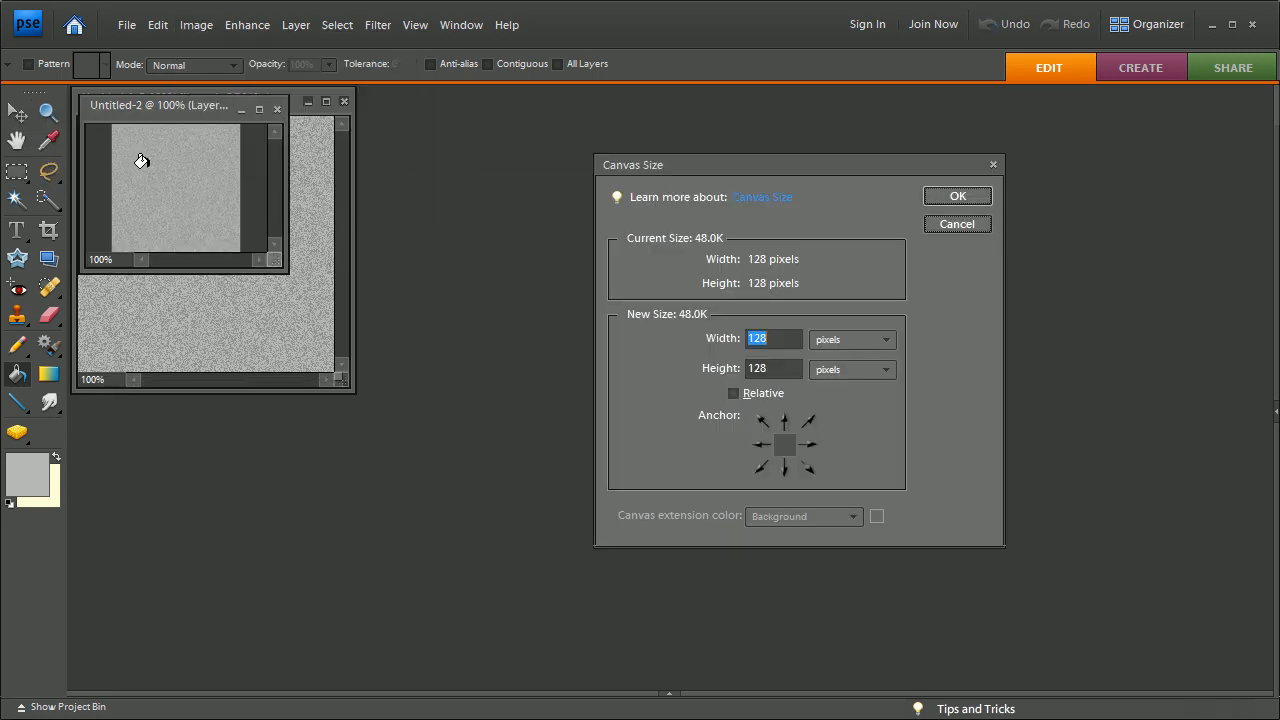
type("120")
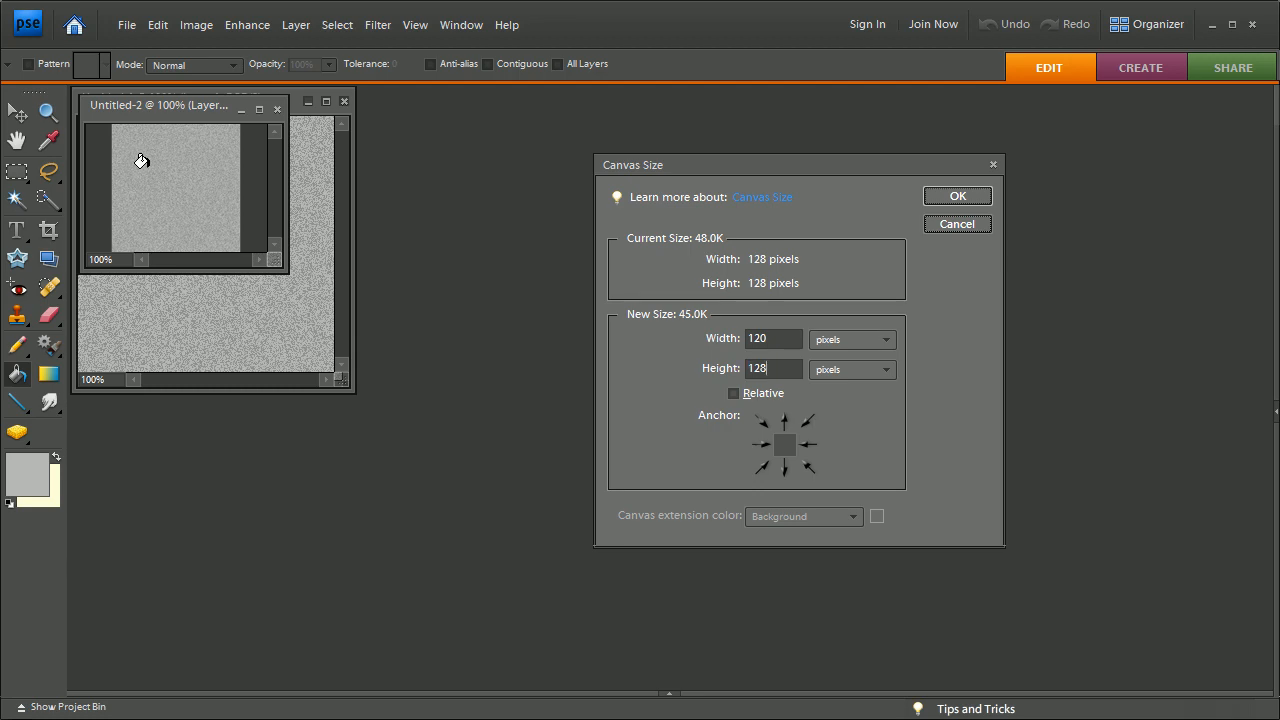
left_click(956, 195)
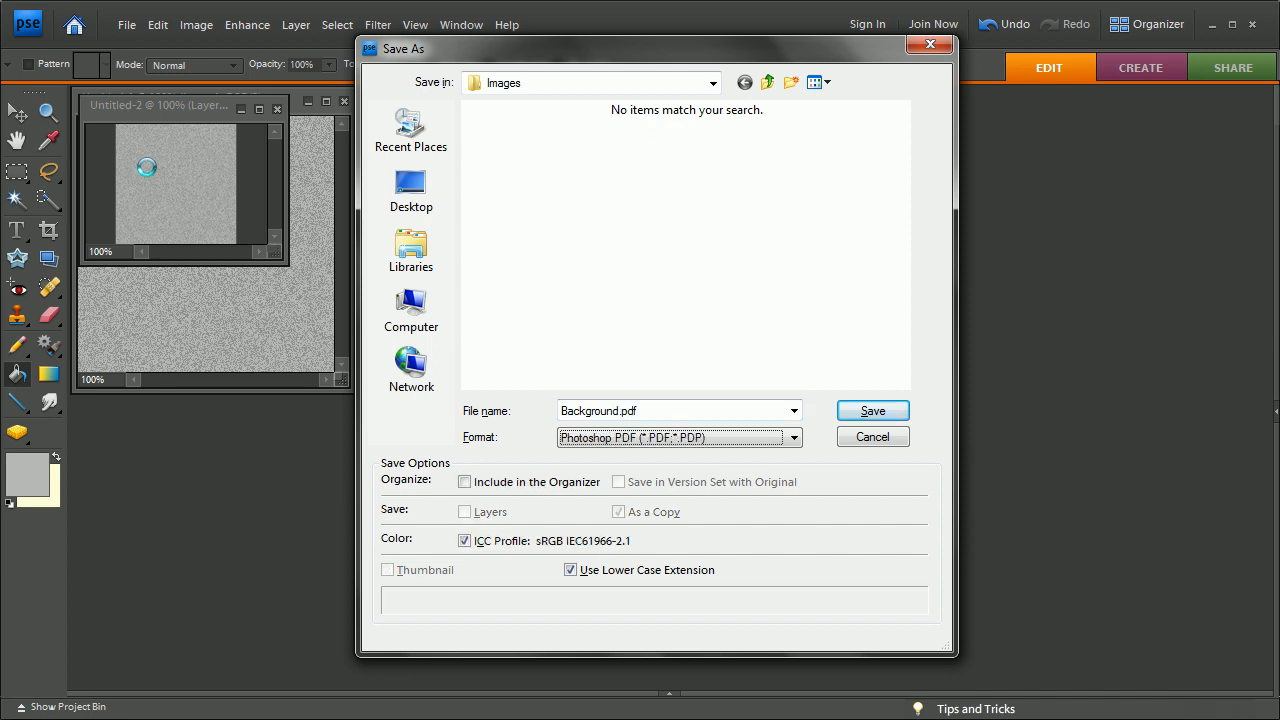
Save the texture as a non-interlaced Background PNG in Images and close it
left_click(871, 410)
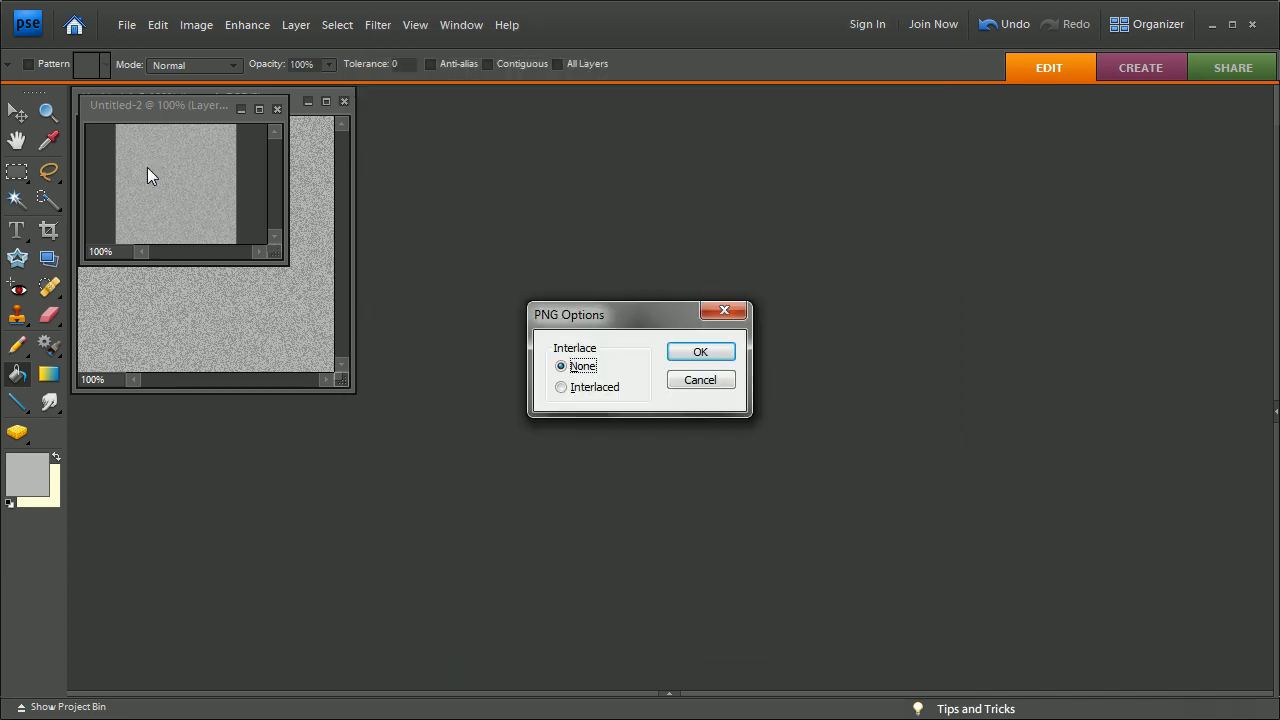
left_click(700, 351)
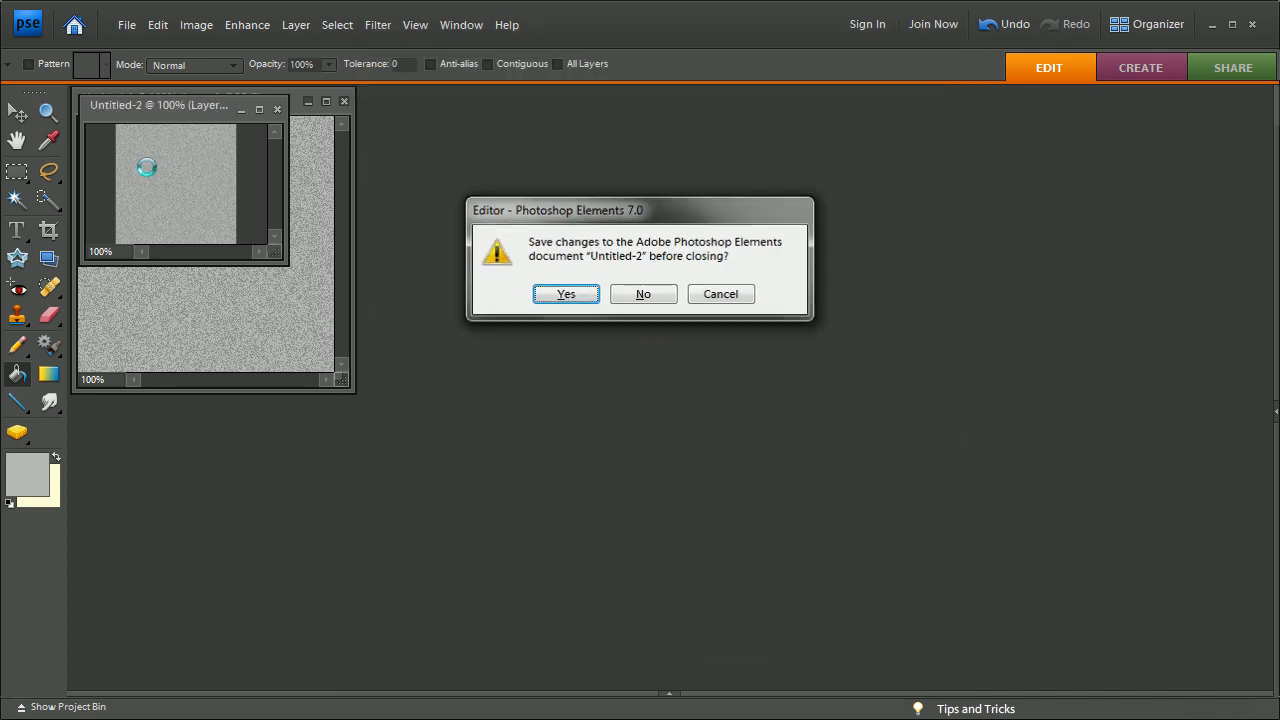
left_click(643, 293)
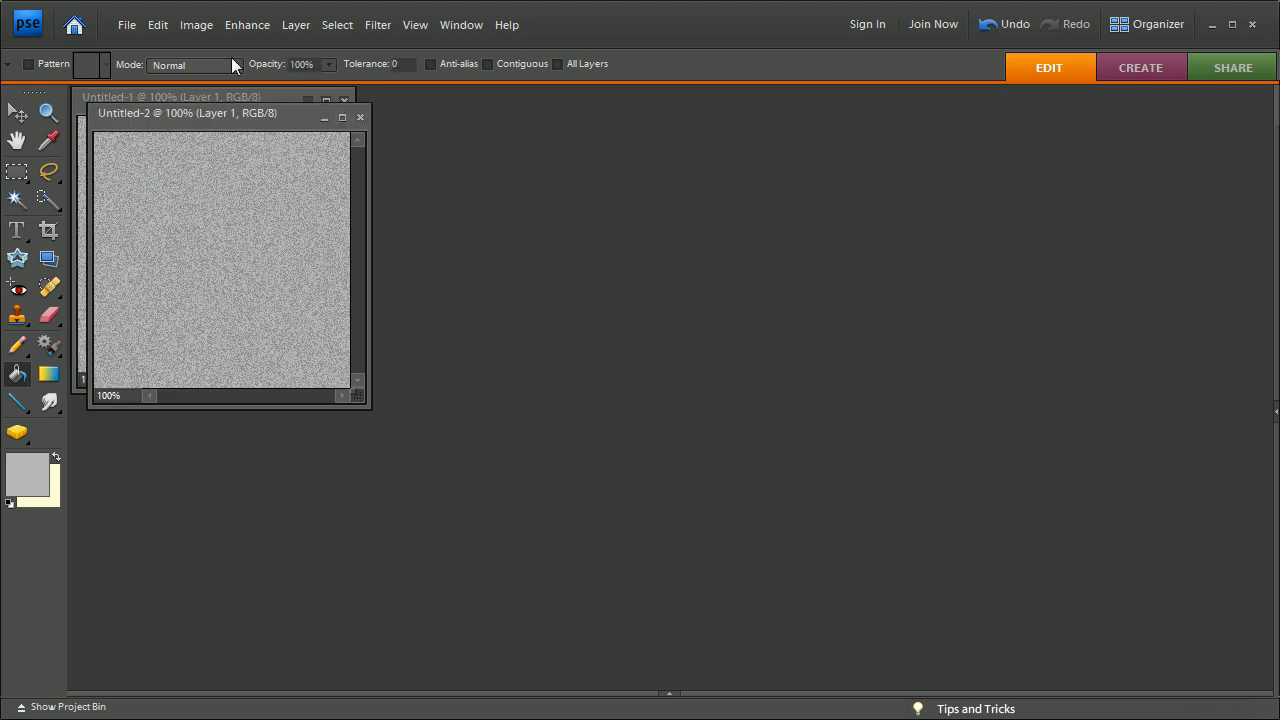
Set the texture's brightness to -106, then apply a Gaussian Blur
left_click(247, 25)
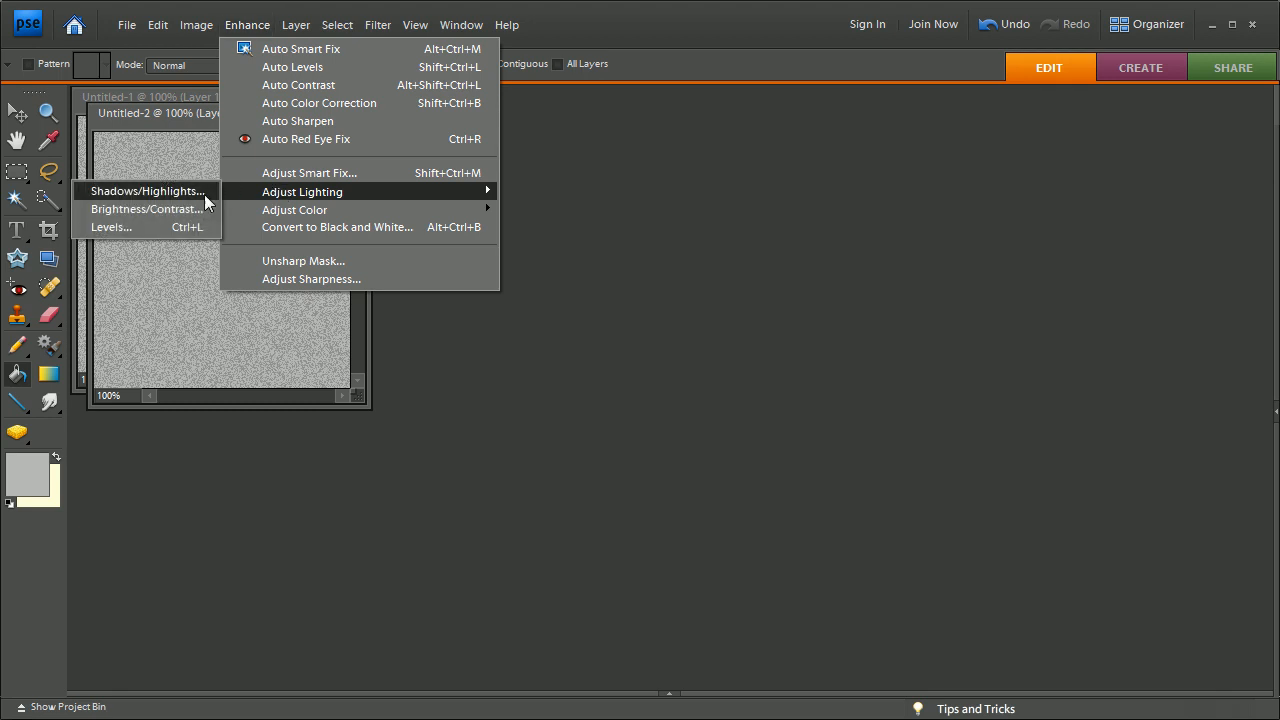
left_click(147, 208)
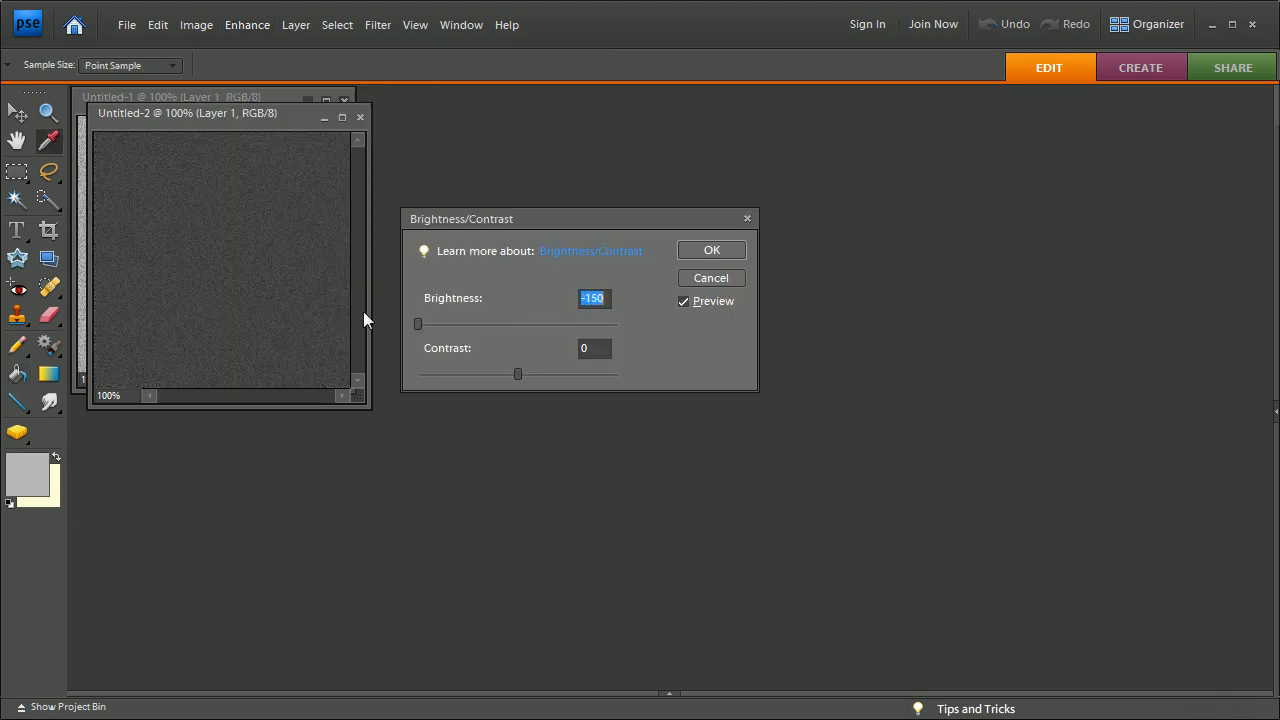
left_click(247, 24)
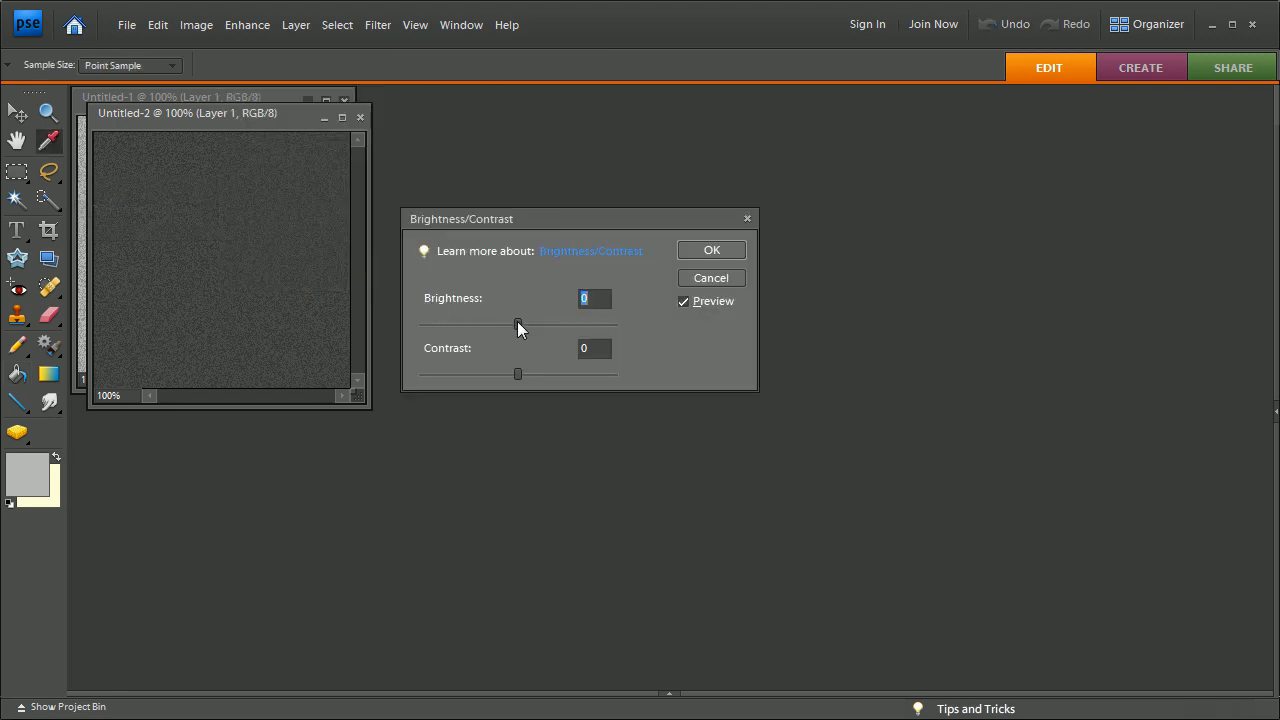
left_click_drag(517, 325, 448, 325)
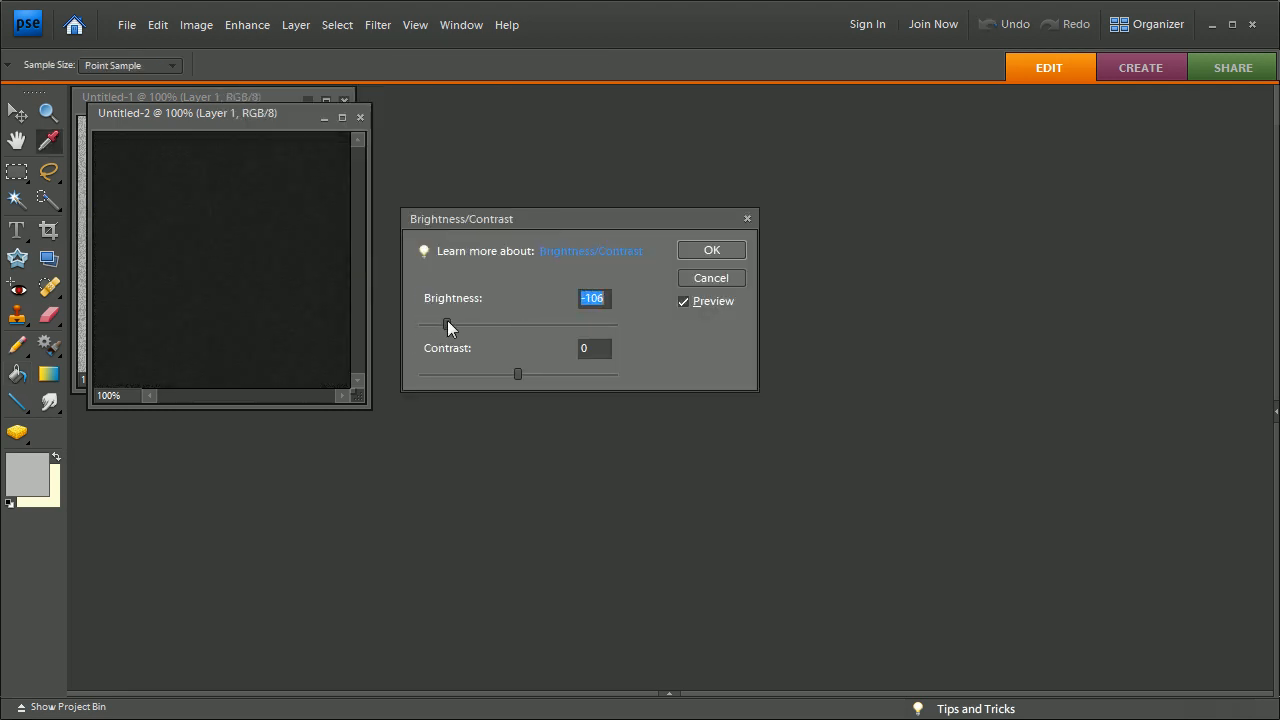
left_click(711, 250)
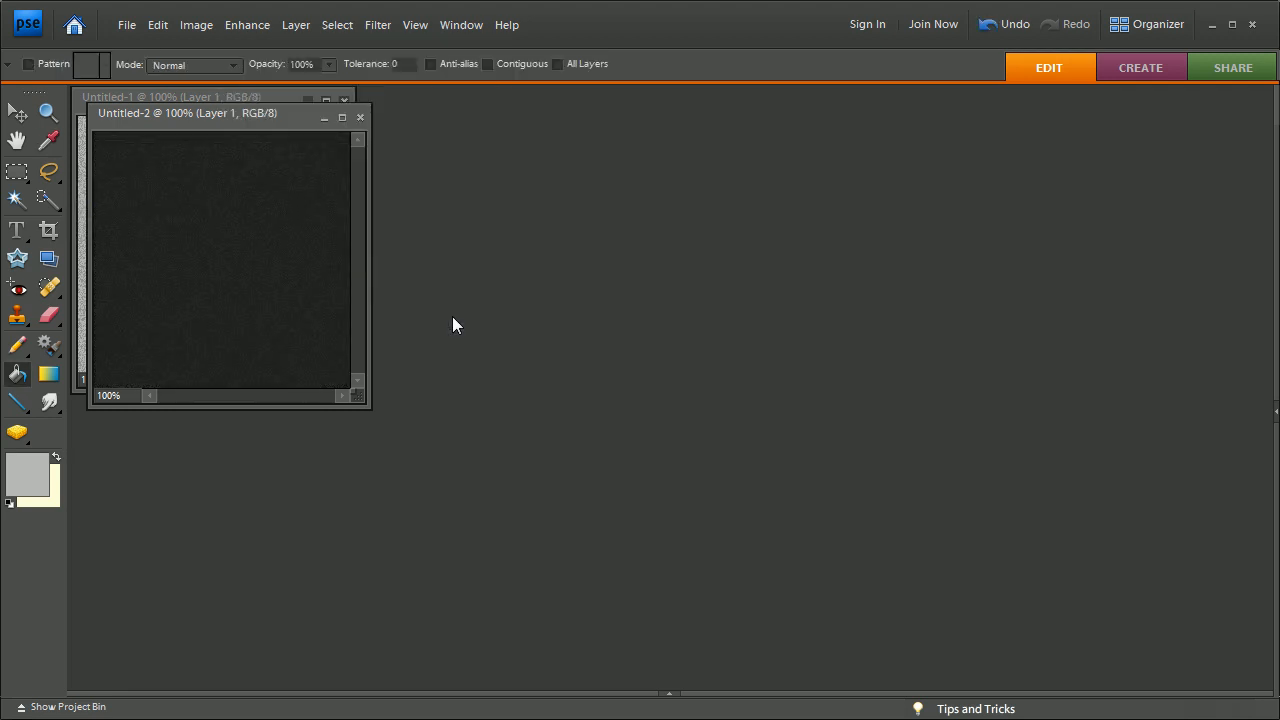
left_click(377, 24)
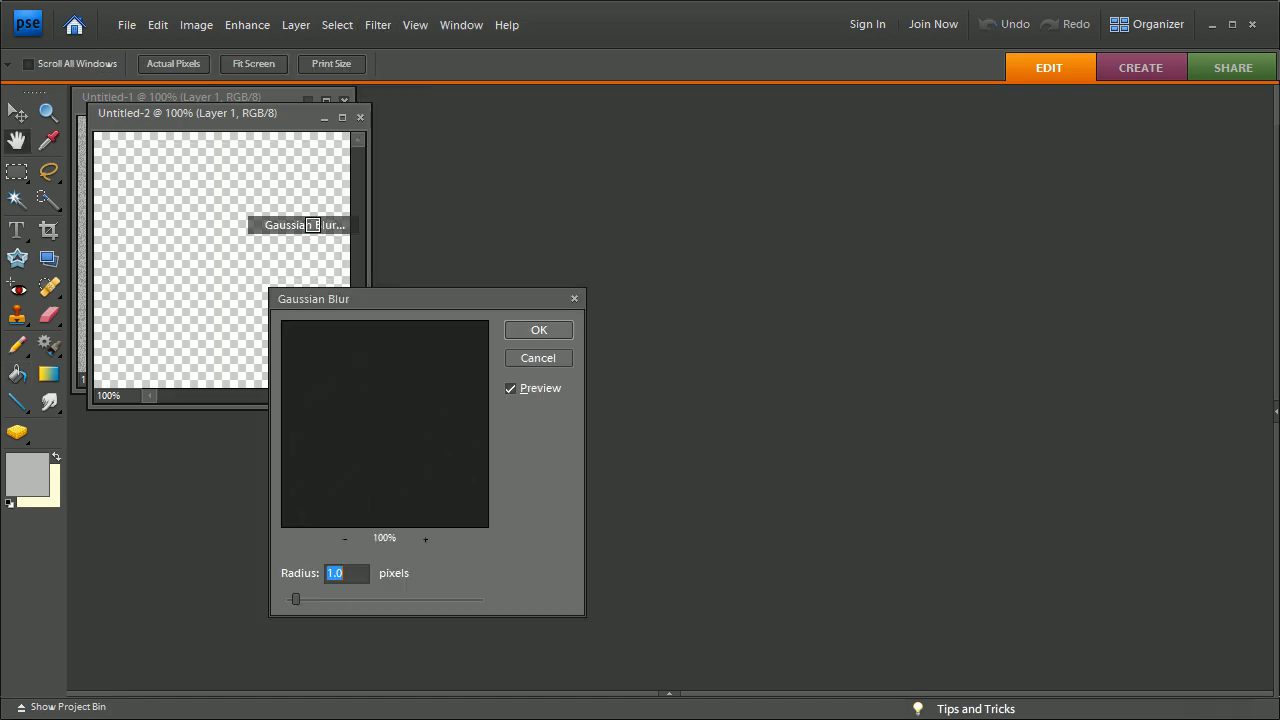
left_click(538, 330)
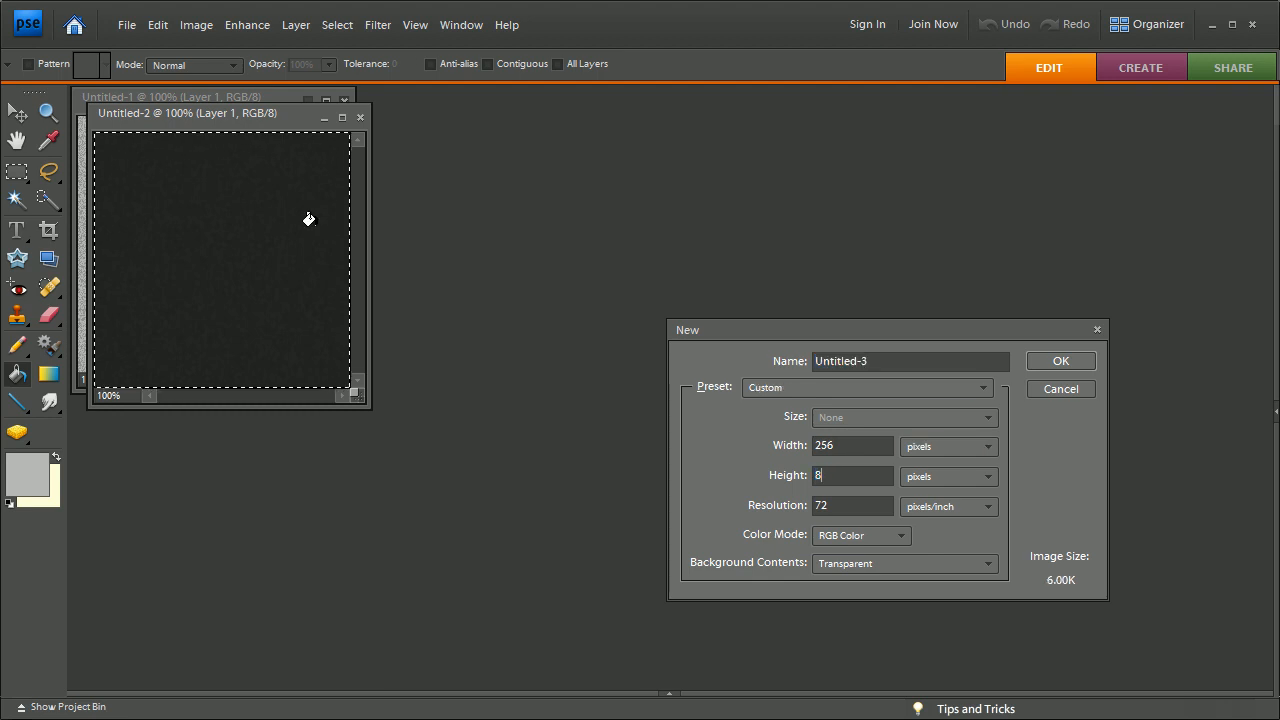
Create a 256×8 light separator line, save it as Separator.png, and close it
left_click(1060, 360)
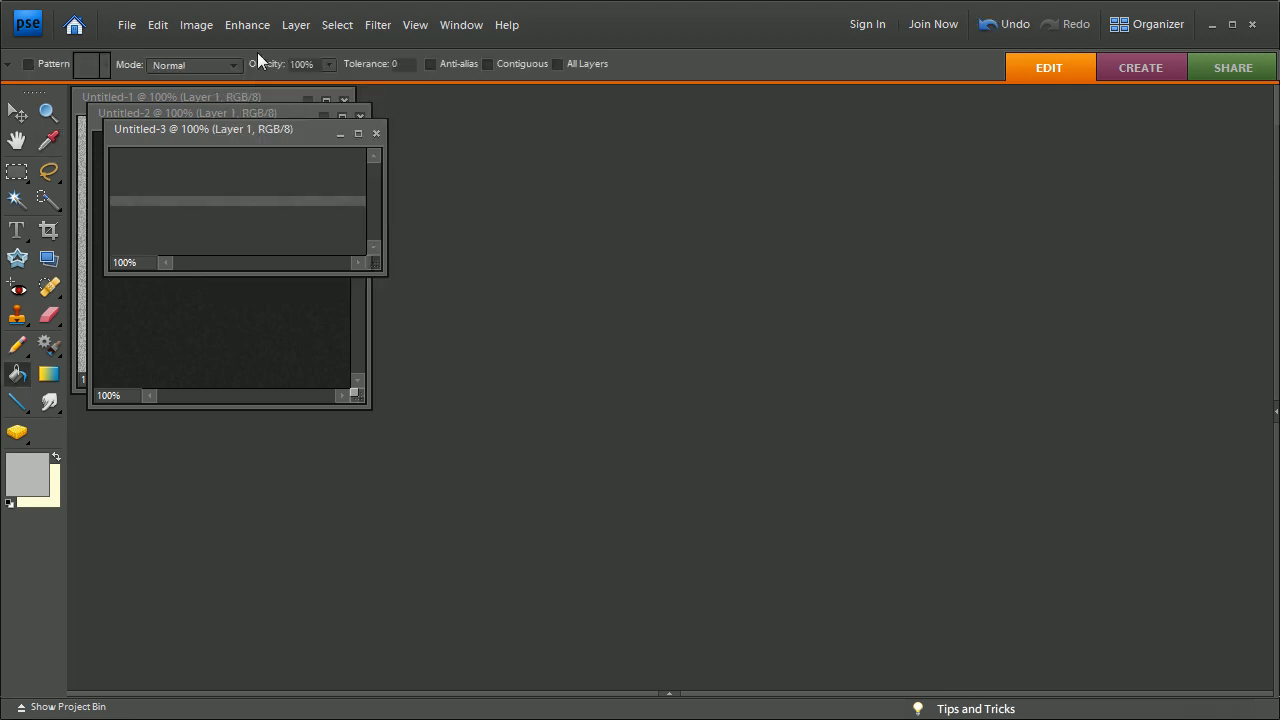
left_click(247, 24)
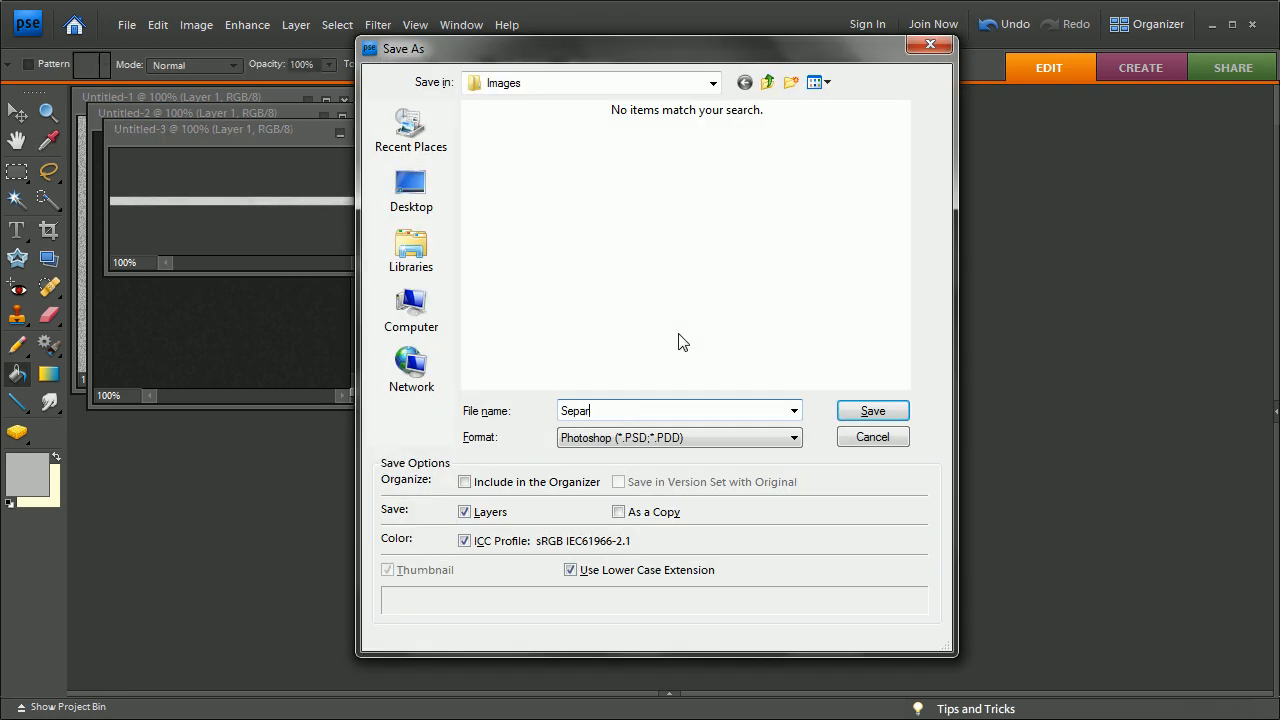
left_click(678, 437)
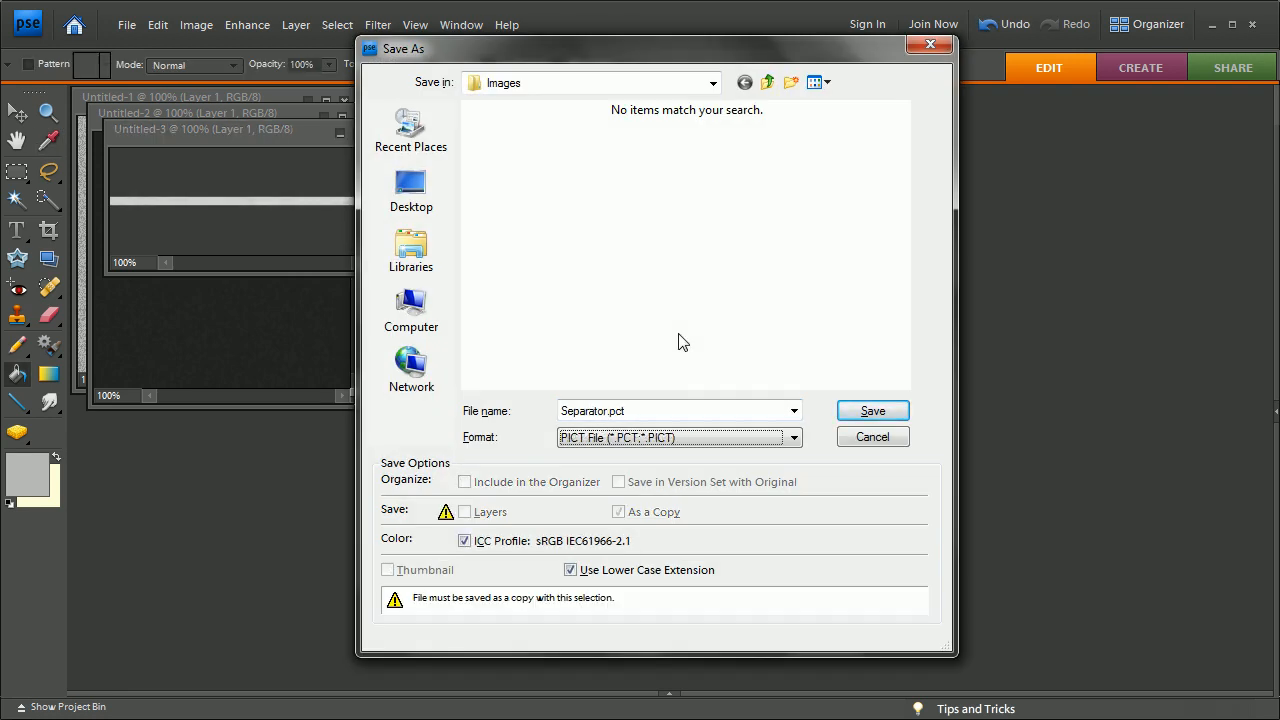
left_click(871, 410)
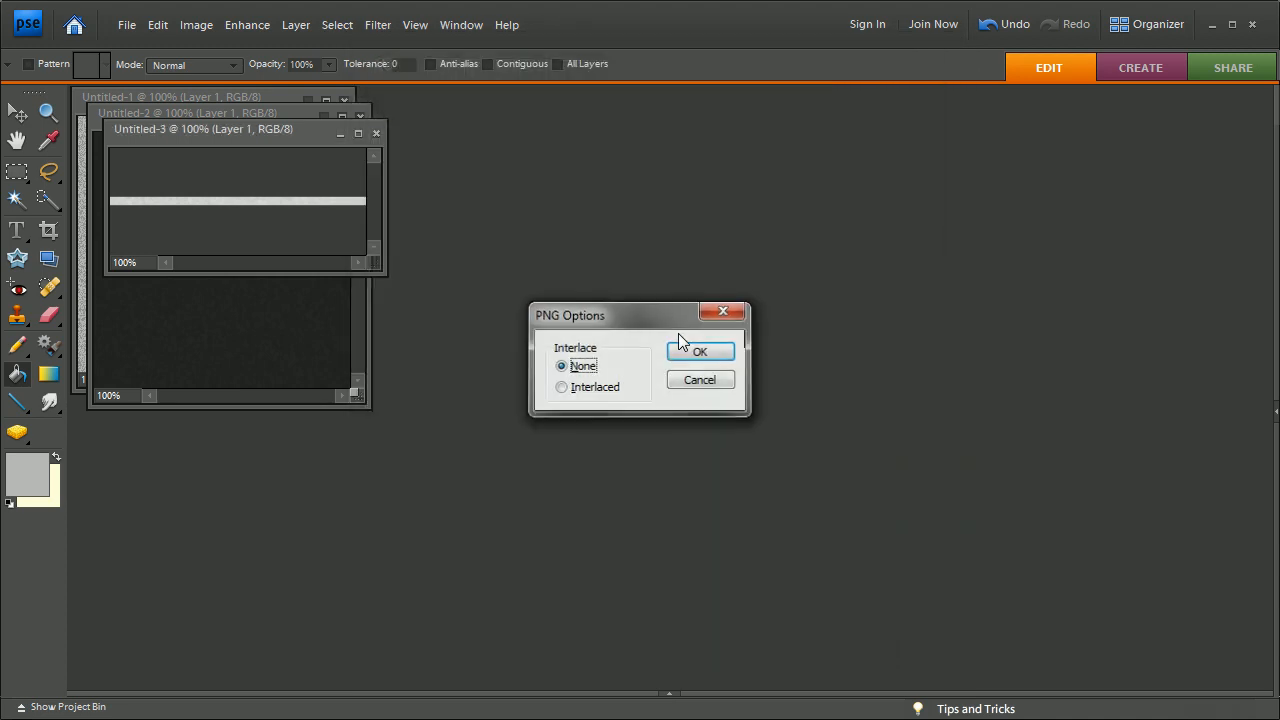
left_click(699, 351)
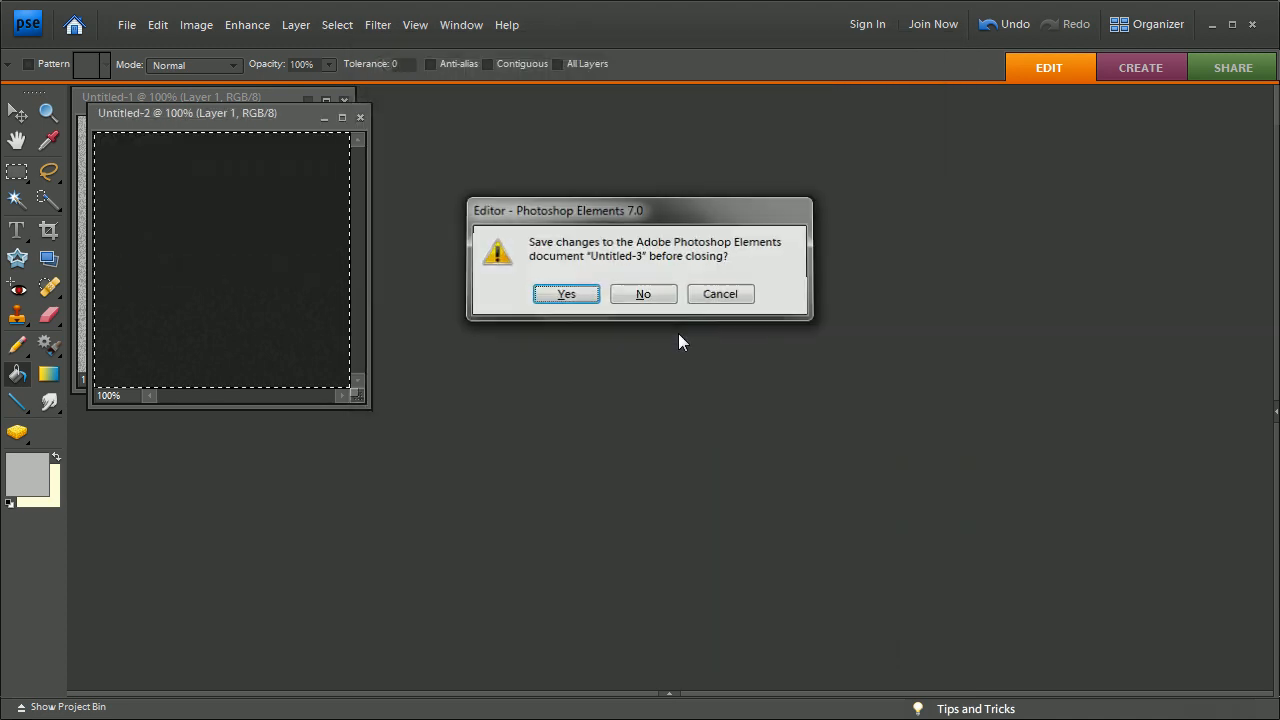
left_click(643, 293)
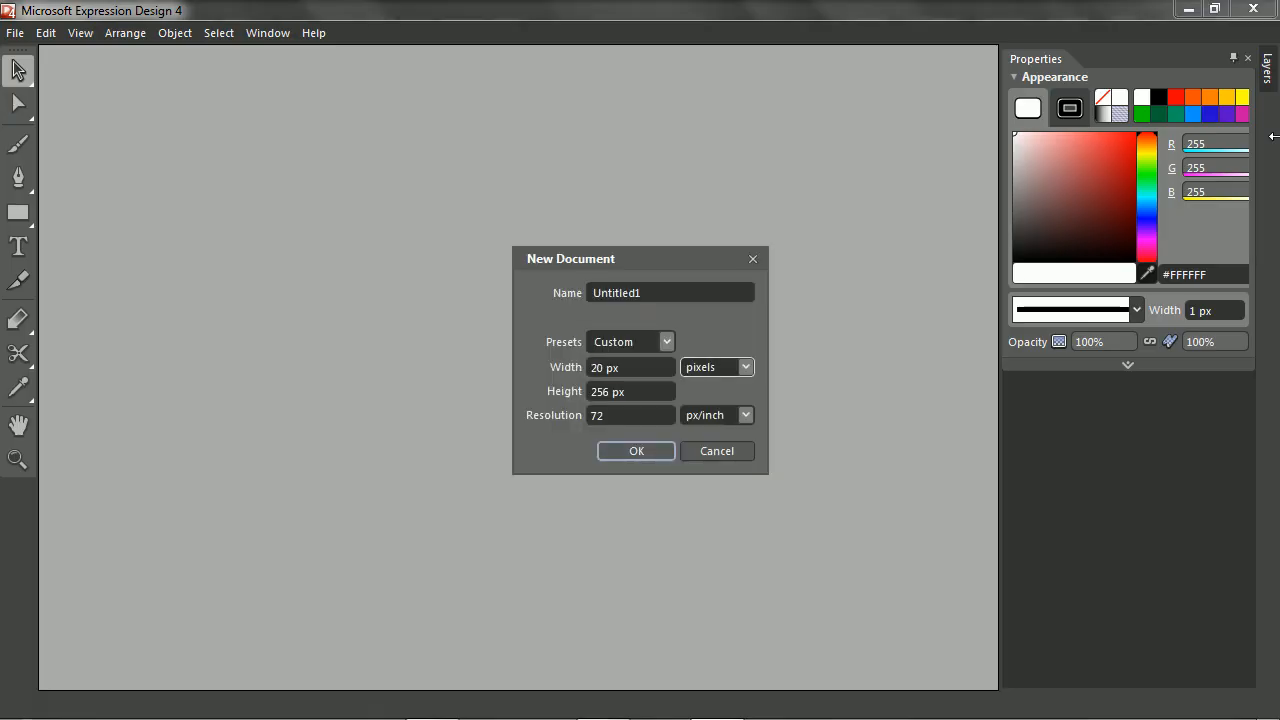
On a new document, draw a black, unoutlined ellipse with a pointed tail
left_click(636, 450)
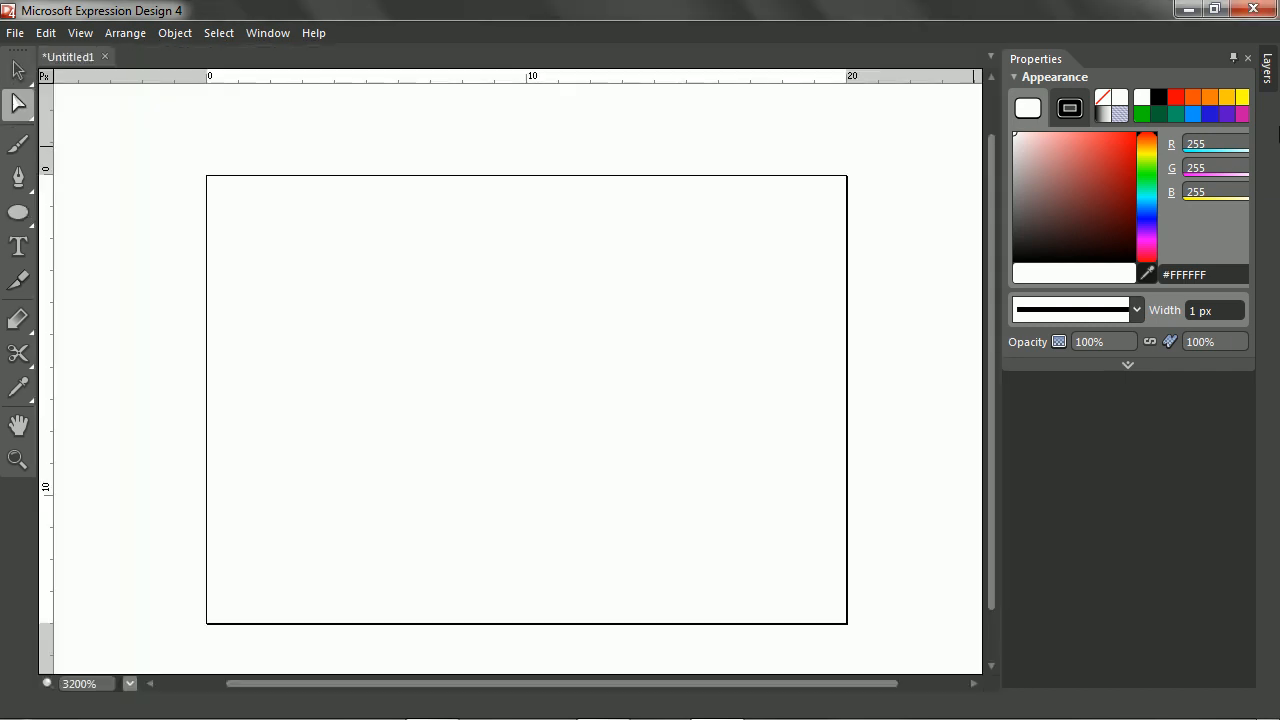
left_click(1159, 98)
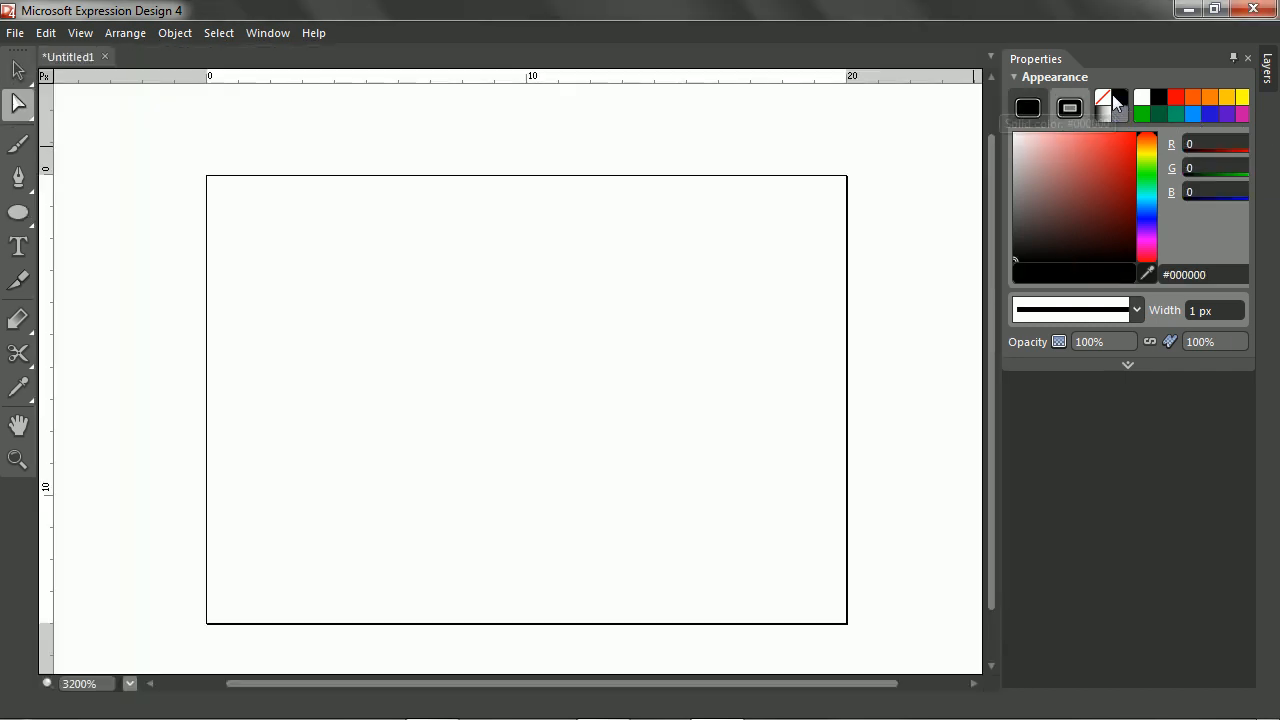
left_click(17, 213)
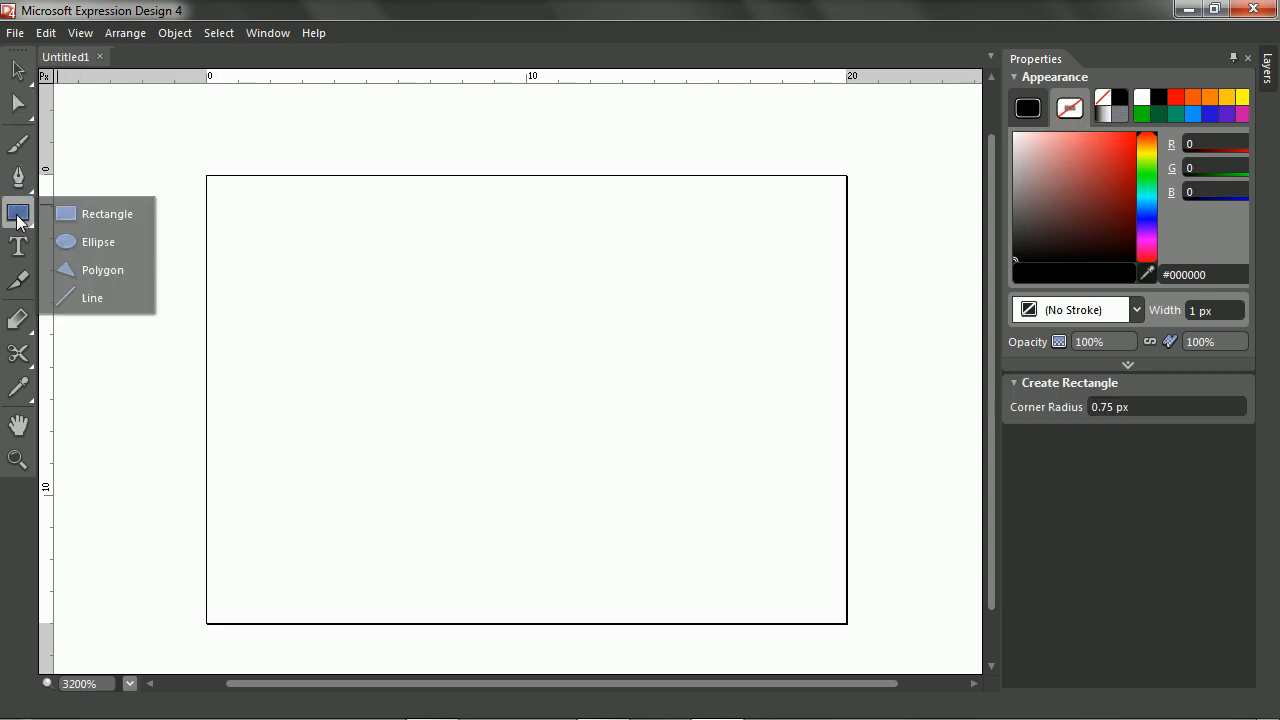
left_click(98, 241)
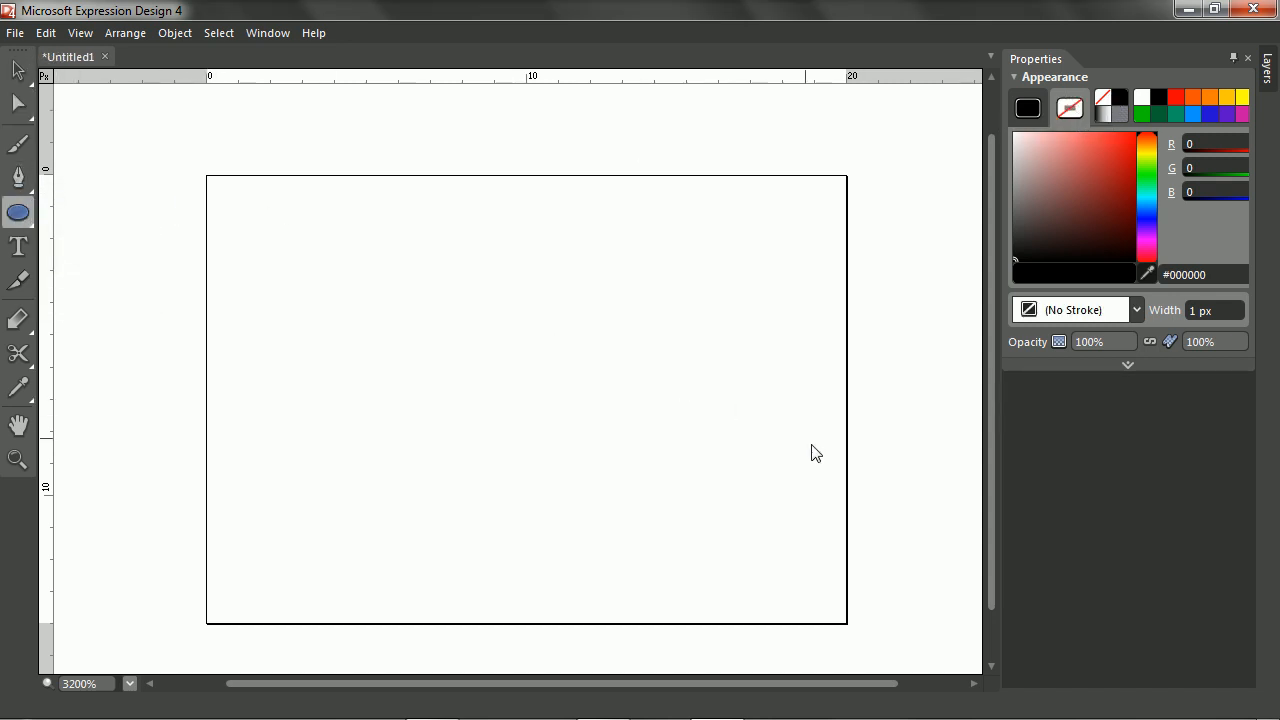
left_click_drag(207, 175, 847, 527)
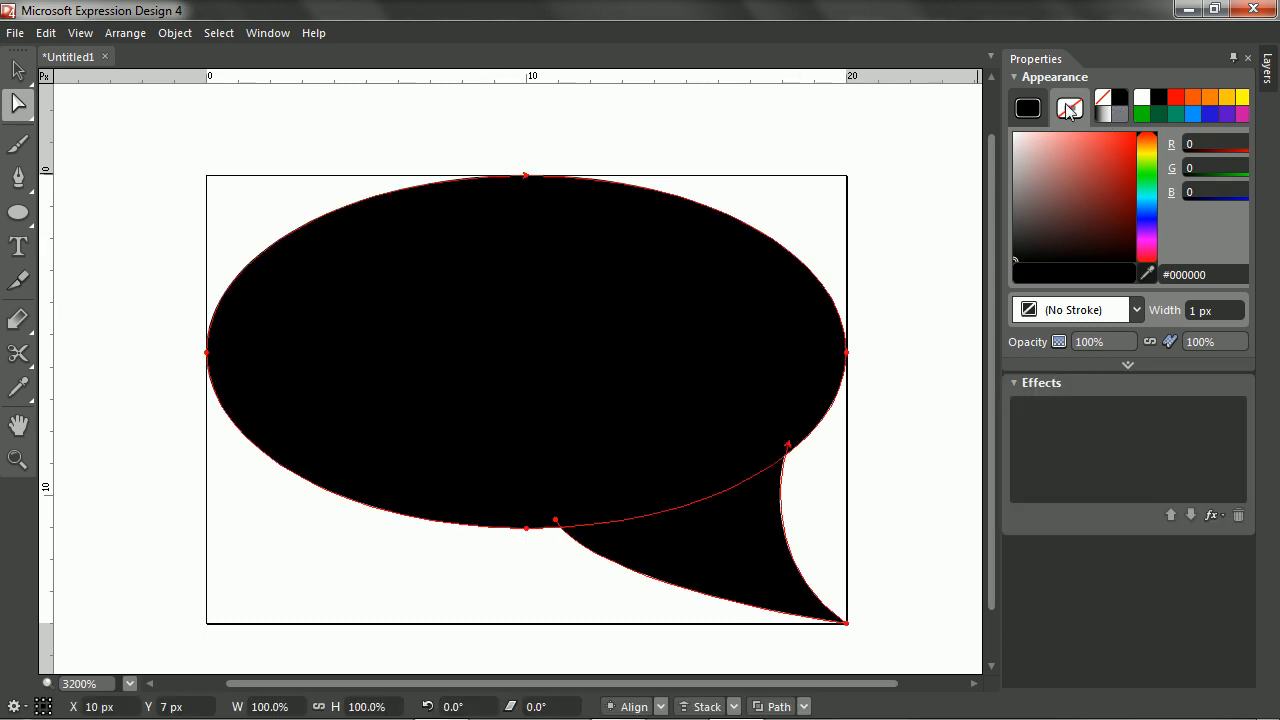
left_click(1143, 97)
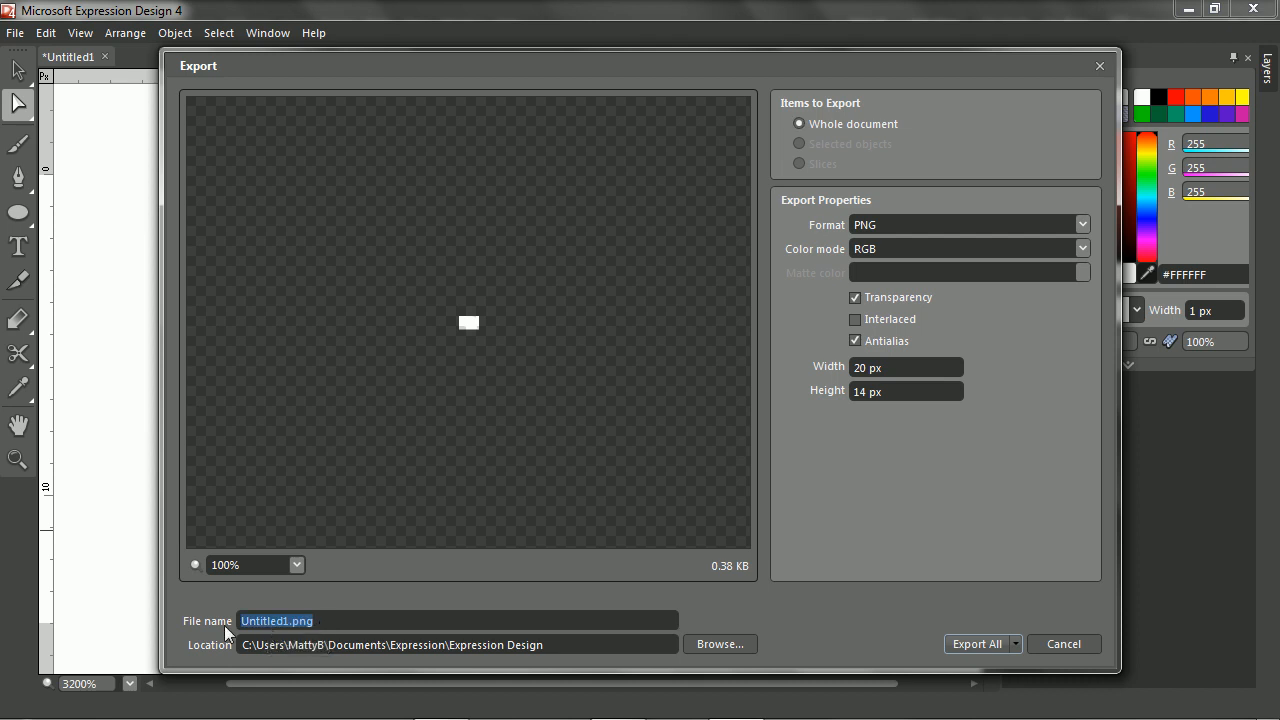
Name the export Comments.png and set its location to C:\Code\Blog\Blog\Content\Images
type("Comments.png")
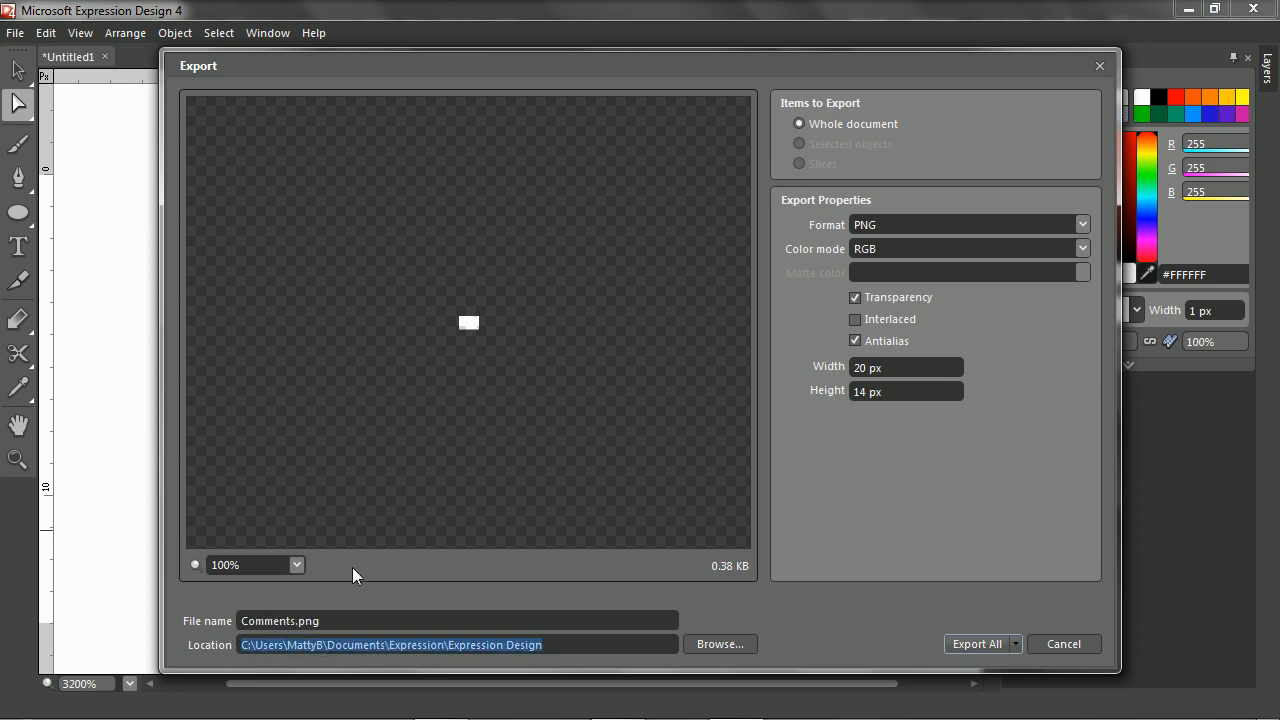
type("C:\\Code\\Blog")
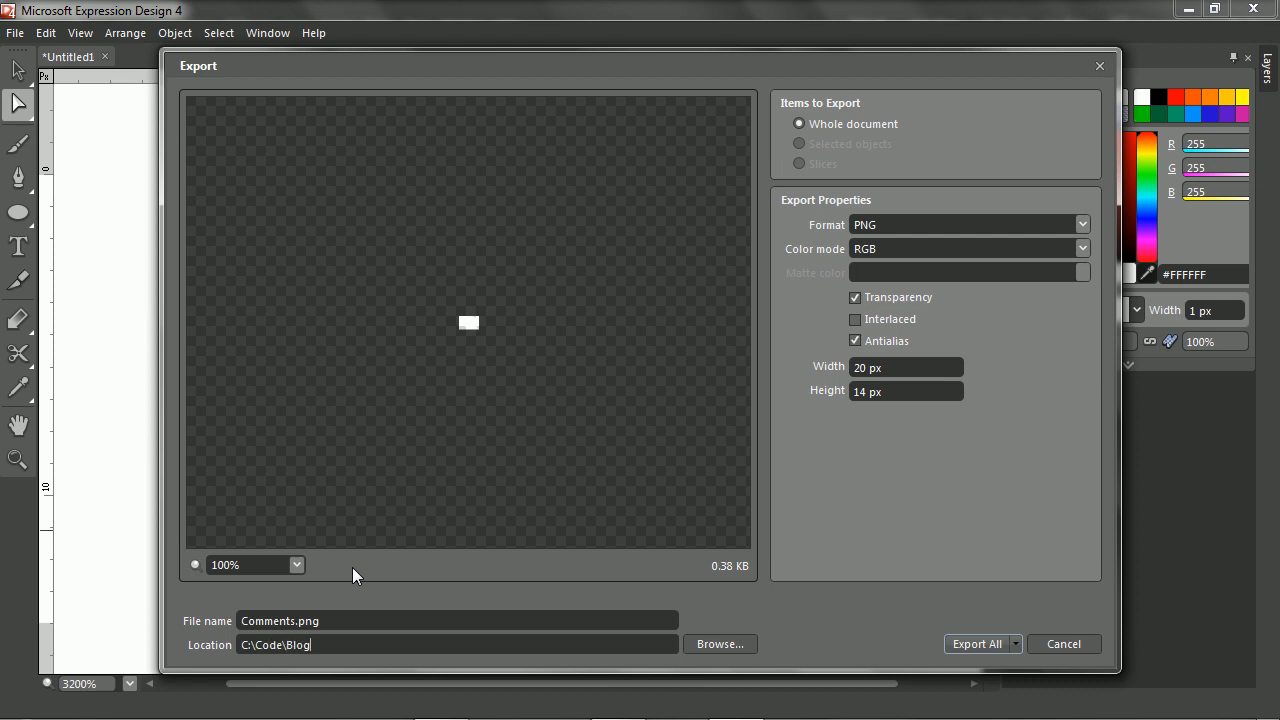
type("\\Blog\\Content\\")
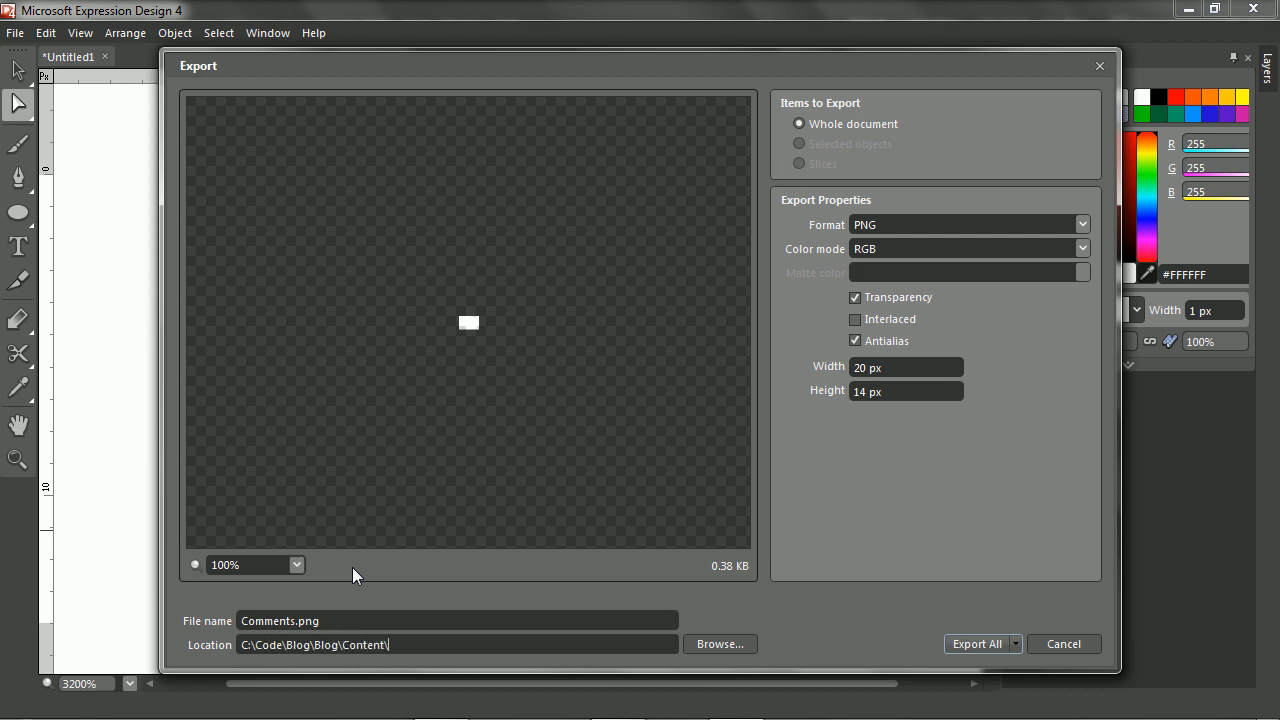
type("Images")
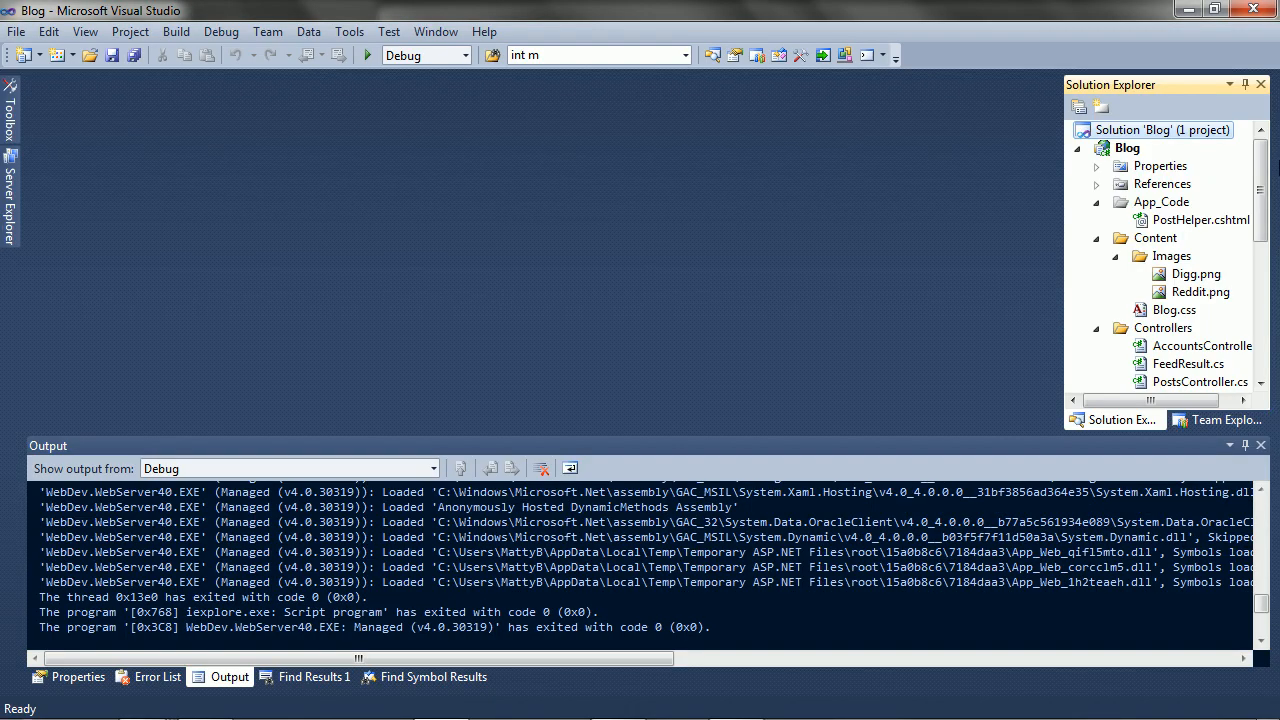
Add existing Background, Comments, DarkBackground, Separator and Title PNGs to the Images folder
right_click(1156, 237)
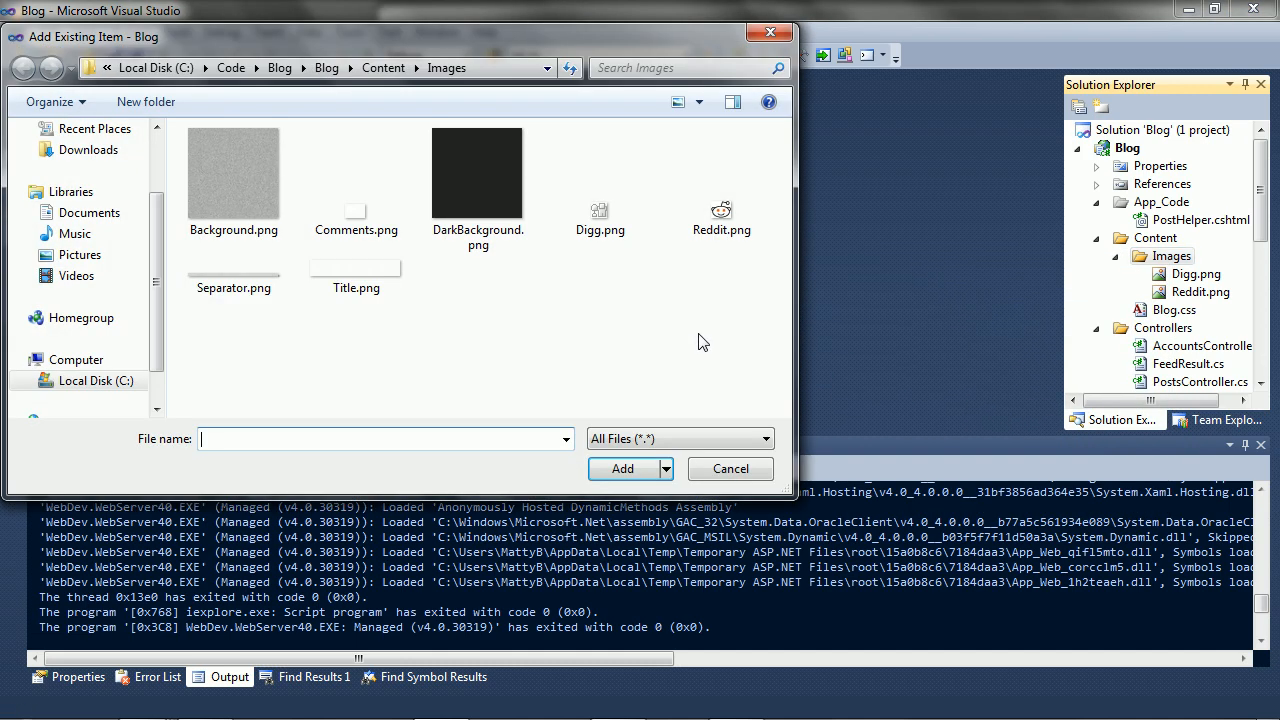
left_click(730, 468)
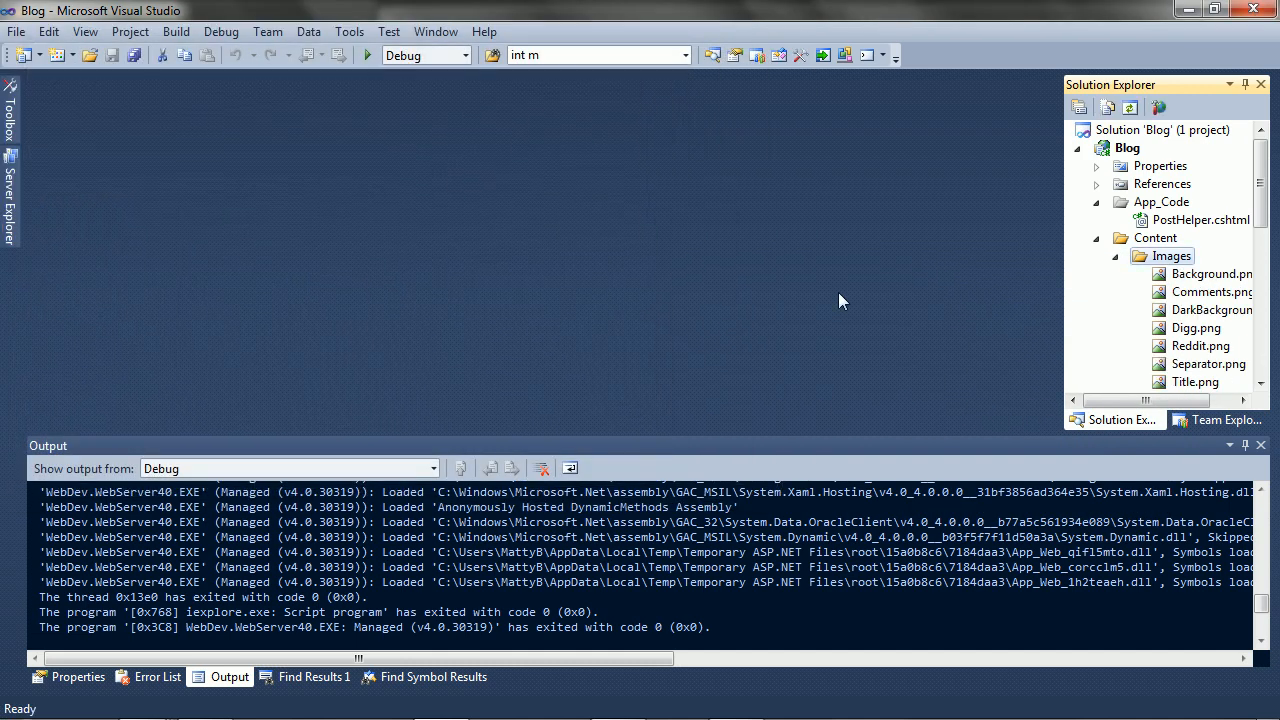
scroll("down", 3)
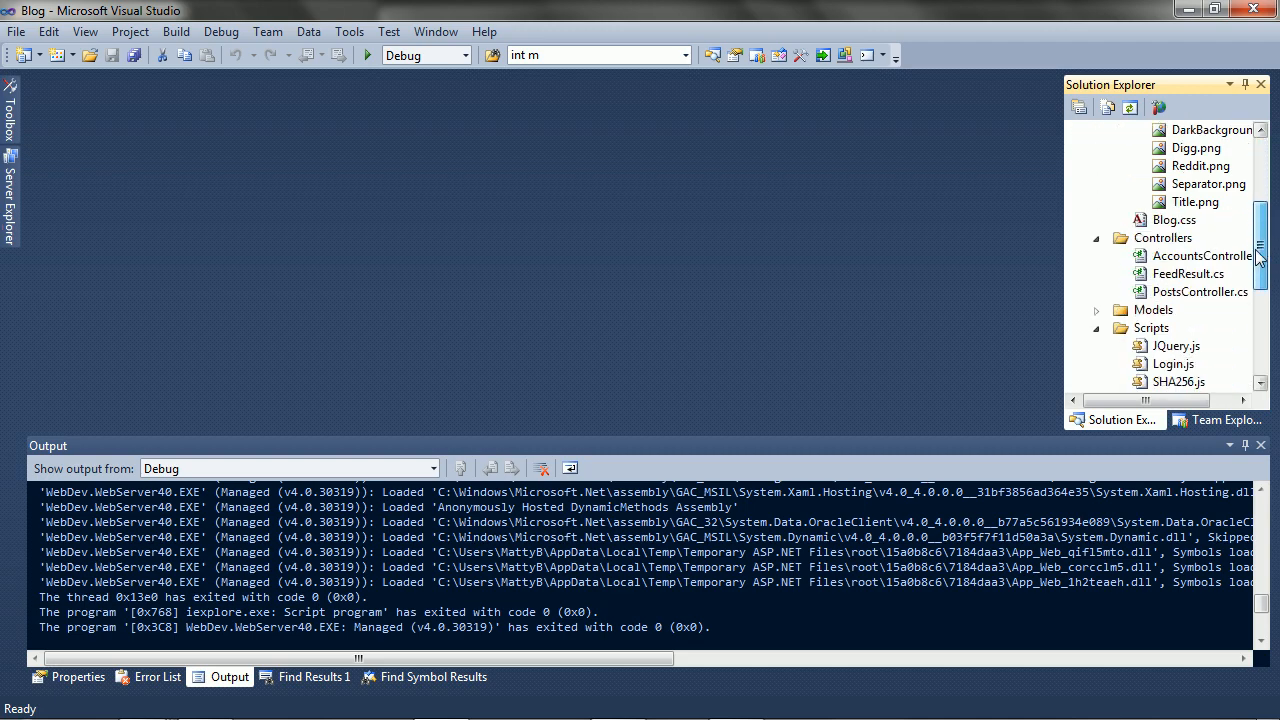
Open _Layout.cshtml and add header, content and footer divs to the body
double_click(1211, 345)
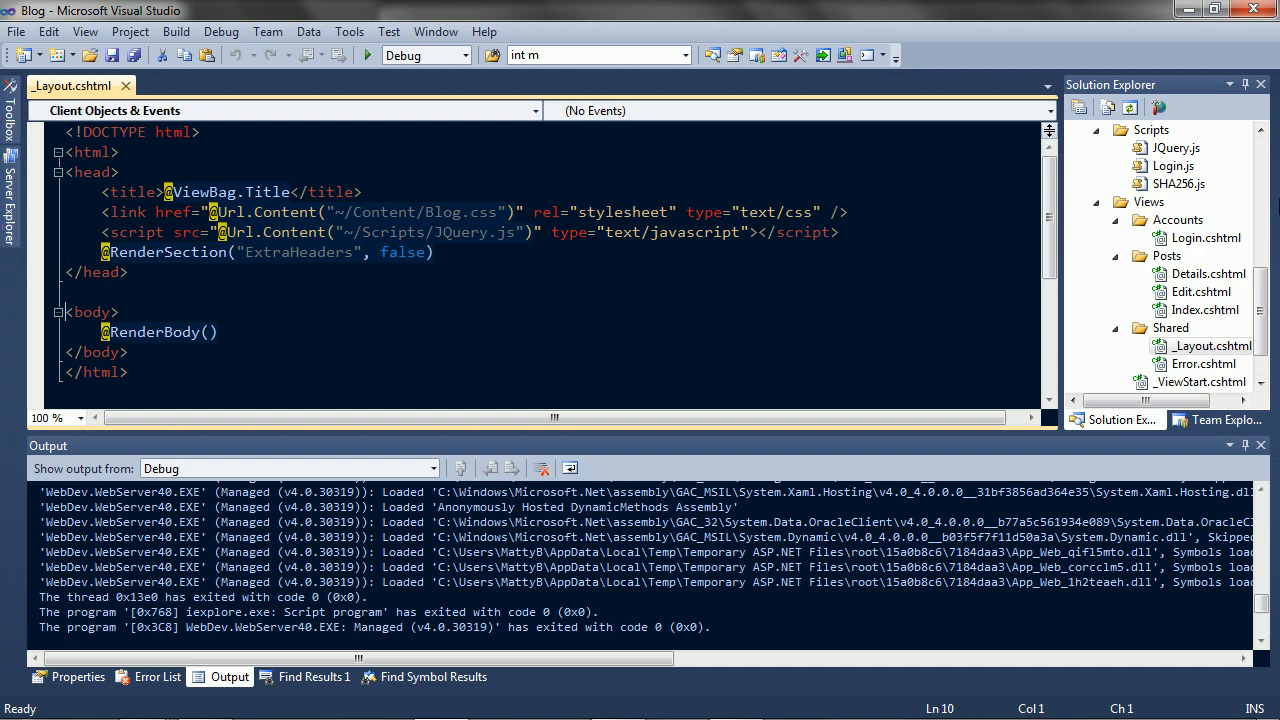
type("<div")
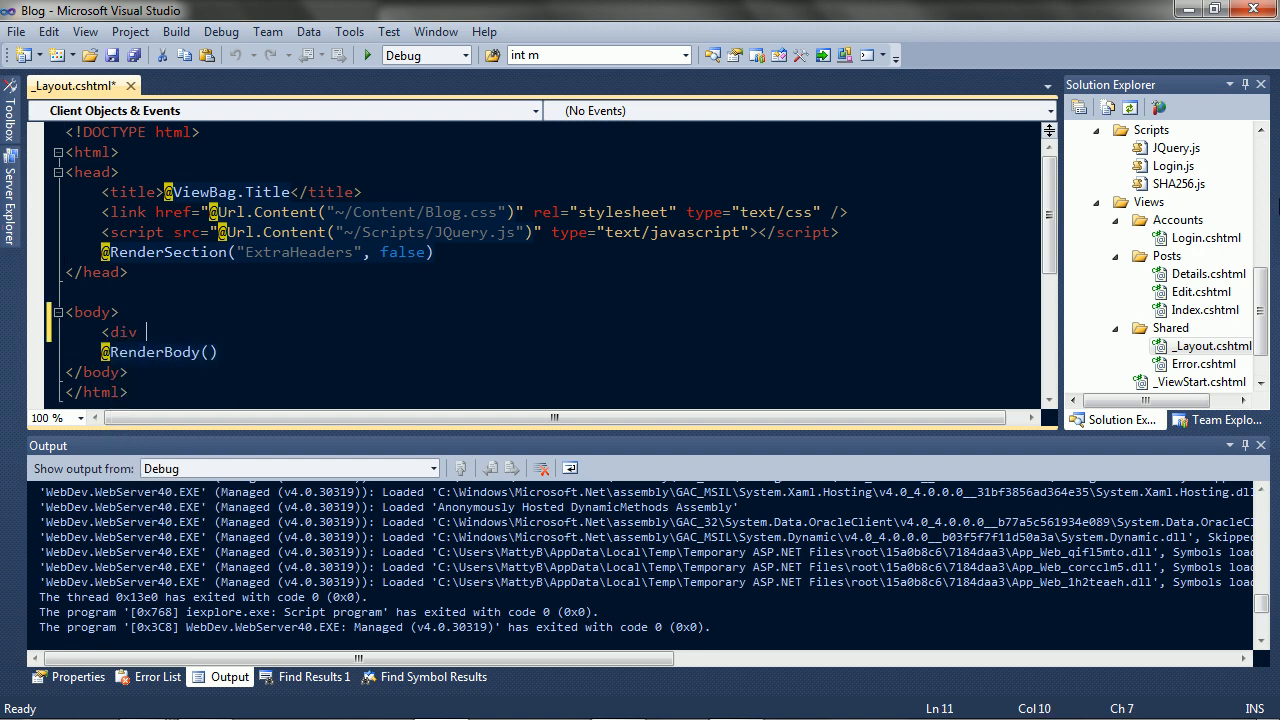
type("id=\"header\"></div>")
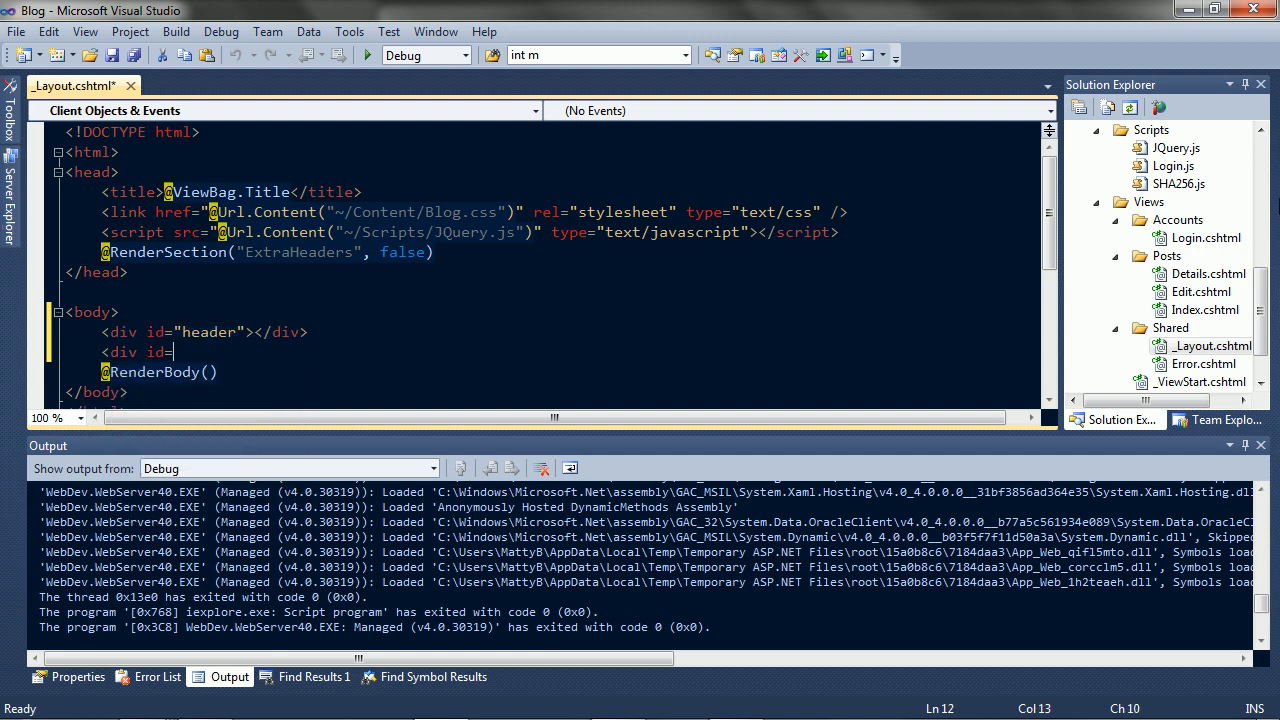
type("\"content\"></div>")
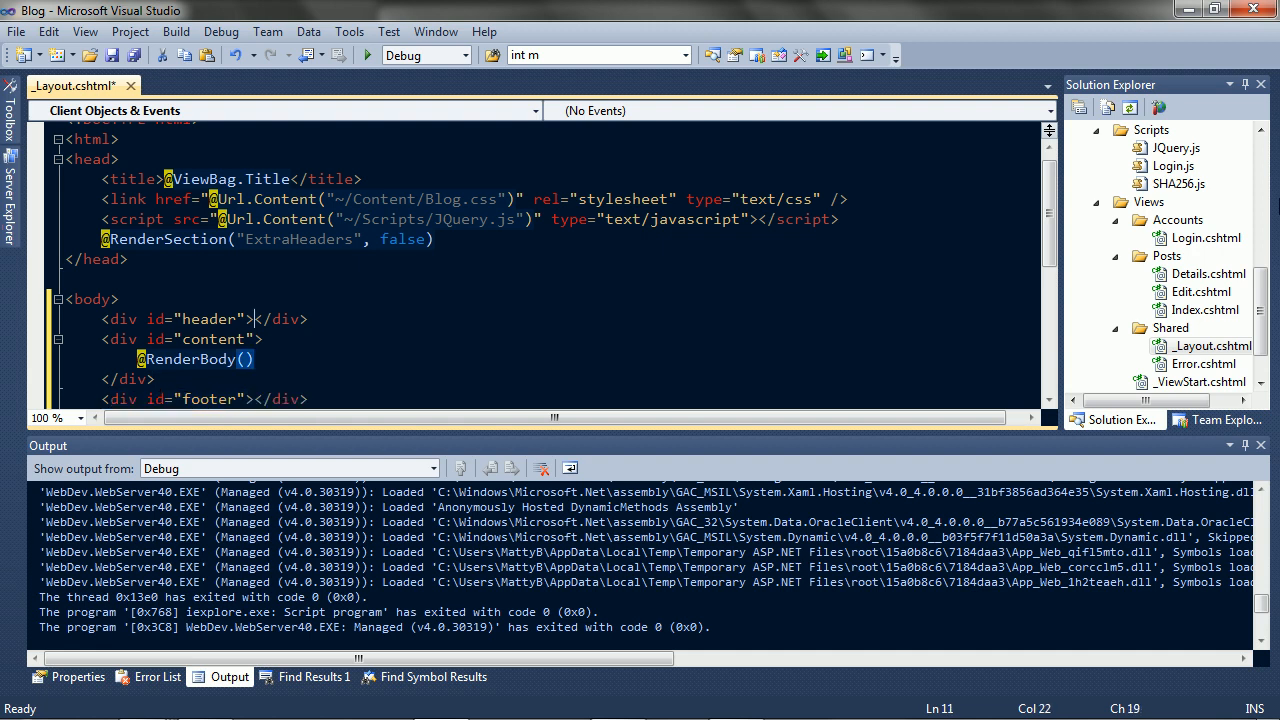
type("<a href=\"@Href(\"~")
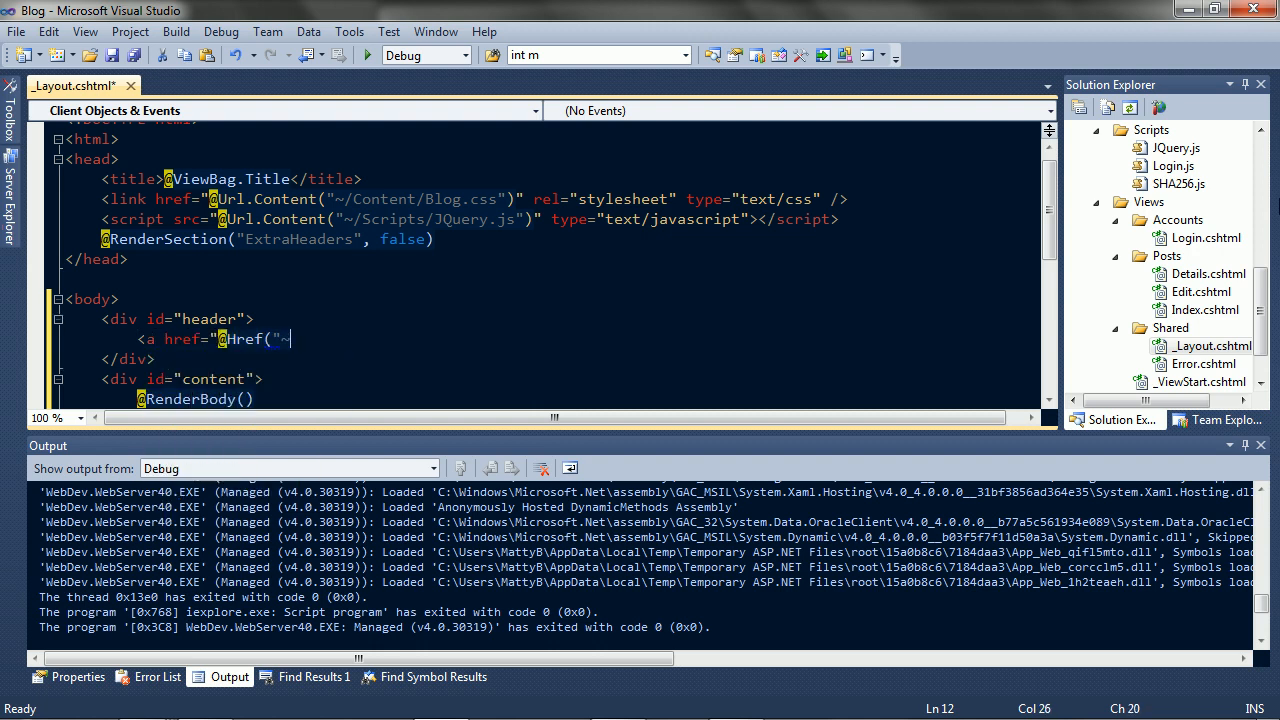
type("/\")\"></a>")
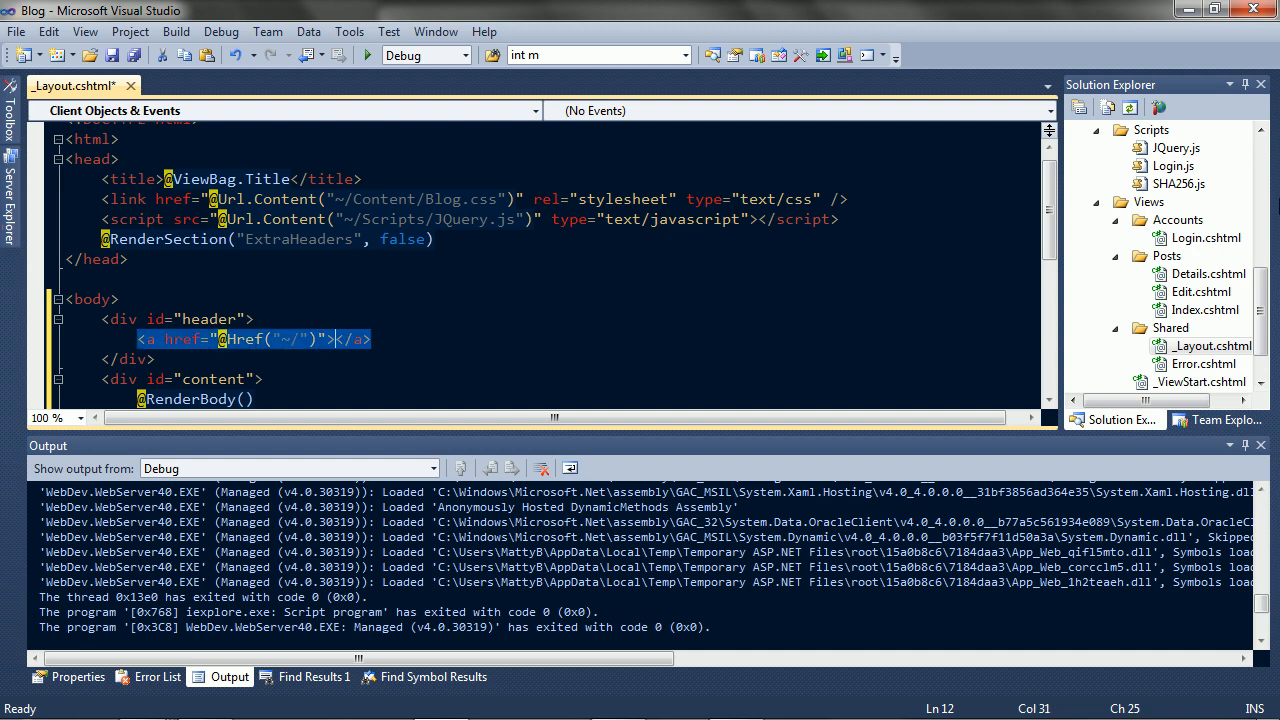
type("<img src=\"@Href(\"~/Content/Images/Title.png\")\"<")
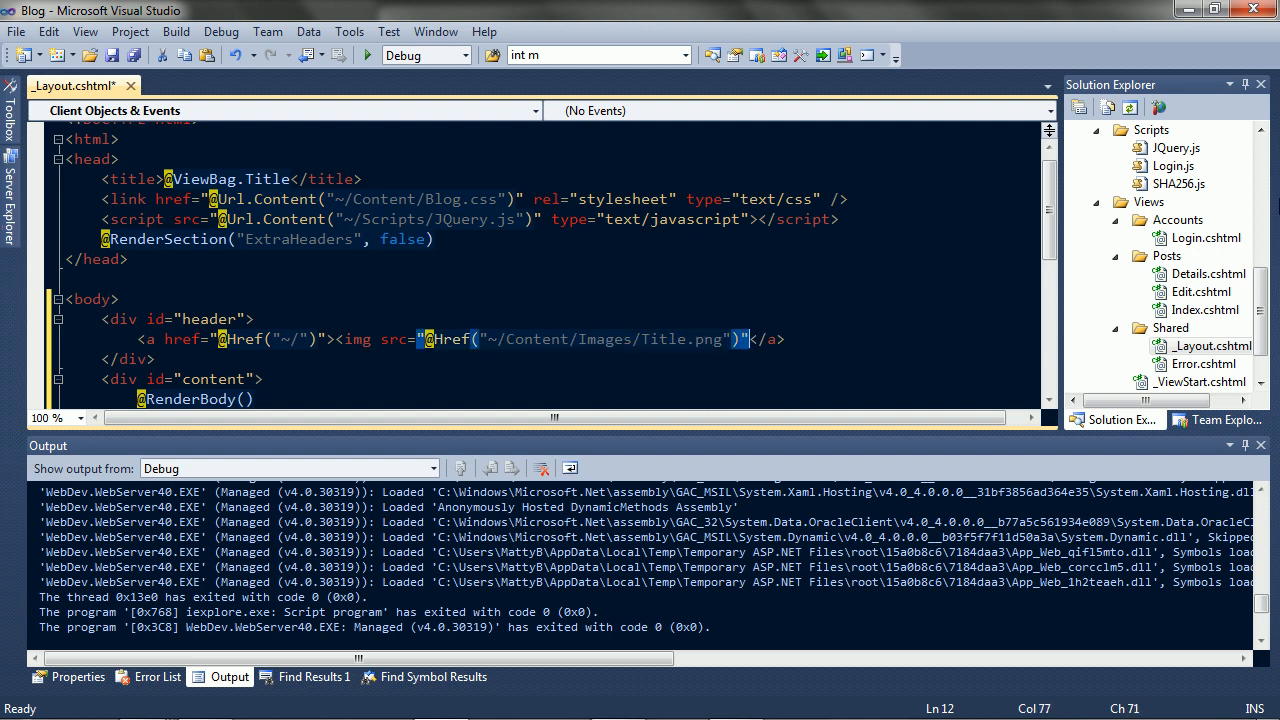
type("alt=\"Matt Blagden\" />")
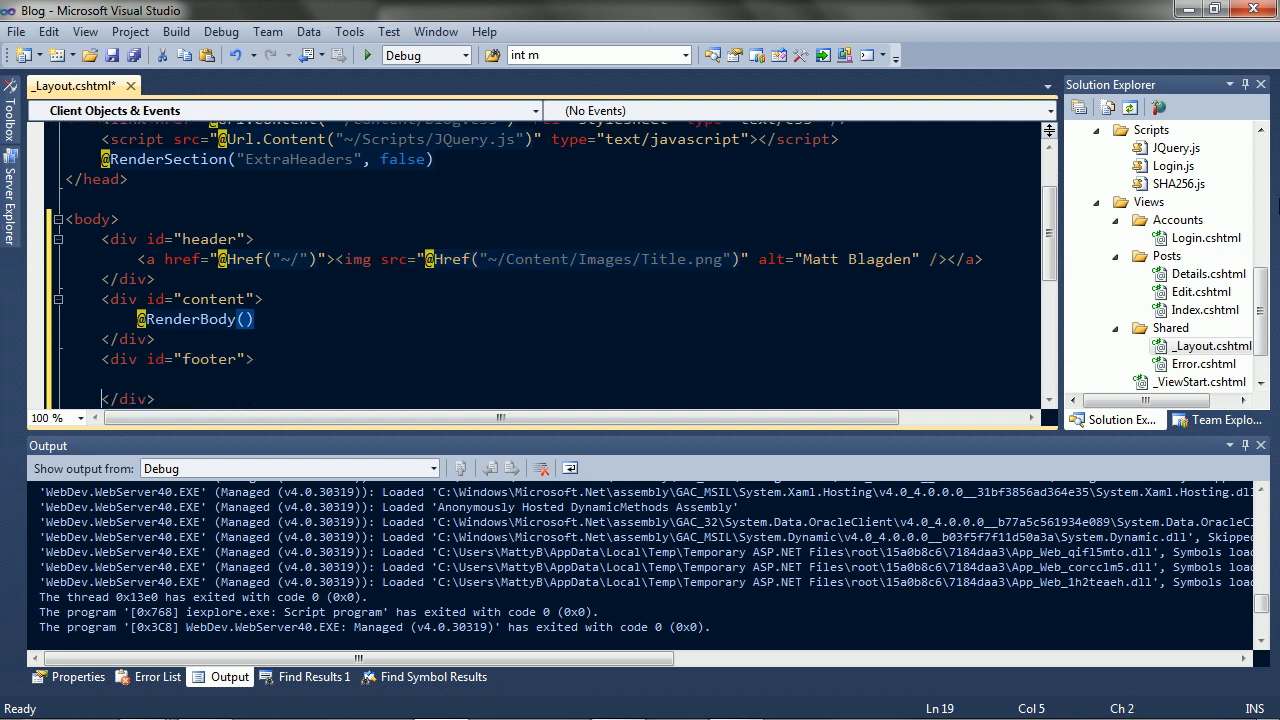
type("<div id=\"copyright\">Copyright &copy; 20</div>")
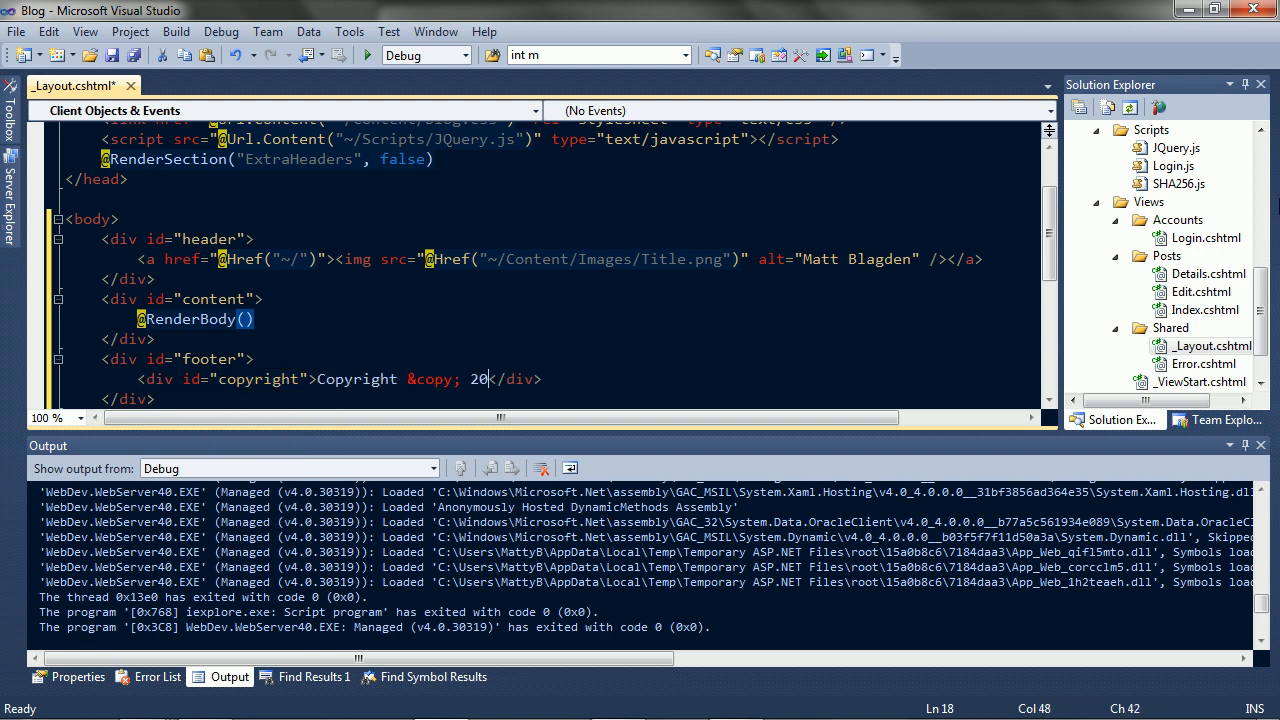
type("11, Matthew Blagden")
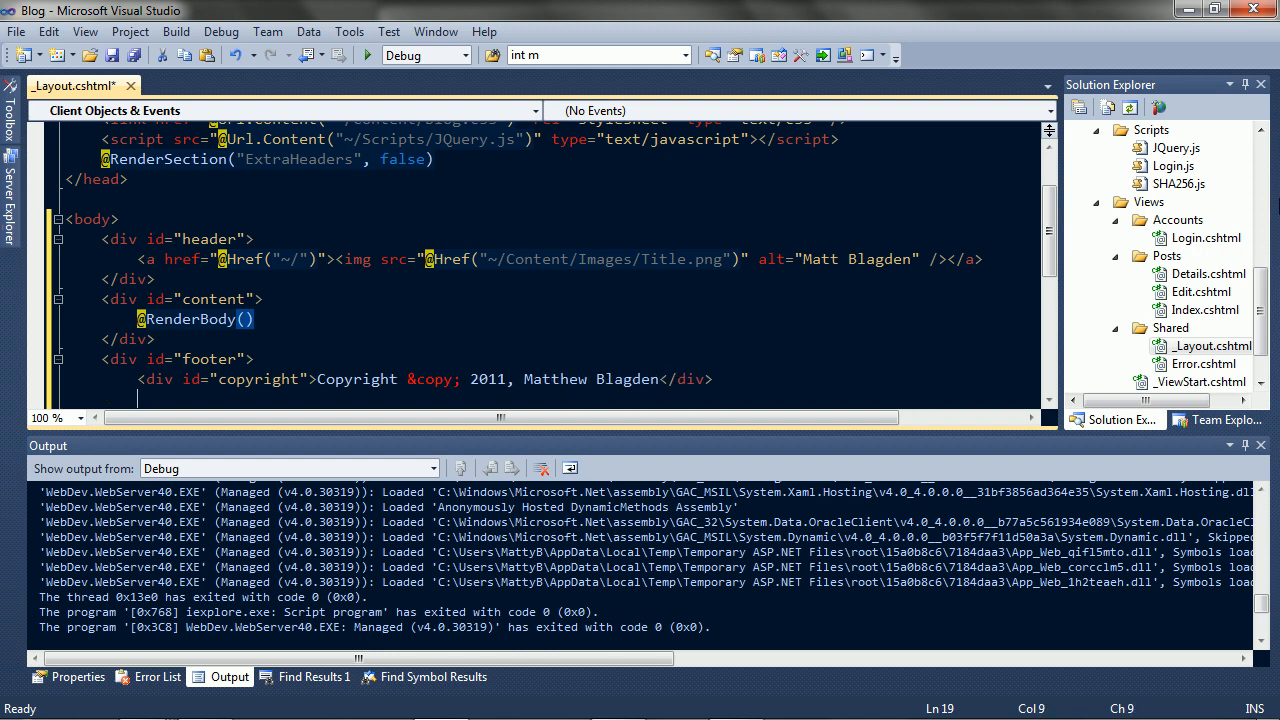
type("@if (")
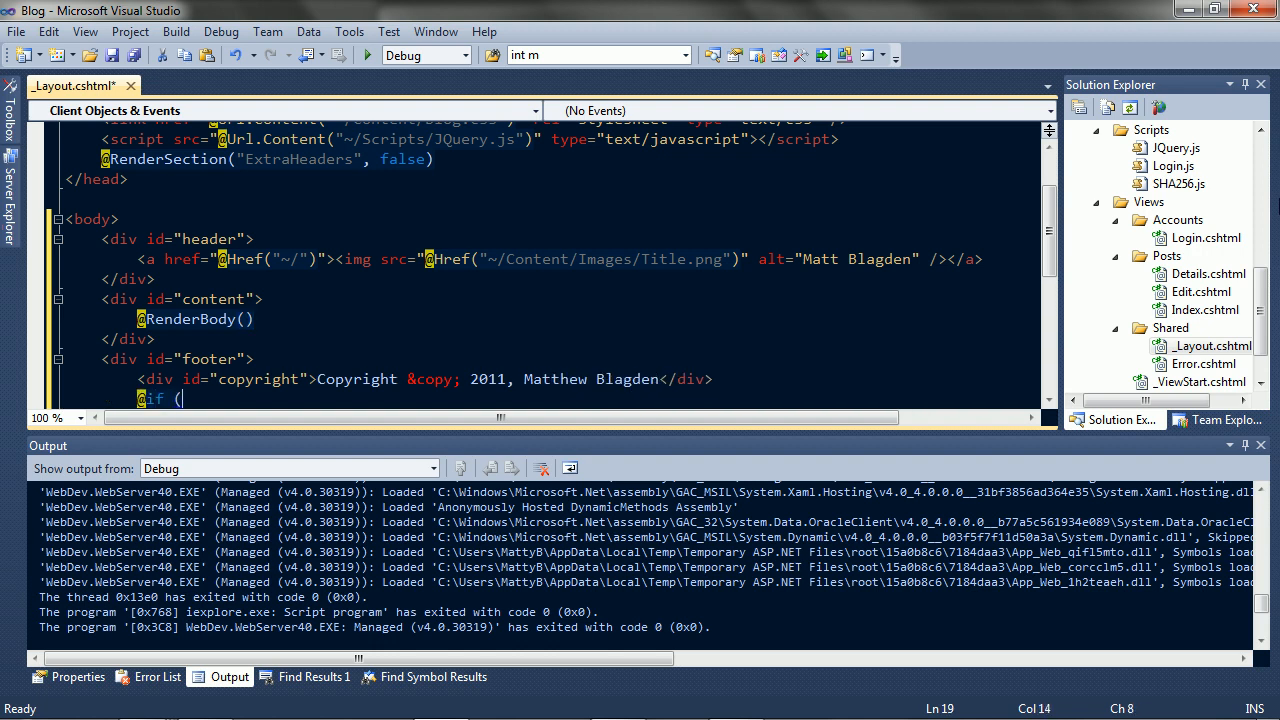
type("ViewBag.IsAdmin ?? false")
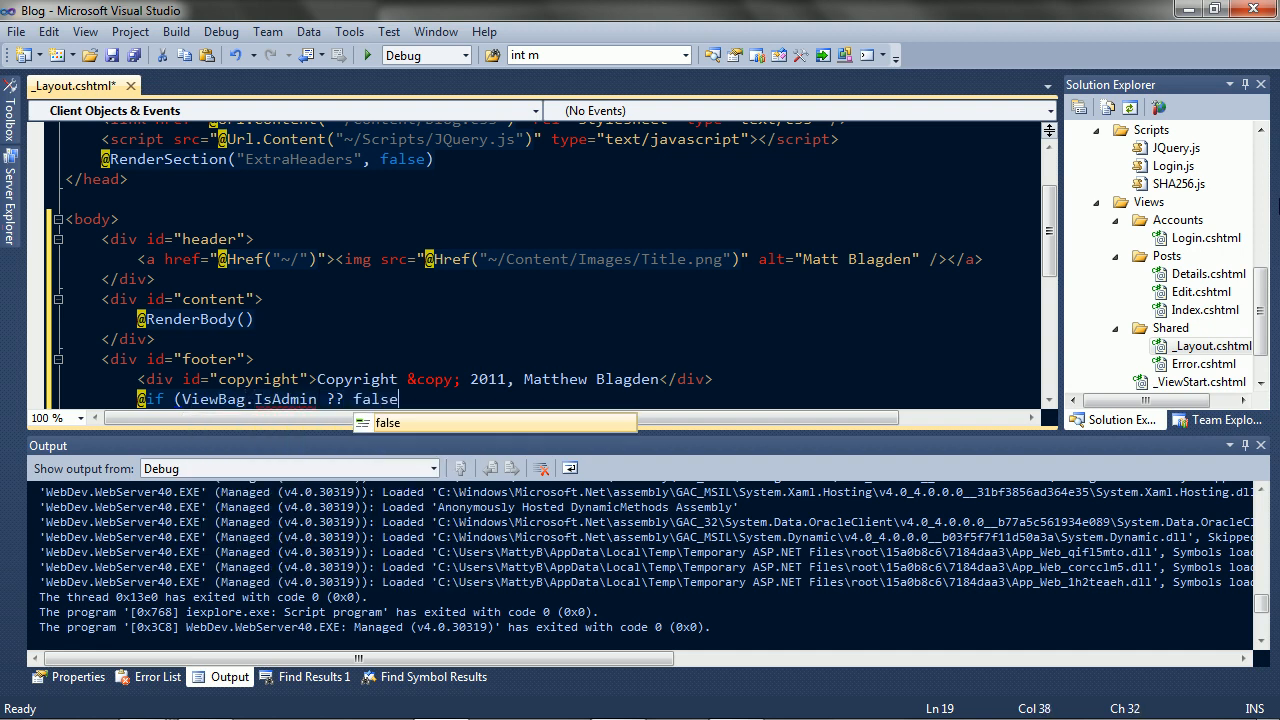
key("Return")
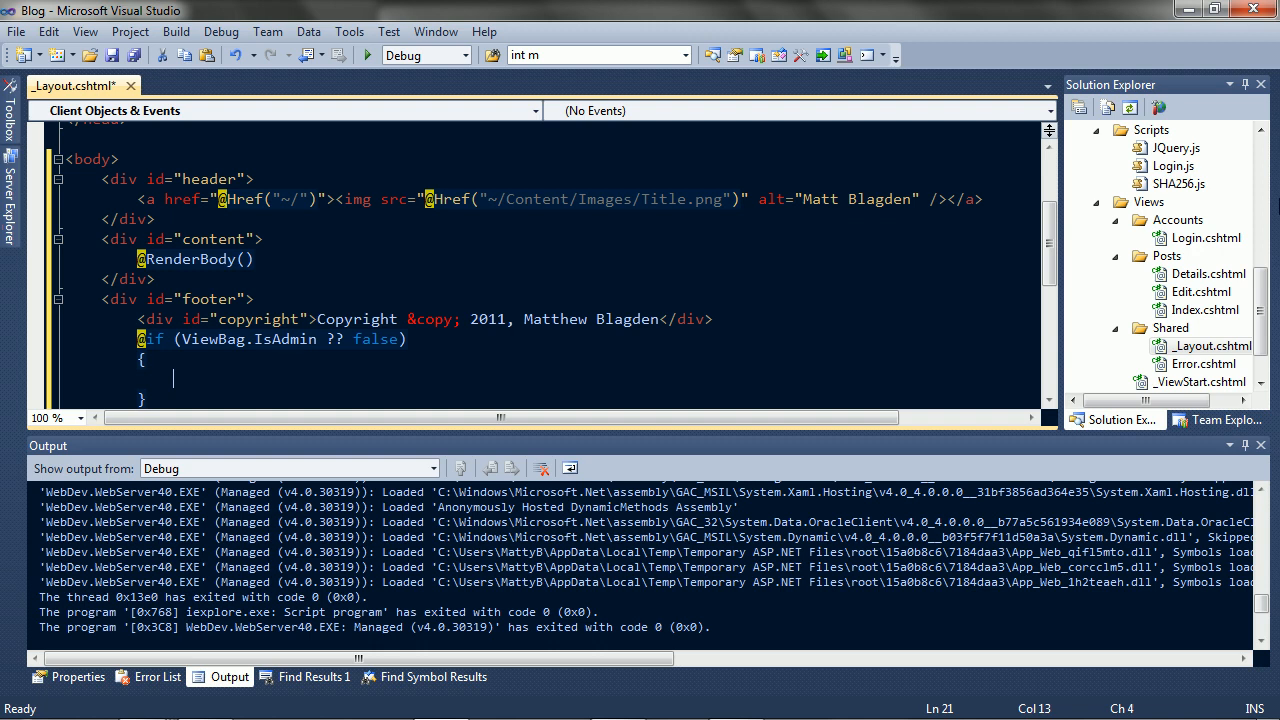
Add a controlPanel div with a New Post link to ~/Post/Edit
type("<div")
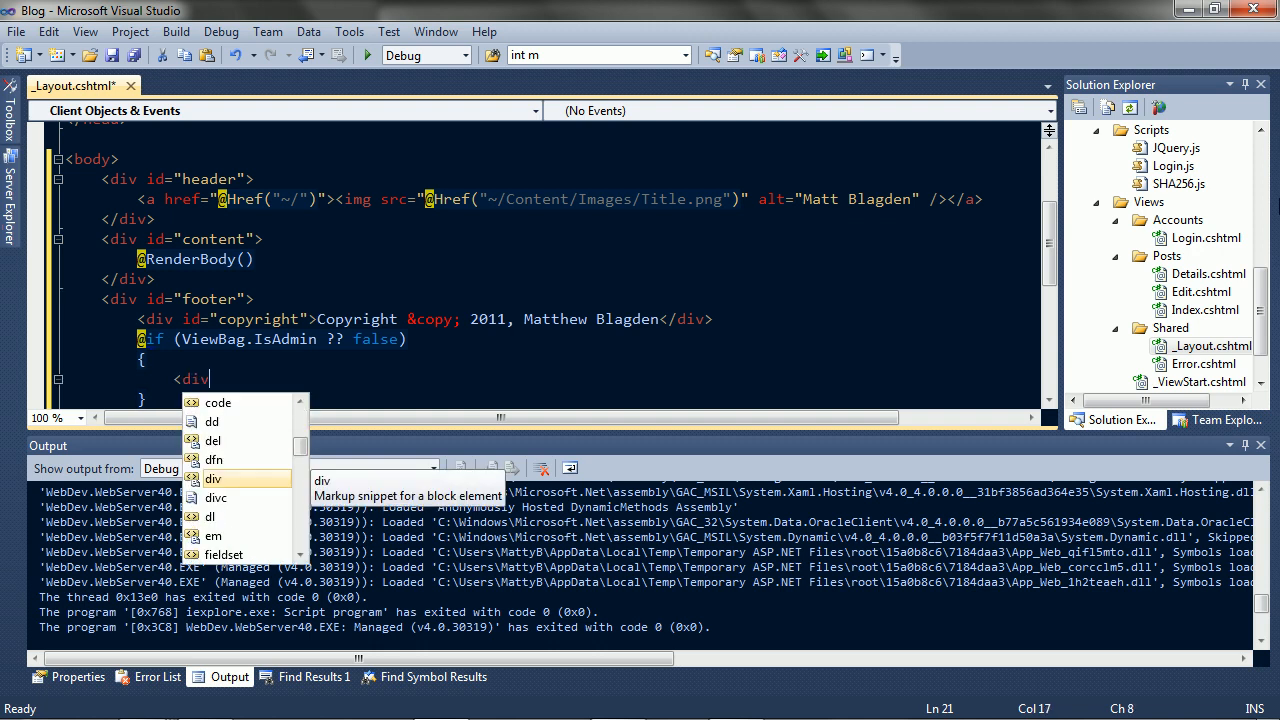
type("class=\"controlPanel\">")
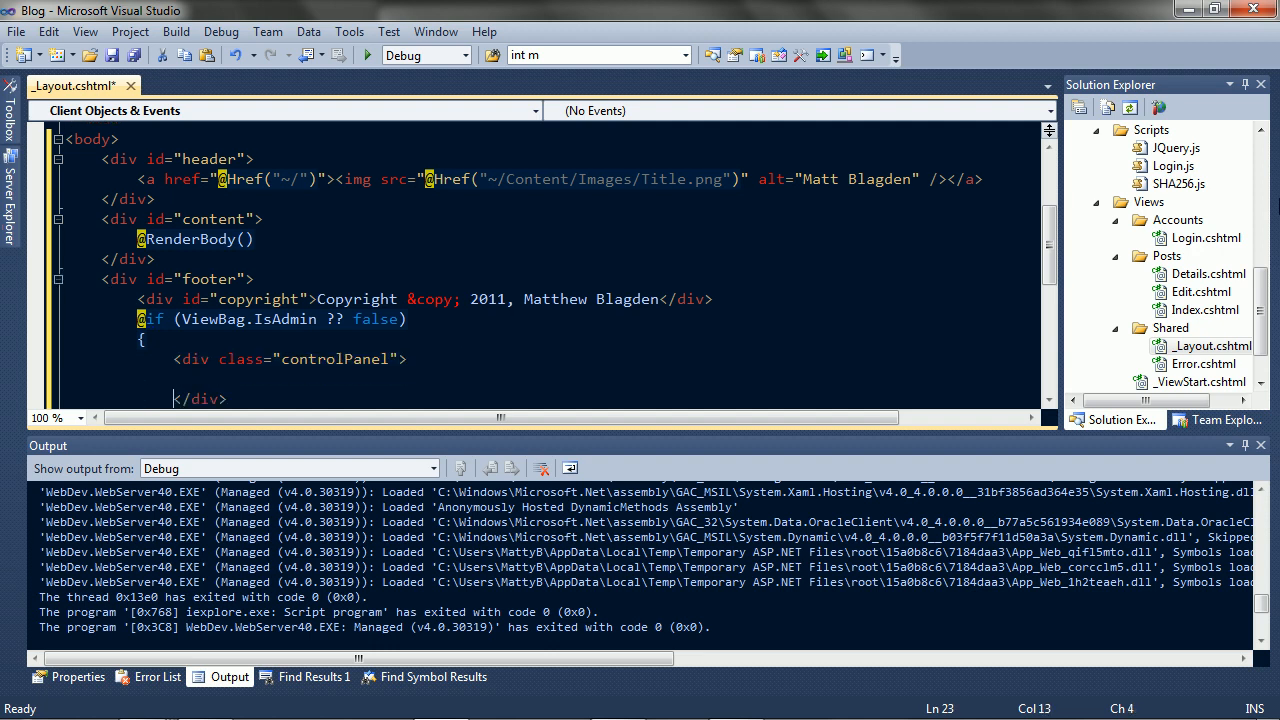
type("<a href=")
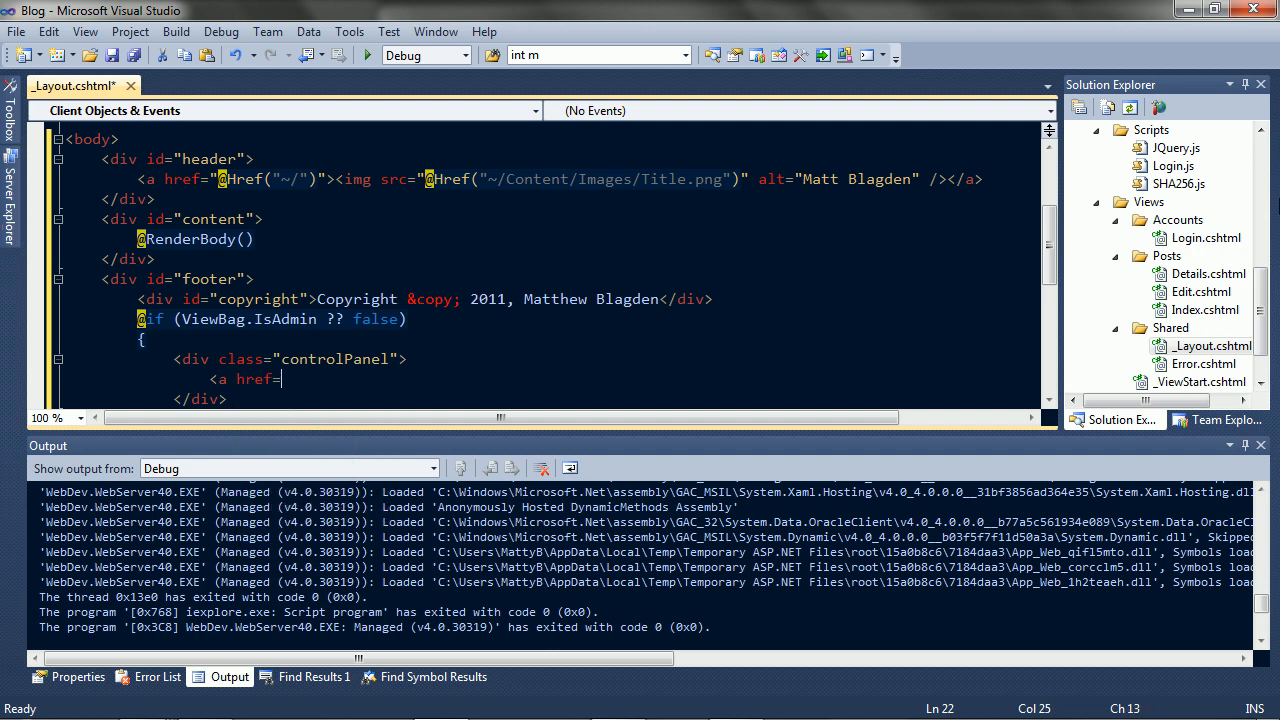
type("@Href(\"")
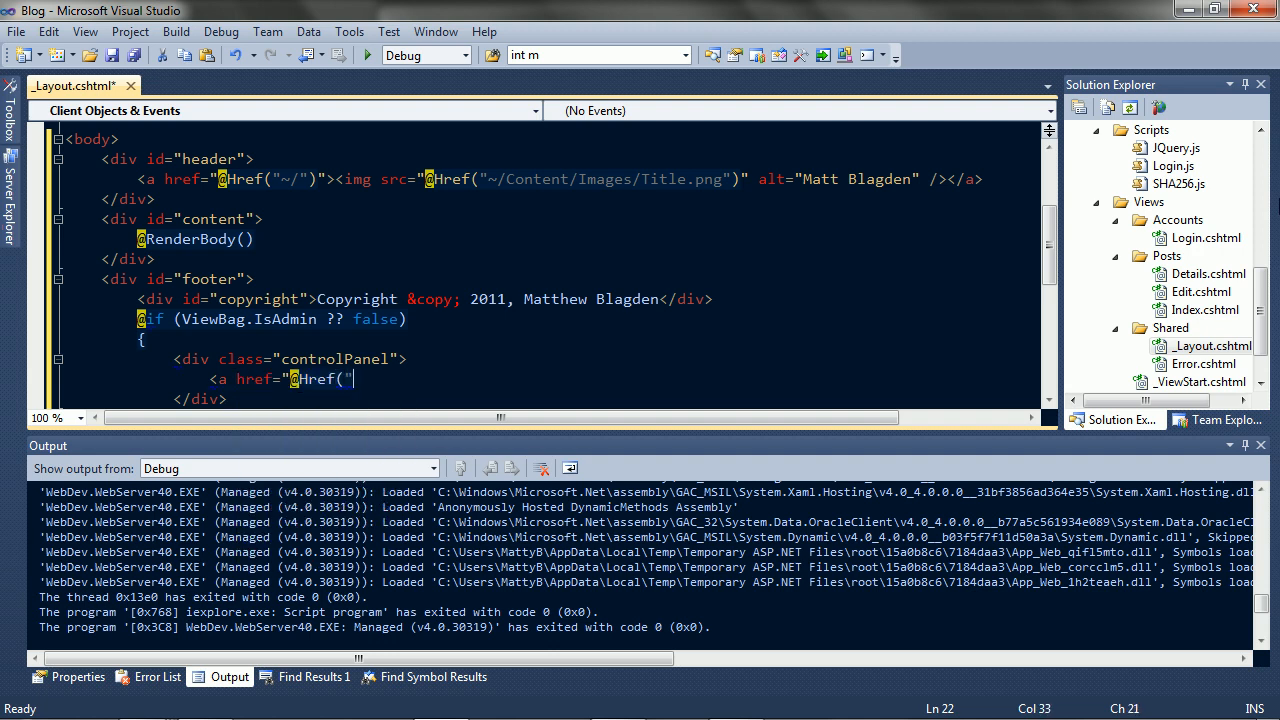
type("~/Post")
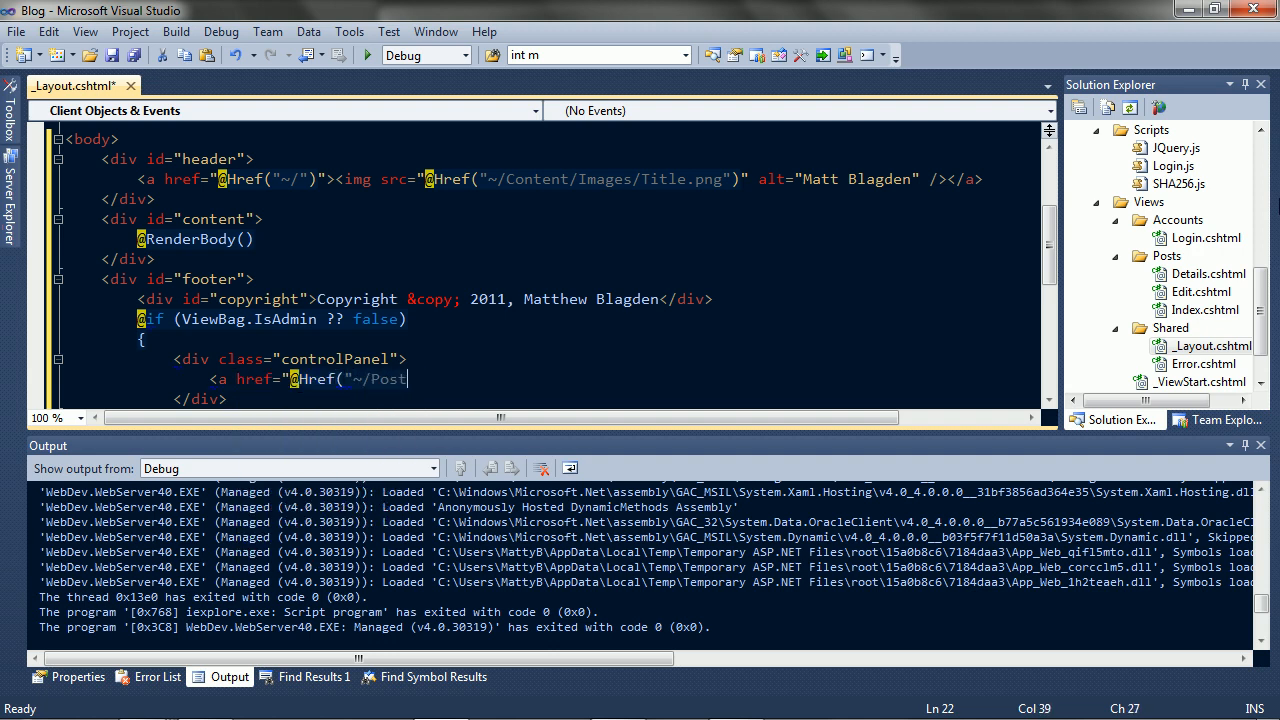
type("/Edit\")\">New Post</a> |")
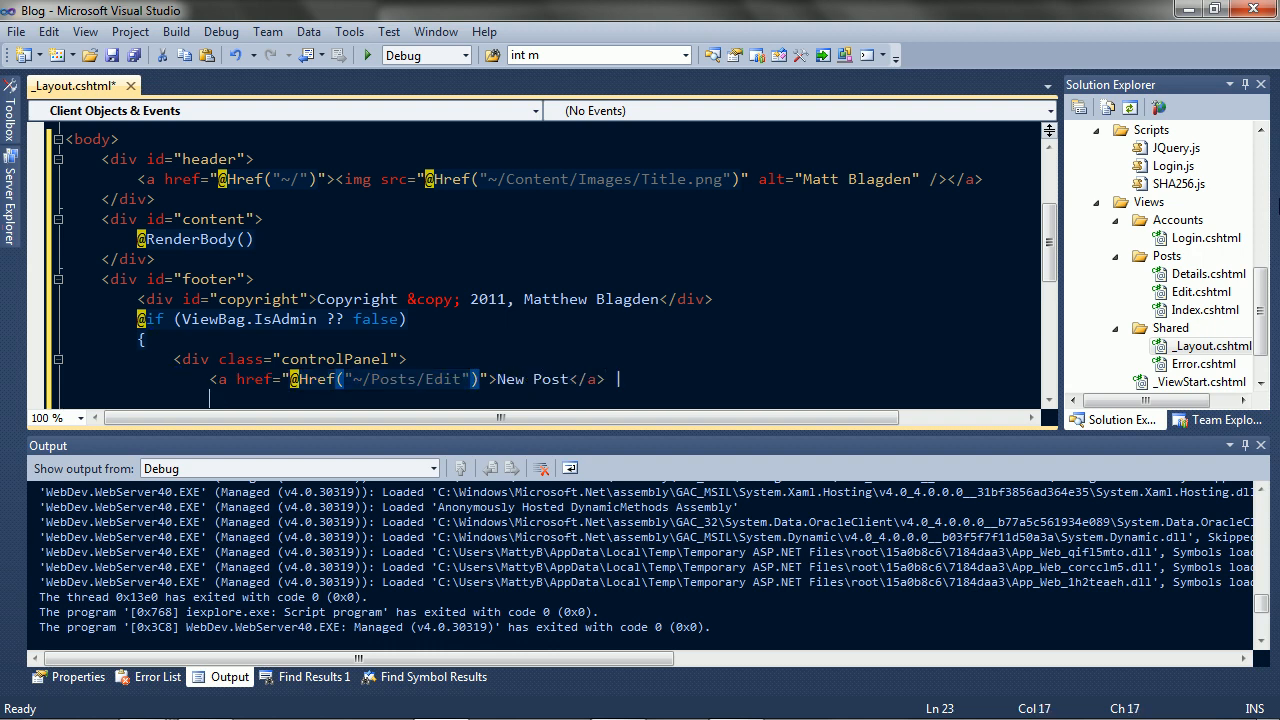
Add a Logout link pointing to ~/Accounts/Logout
type("<a href=\"@Href(\"")
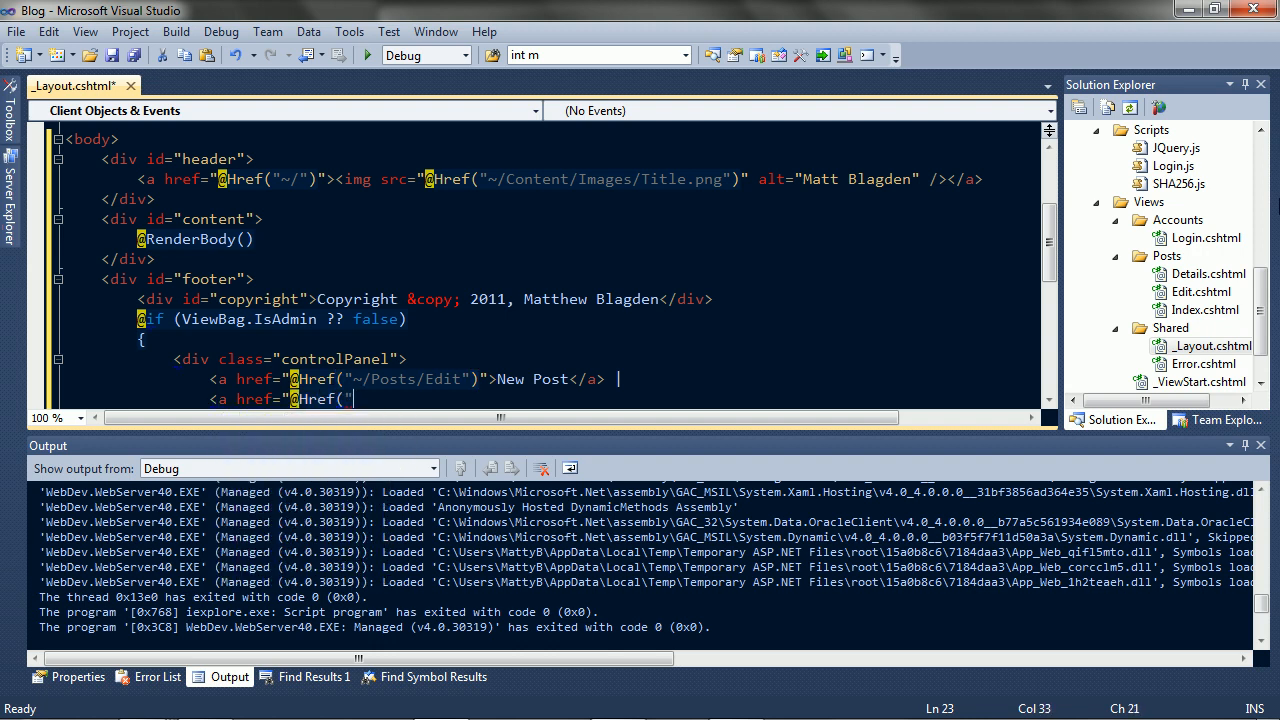
type("~/Accounts/Logout\")")
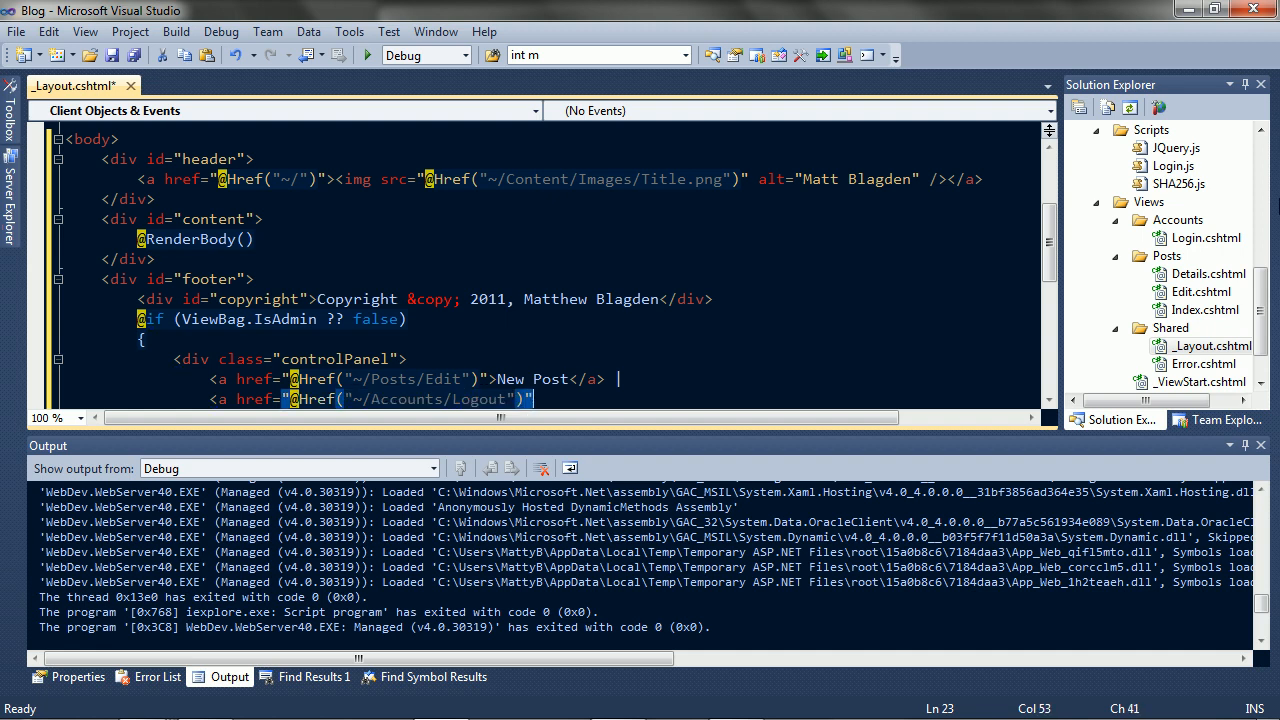
type("Logout</a>")
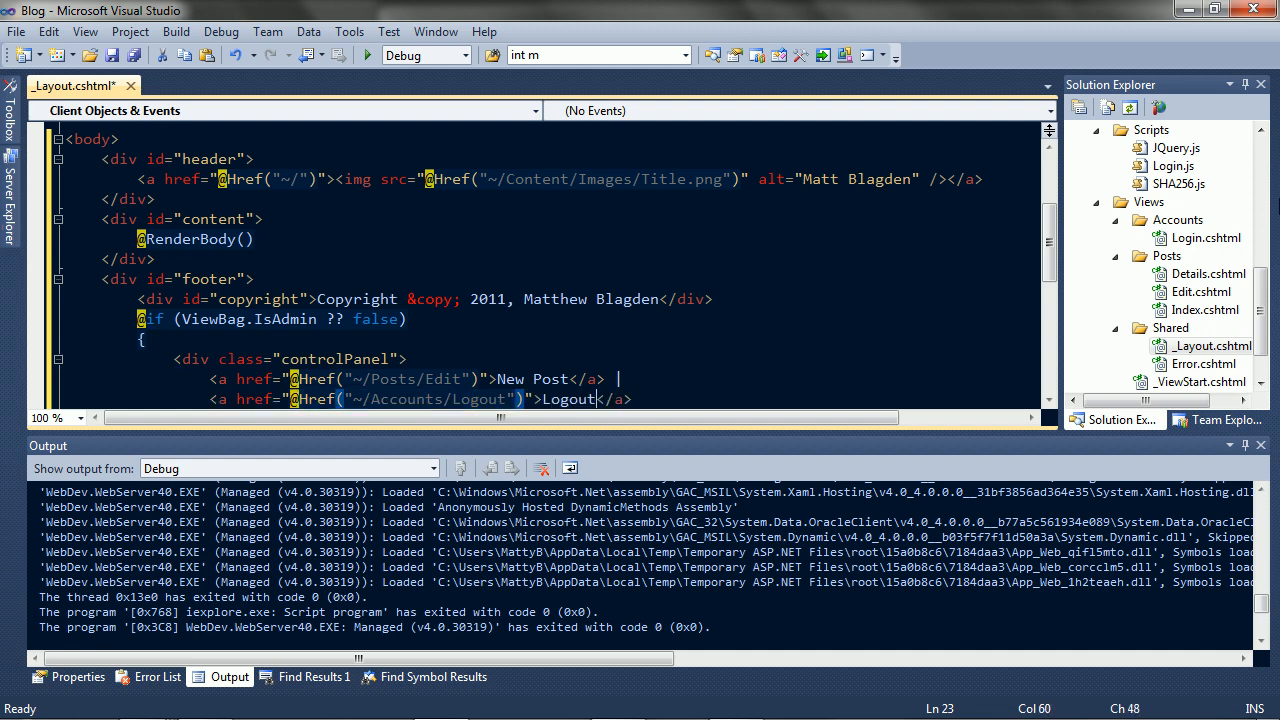
scroll("down", 3)
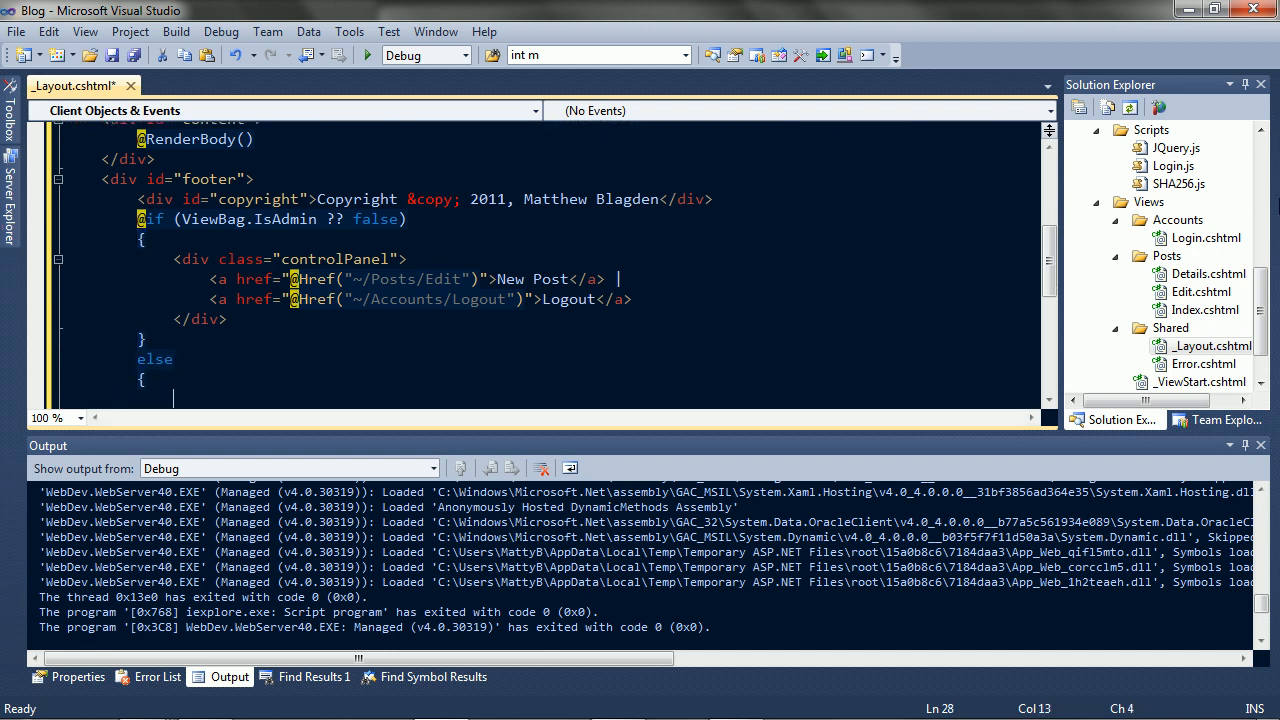
Add the else branch's control panel with a Login link to ~/Accounts/Login
type("<div class=\"controlPanel\">")
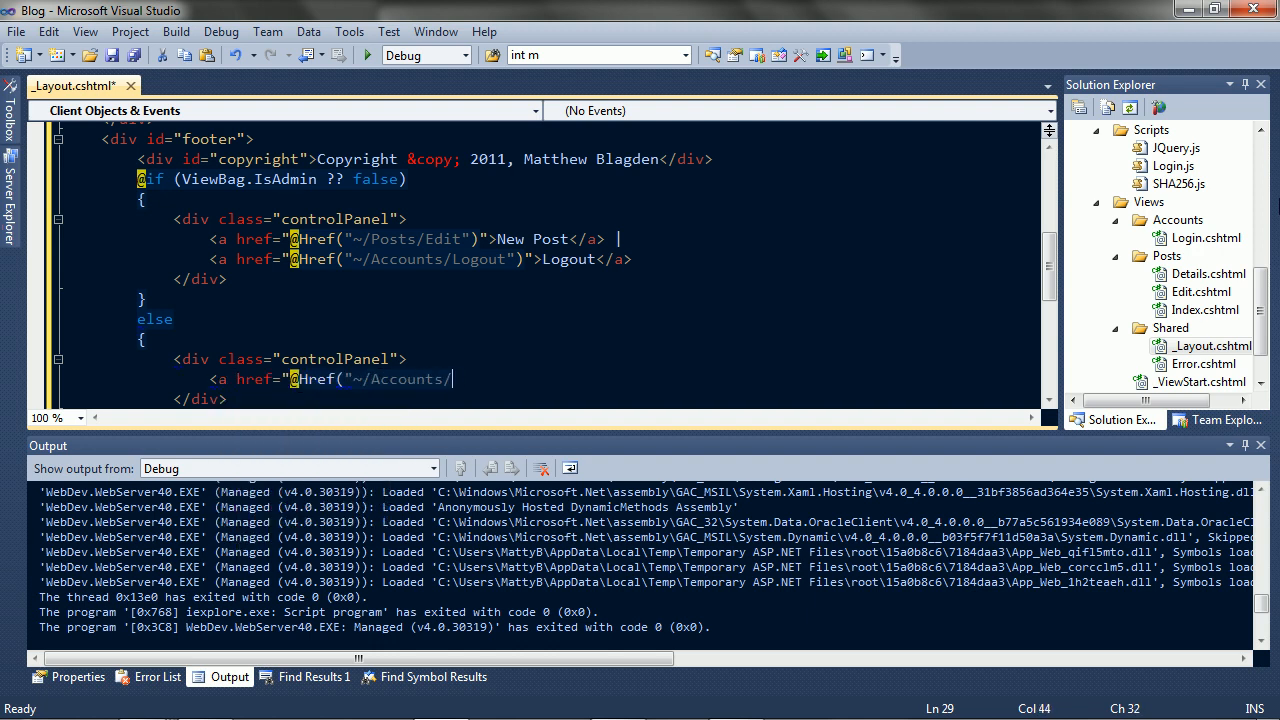
type("Login\")\"")
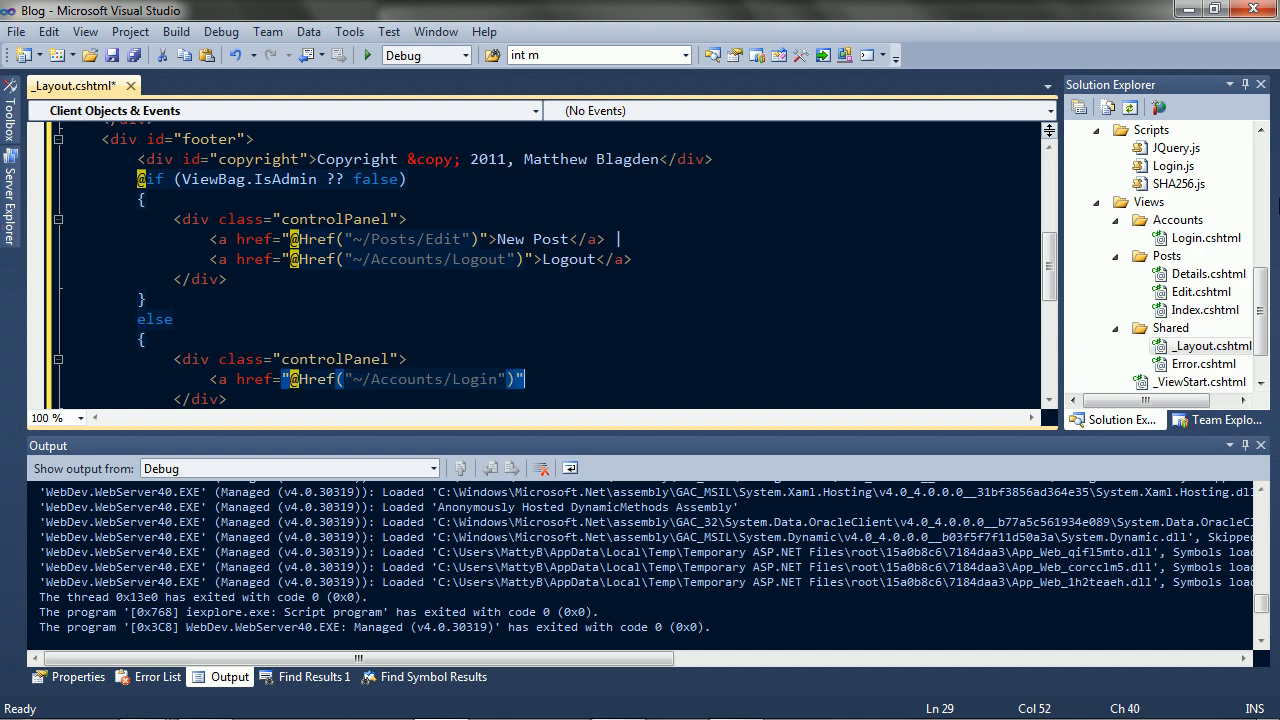
type("Login</a>")
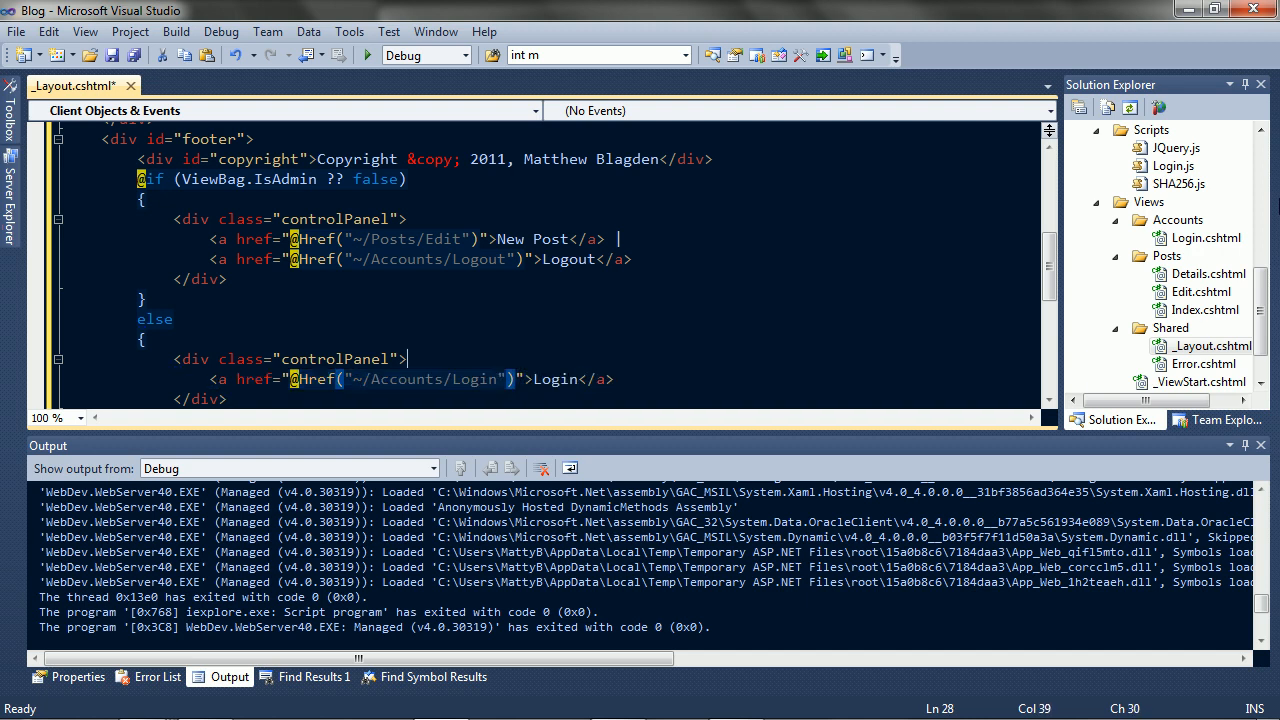
scroll("up", 3)
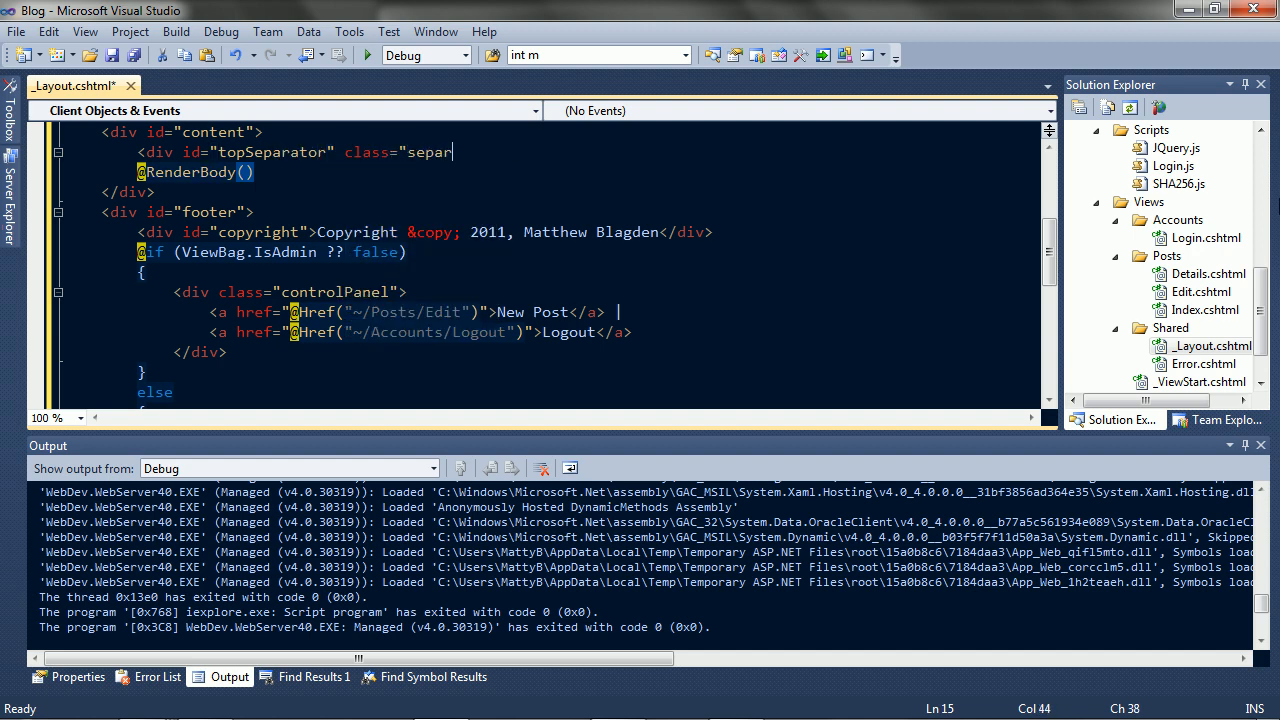
type("ator\"></div>")
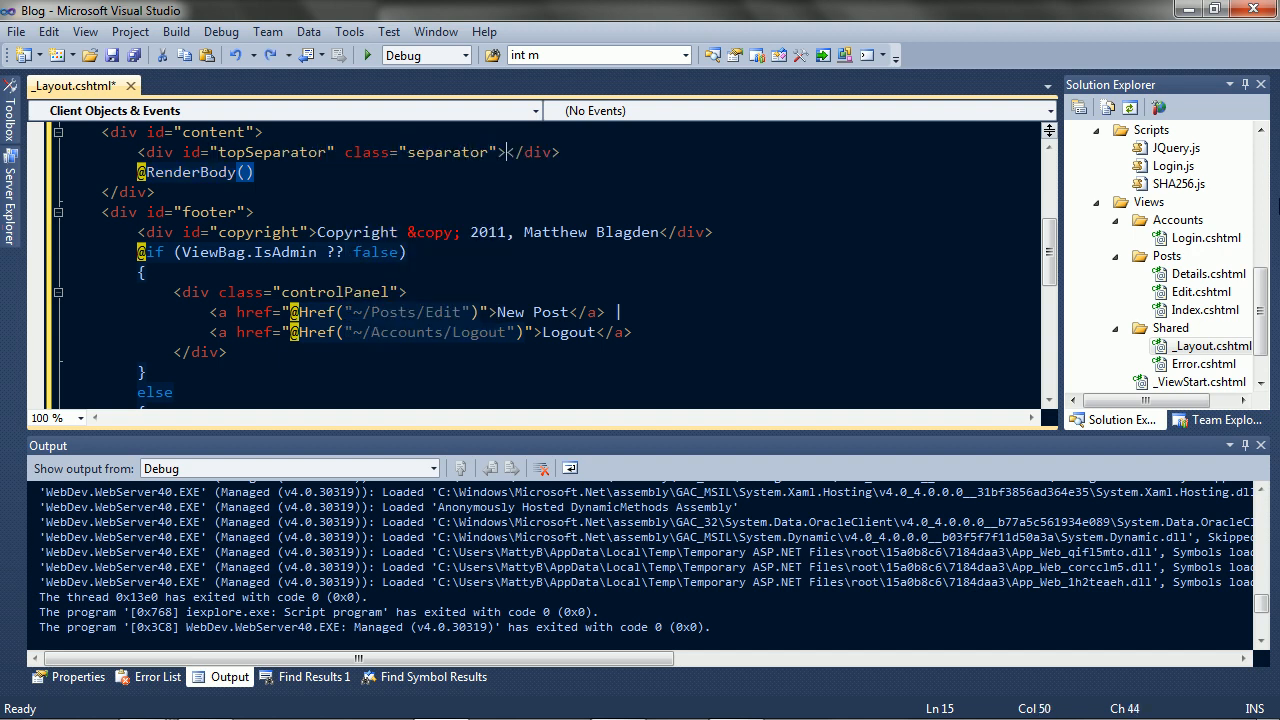
type("<div id=\"sidebar\"></div>")
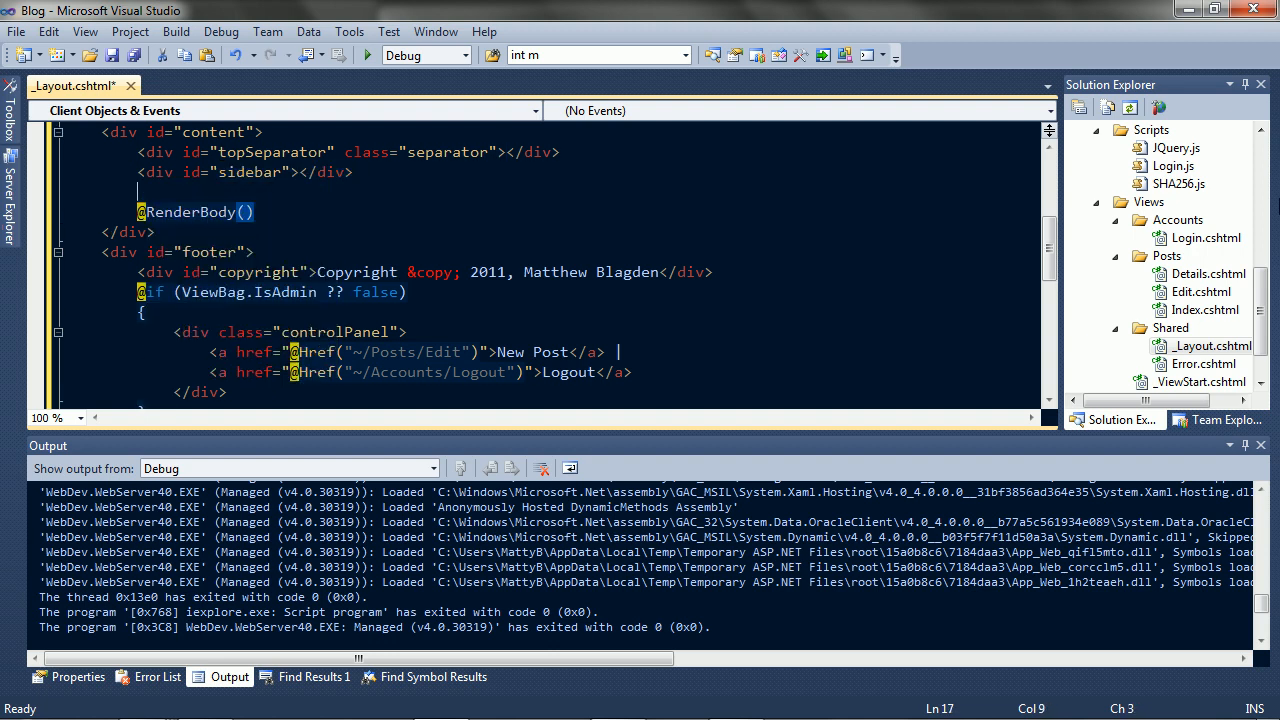
type("<div id=\"main")
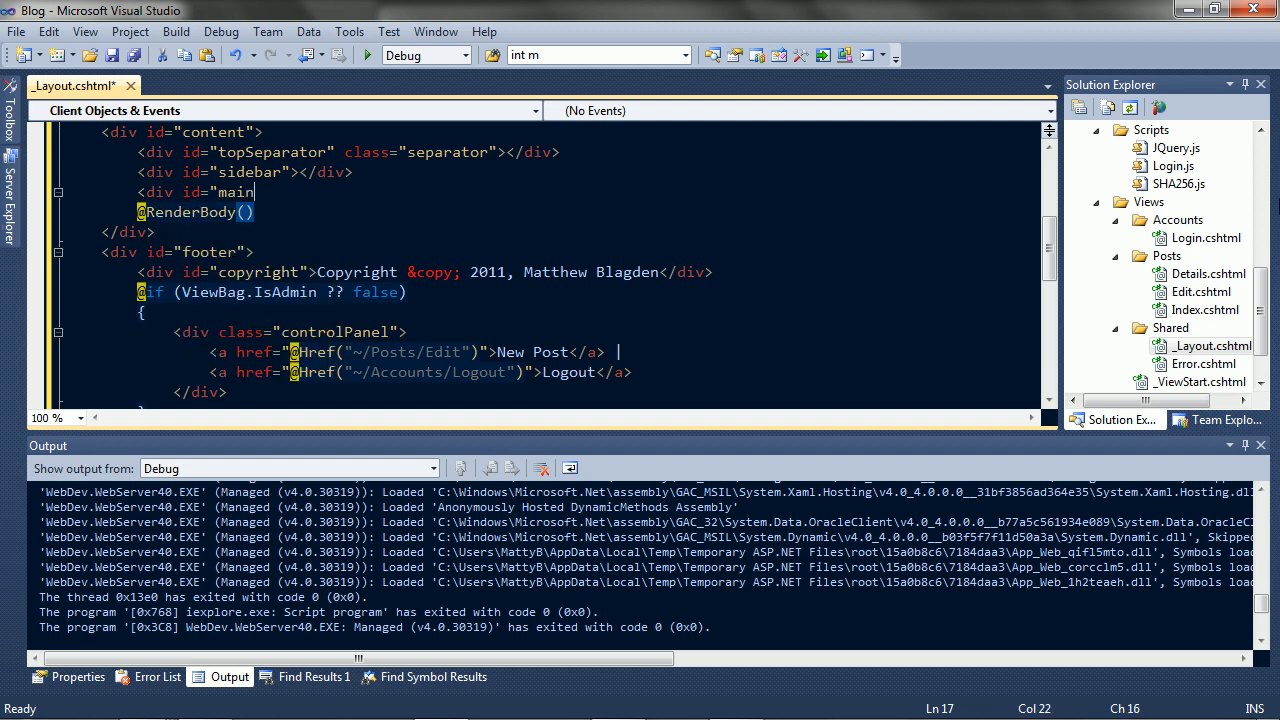
type("\"></div>")
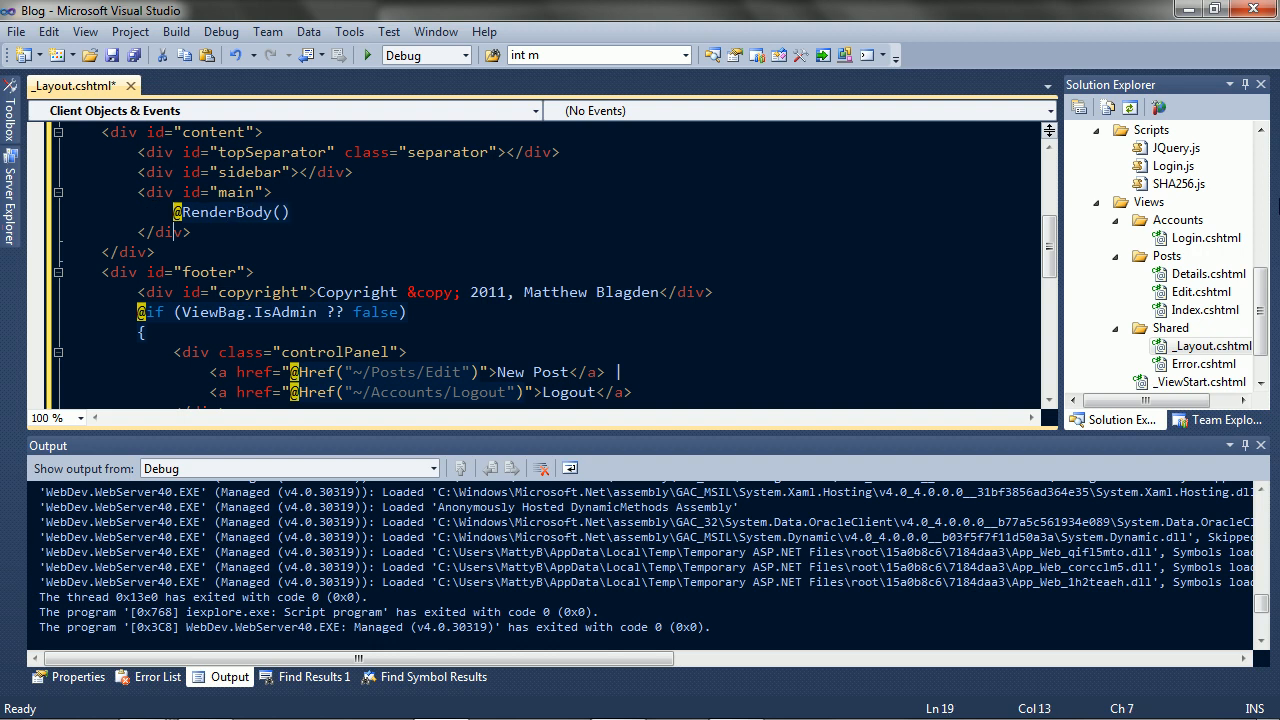
type("<div id=\"bottomS")
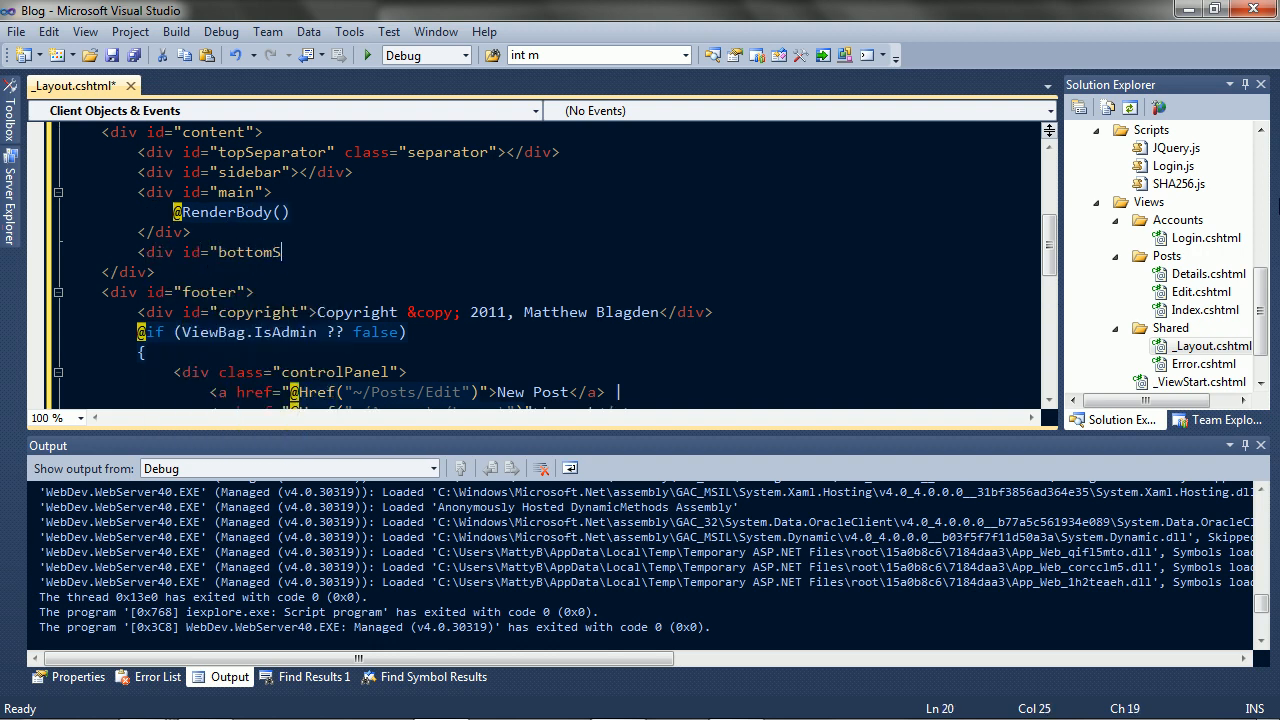
type("eparator")
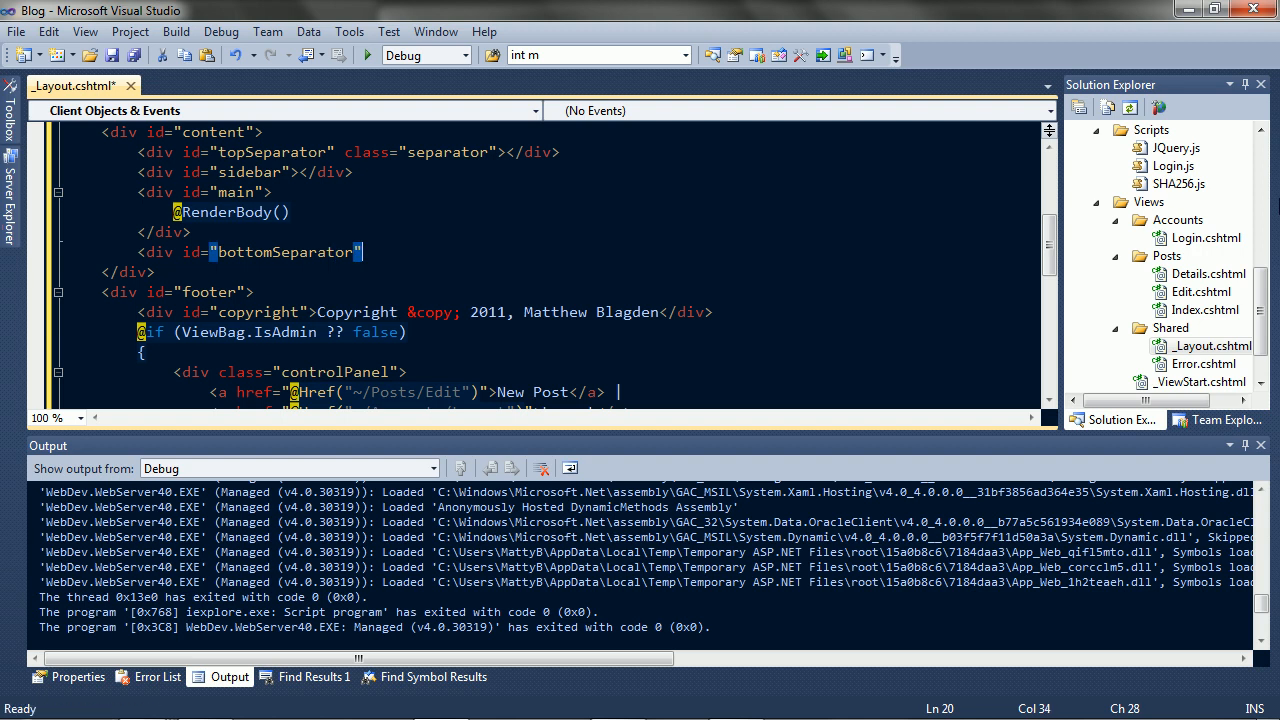
type("class=\"separator")
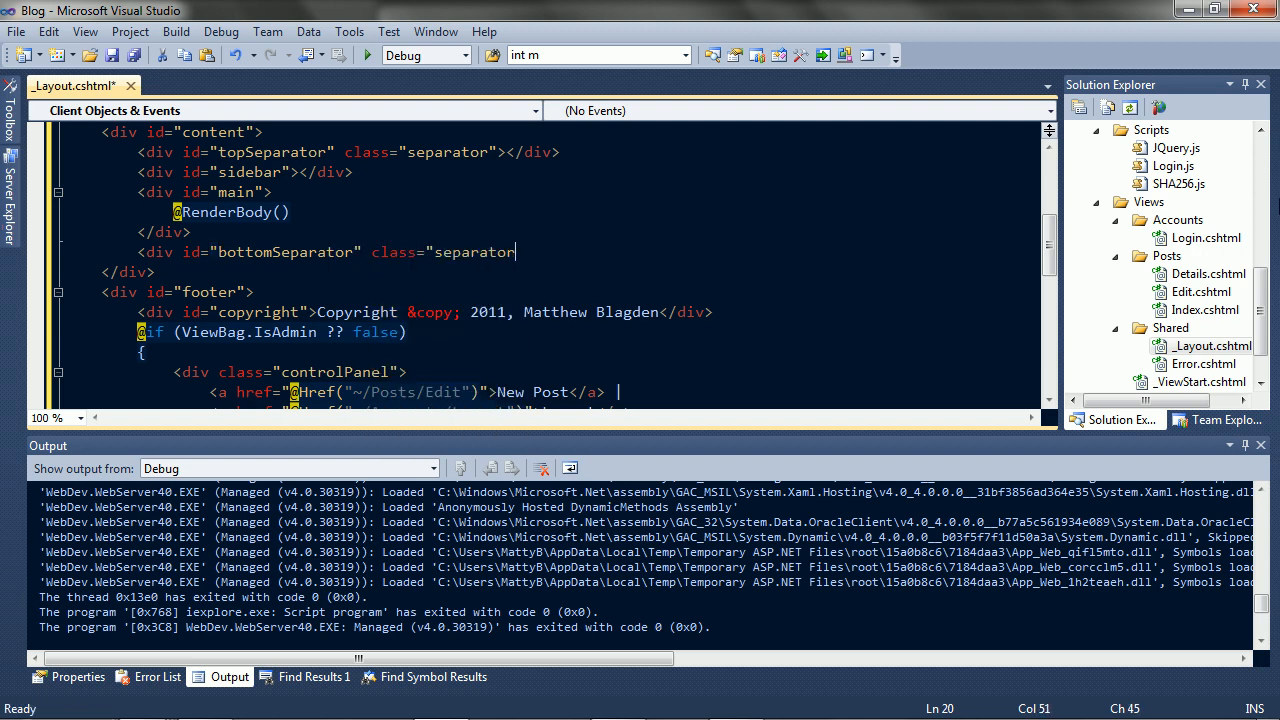